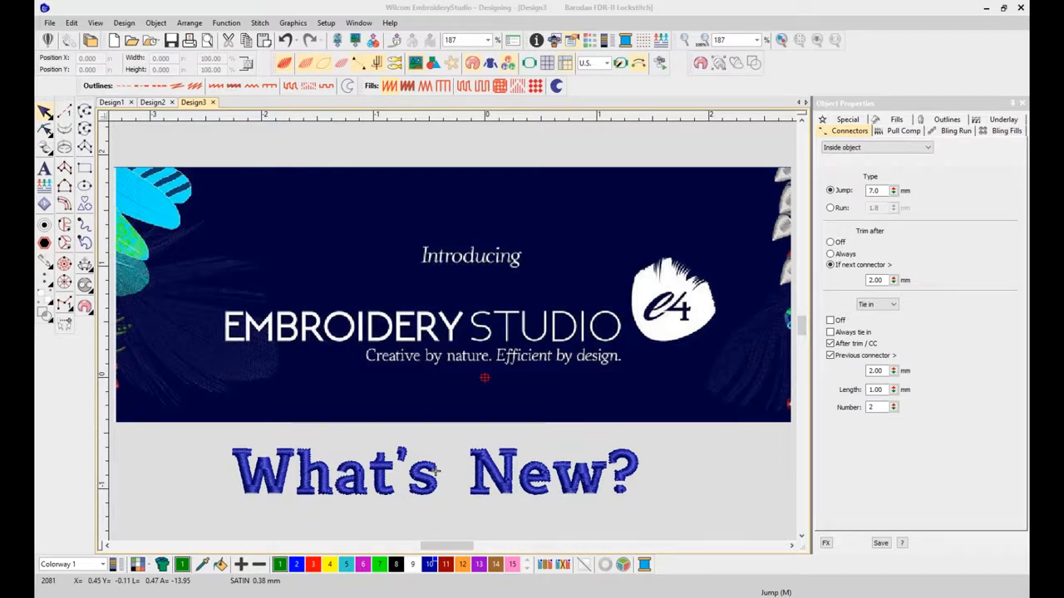
mouse_move(45, 381)
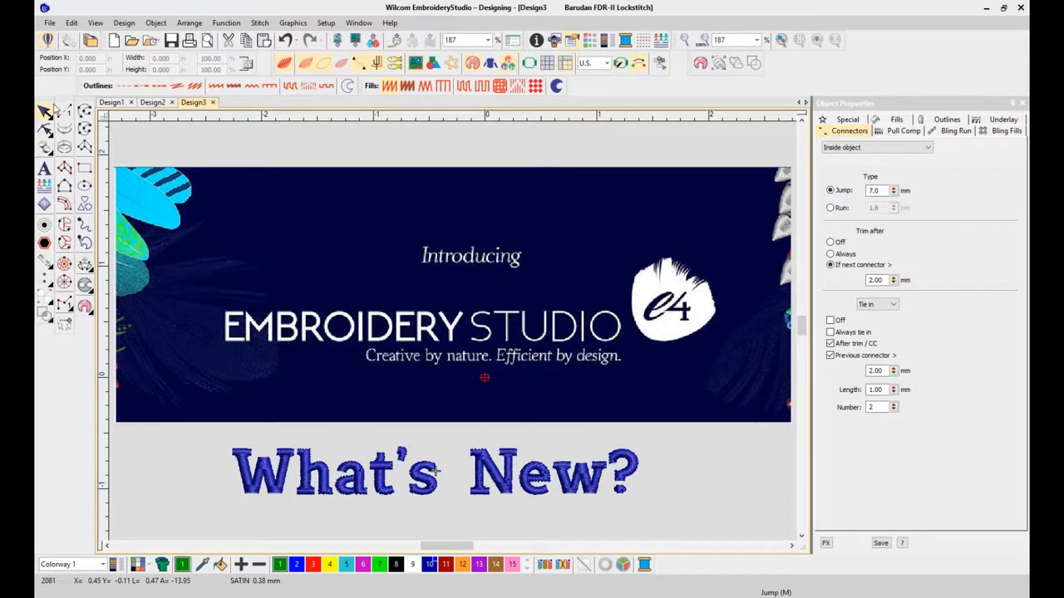
mouse_move(408, 132)
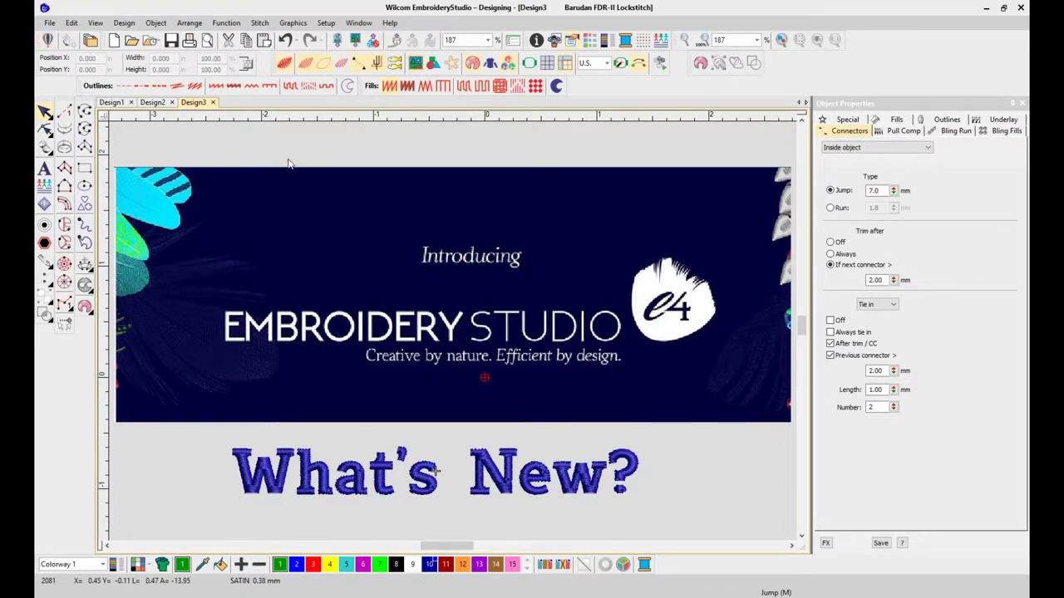
mouse_move(305, 159)
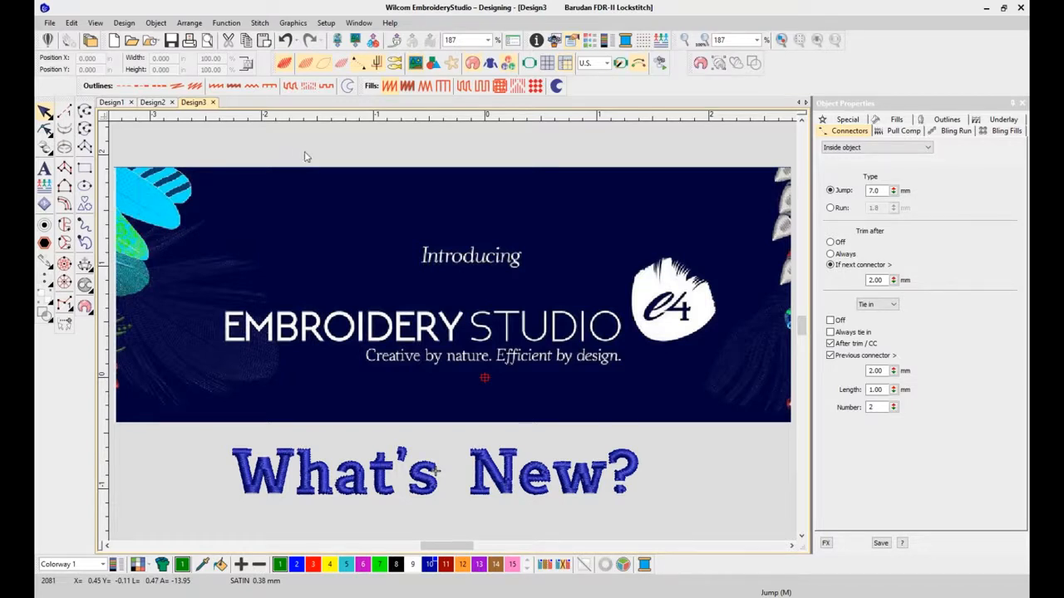
mouse_move(317, 138)
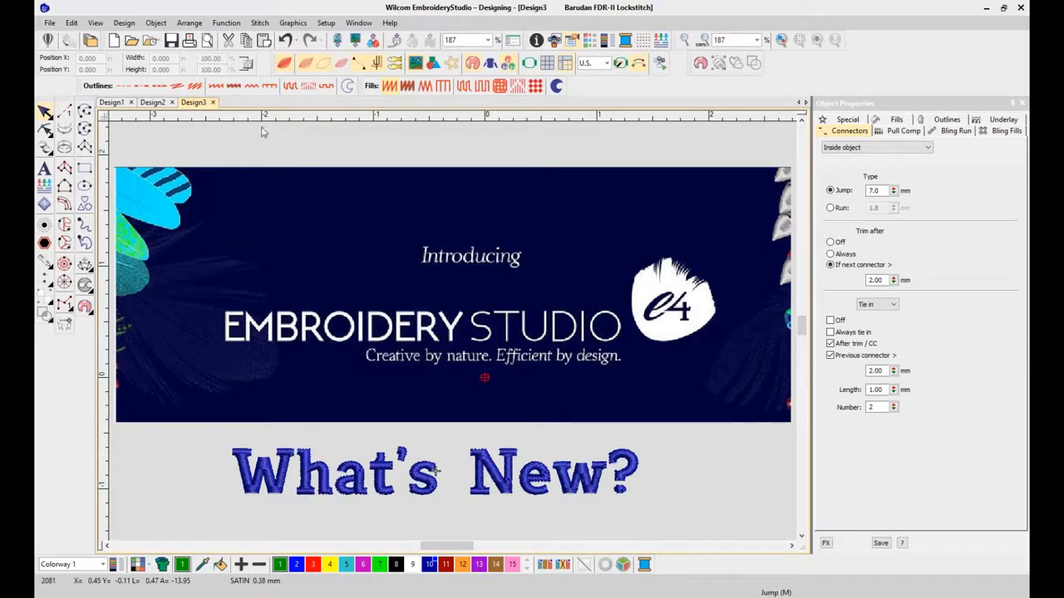
mouse_move(294, 85)
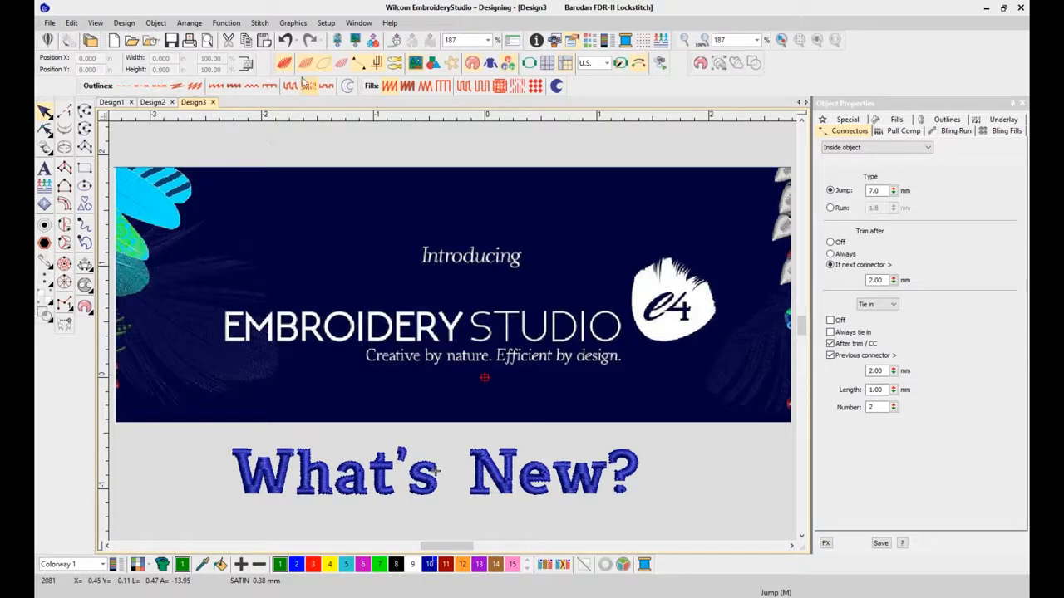
- Turn on large toolbar icons, then tool names, in the General options
left_click(325, 22)
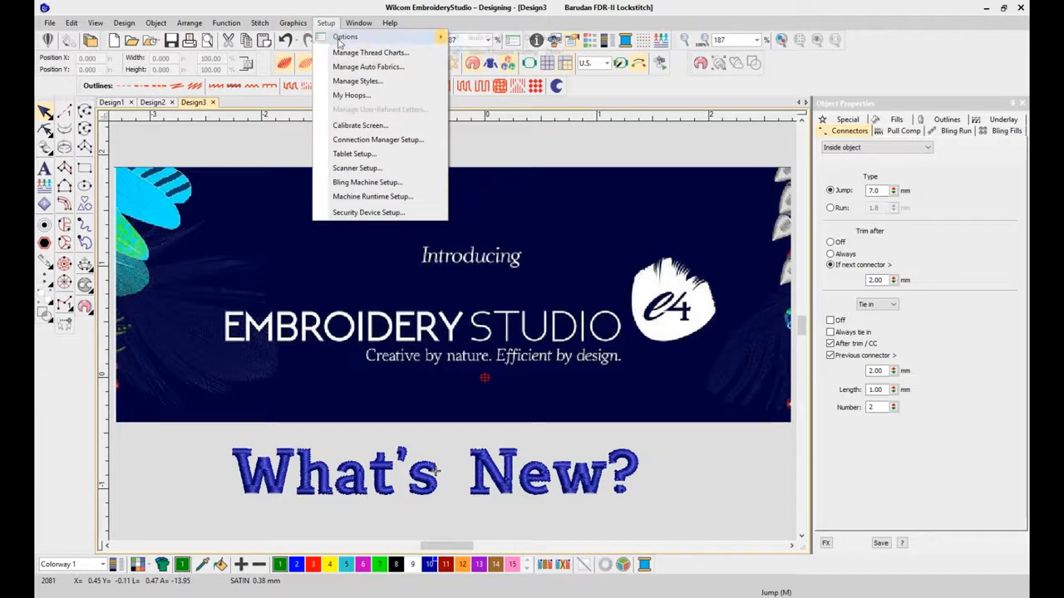
left_click(344, 37)
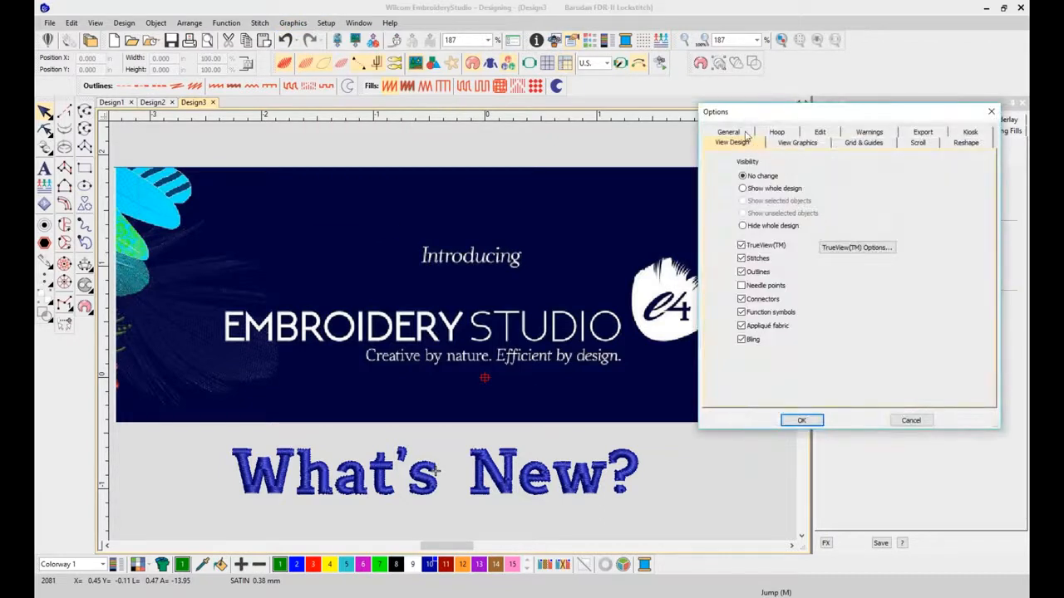
left_click(728, 131)
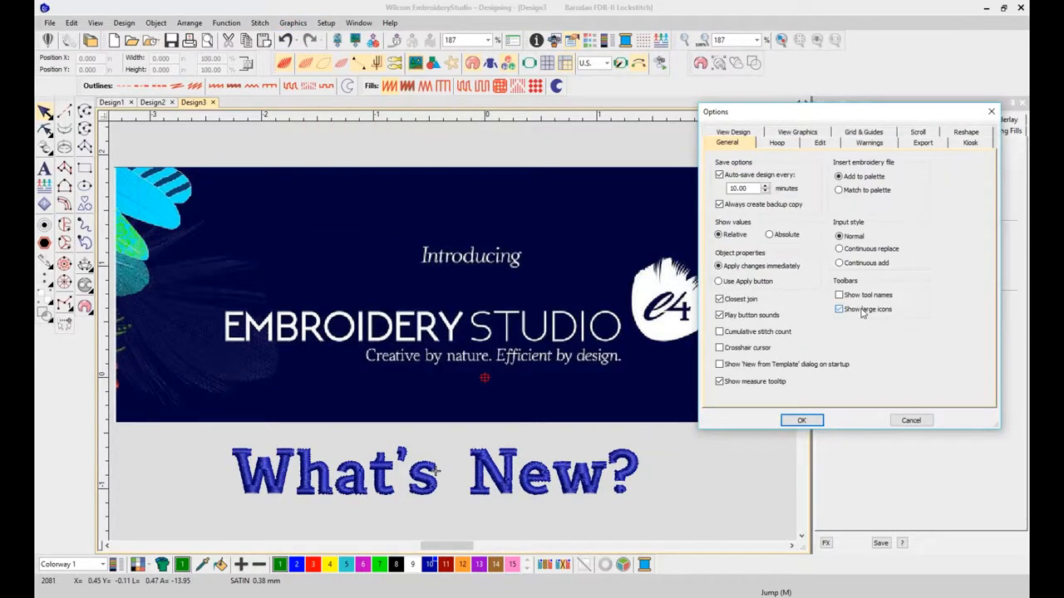
left_click(801, 420)
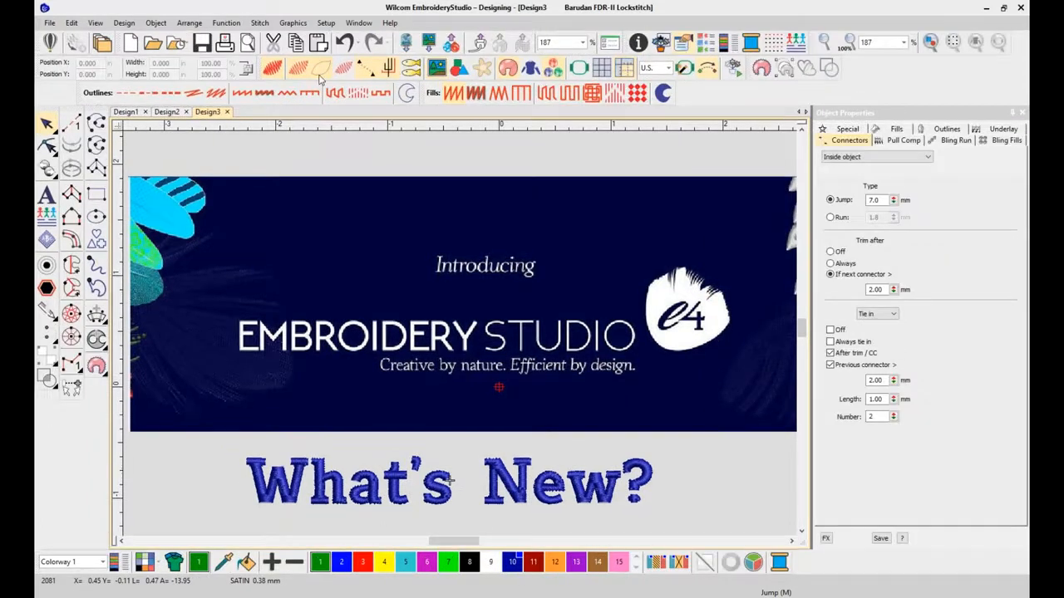
left_click(325, 22)
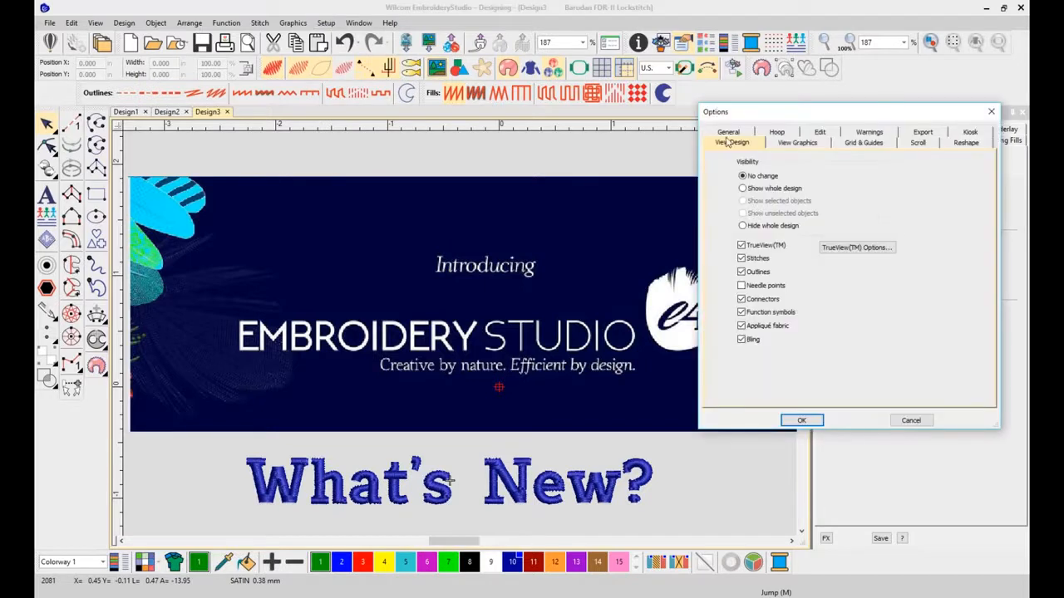
left_click(728, 142)
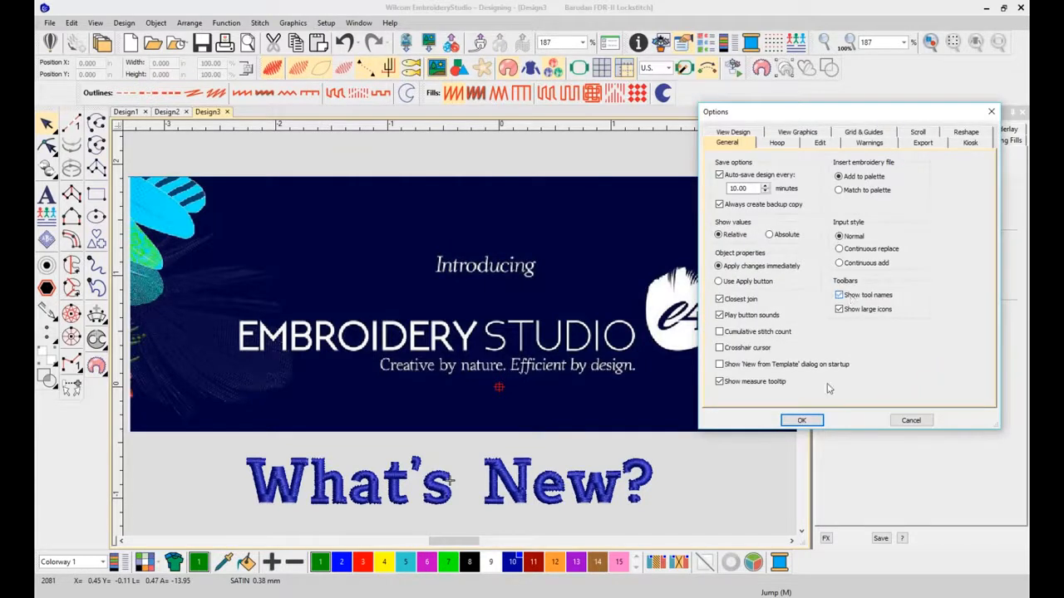
left_click(801, 420)
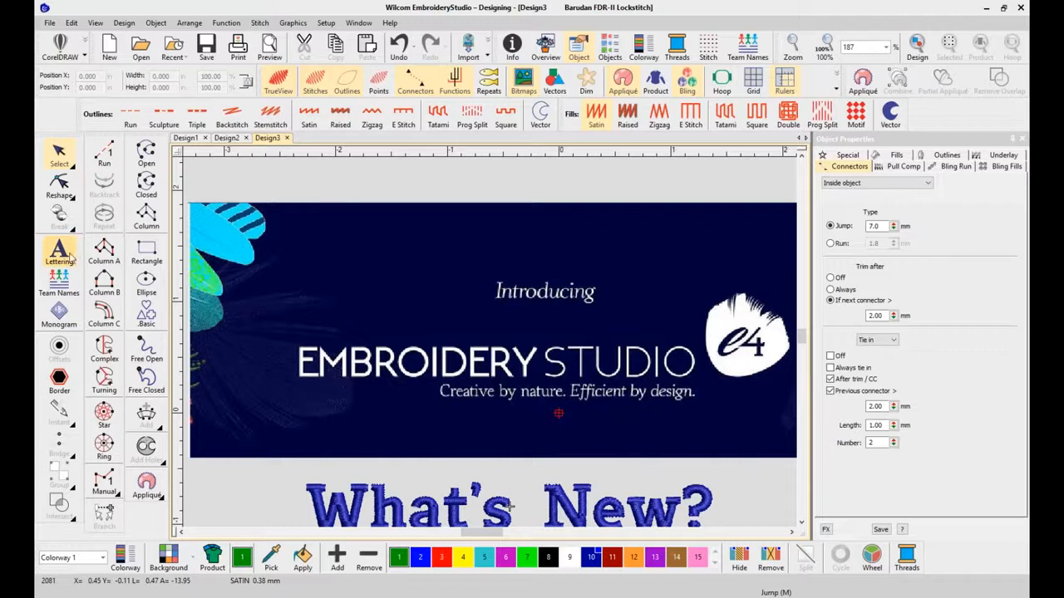
mouse_move(59, 251)
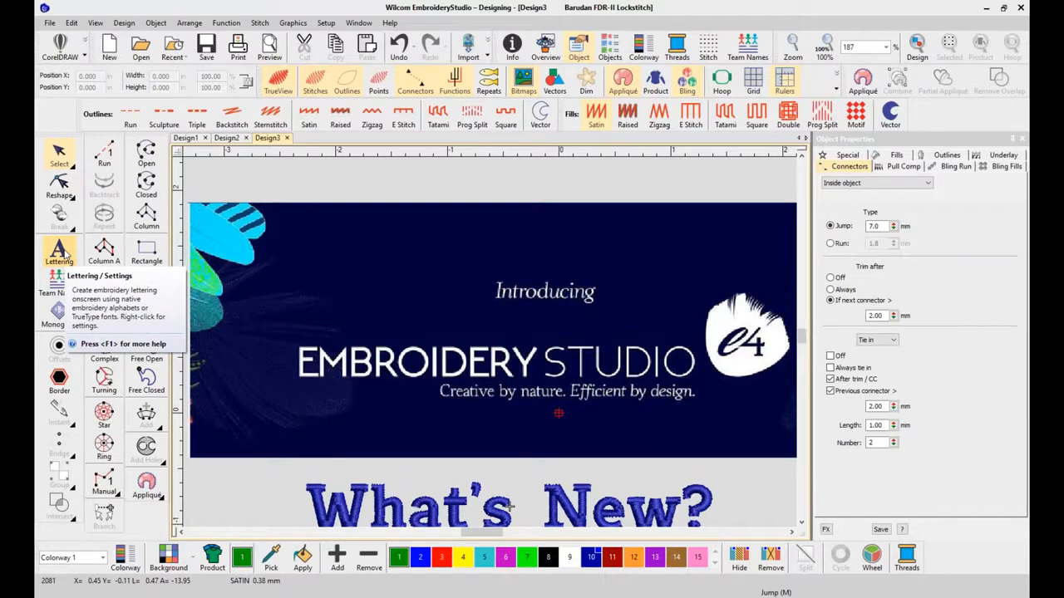
mouse_move(104, 249)
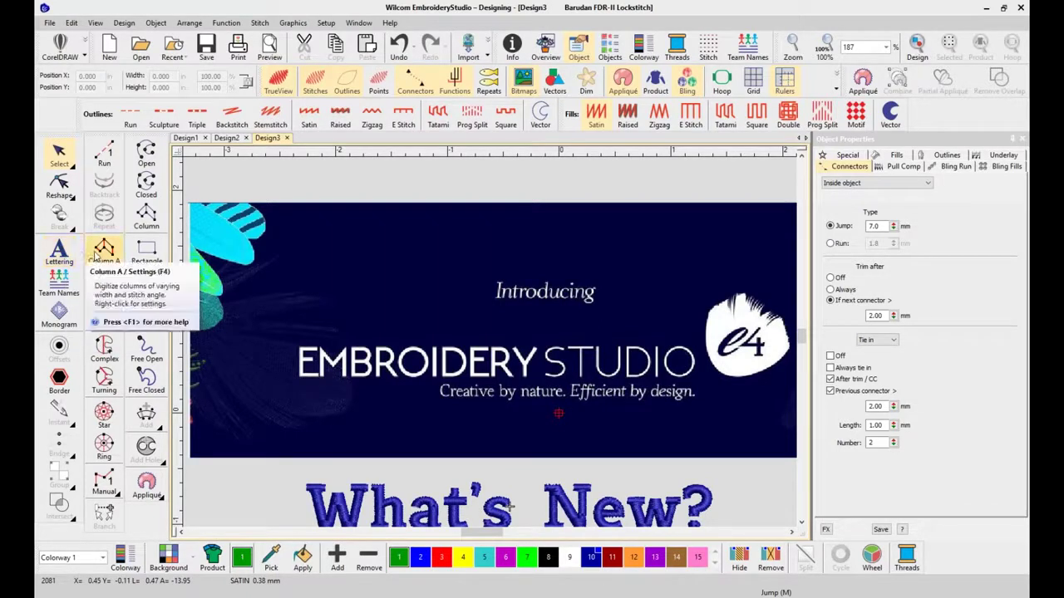
mouse_move(383, 203)
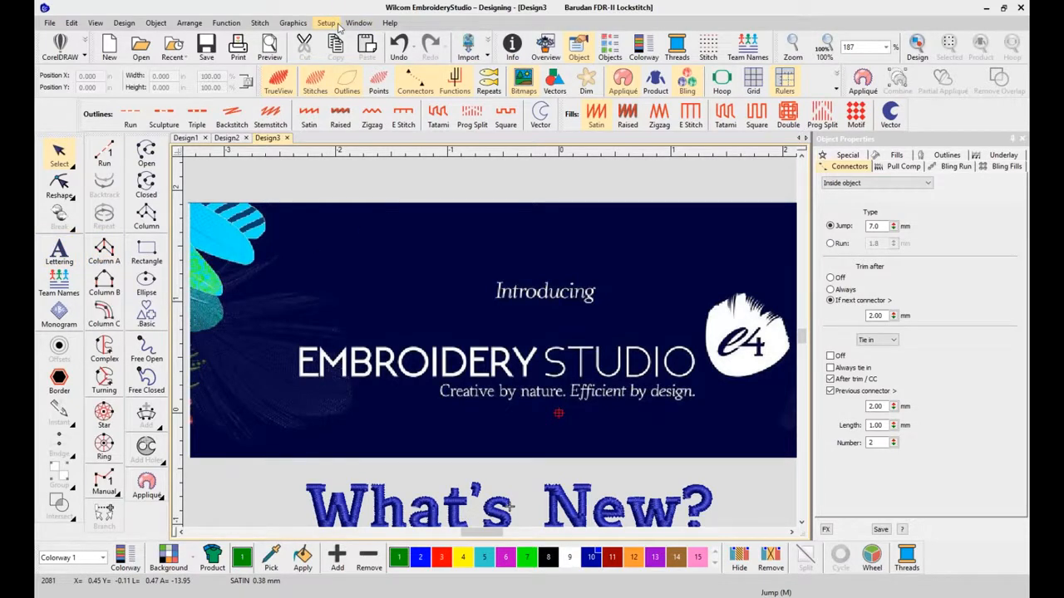
- Switch the tool name and large icon display options back off
left_click(325, 22)
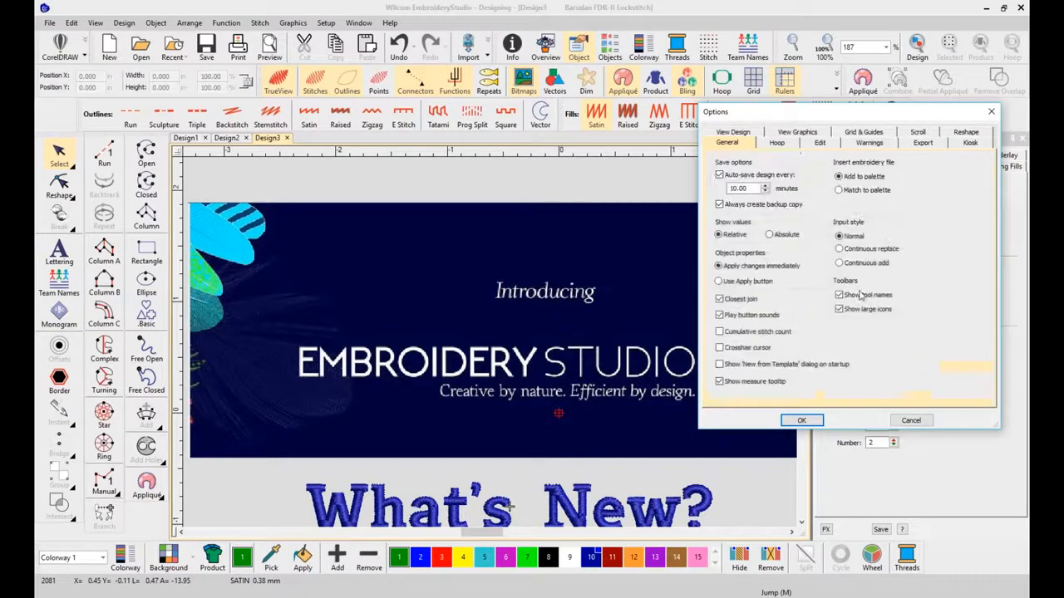
left_click(838, 295)
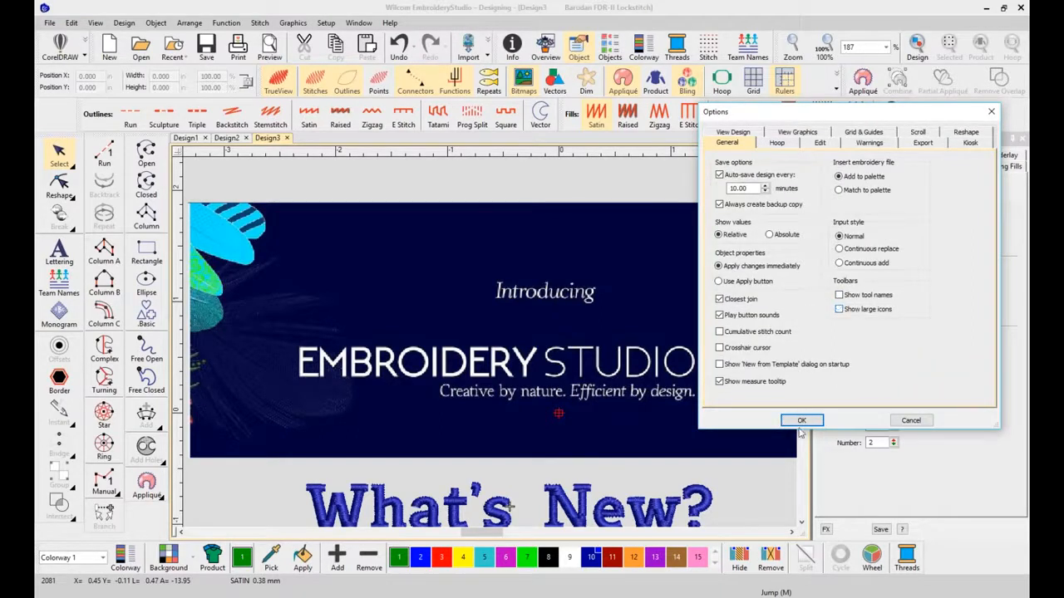
left_click(802, 419)
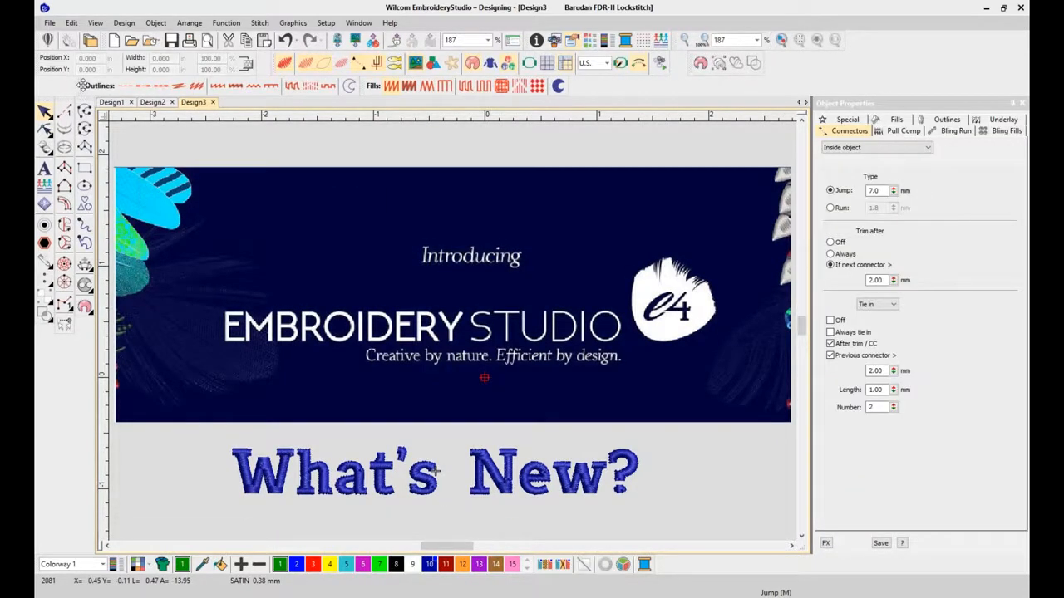
mouse_move(84, 87)
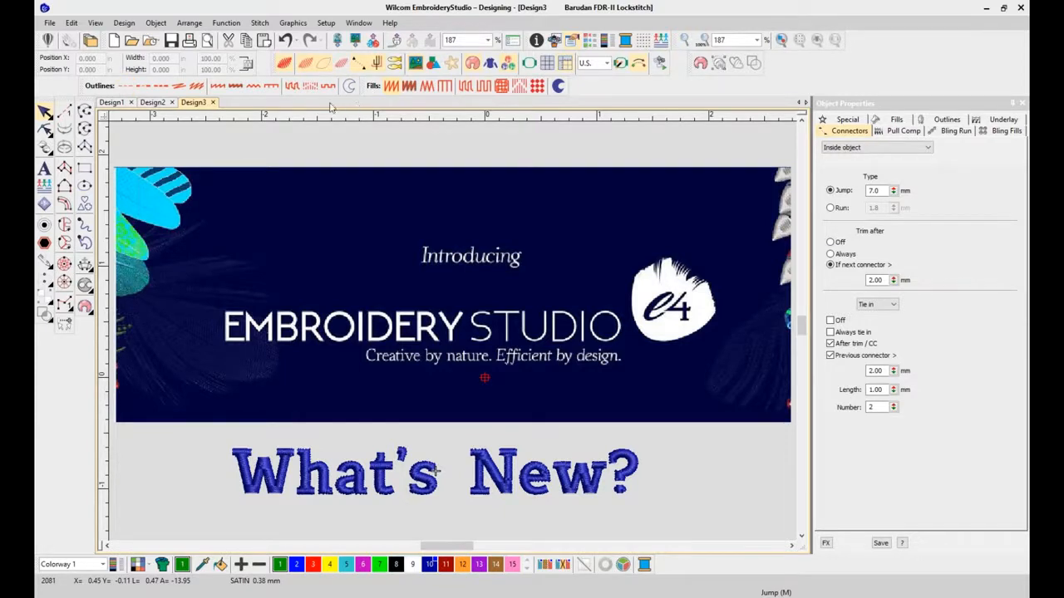
mouse_move(315, 103)
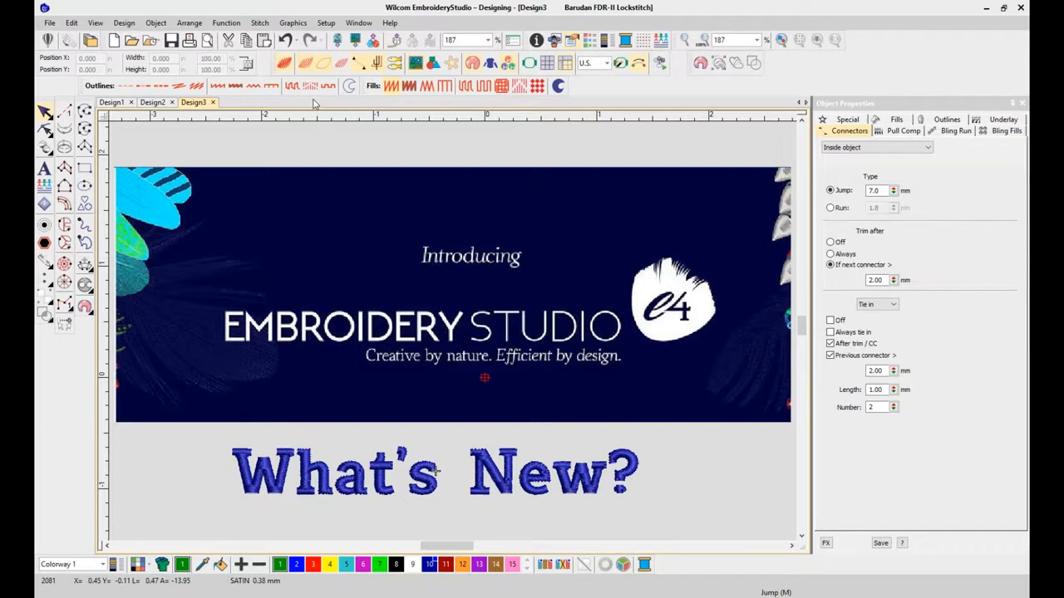
mouse_move(292, 115)
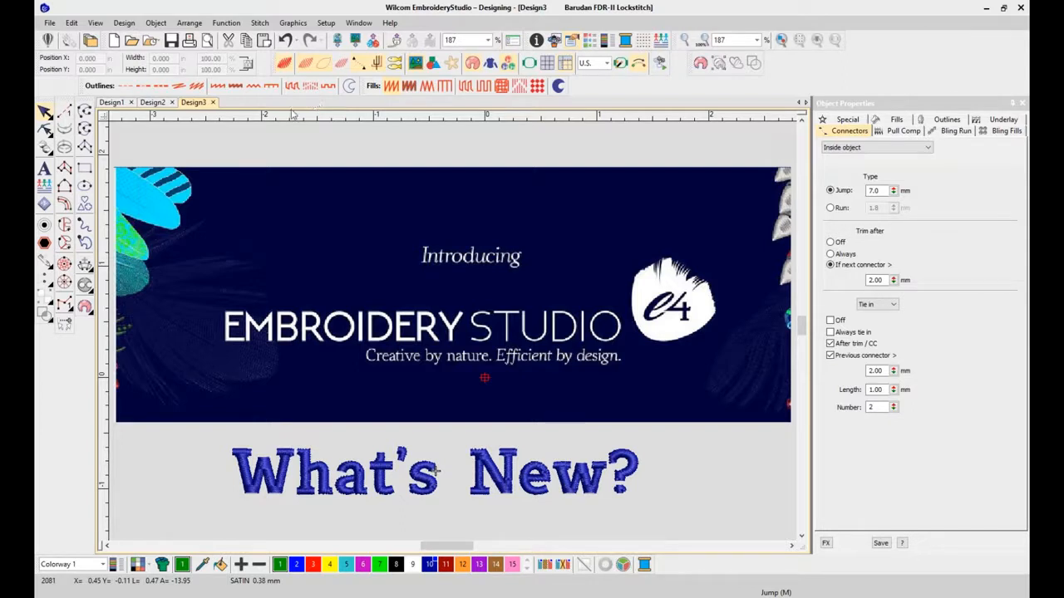
- Create a new blank design, Design4, from the File menu
left_click(49, 22)
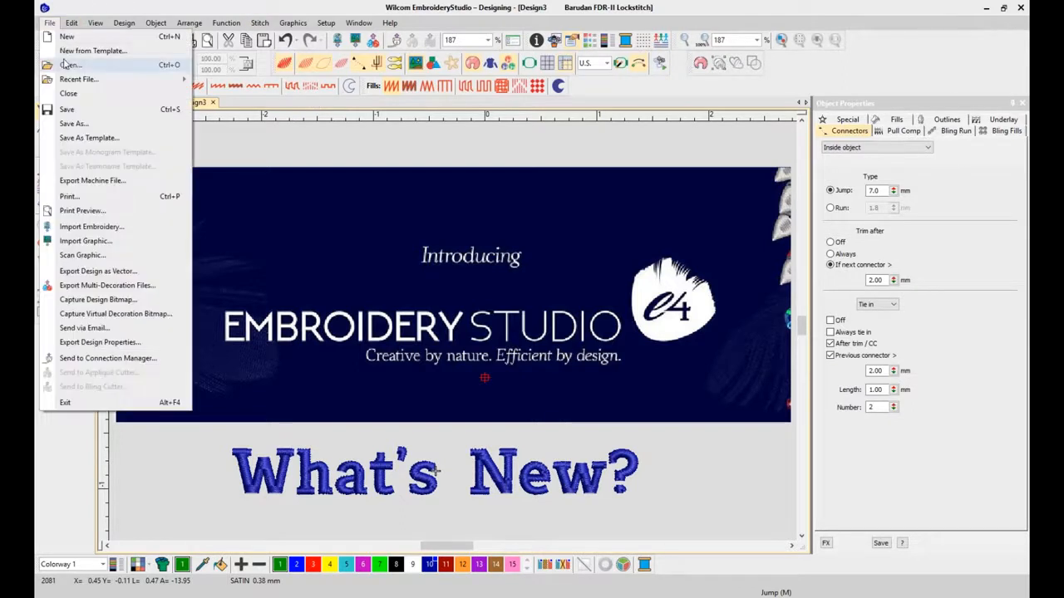
left_click(92, 51)
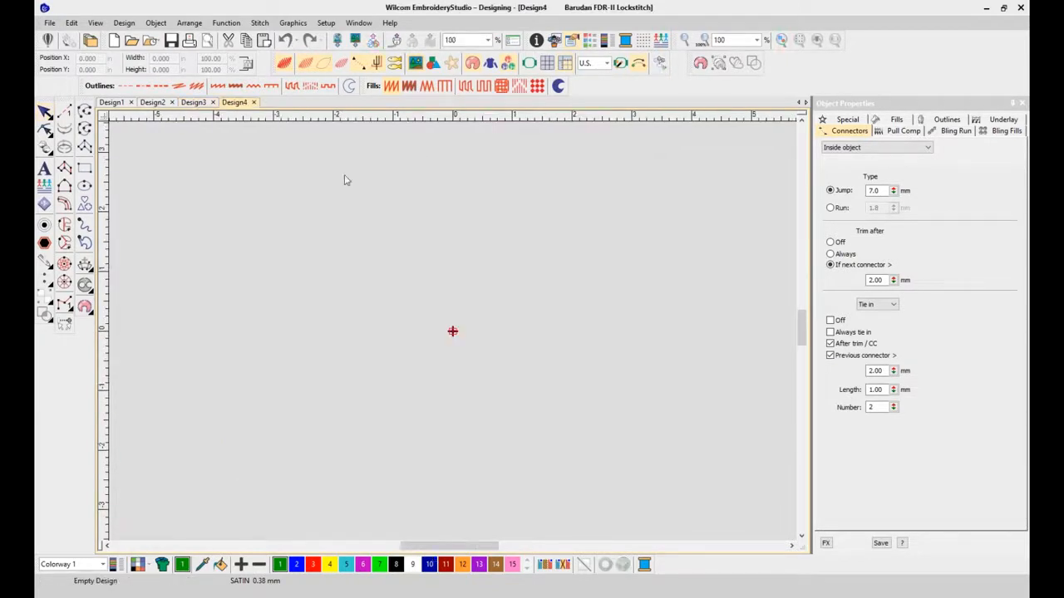
mouse_move(443, 324)
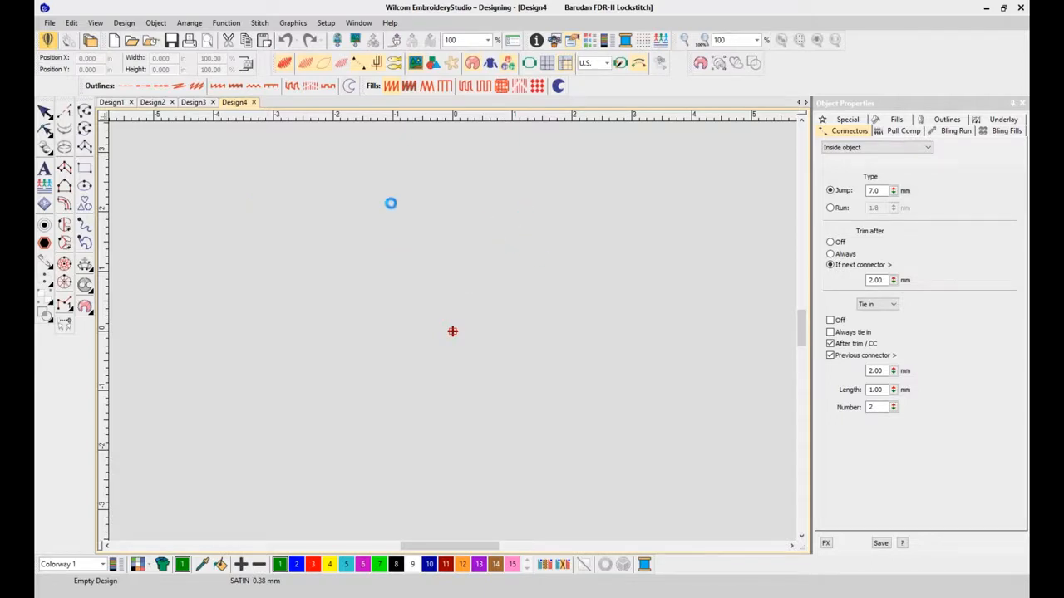
mouse_move(360, 216)
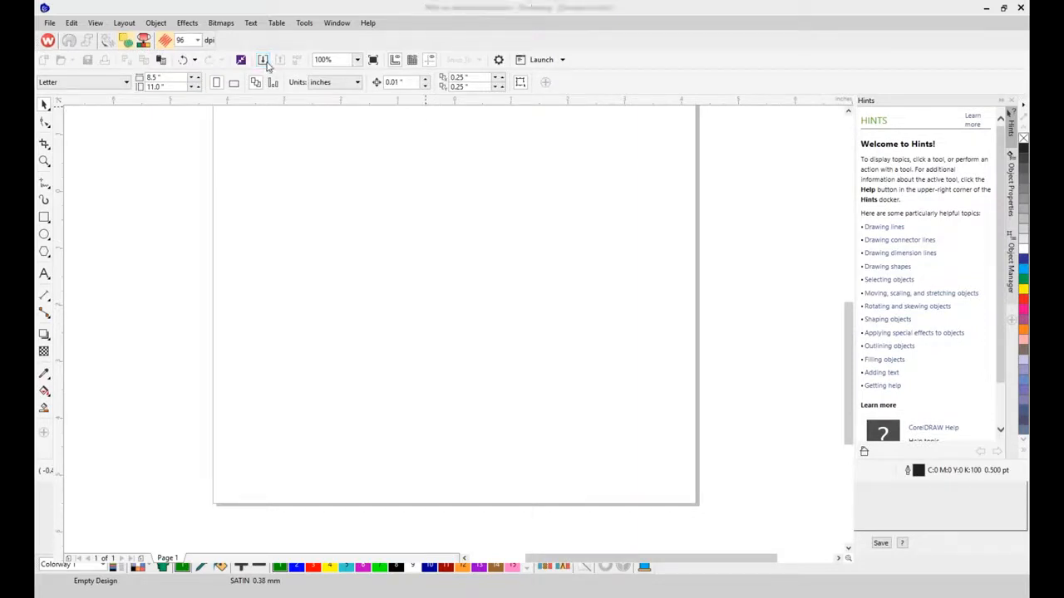
- Import smiley face.jpg from the demos folder onto the Design4 page
left_click(264, 59)
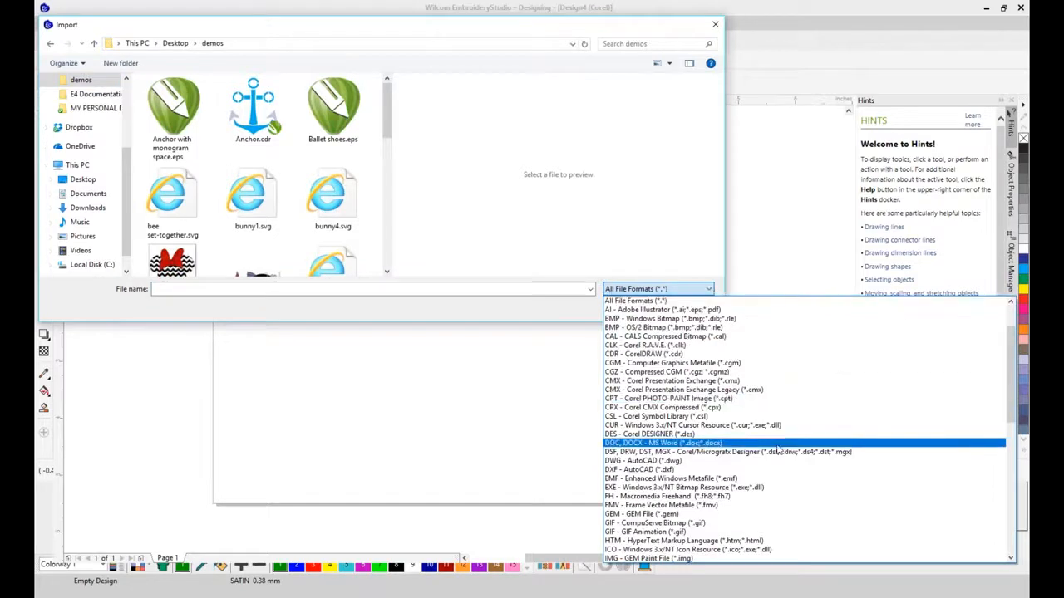
scroll("down", 3)
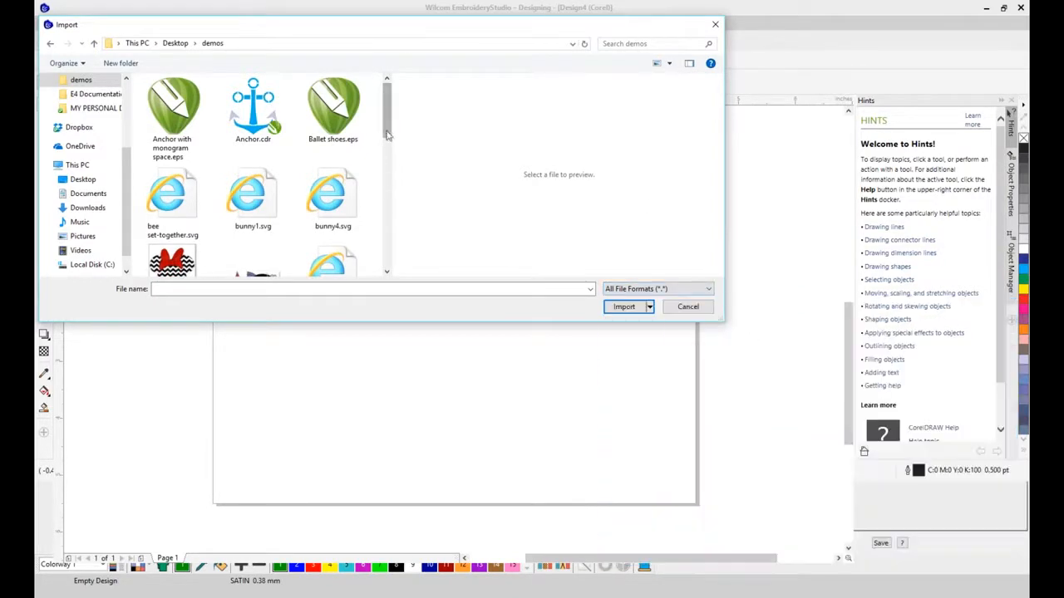
scroll("down", 3)
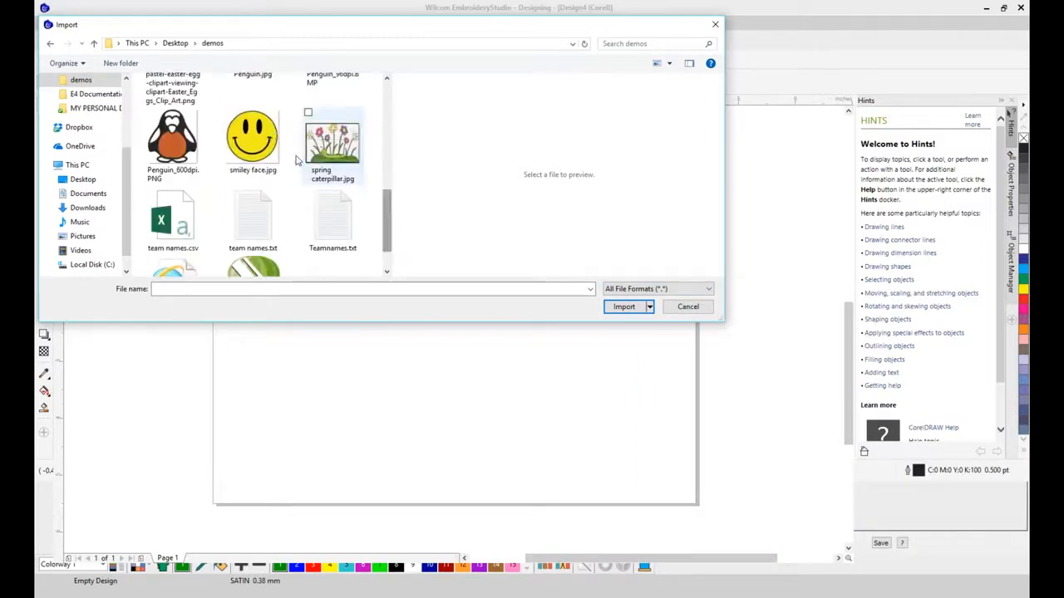
left_click(251, 138)
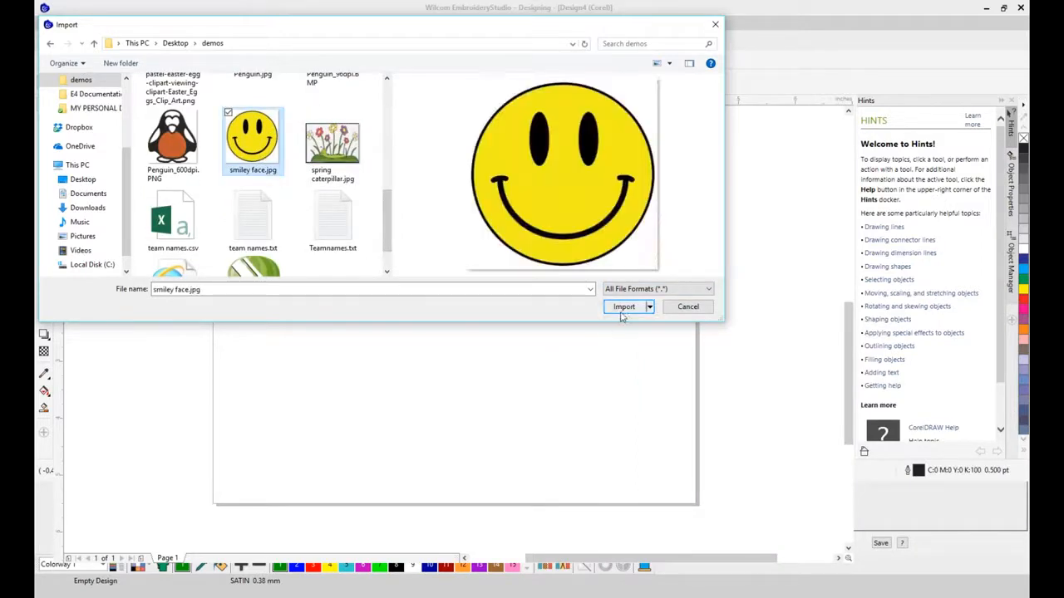
left_click(624, 307)
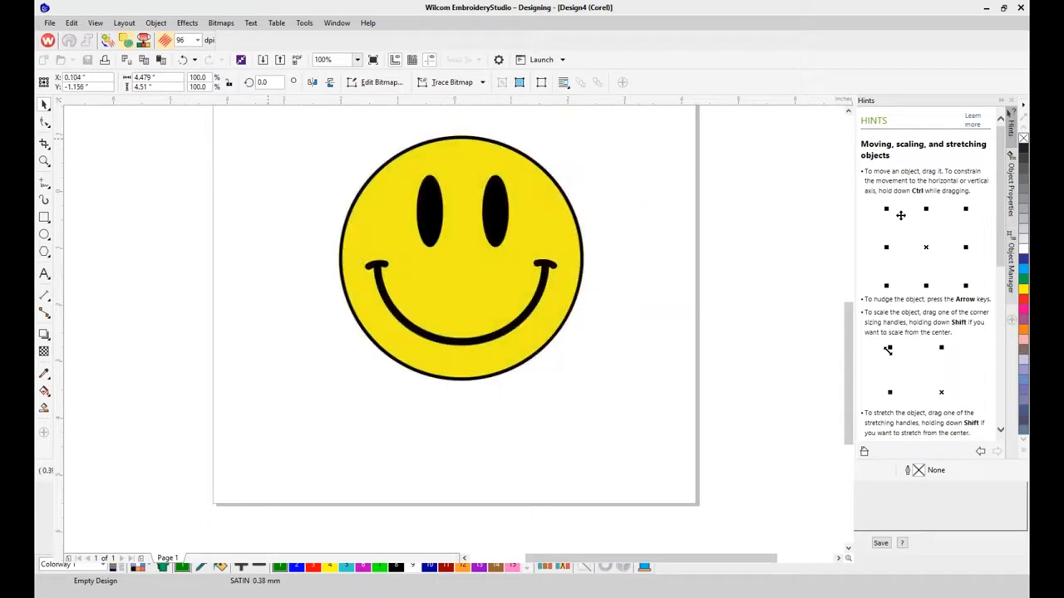
- Set the smiley face graphic's width to 2.0 inches
left_click(158, 83)
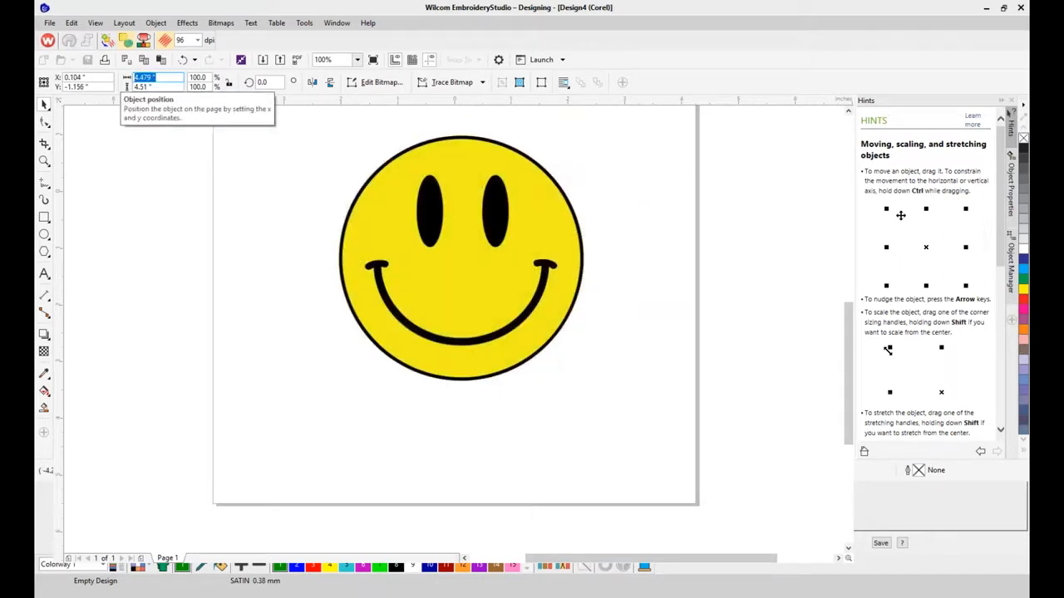
type("2.000")
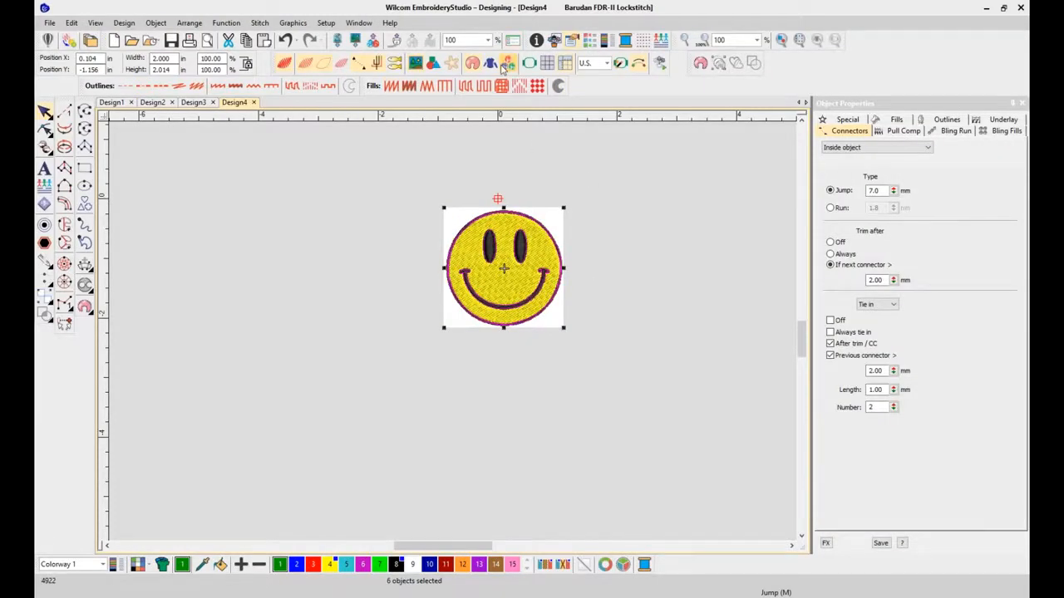
mouse_move(505, 63)
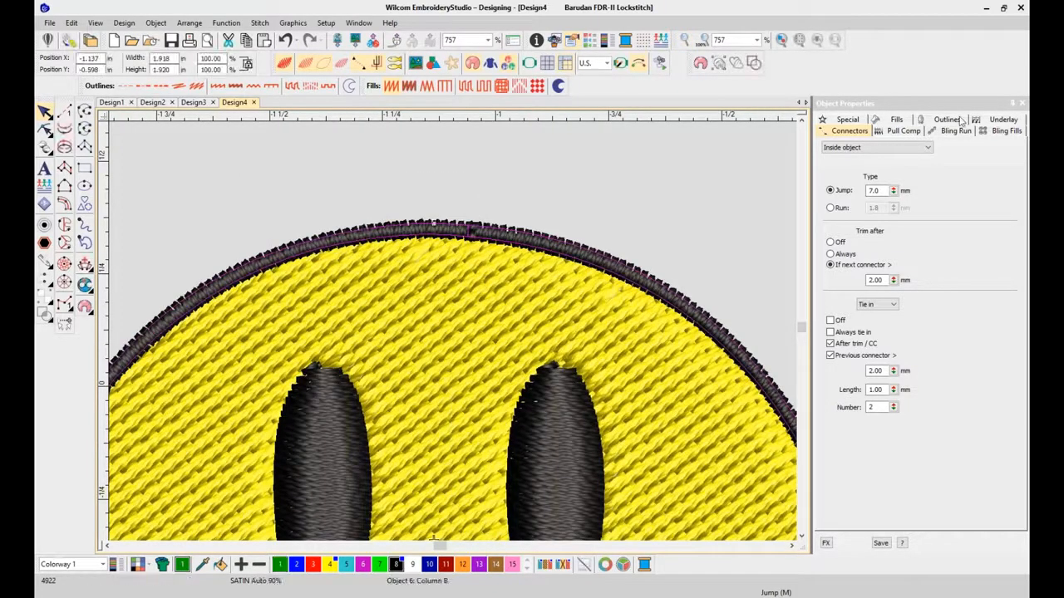
- Convert the smiley artwork to stitches and zoom in to inspect them
left_click(903, 131)
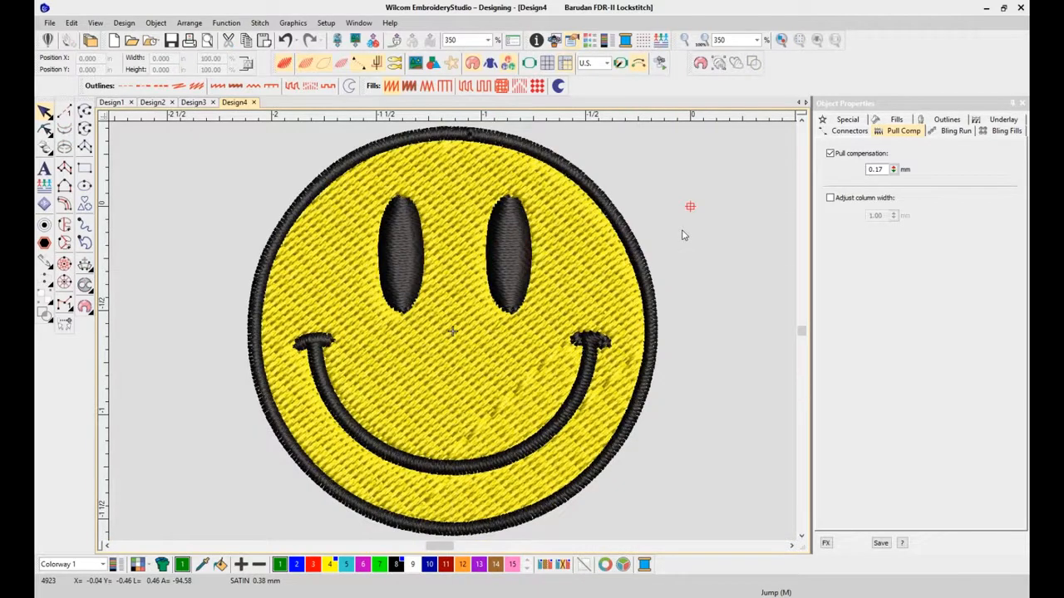
scroll("down", 3)
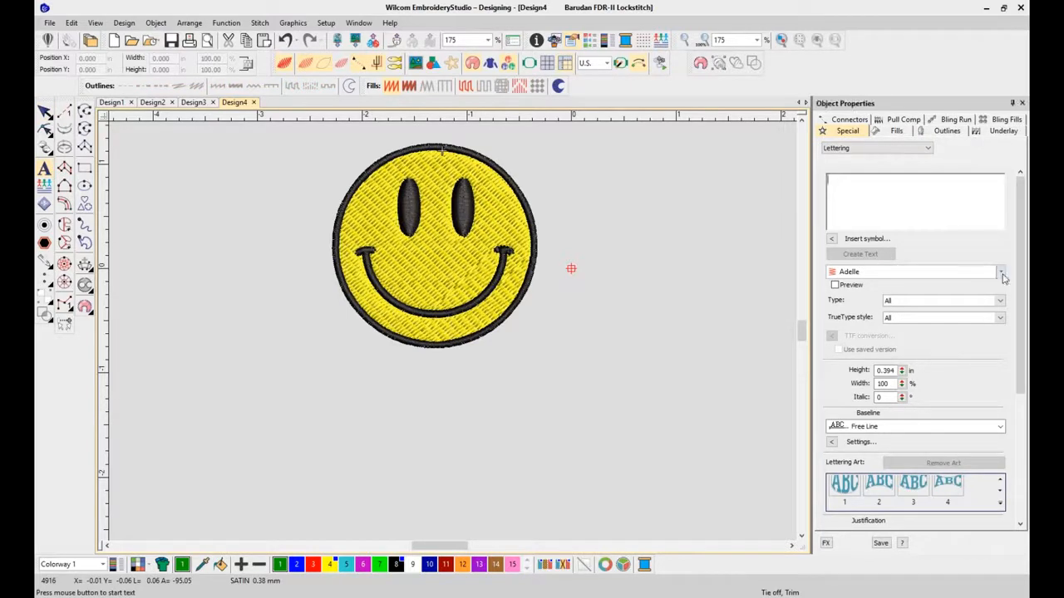
- Enter HAPPY DAY! as lettering text and choose the 3D Block2 font
left_click(1002, 271)
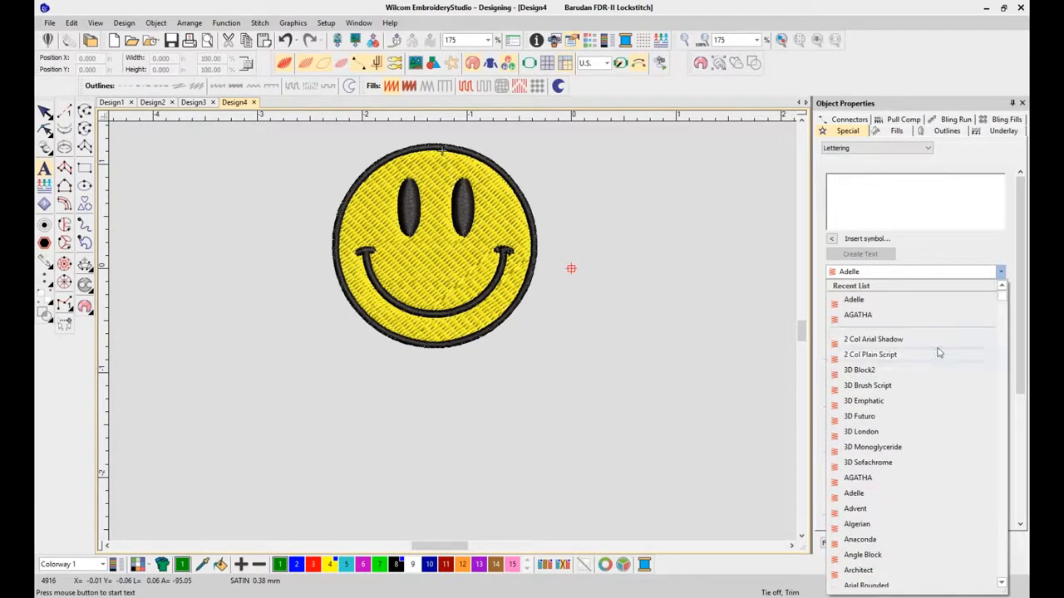
mouse_move(858, 370)
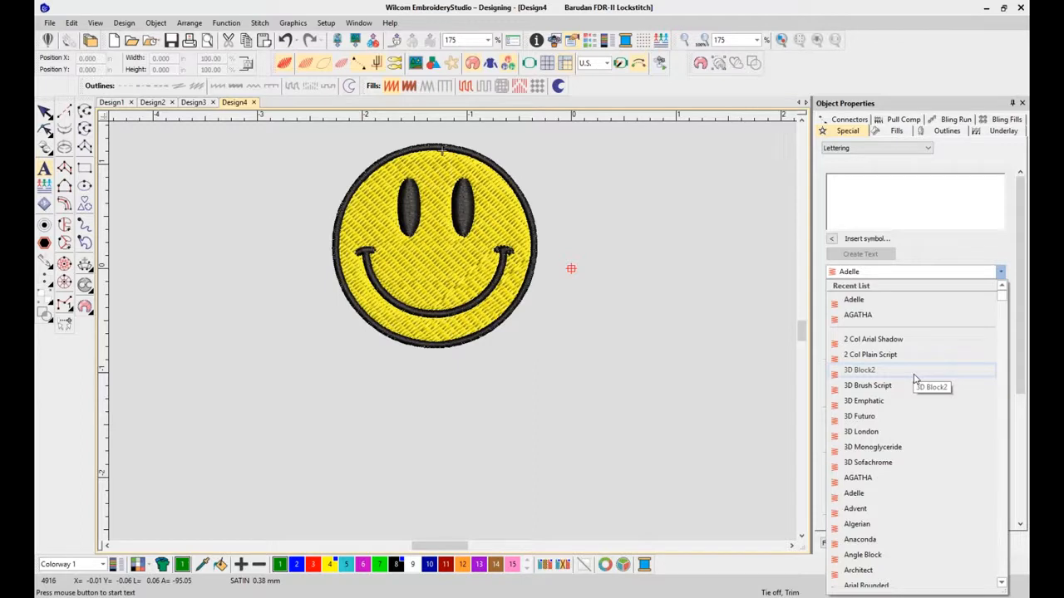
mouse_move(911, 371)
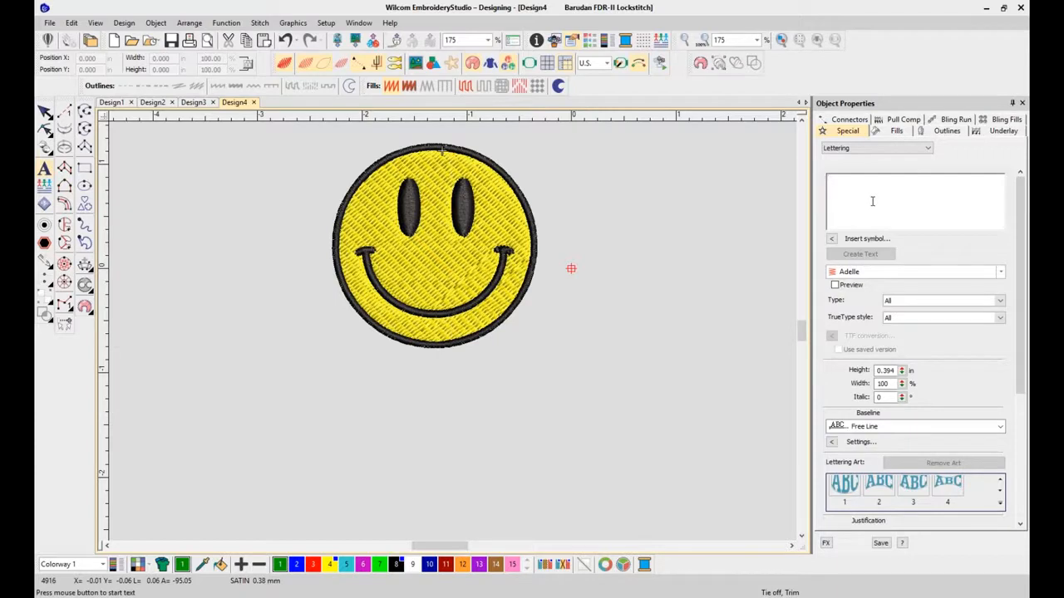
type("HAPPY")
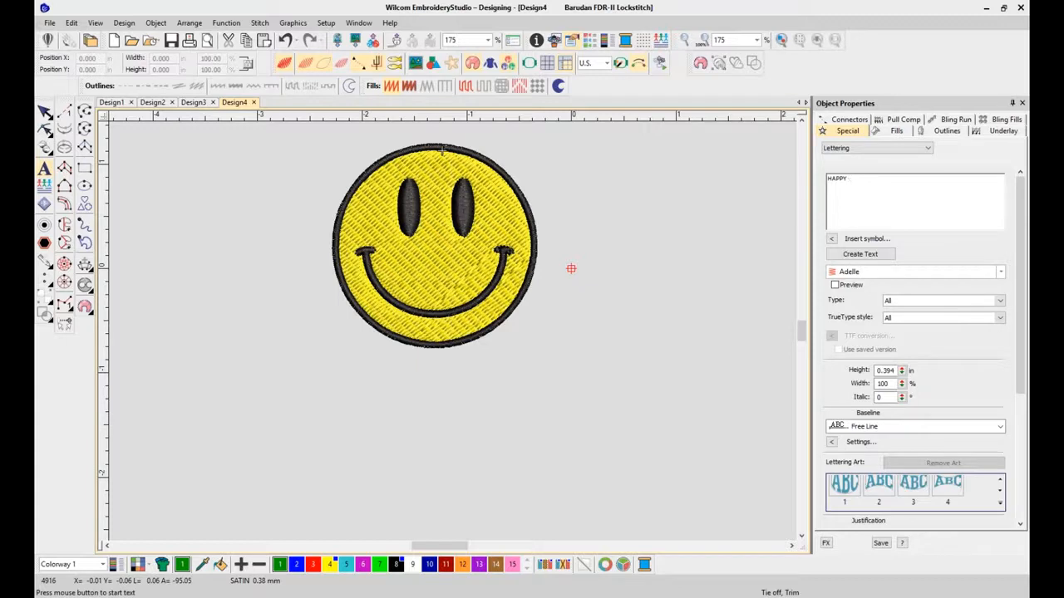
type("DAY!")
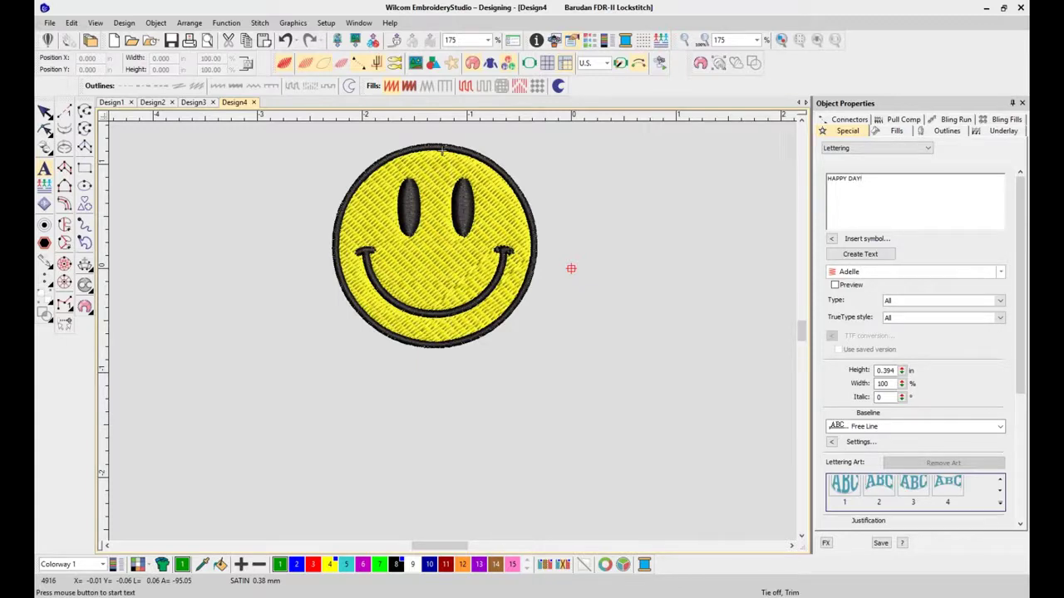
left_click(998, 272)
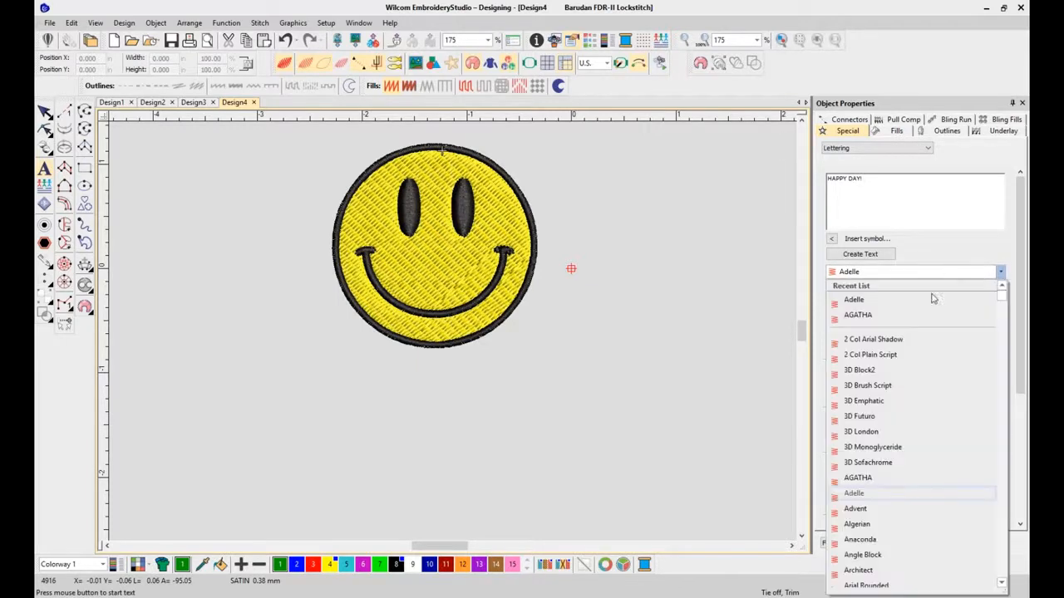
mouse_move(915, 369)
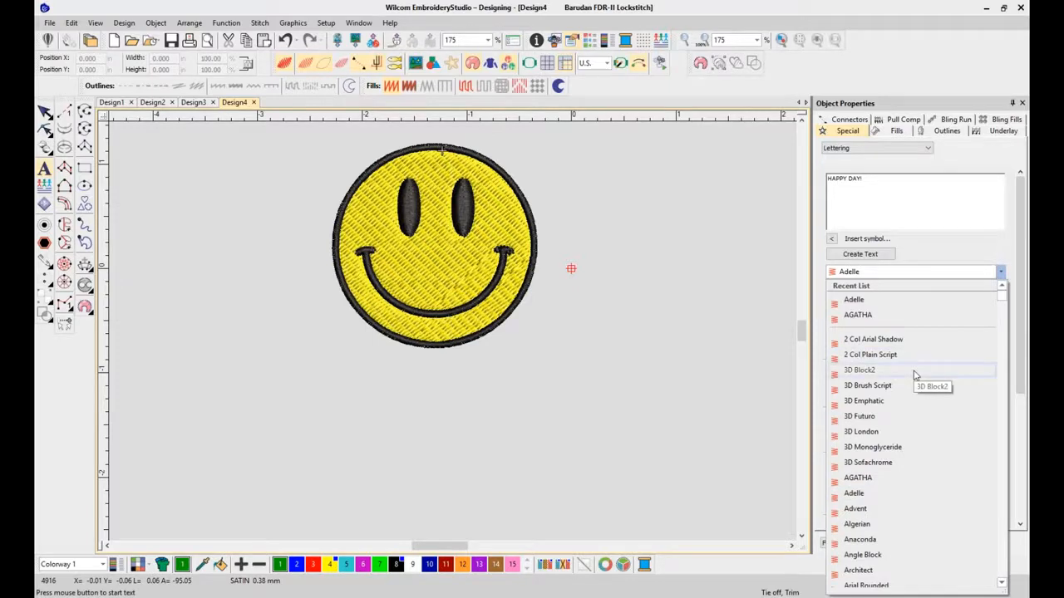
left_click(861, 370)
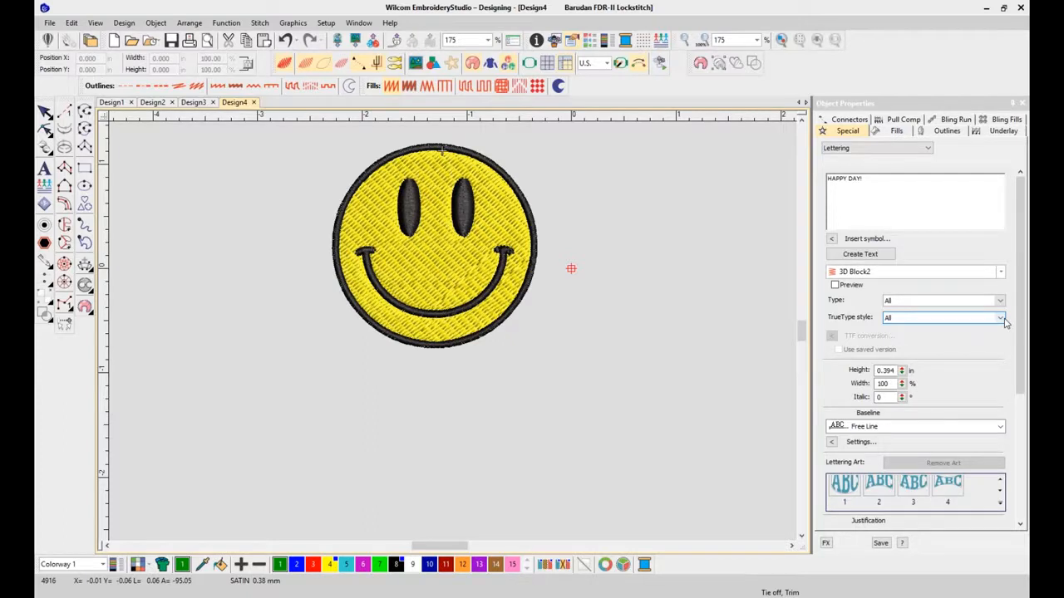
left_click(1000, 318)
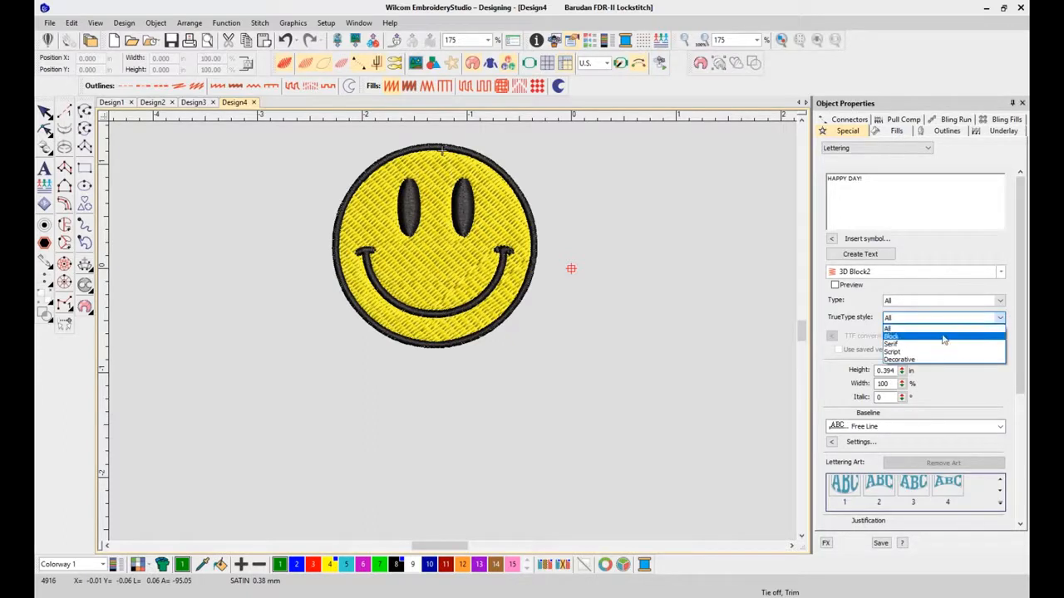
left_click(891, 344)
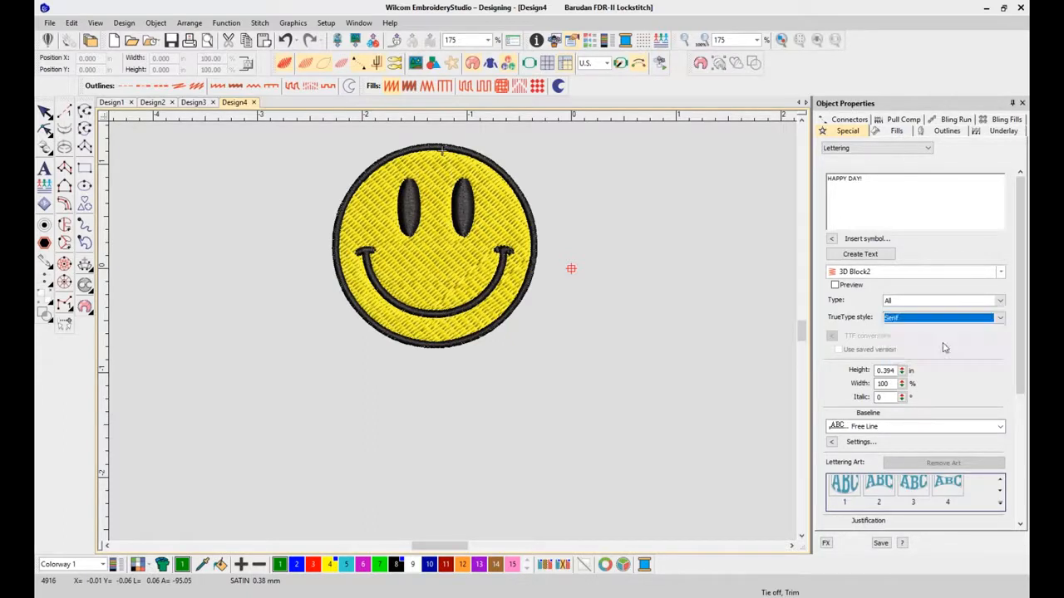
left_click(999, 272)
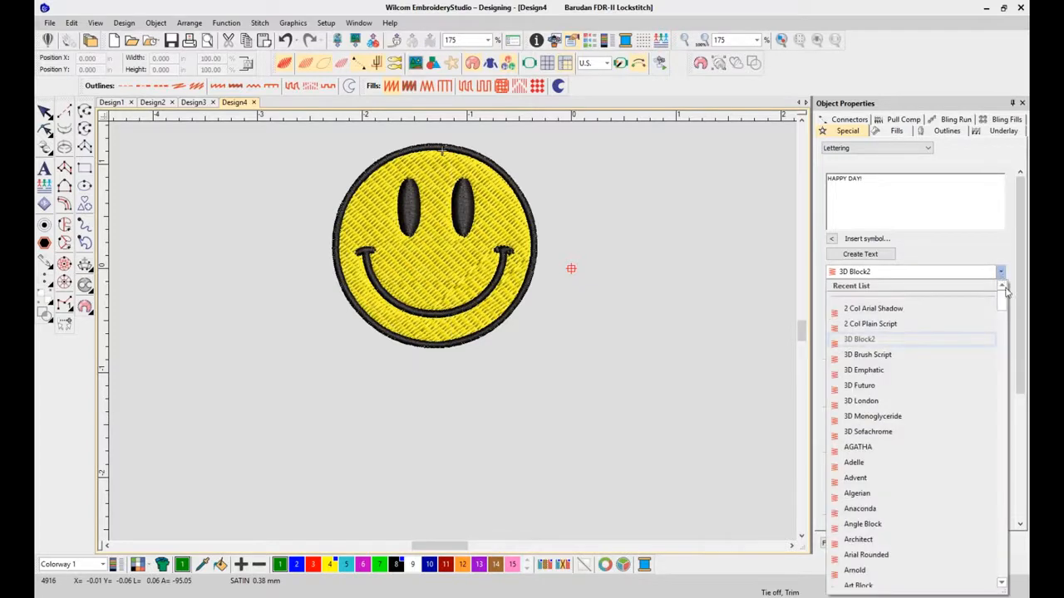
scroll("down", 3)
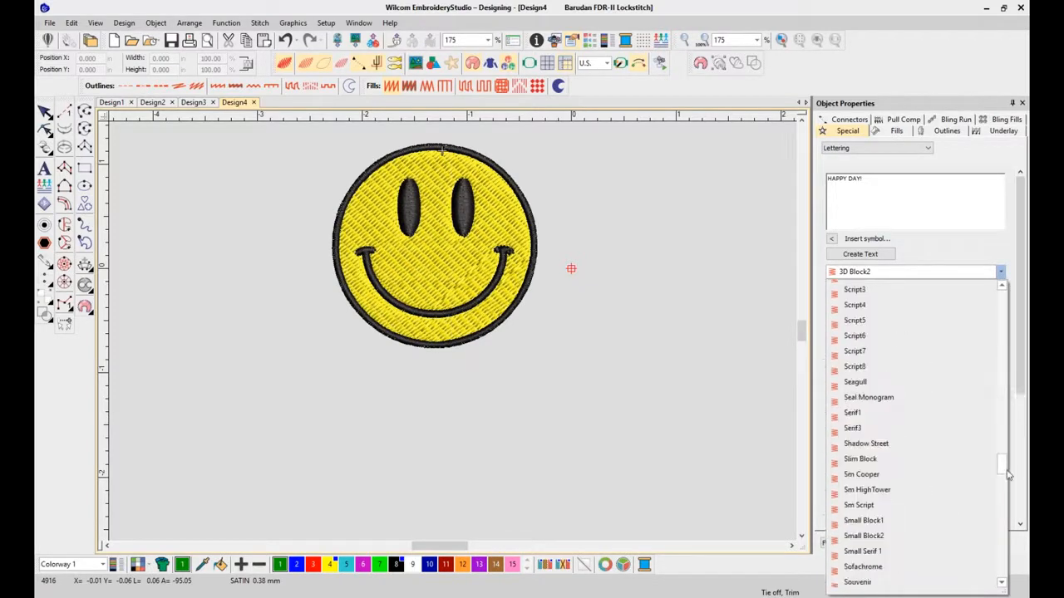
scroll("down", 3)
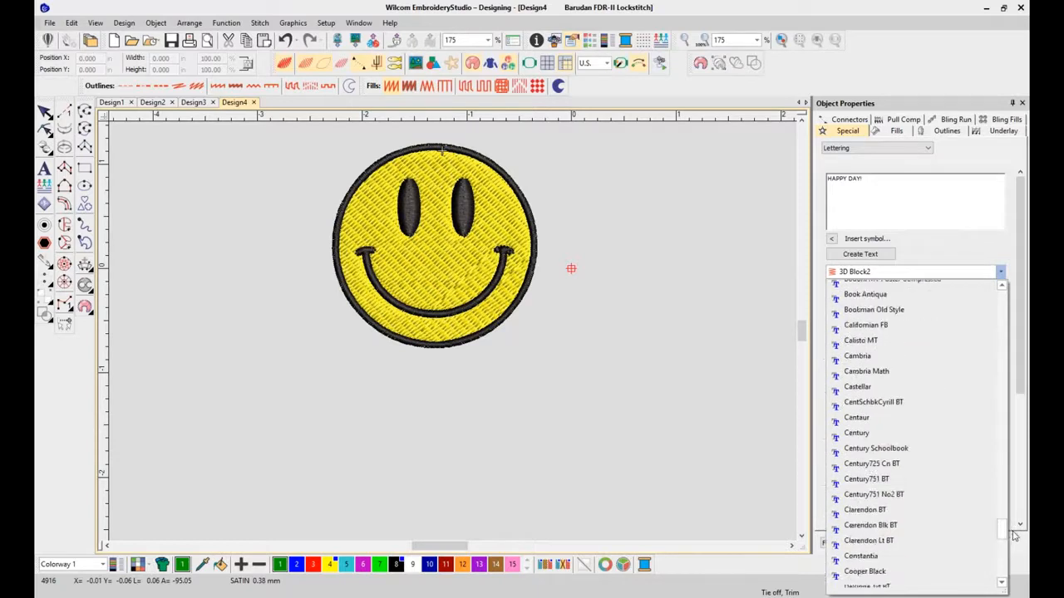
scroll("down", 3)
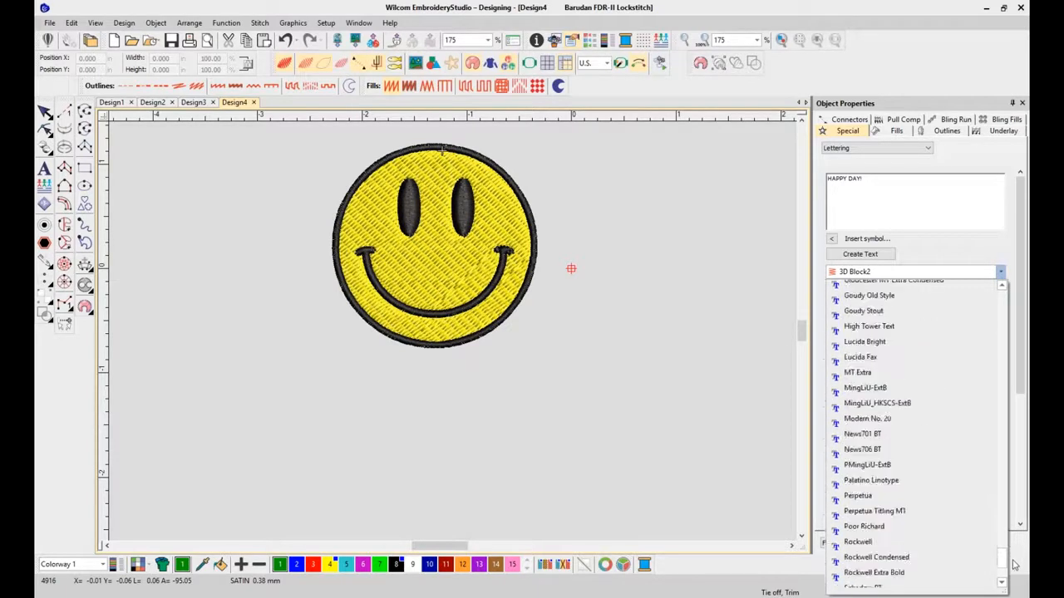
scroll("down", 3)
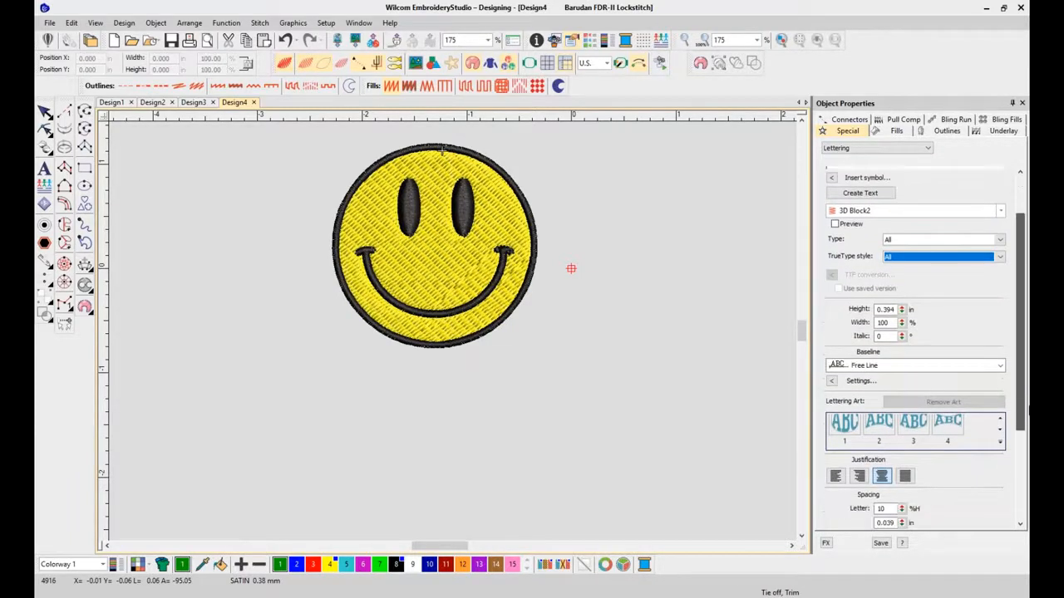
- Apply the arched lettering art style, set height to 0.75 in, and create the text
left_click(997, 419)
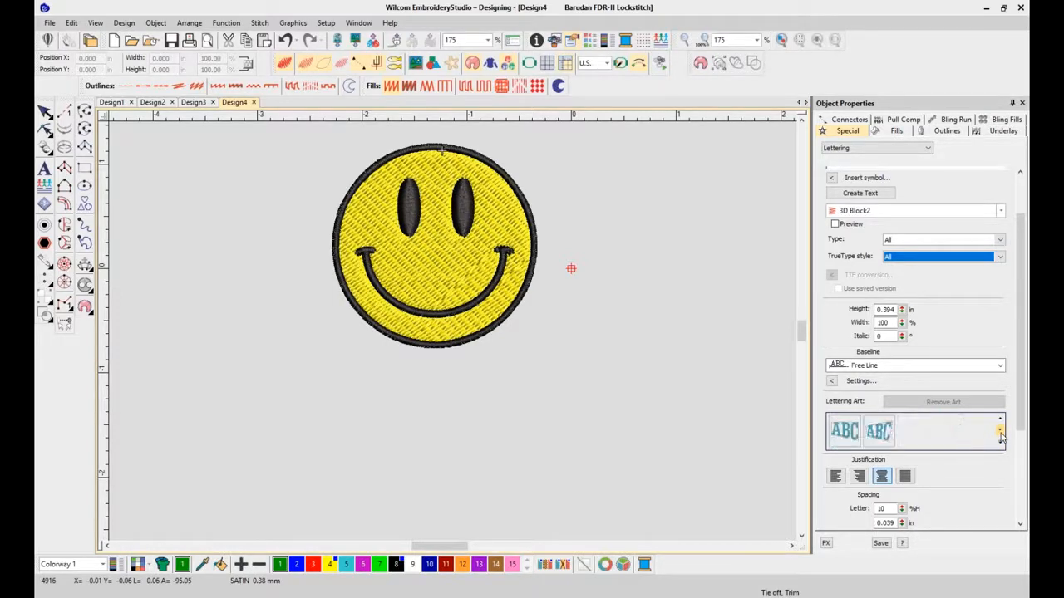
left_click(997, 434)
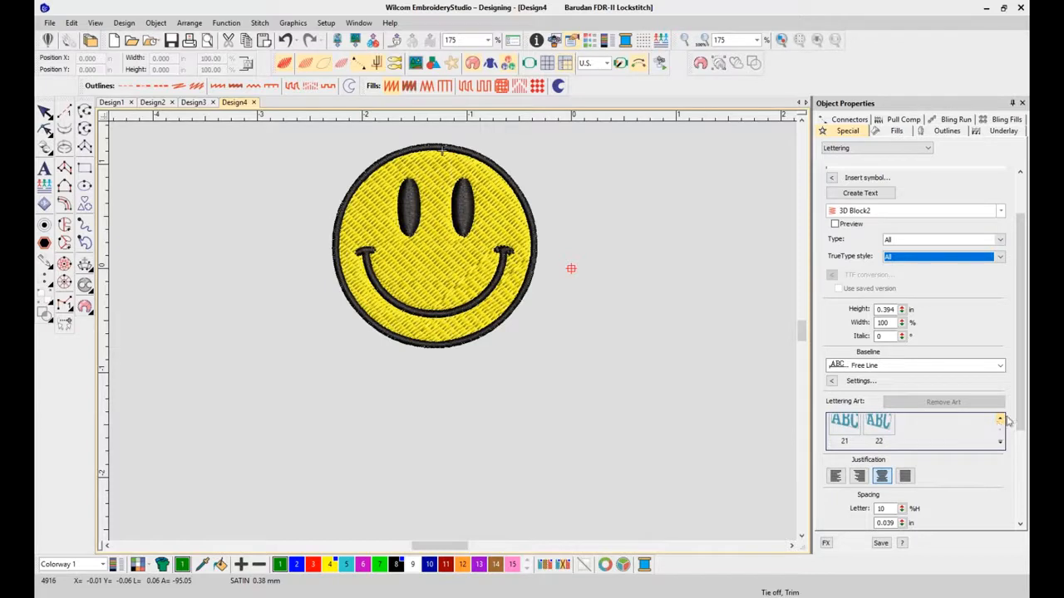
left_click(999, 420)
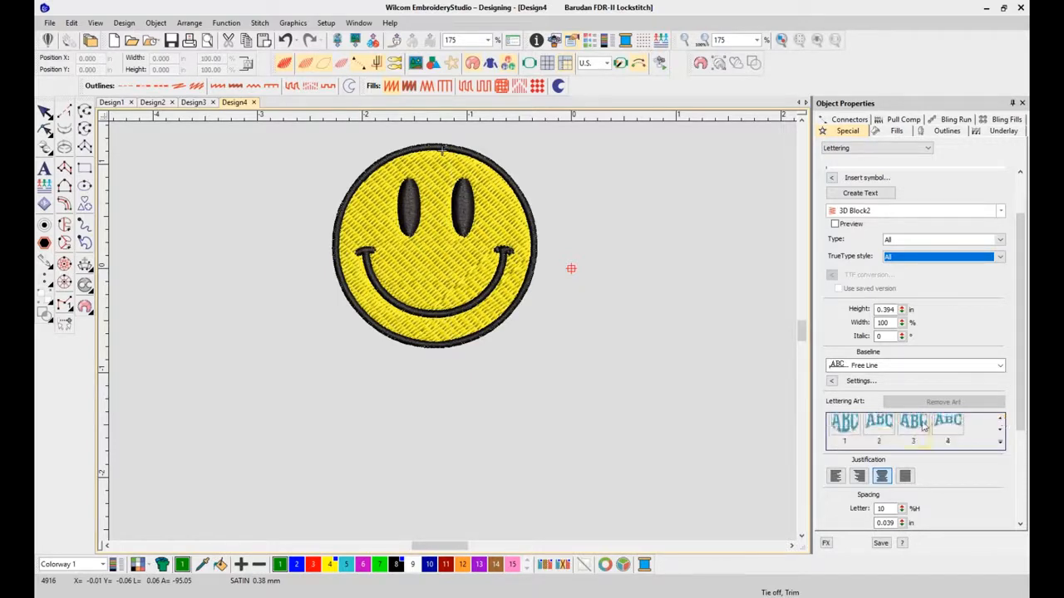
left_click(912, 425)
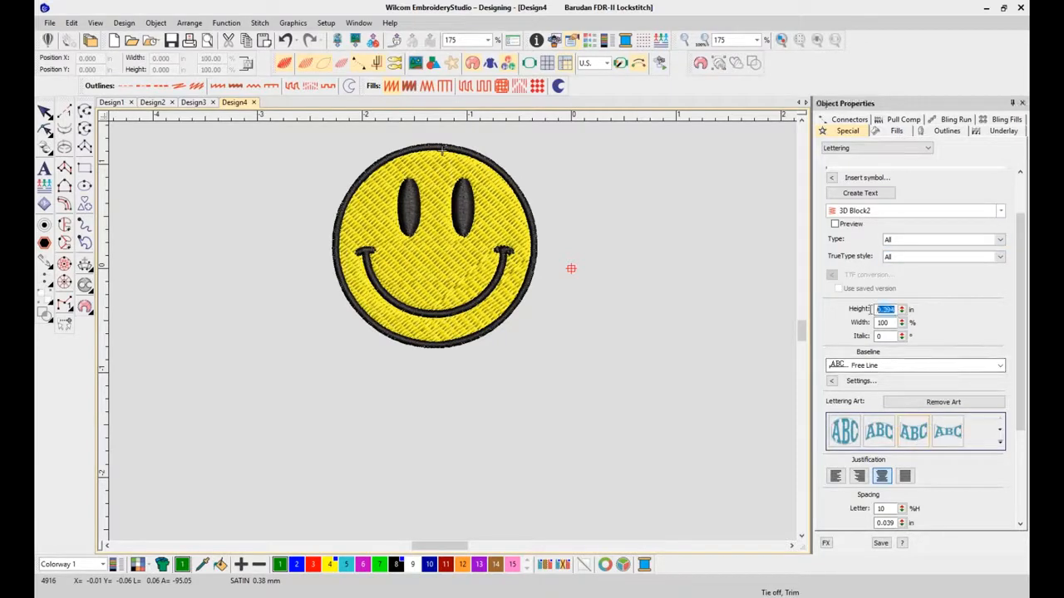
type(".50")
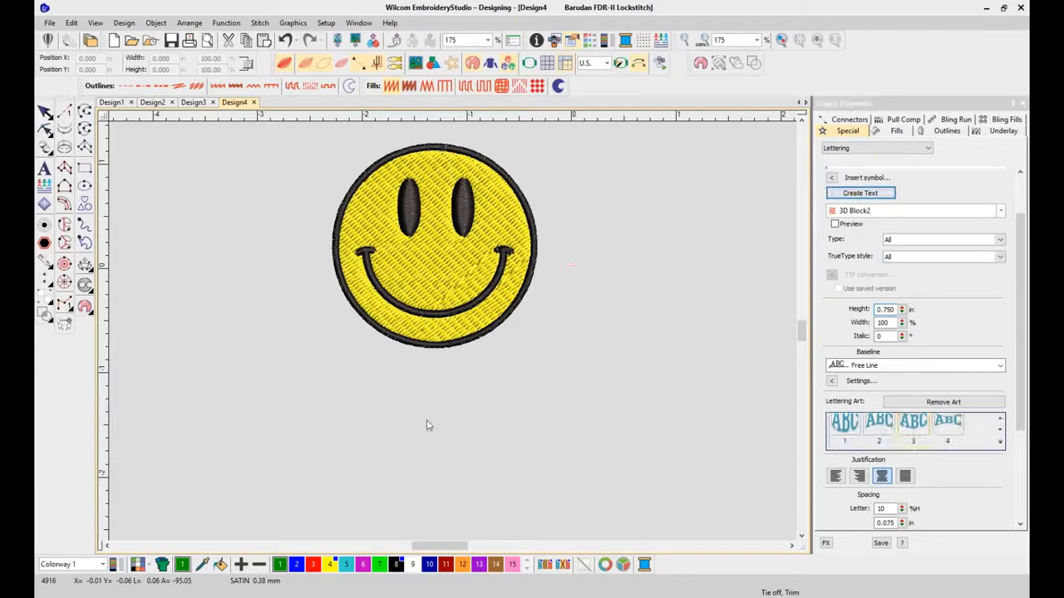
left_click(860, 193)
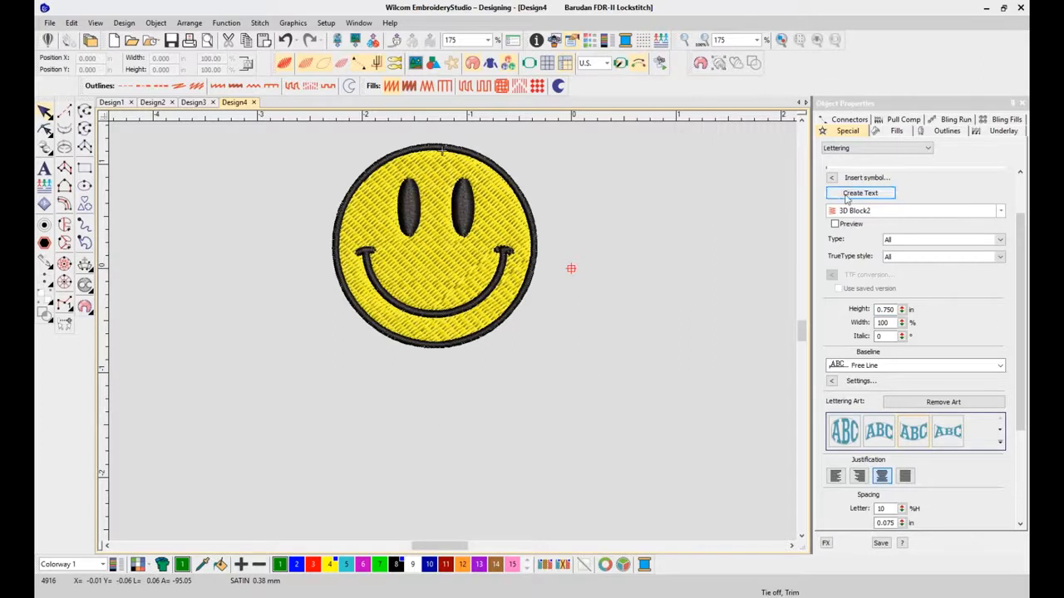
- Place the arched HAPPY DAY! lettering below the smiley face
left_click(861, 192)
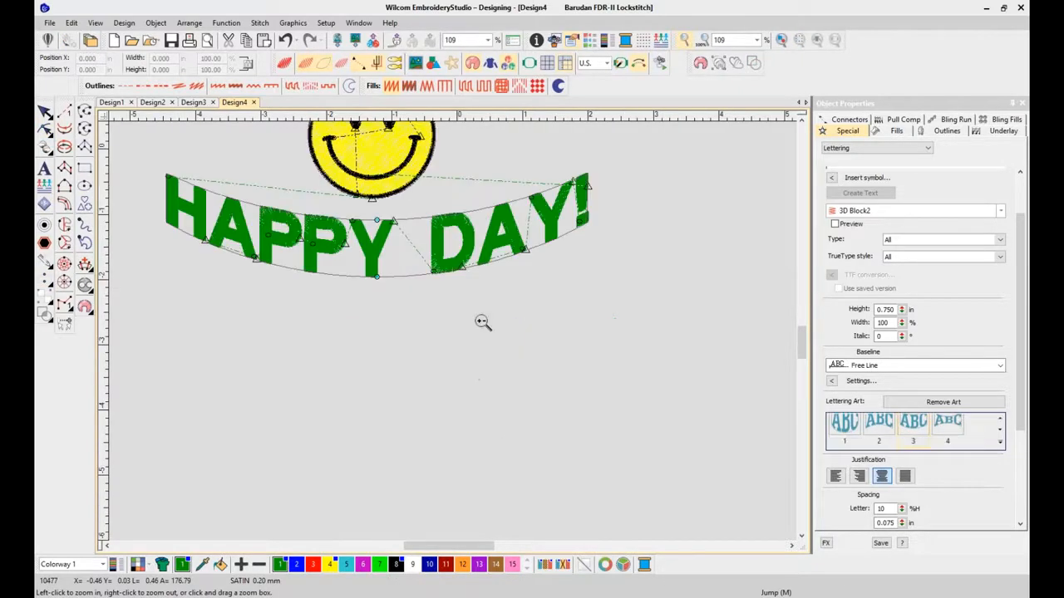
mouse_move(634, 310)
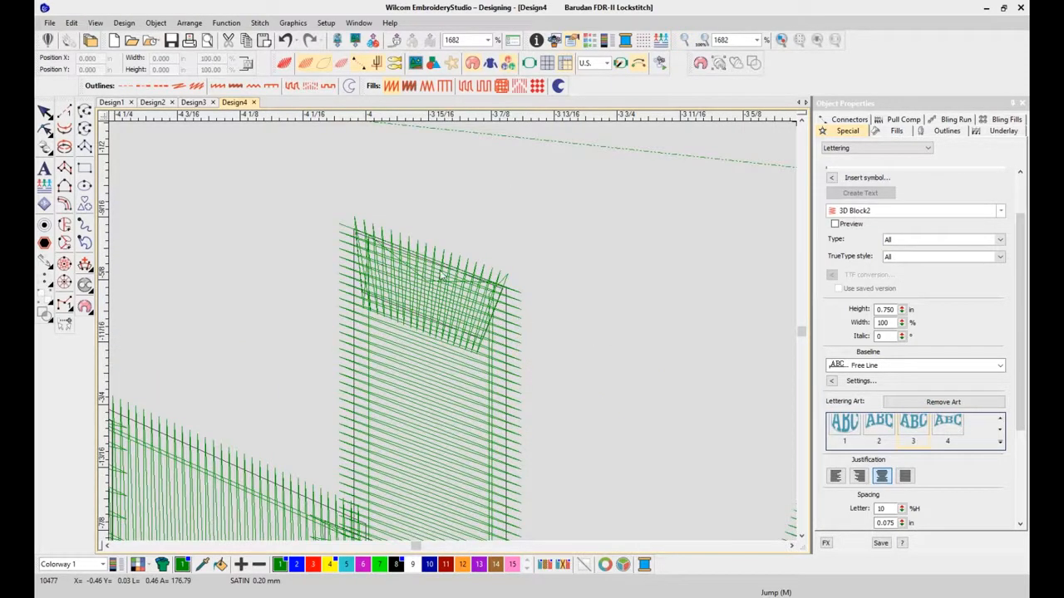
mouse_move(482, 320)
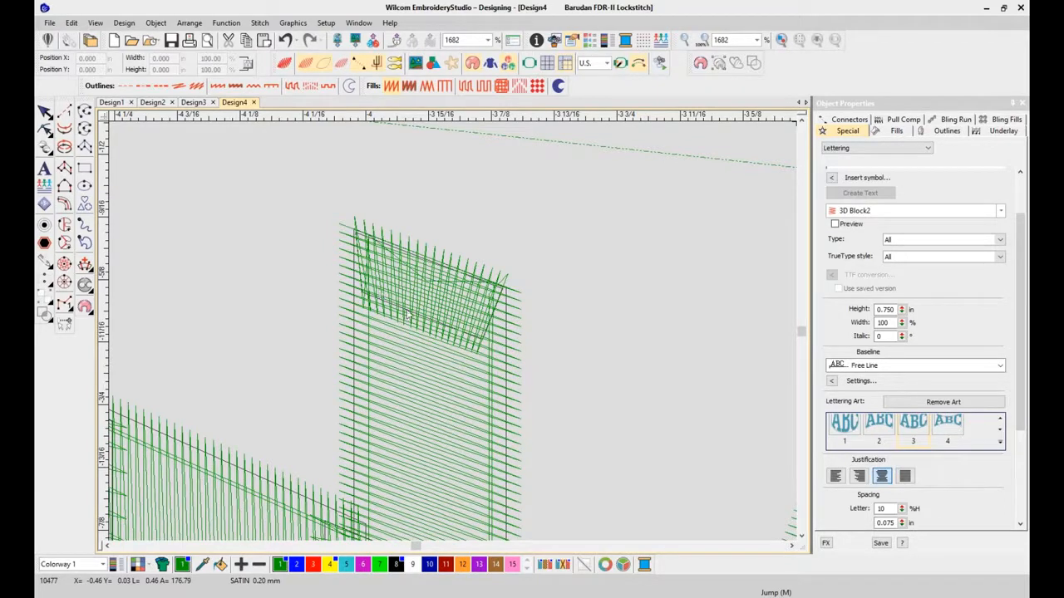
mouse_move(435, 270)
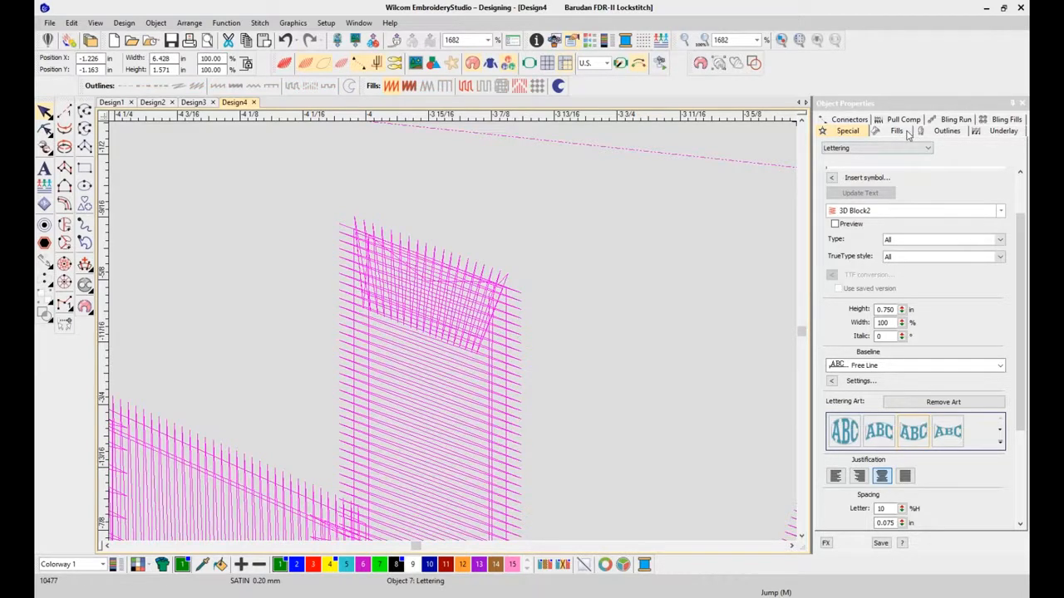
left_click(896, 131)
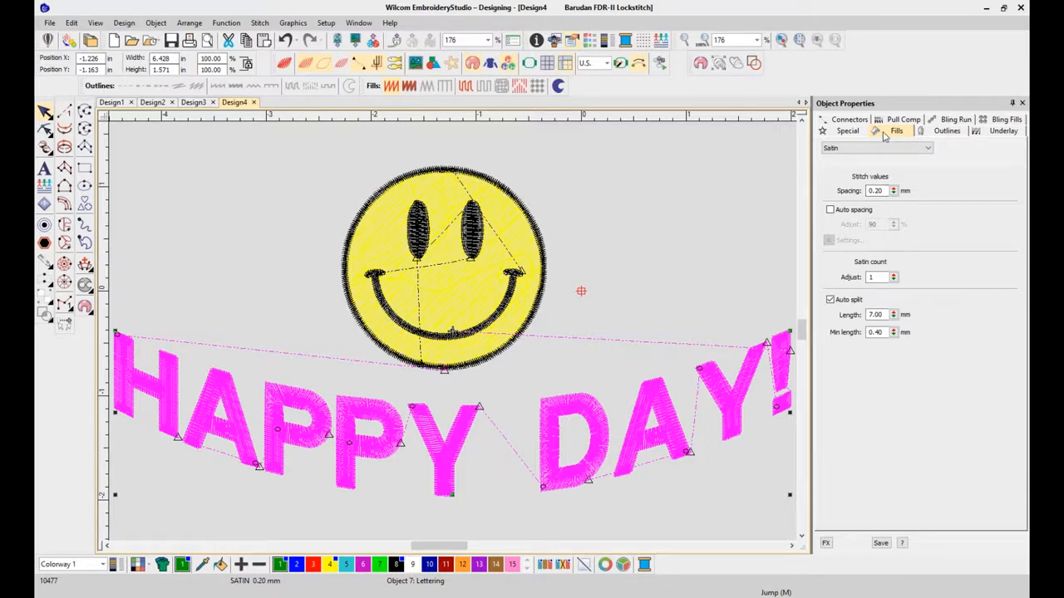
left_click(847, 131)
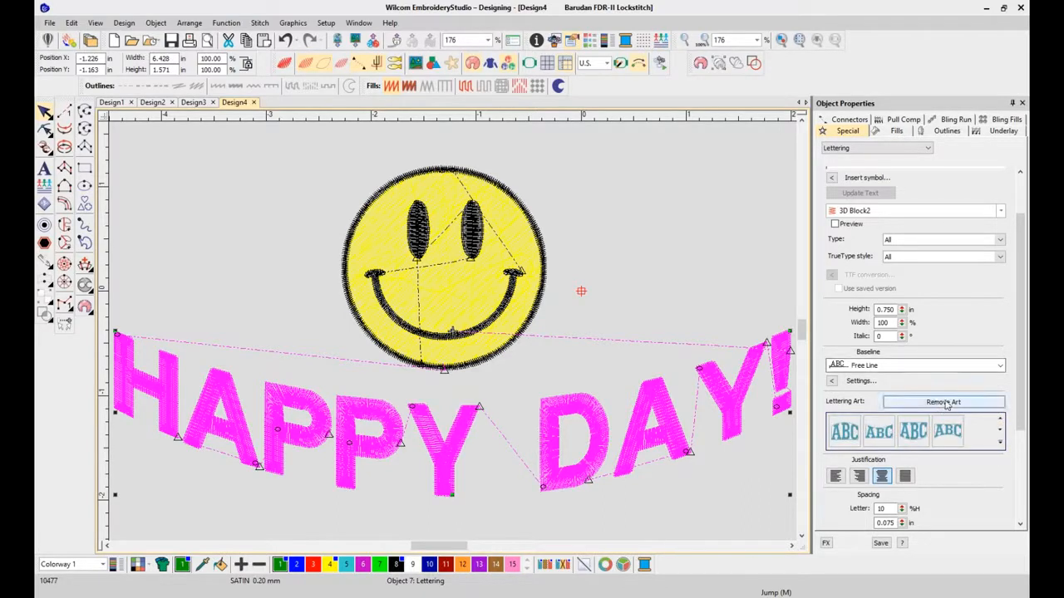
- Remove the lettering art from HAPPY DAY! and switch it to another 3D font
left_click(943, 402)
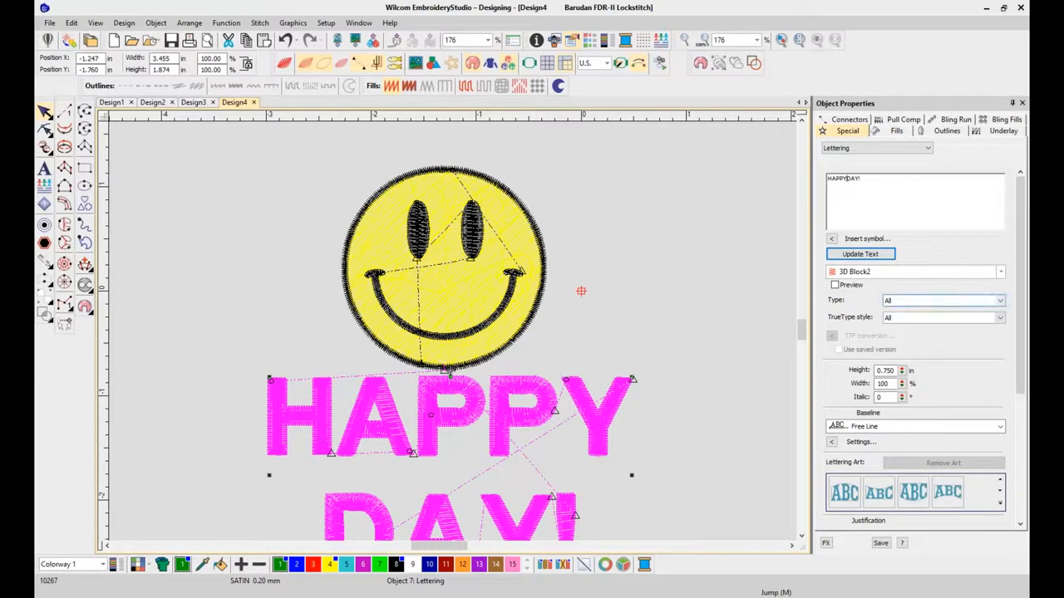
left_click(998, 272)
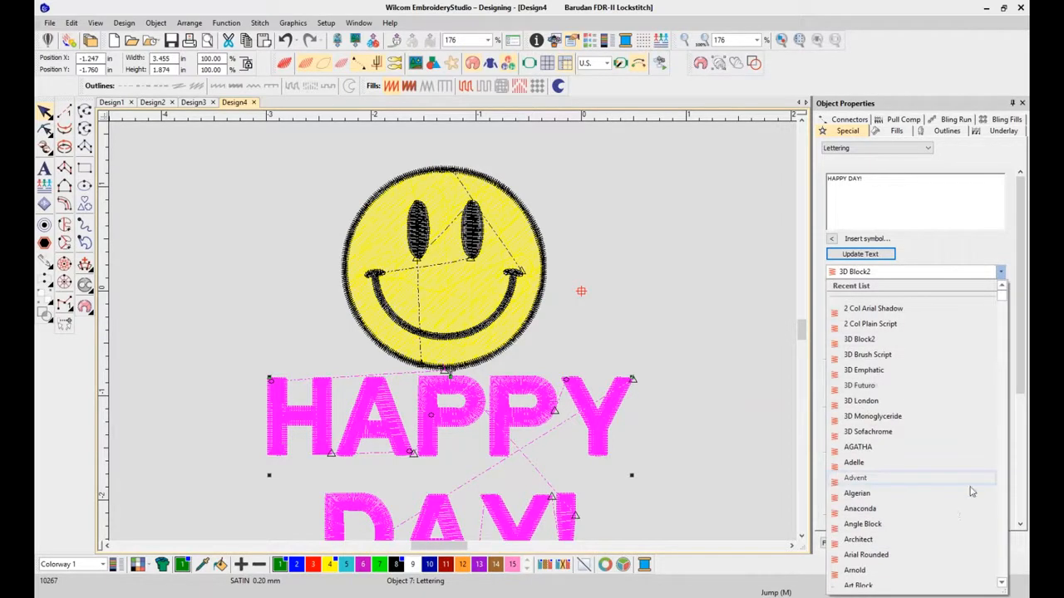
left_click(854, 462)
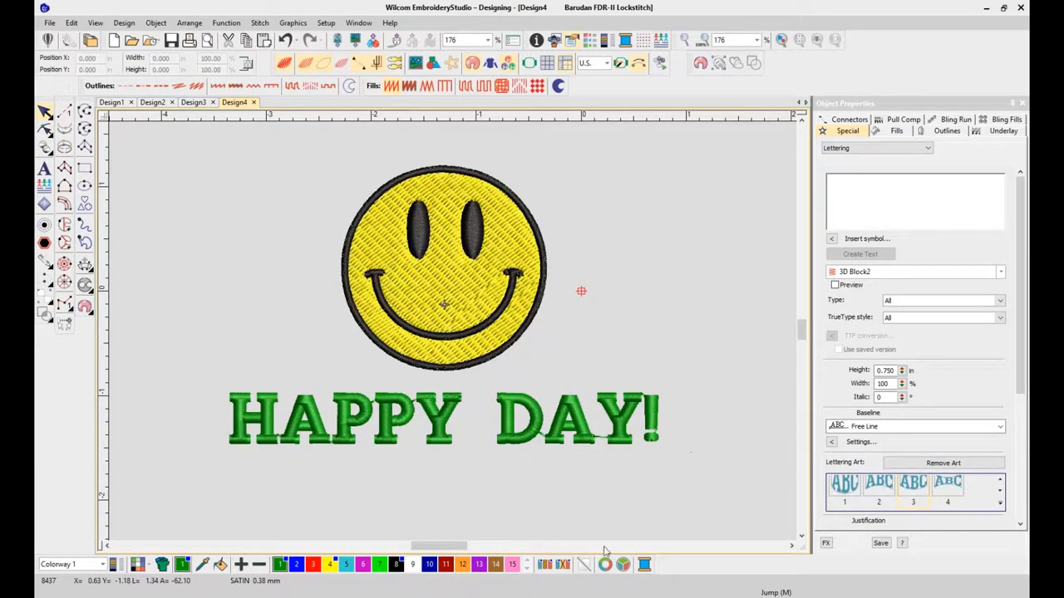
mouse_move(394, 565)
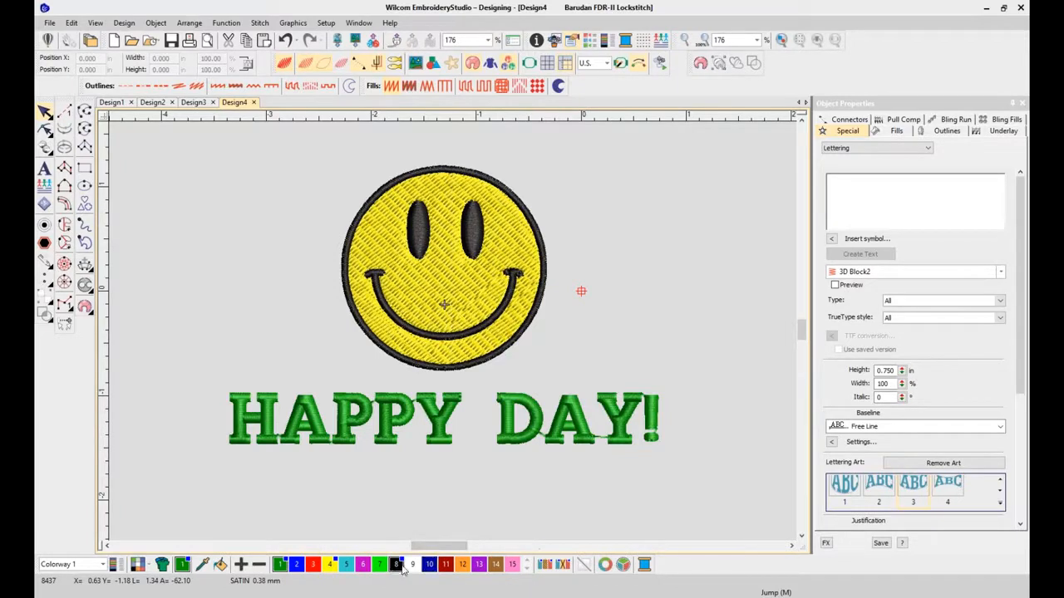
mouse_move(346, 564)
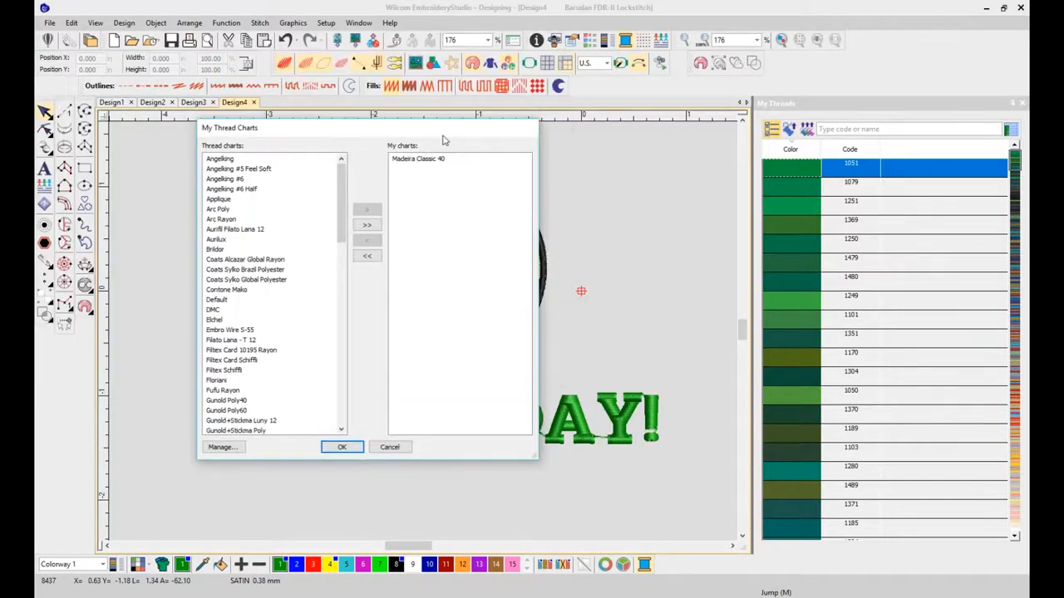
mouse_move(326, 211)
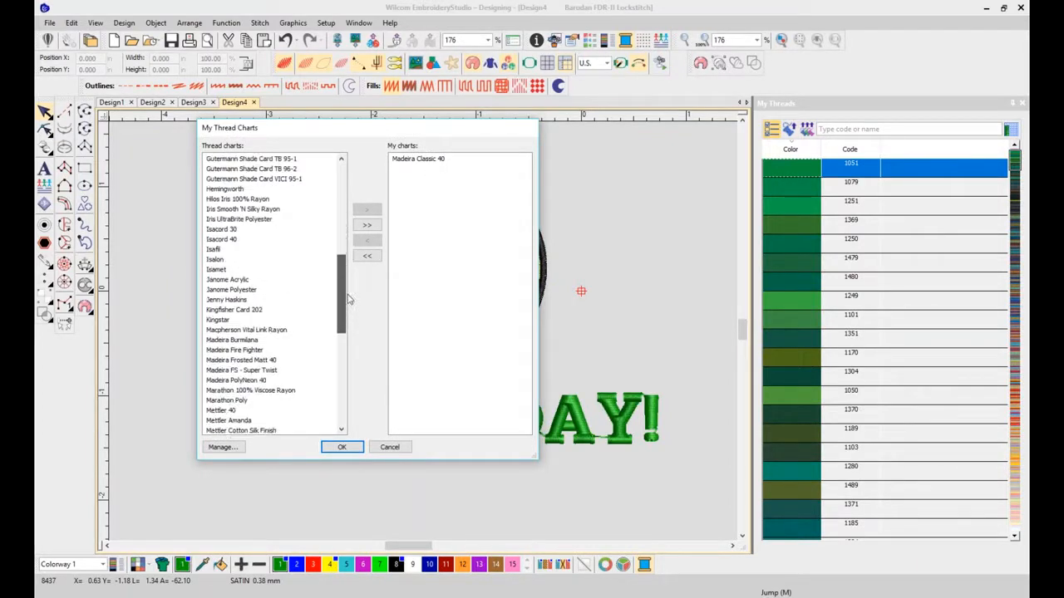
- Browse the My Thread Charts list and cancel without changing the charts
scroll("down", 3)
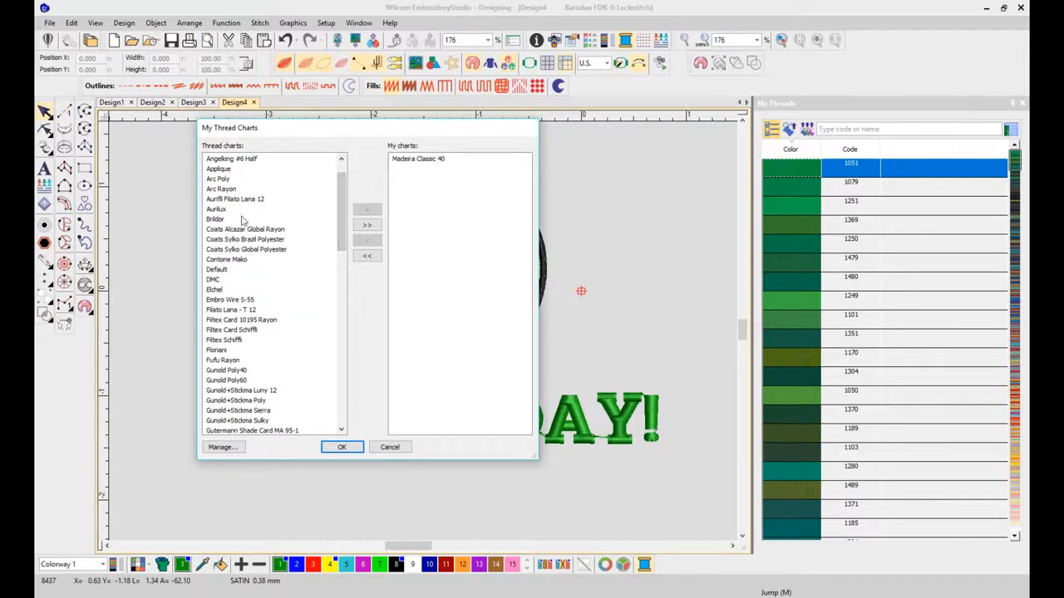
mouse_move(391, 447)
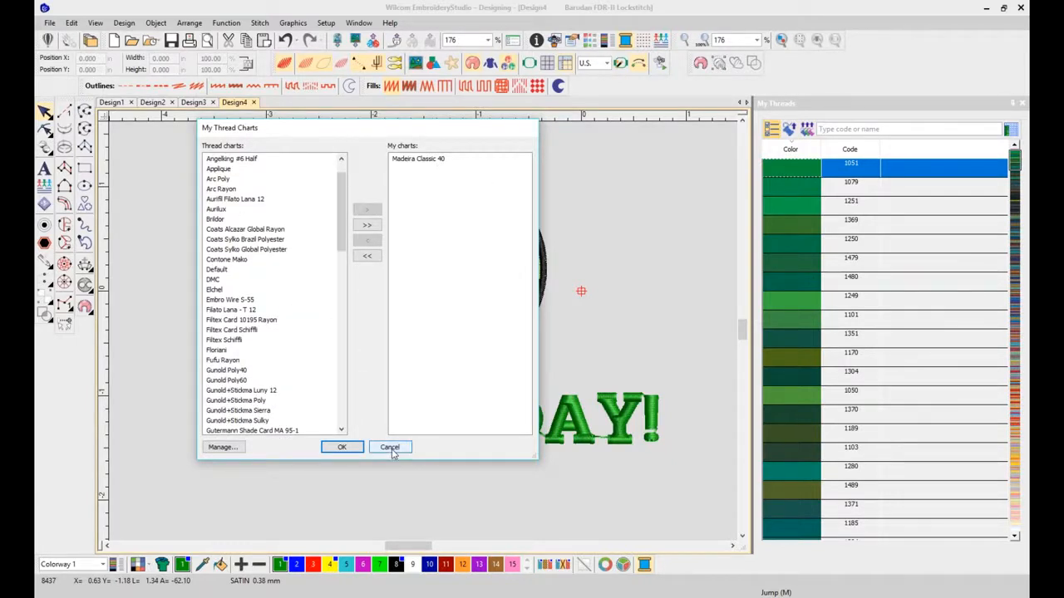
left_click(390, 447)
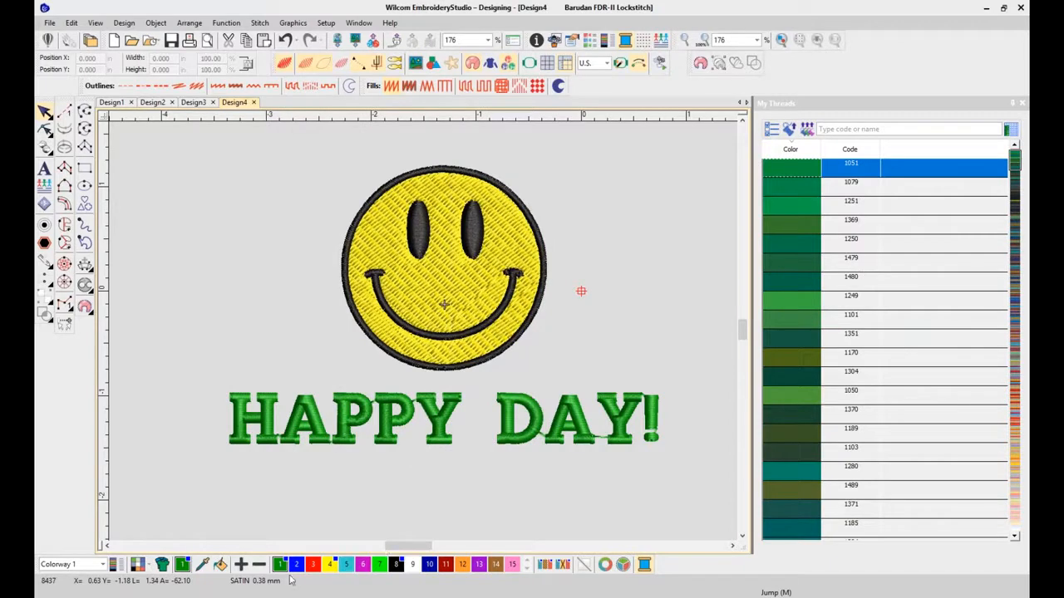
mouse_move(281, 564)
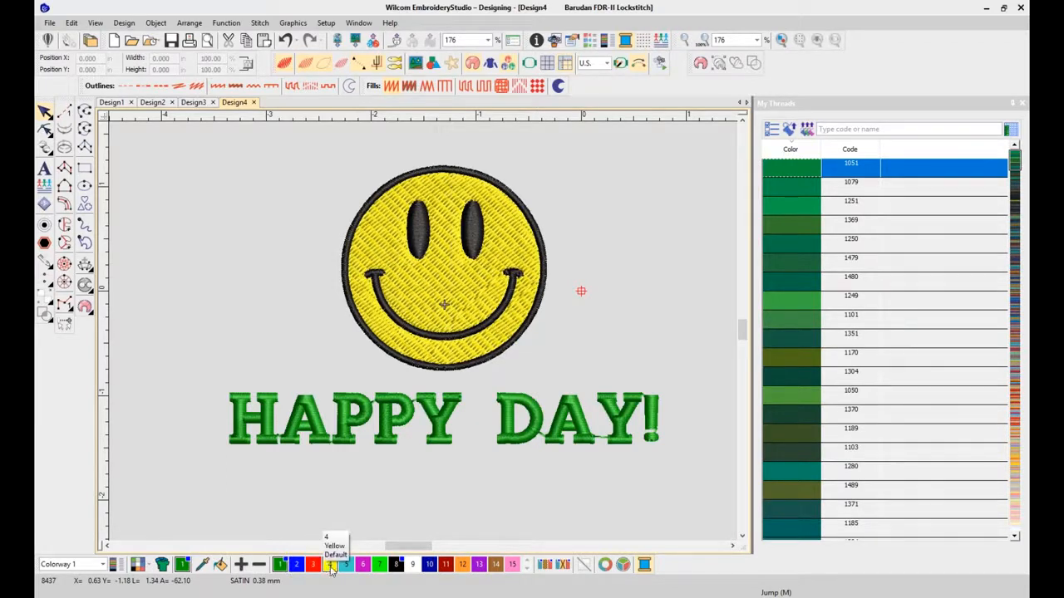
mouse_move(394, 566)
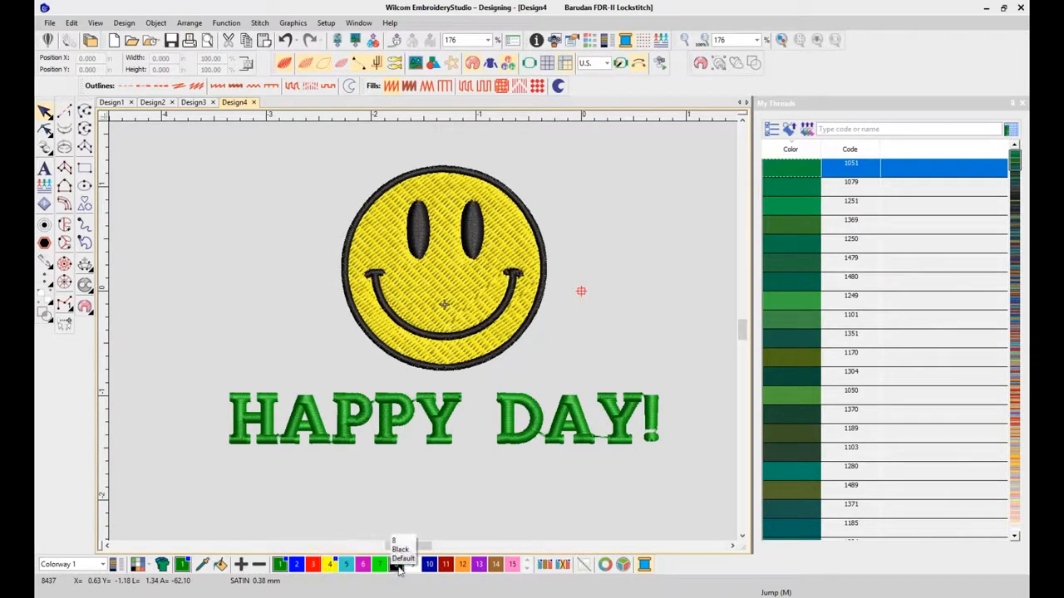
mouse_move(825, 242)
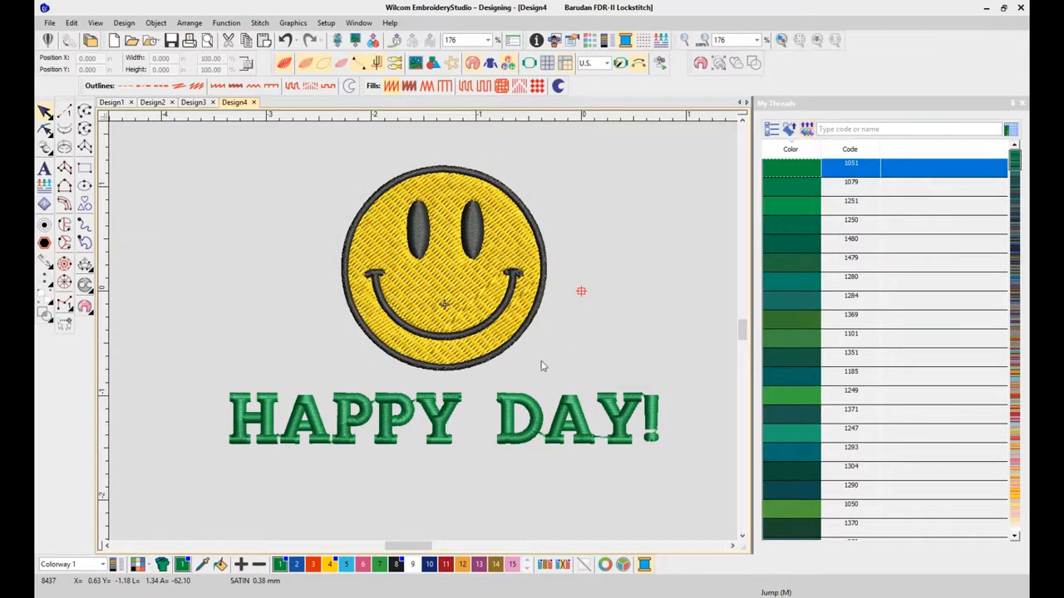
mouse_move(877, 353)
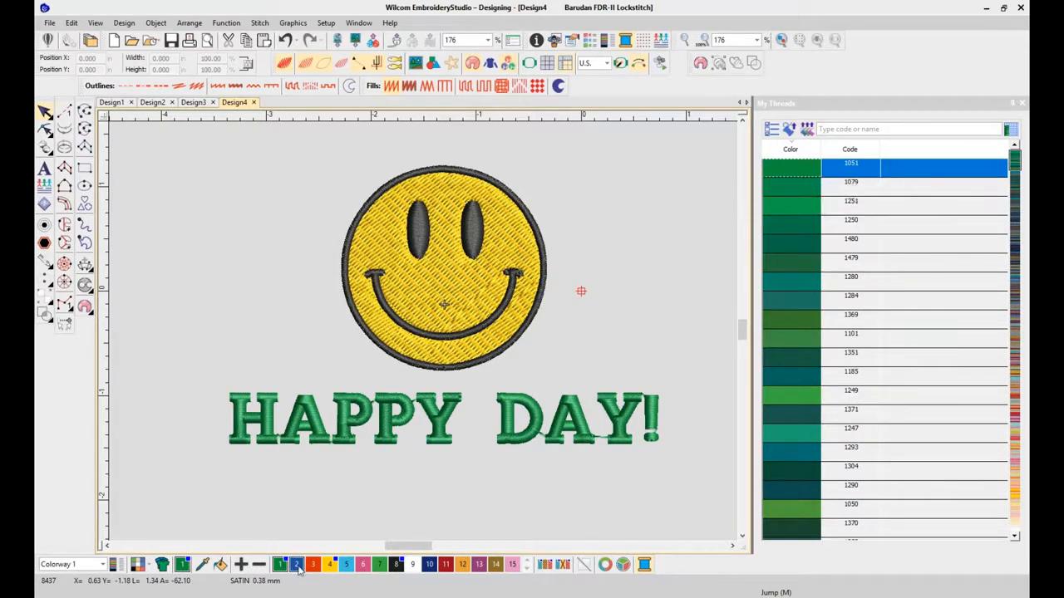
mouse_move(281, 566)
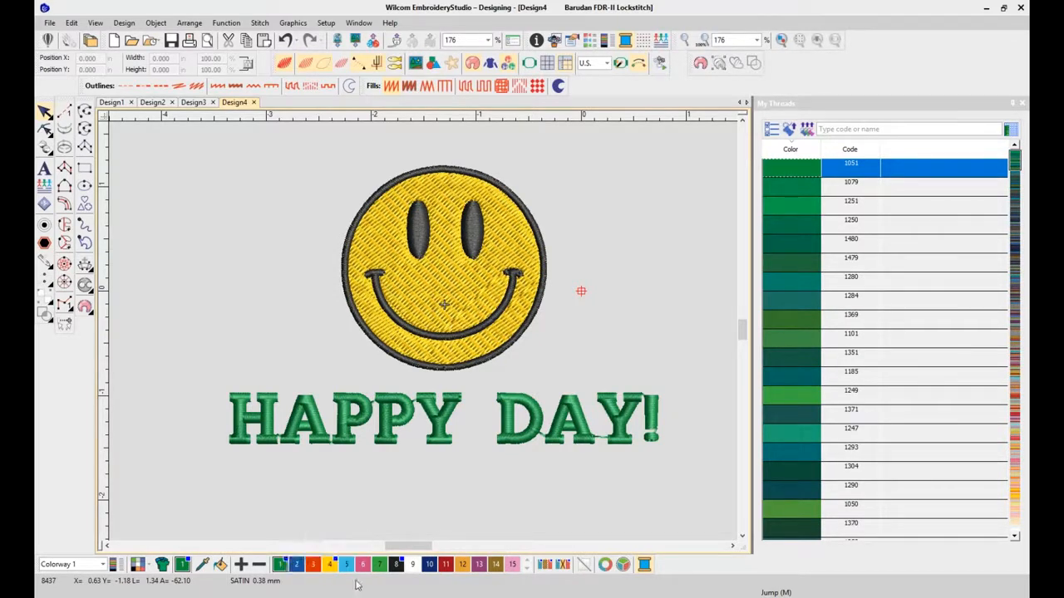
mouse_move(365, 565)
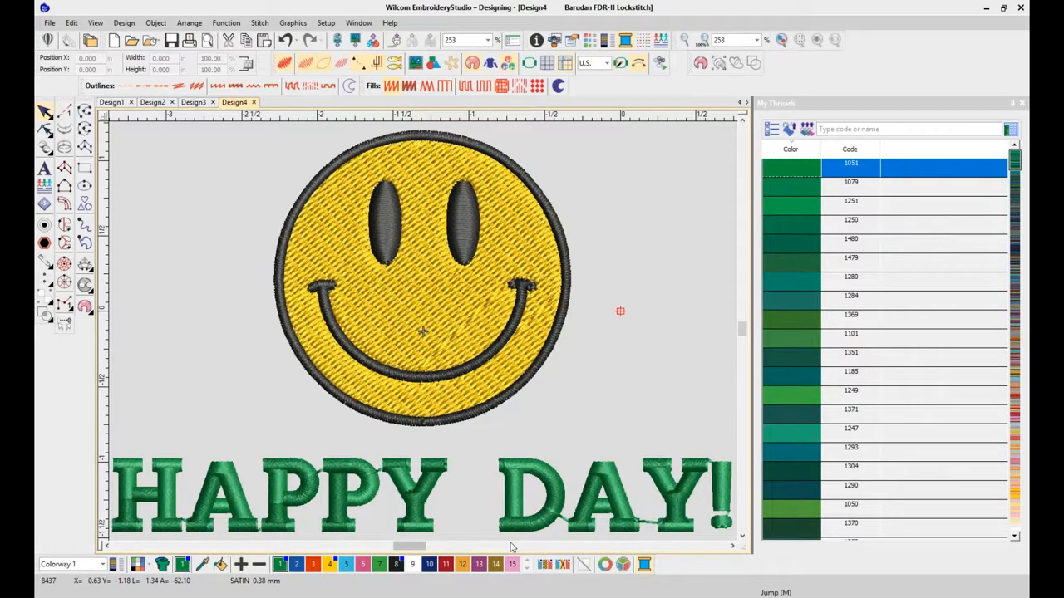
mouse_move(582, 532)
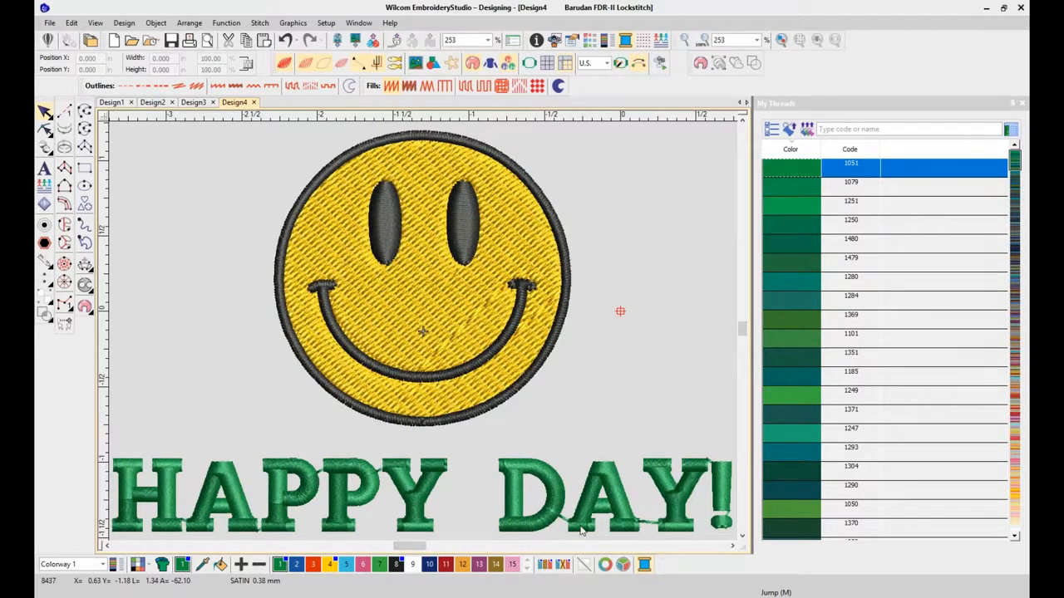
mouse_move(551, 566)
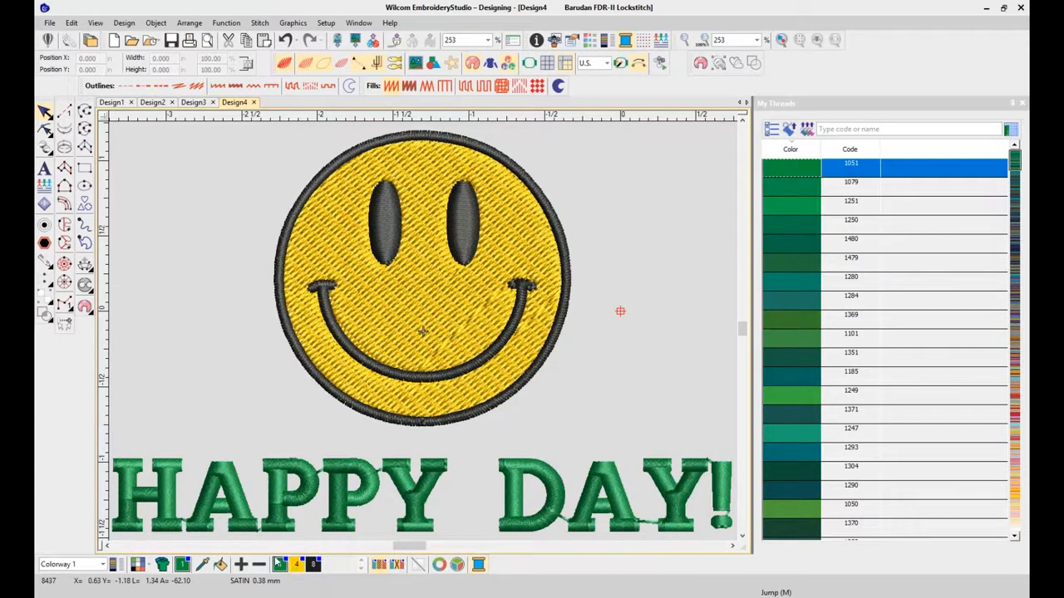
mouse_move(589, 398)
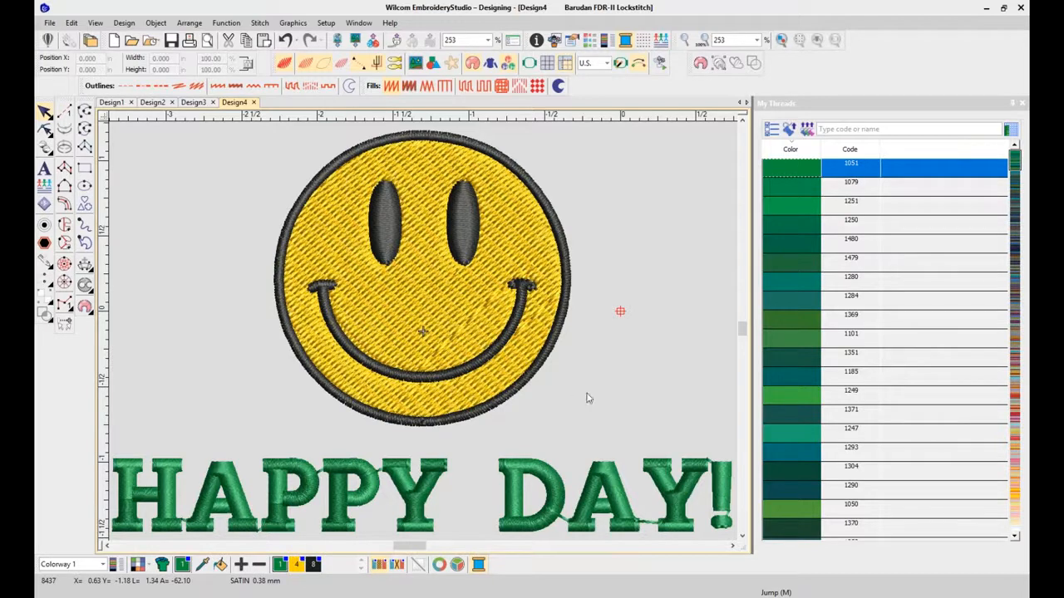
mouse_move(587, 393)
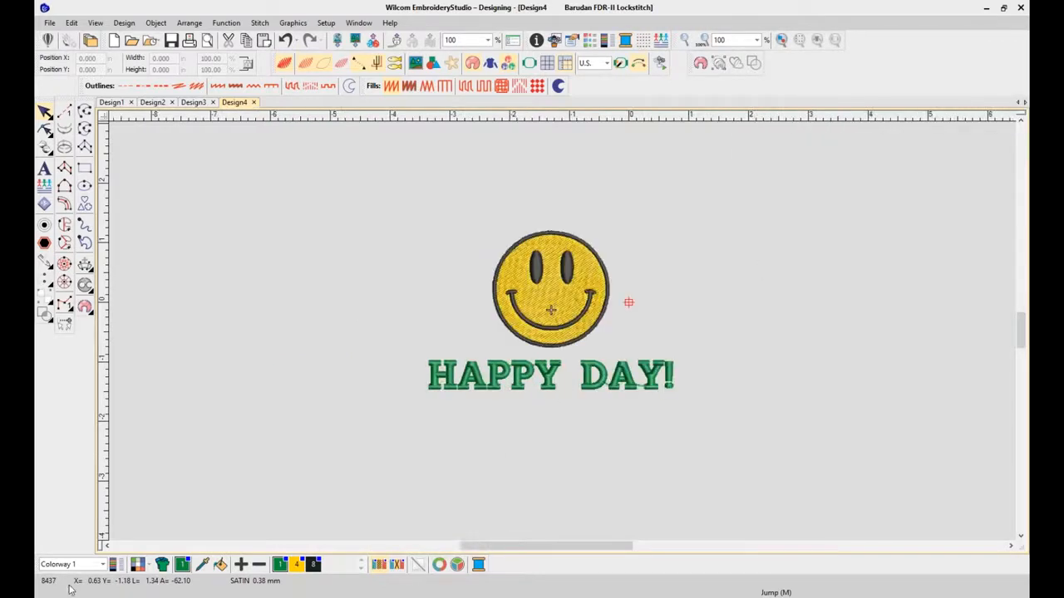
mouse_move(163, 565)
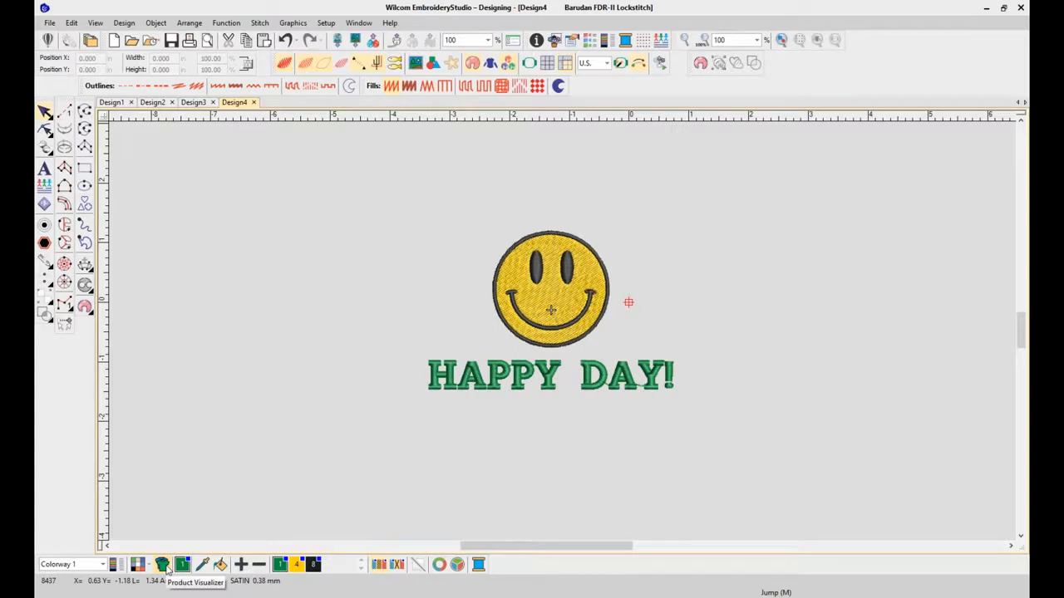
- Preview the smiley HAPPY DAY design on the Accessories Baby Bib in the Product Visualizer
left_click(162, 565)
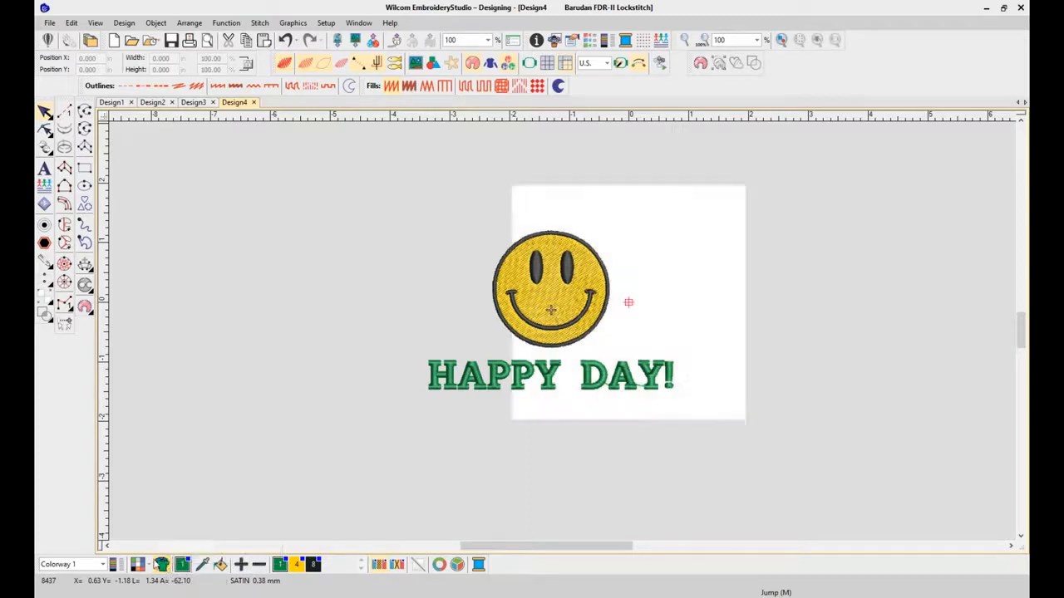
mouse_move(530, 131)
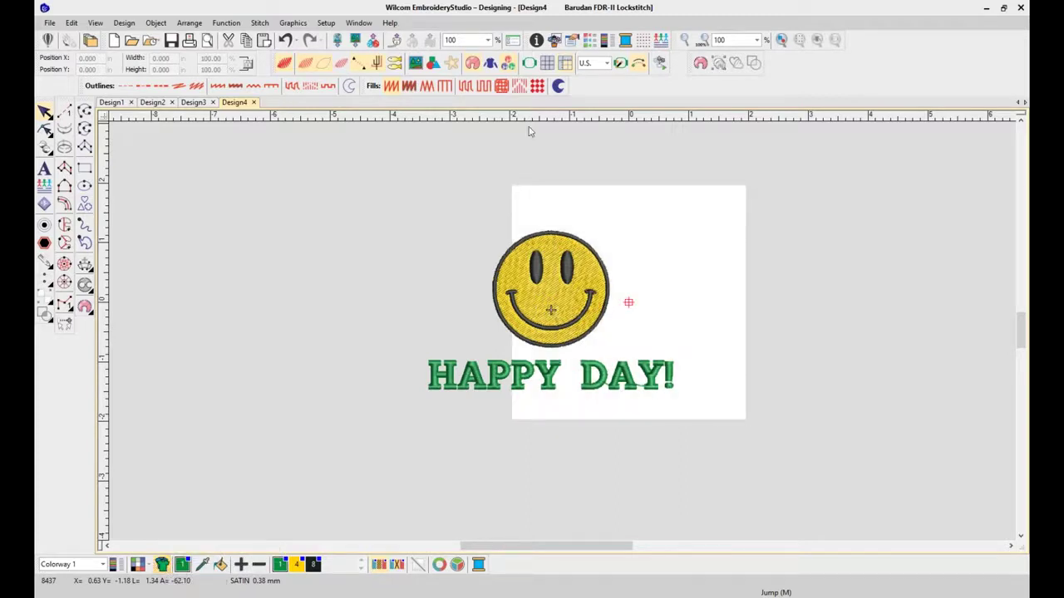
mouse_move(280, 165)
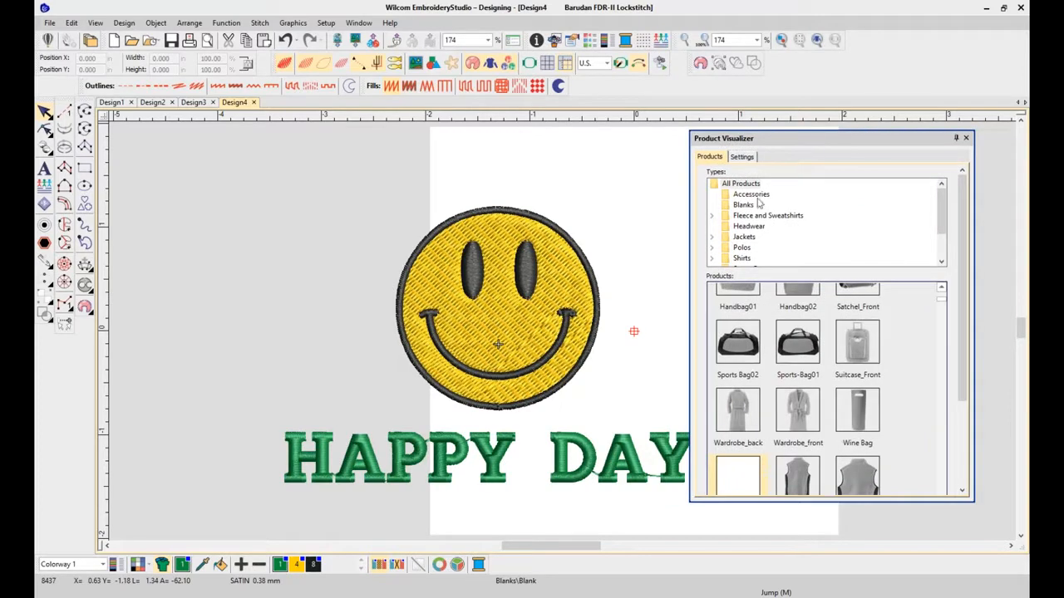
left_click(751, 194)
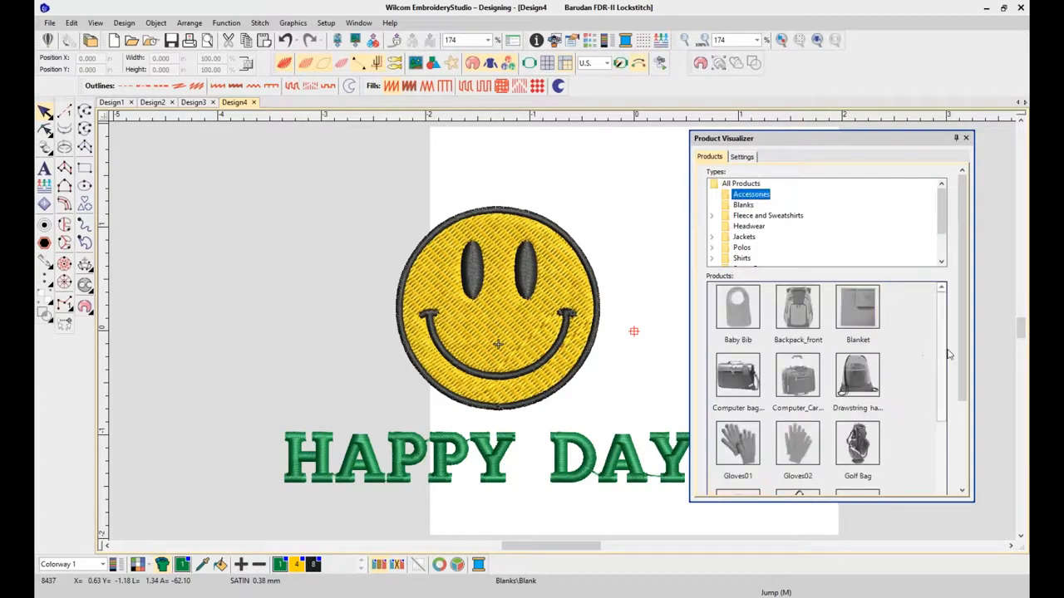
scroll("down", 3)
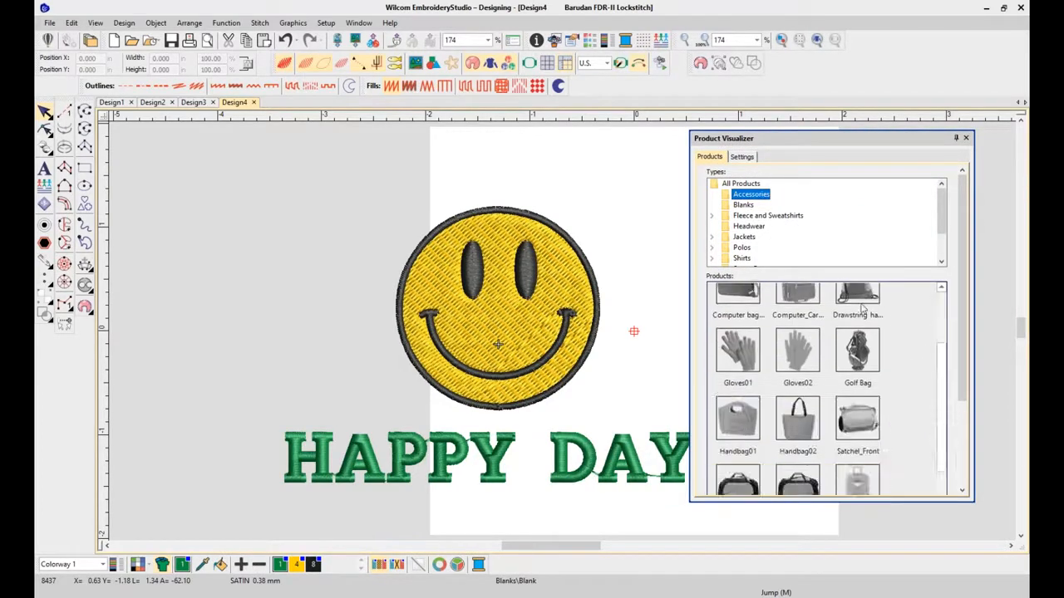
left_click(740, 204)
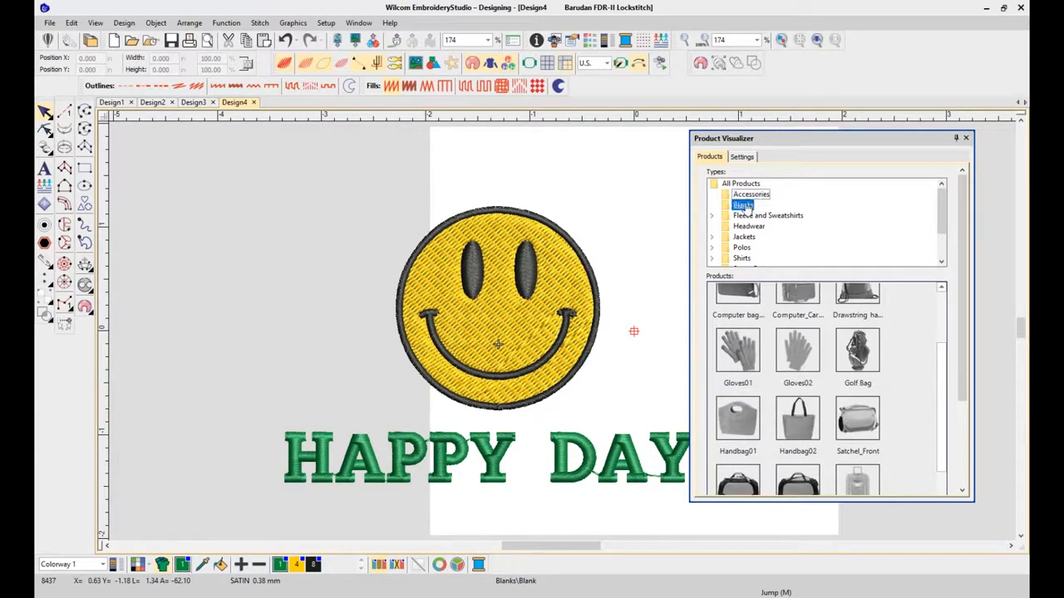
left_click(766, 216)
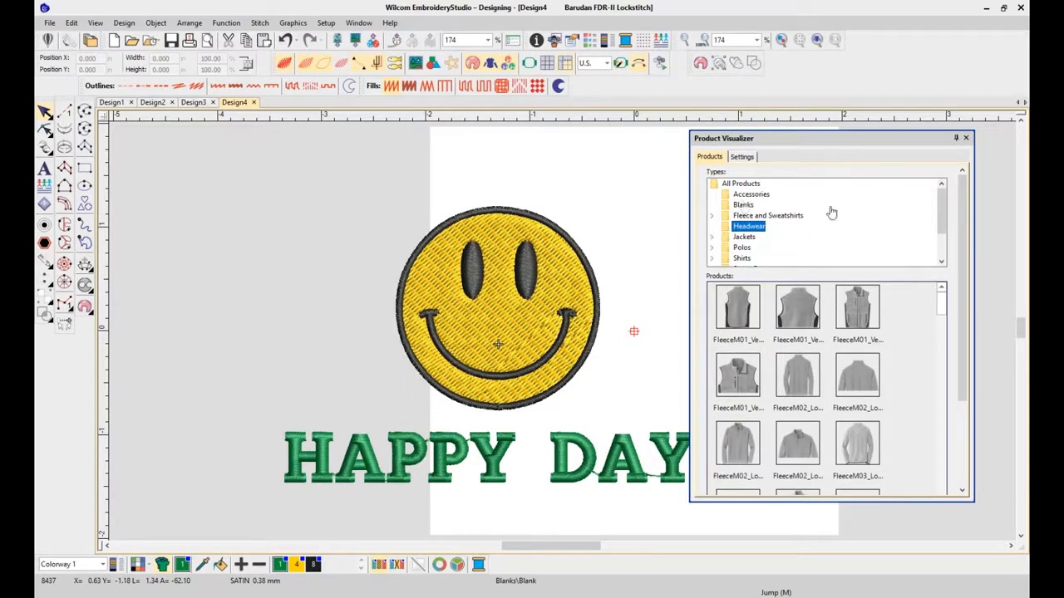
left_click(752, 193)
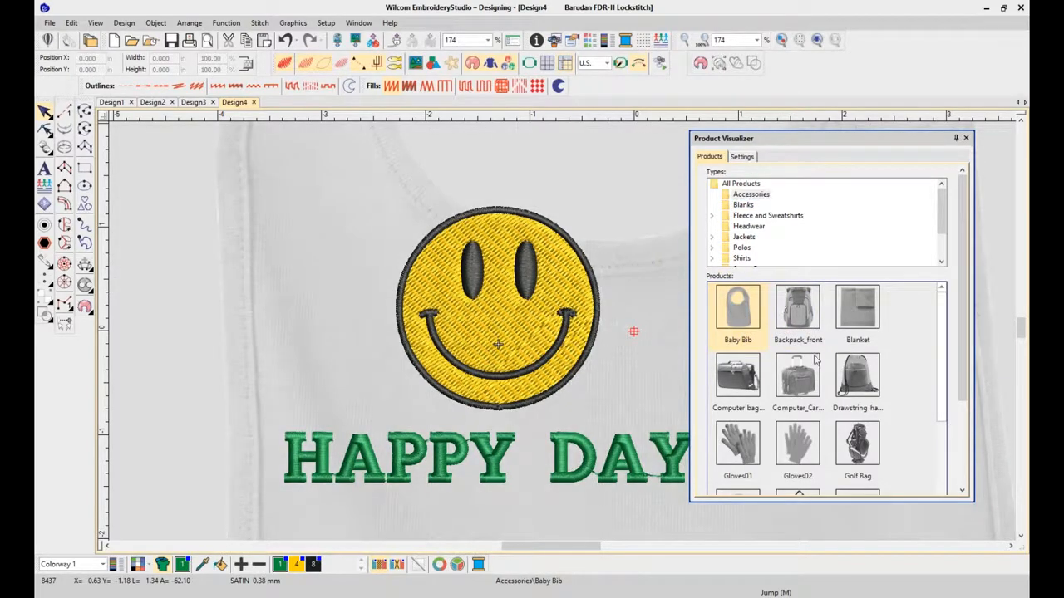
- Color the baby bib red, zoom to fit the whole bib, and close the visualizer settings
left_click(741, 156)
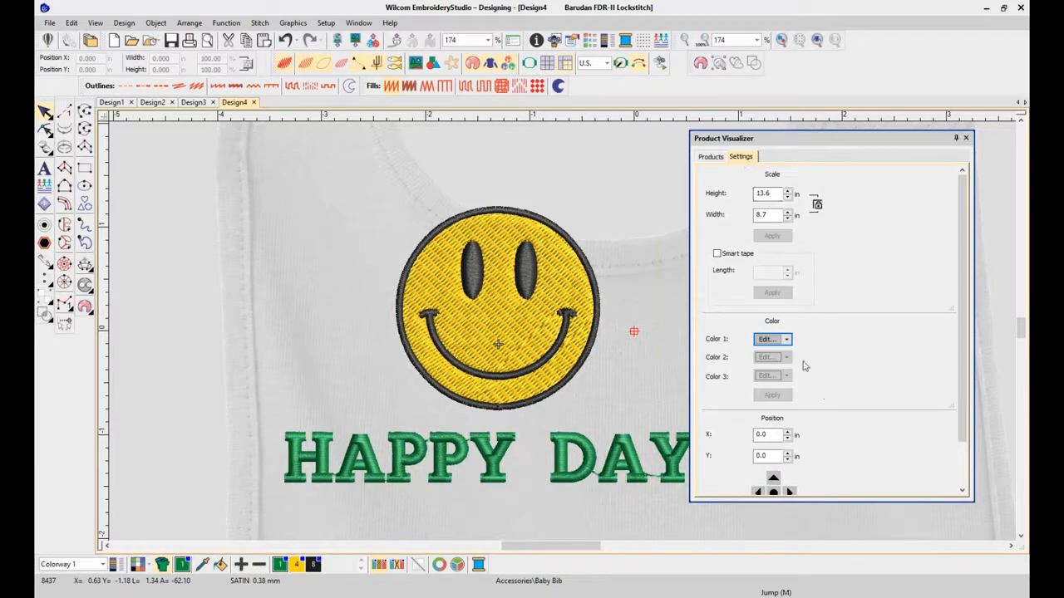
left_click(786, 339)
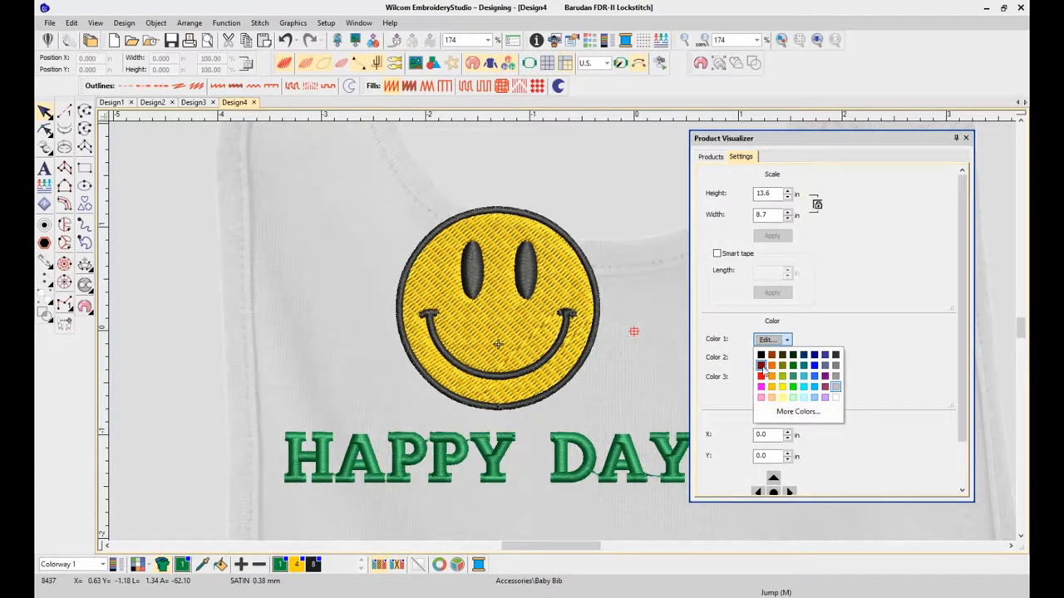
left_click(760, 365)
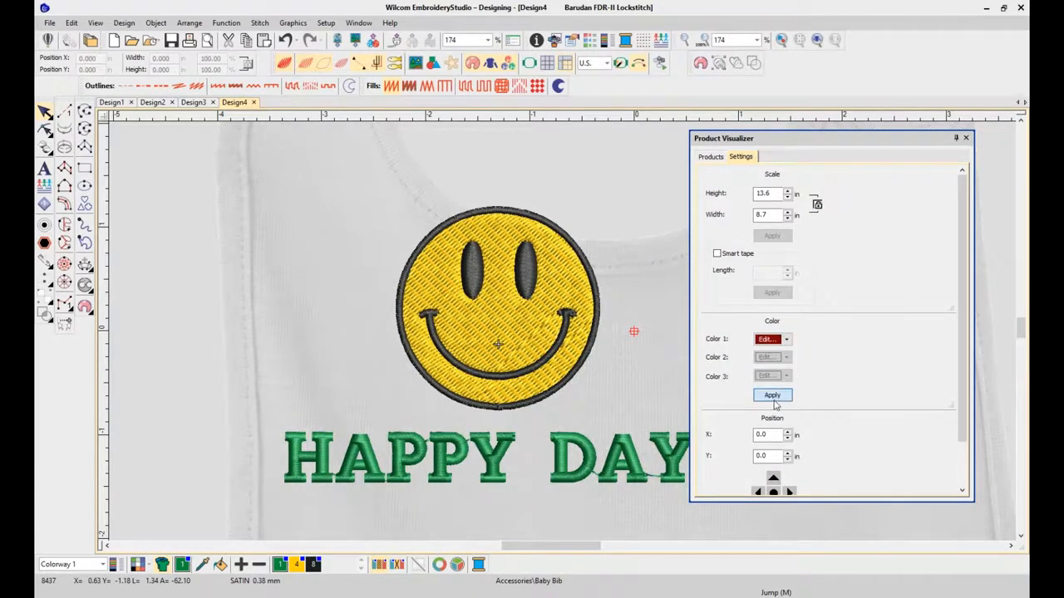
left_click(772, 395)
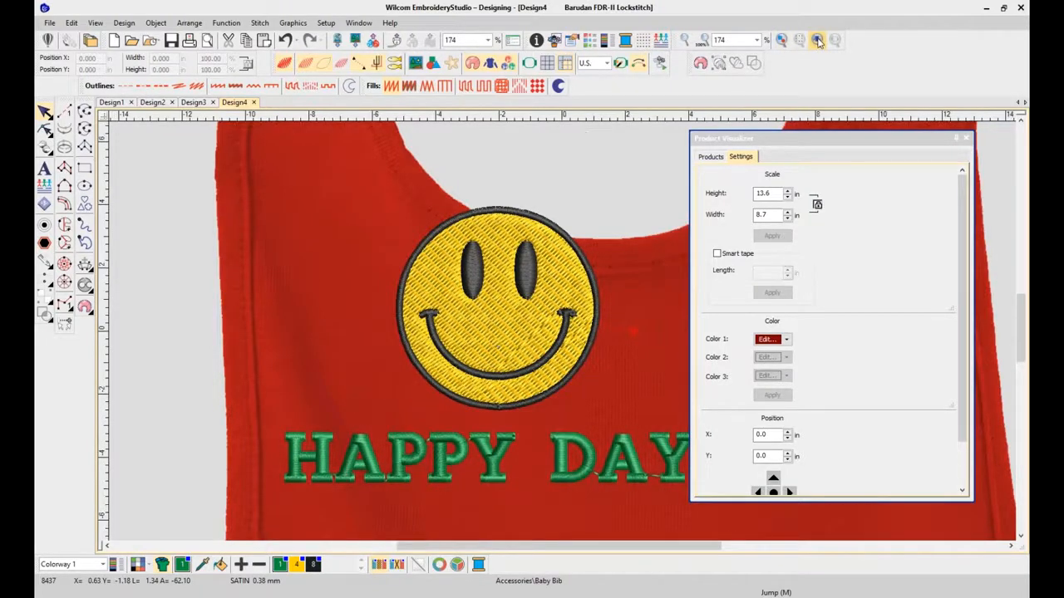
left_click(820, 40)
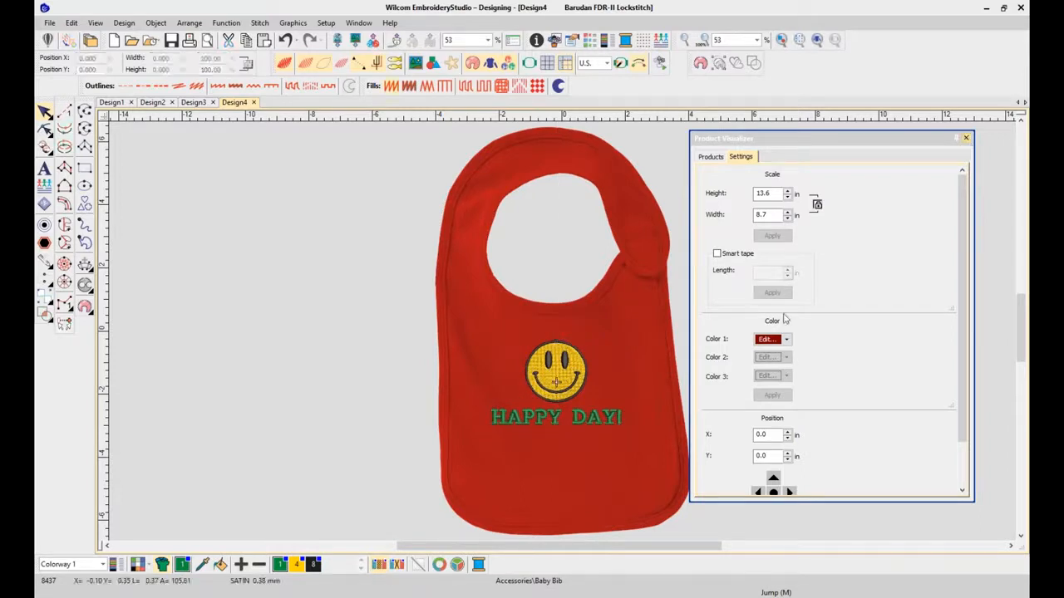
left_click(966, 138)
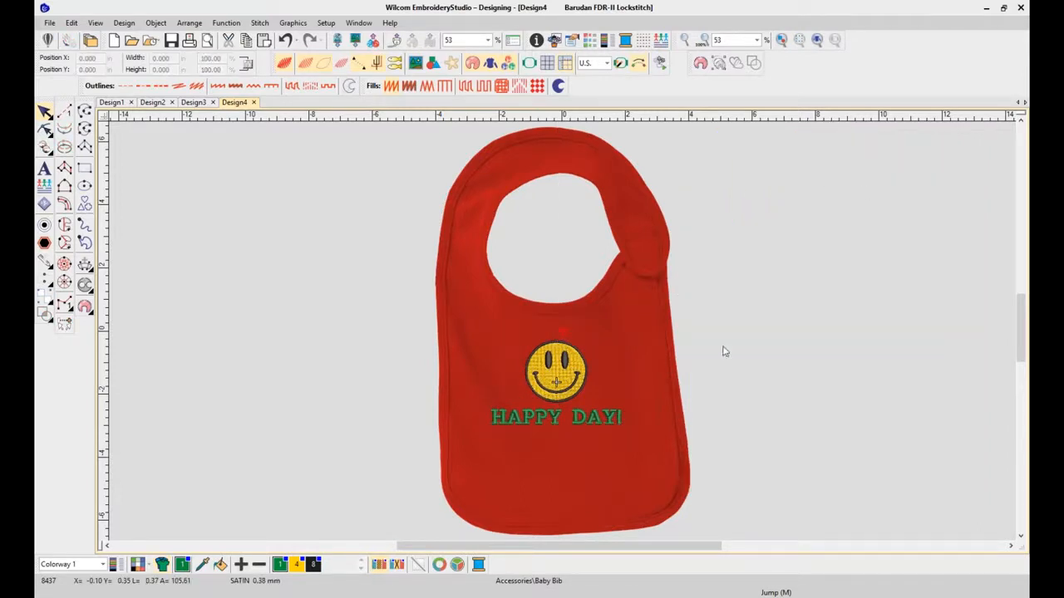
mouse_move(675, 402)
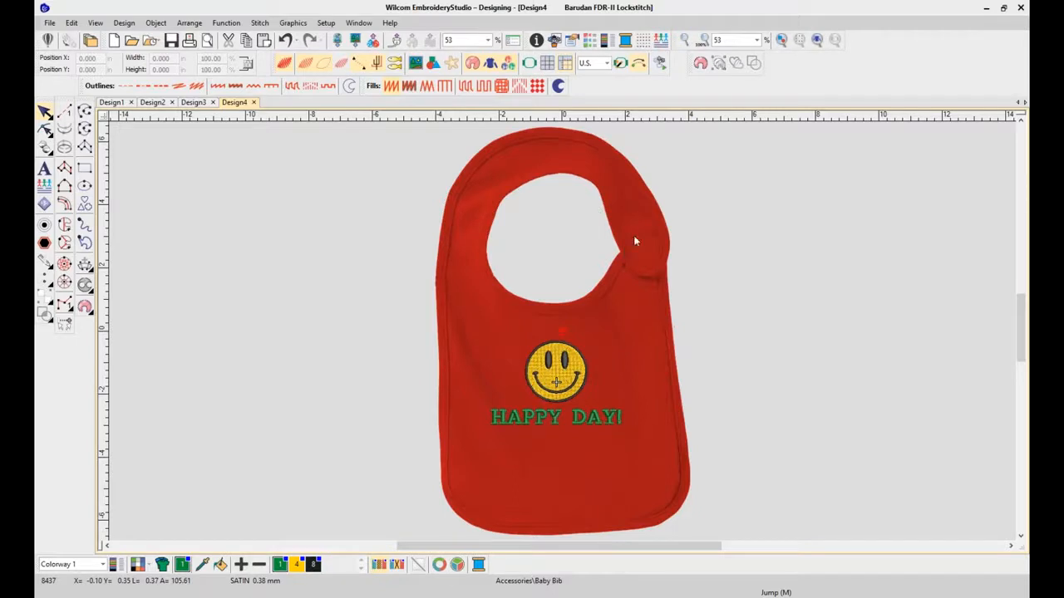
mouse_move(495, 173)
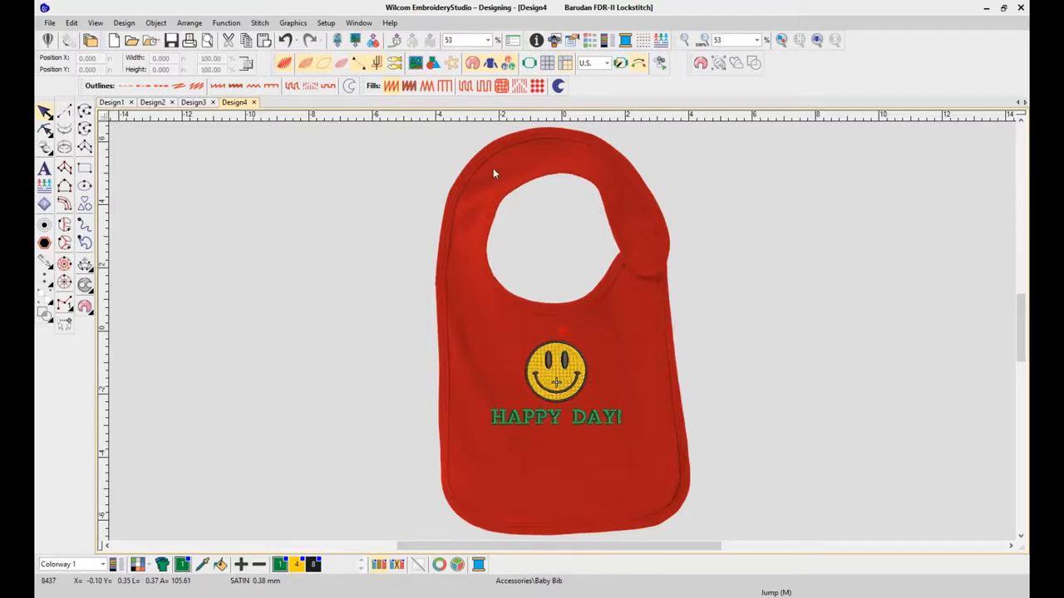
mouse_move(638, 301)
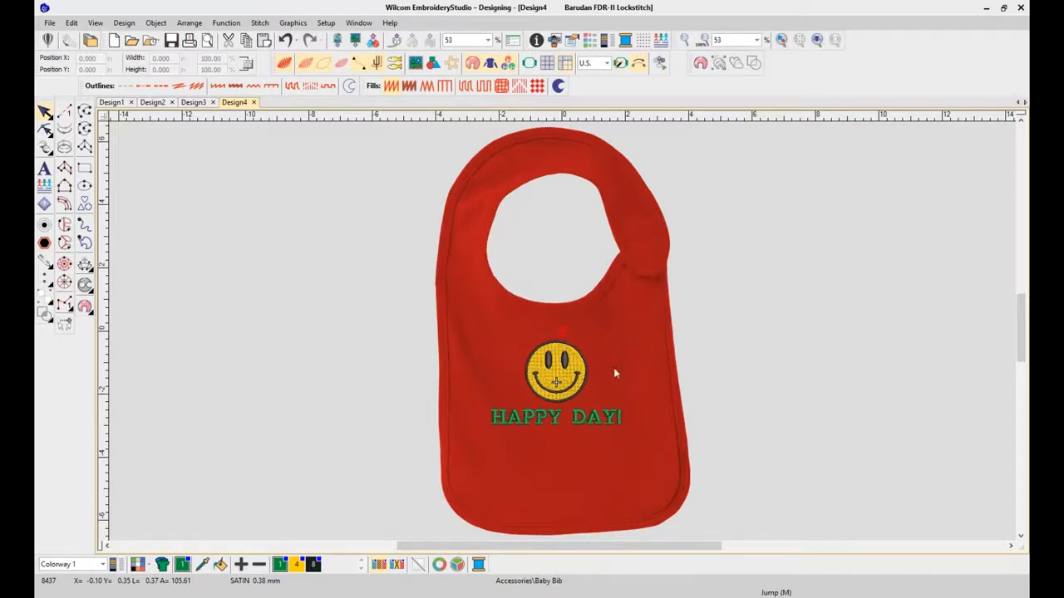
mouse_move(581, 428)
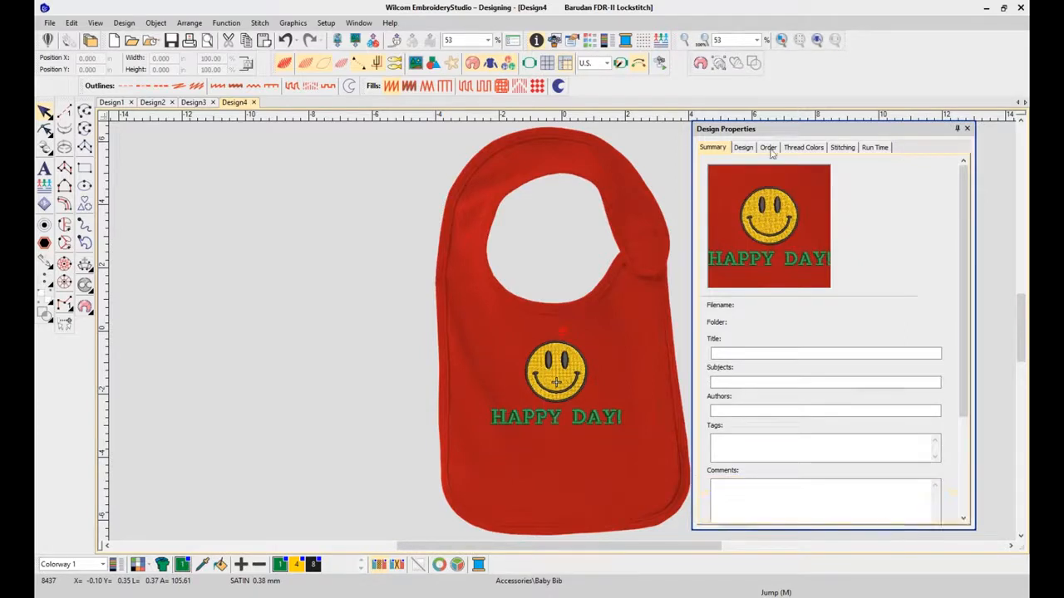
- Show the design's Order details and begin Save As, proposing Design4.EMB in Public Embroidery
left_click(767, 147)
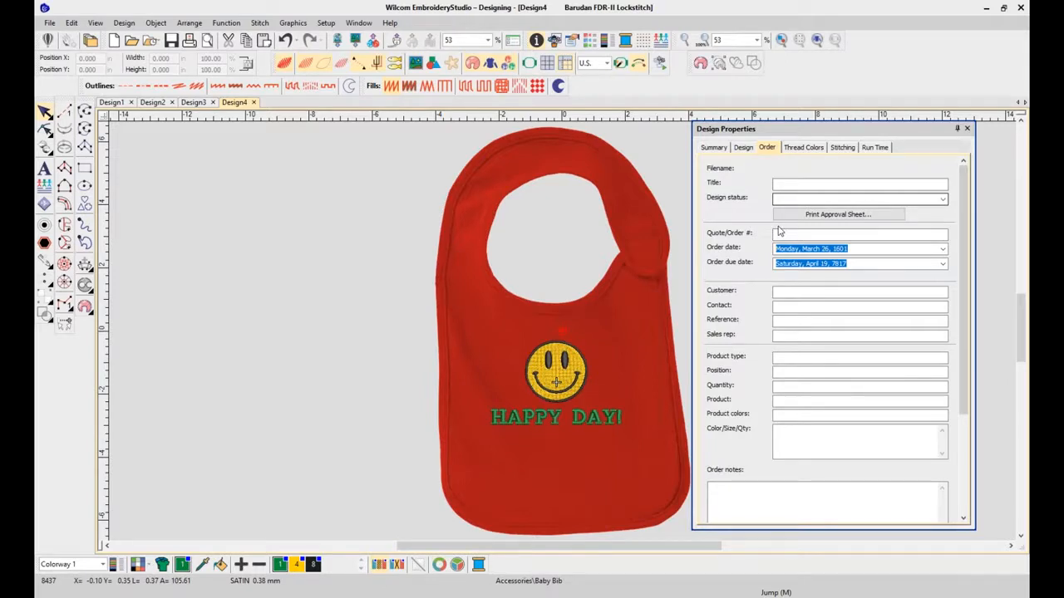
left_click(49, 22)
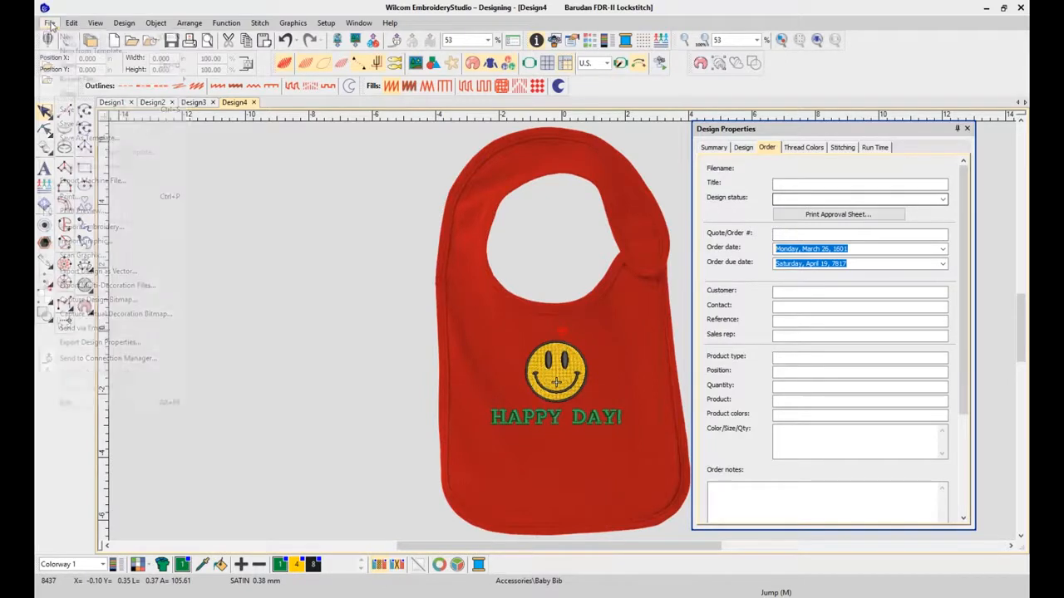
left_click(291, 220)
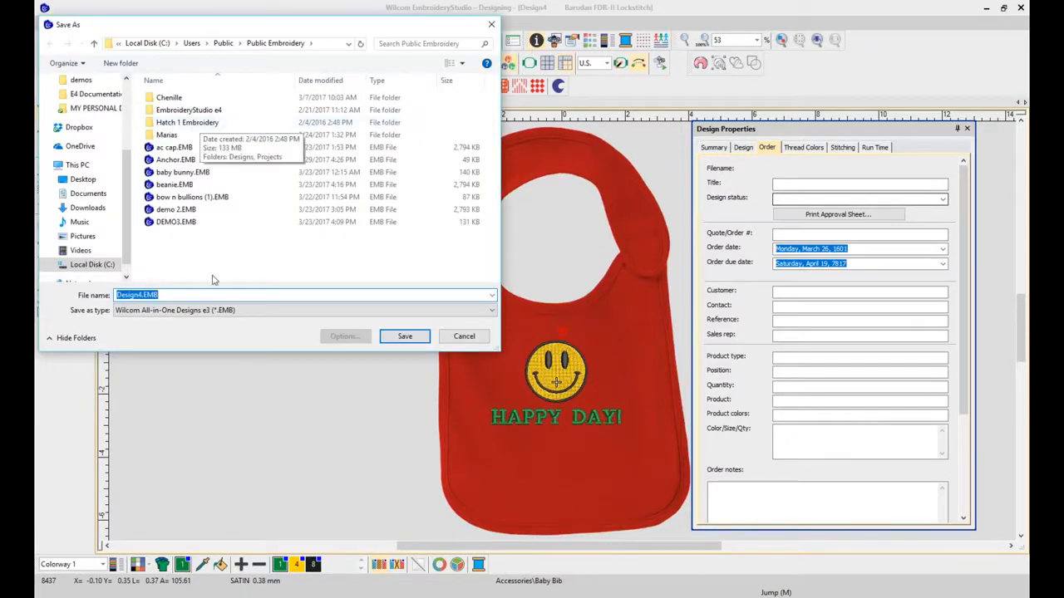
- Save the design as HAPPY DAY BIB.EMB, accepting the unsupported-objects warning
left_click(197, 294)
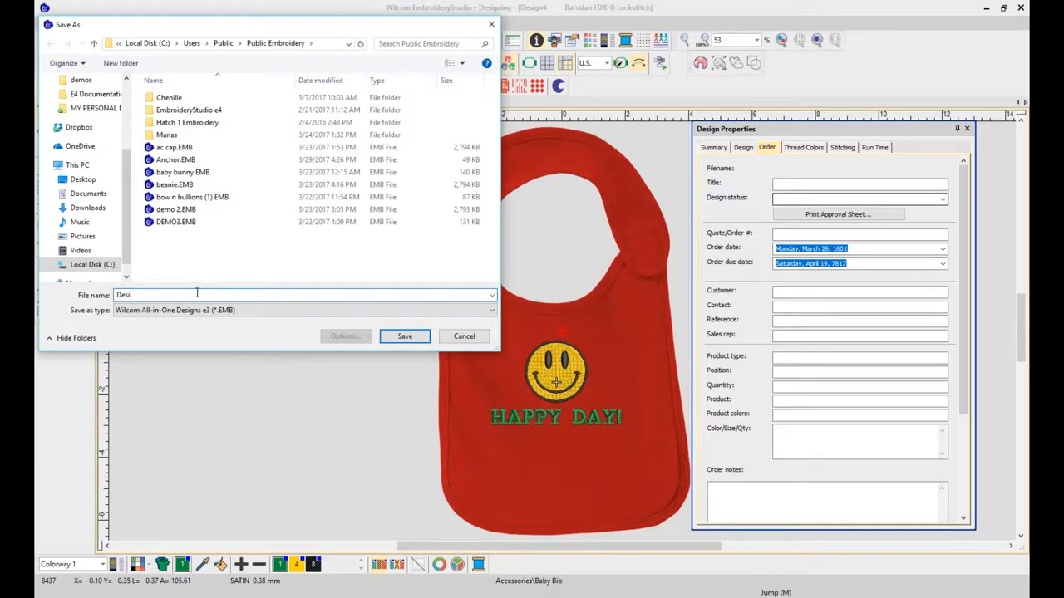
key("Backspace")
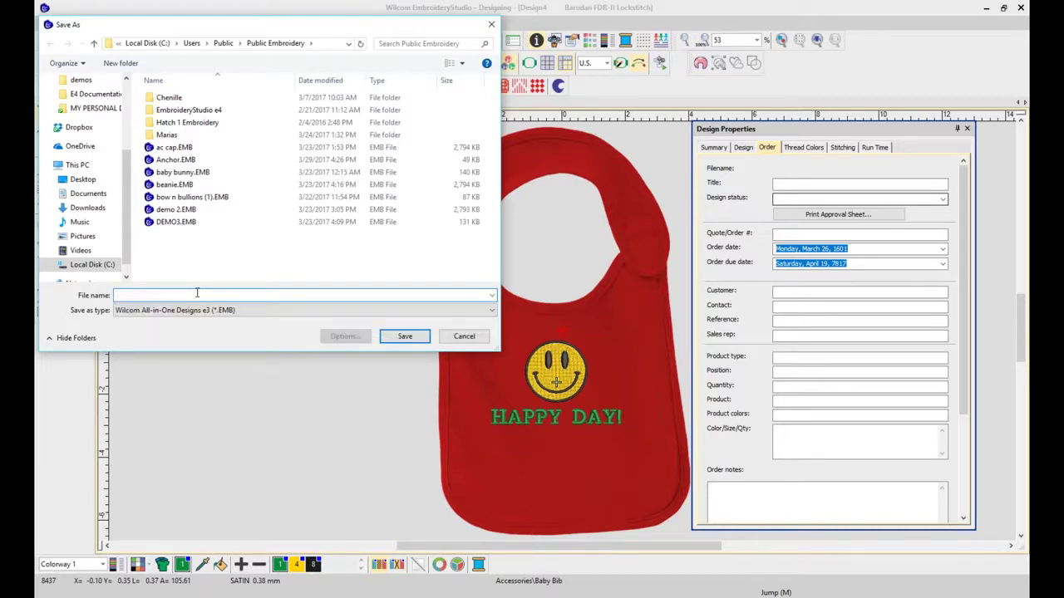
type("HAPPY DAY B")
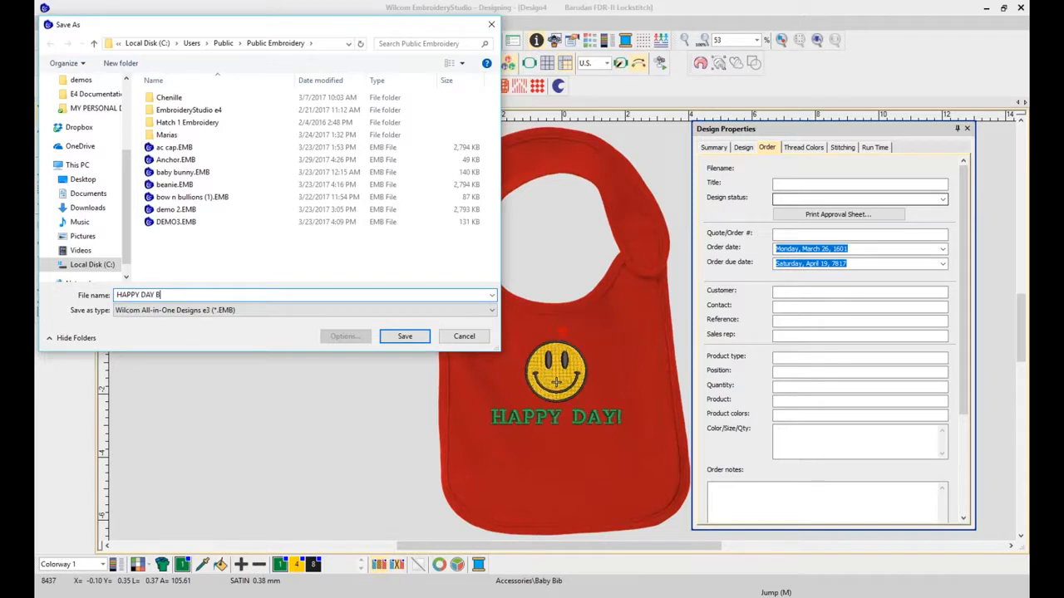
left_click(404, 336)
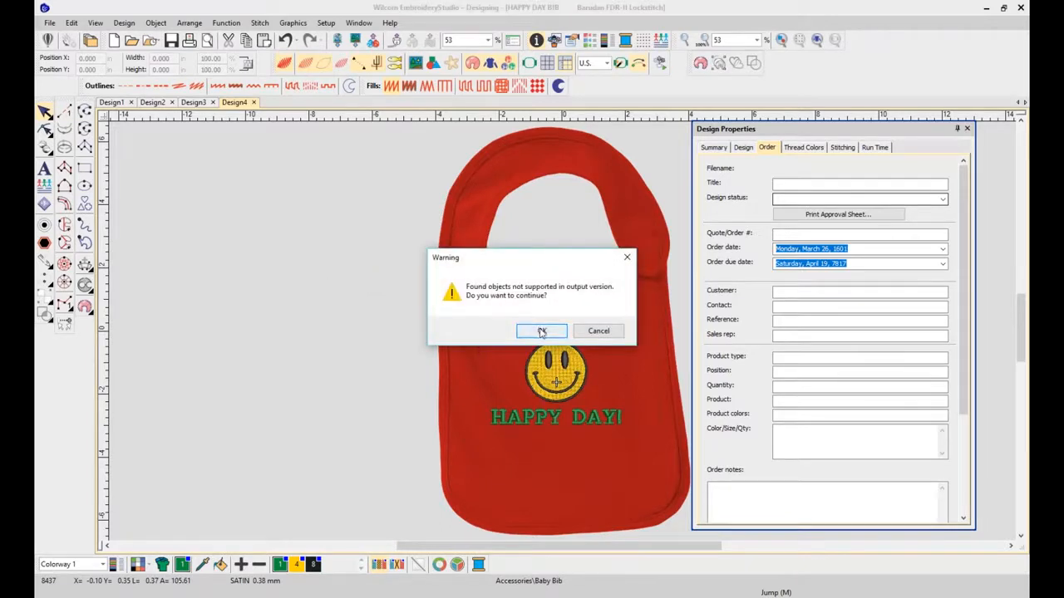
left_click(541, 331)
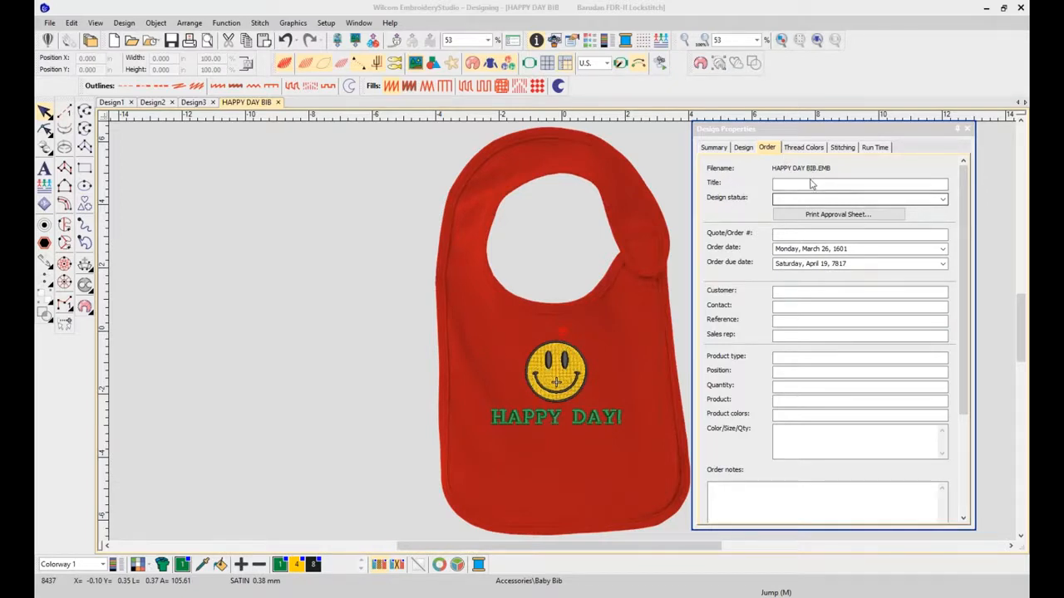
- Set status 1-Requested, order number po 1234, ordered March 30 and due May 1, 2017
left_click(860, 184)
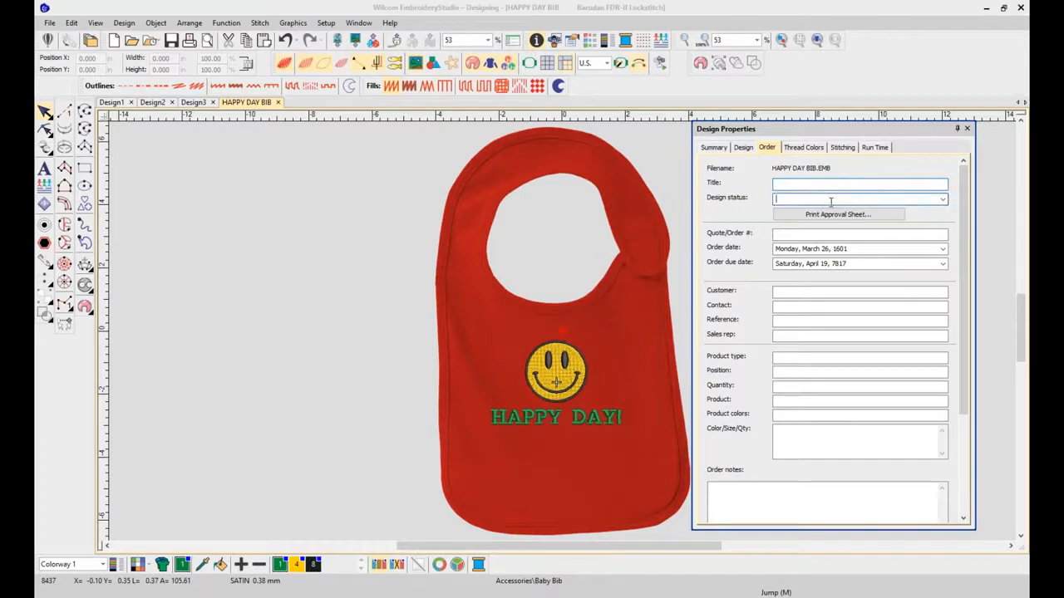
left_click(941, 197)
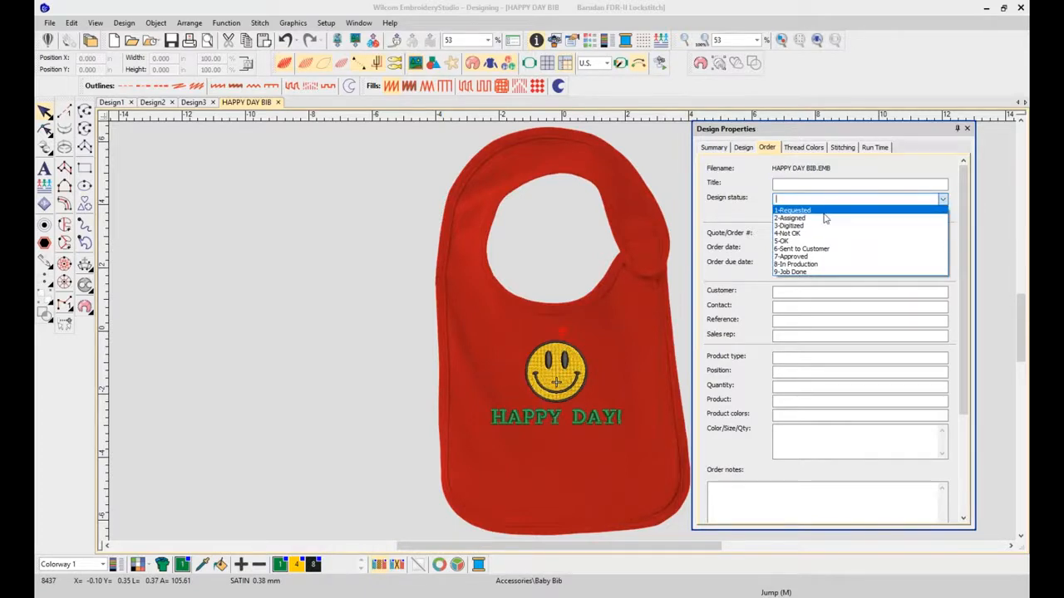
left_click(792, 210)
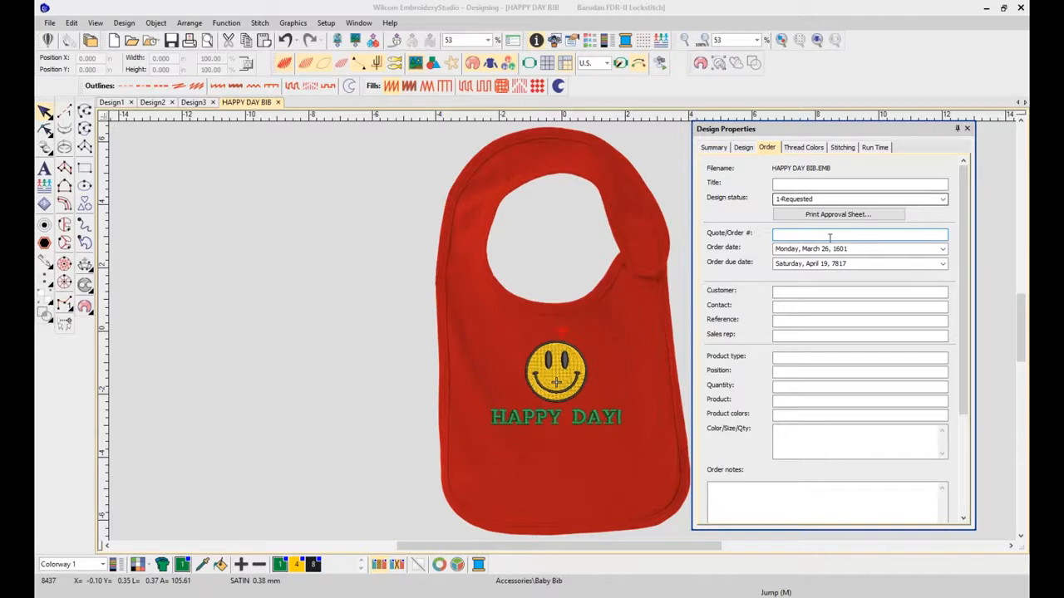
type("p")
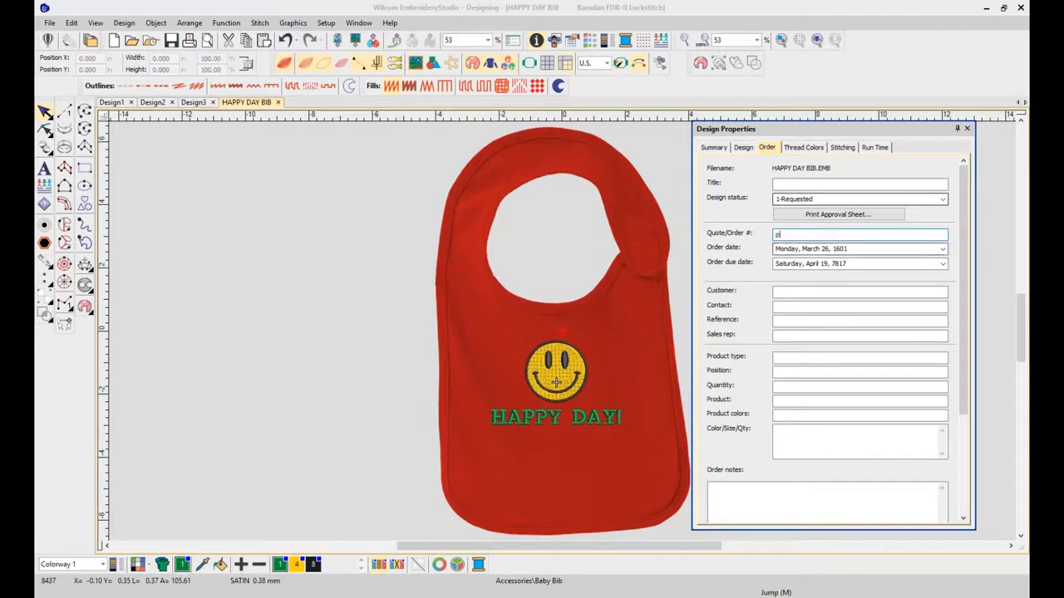
type("o 1234")
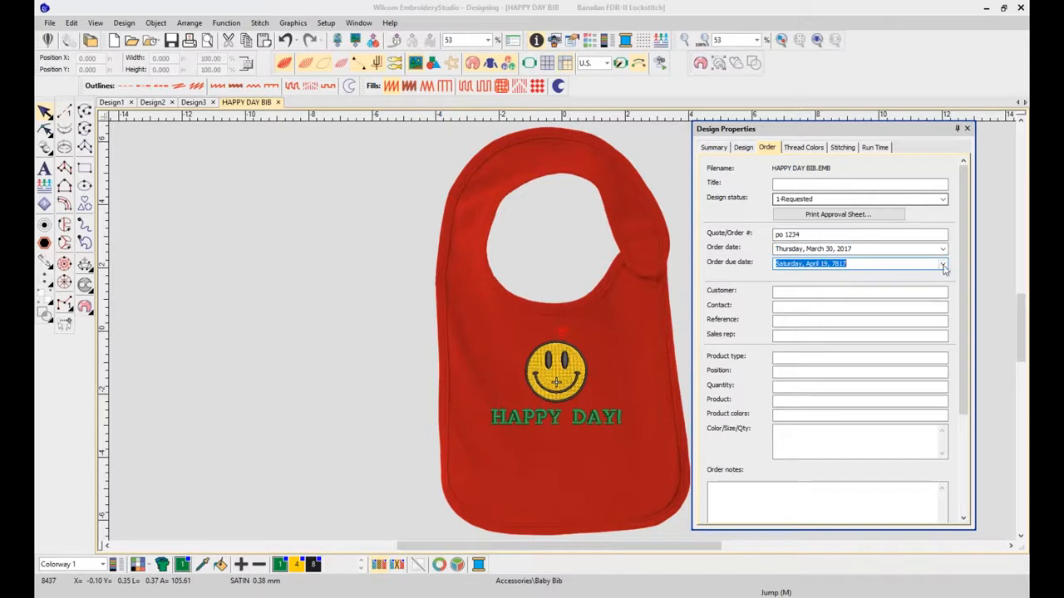
left_click(941, 263)
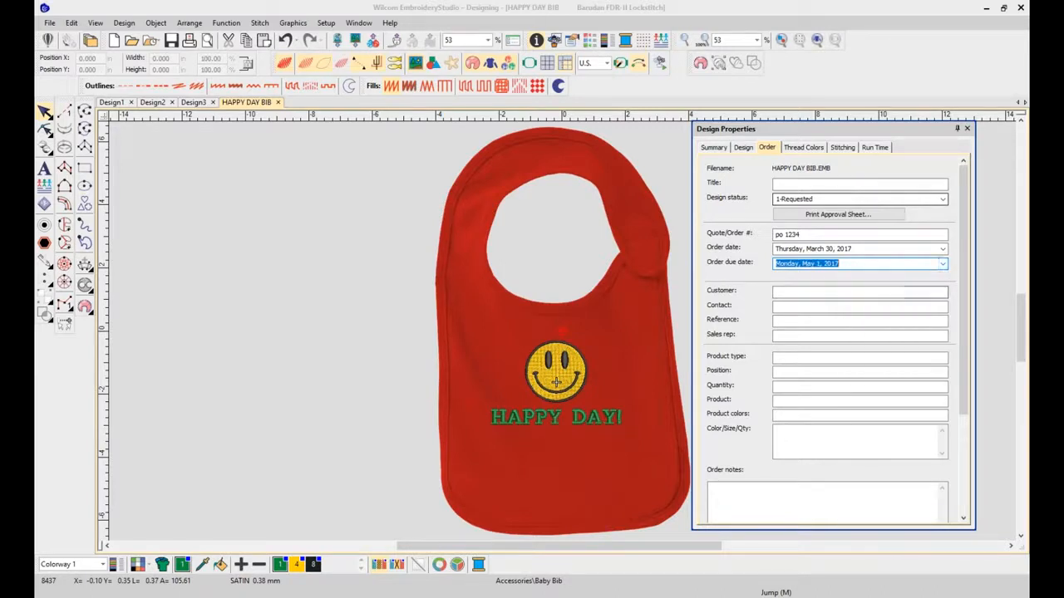
- Enter customer Babies R US, contact Steph and sales rep Maria in the order details
type("bA")
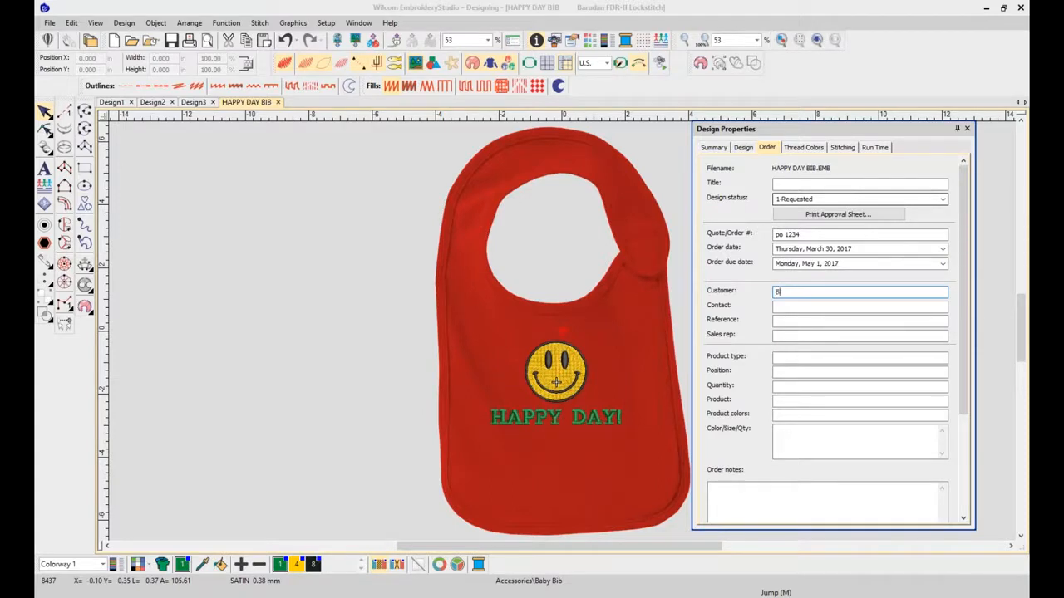
type("abies R U")
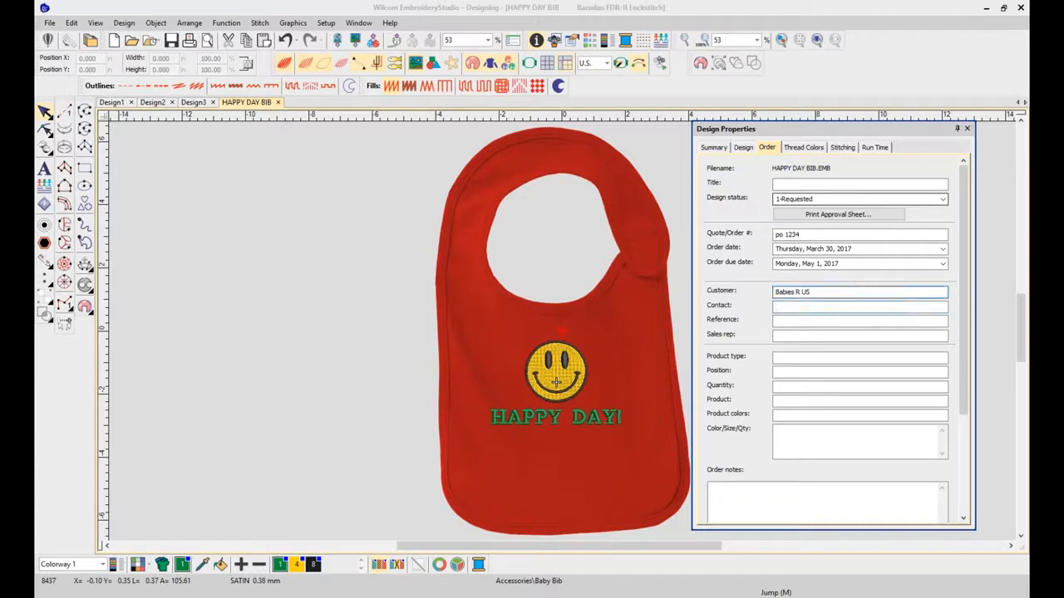
type("Steph")
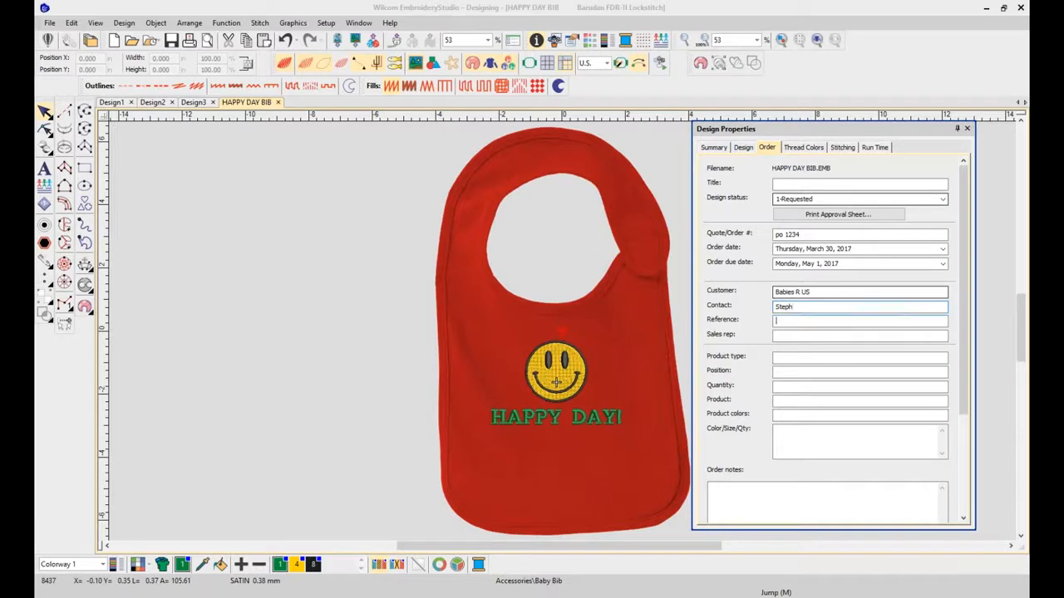
left_click(859, 334)
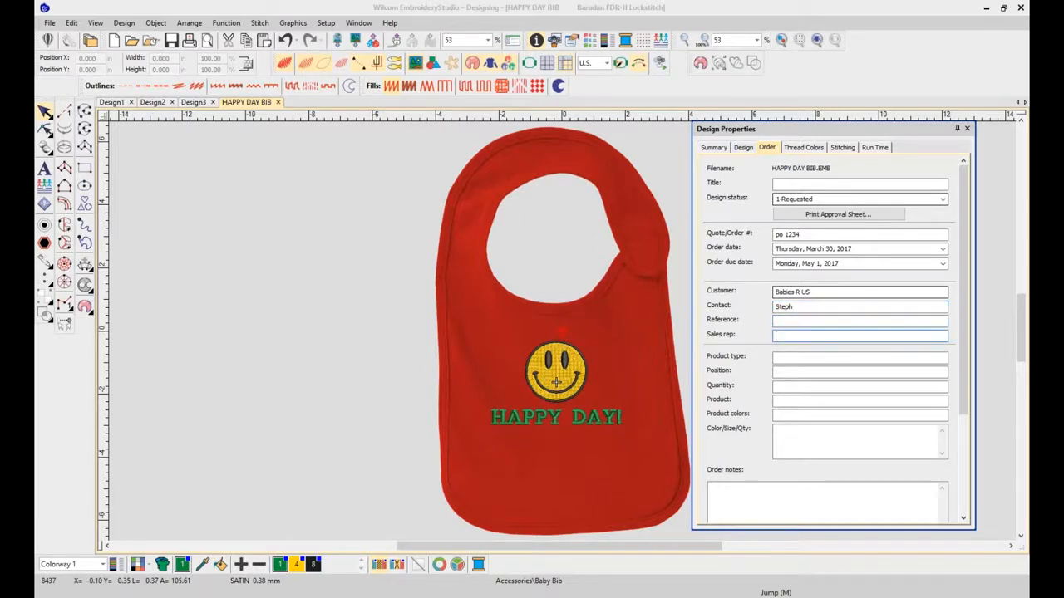
right_click(859, 306)
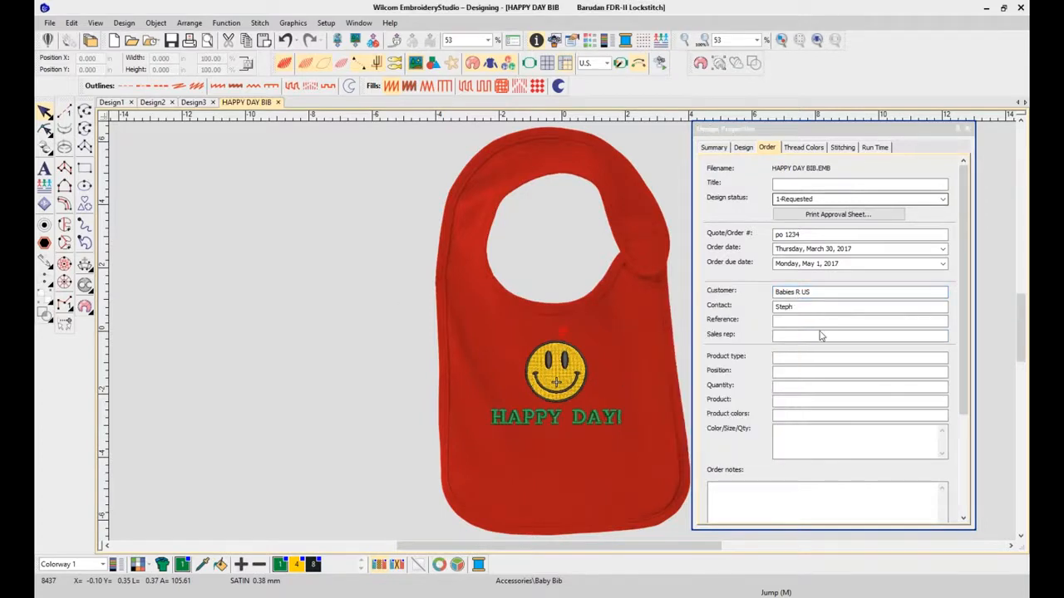
left_click(858, 335)
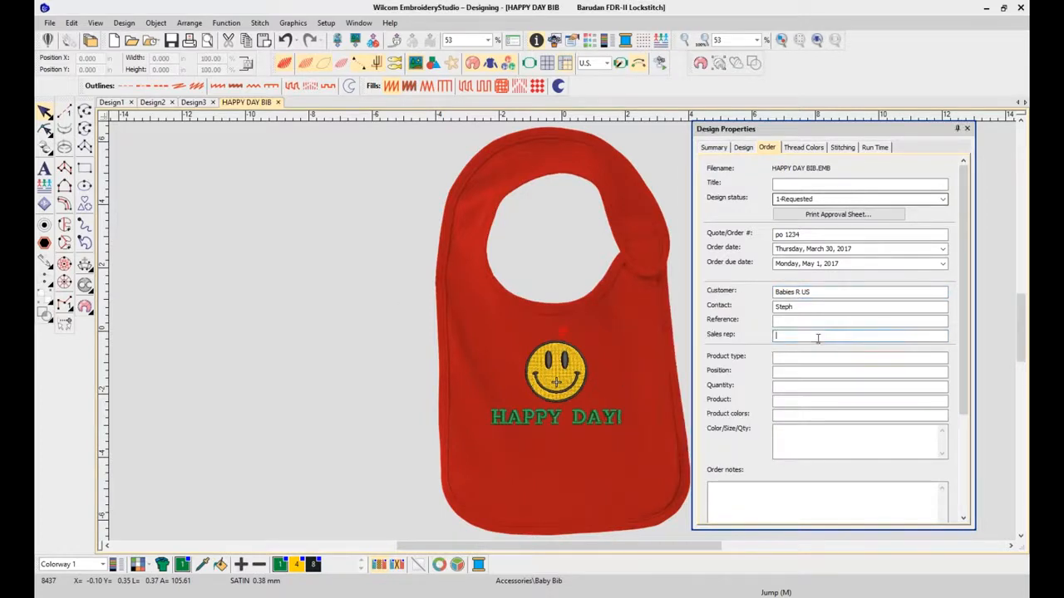
type("Maria")
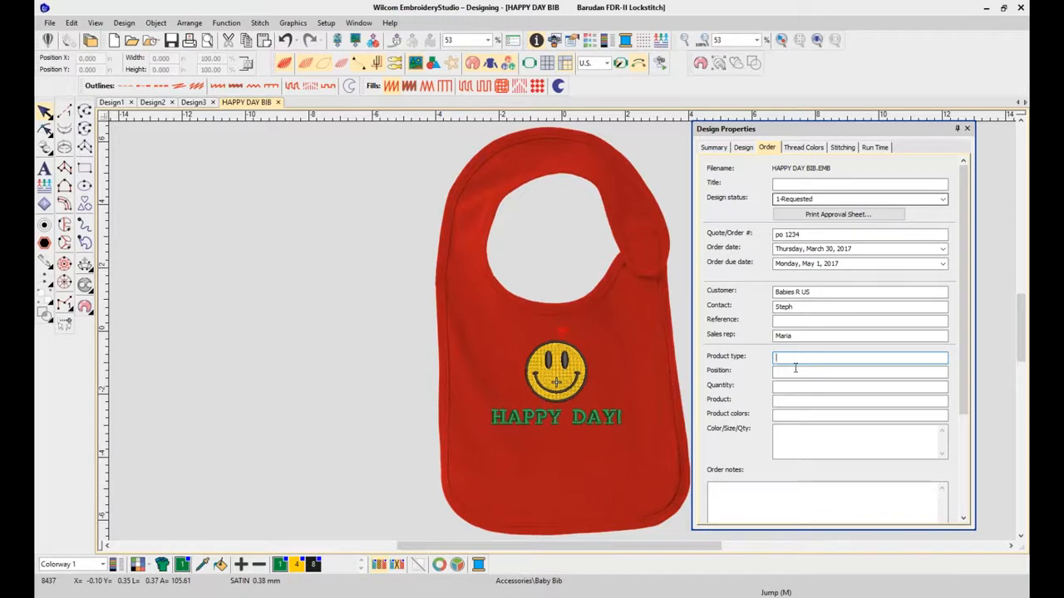
- Enter product type Terry and position Center 1" from top
type("Terry")
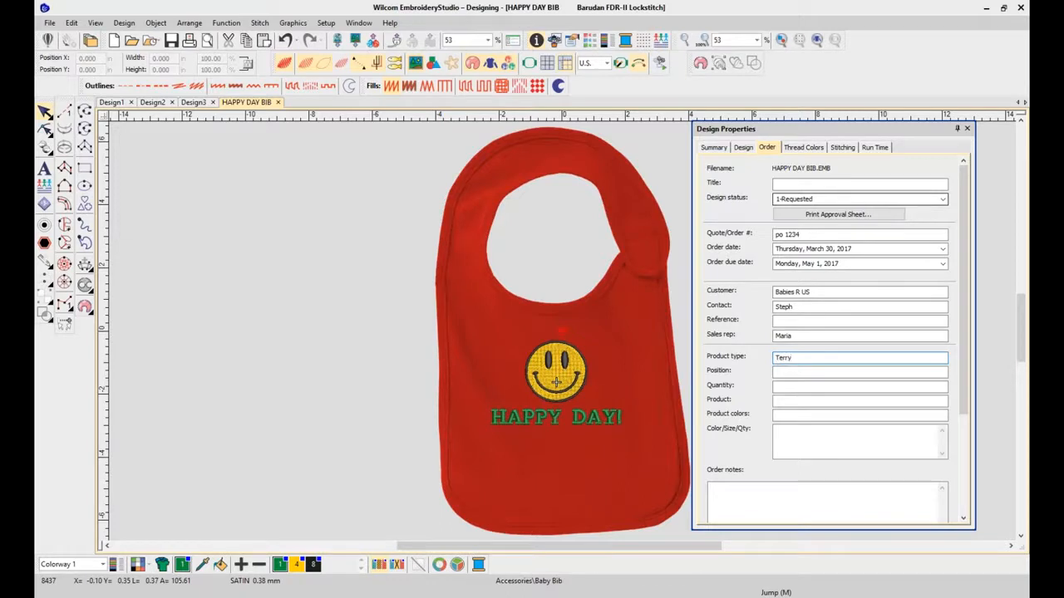
left_click(859, 371)
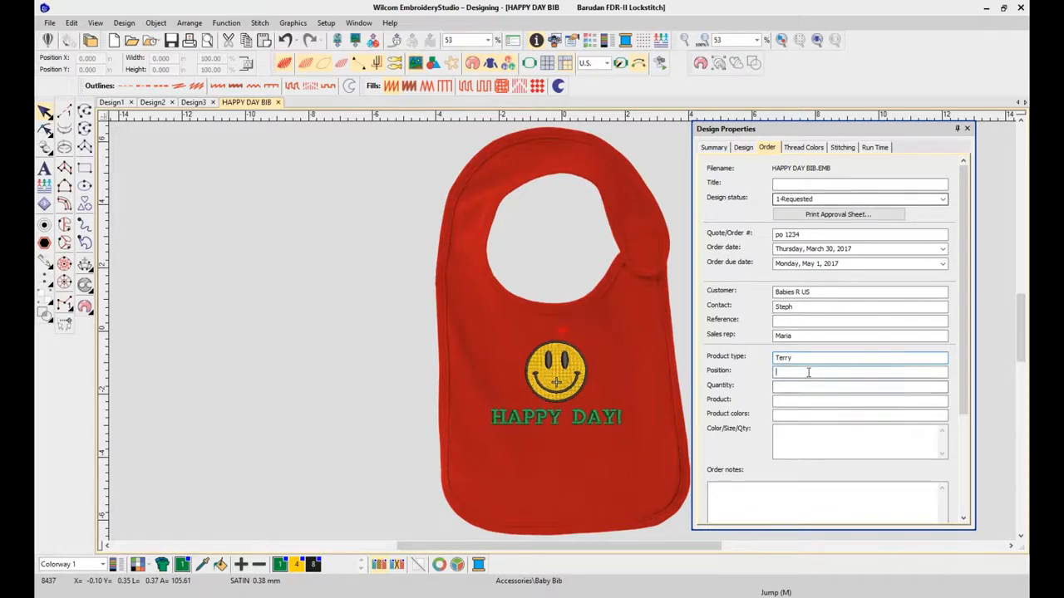
type("Center")
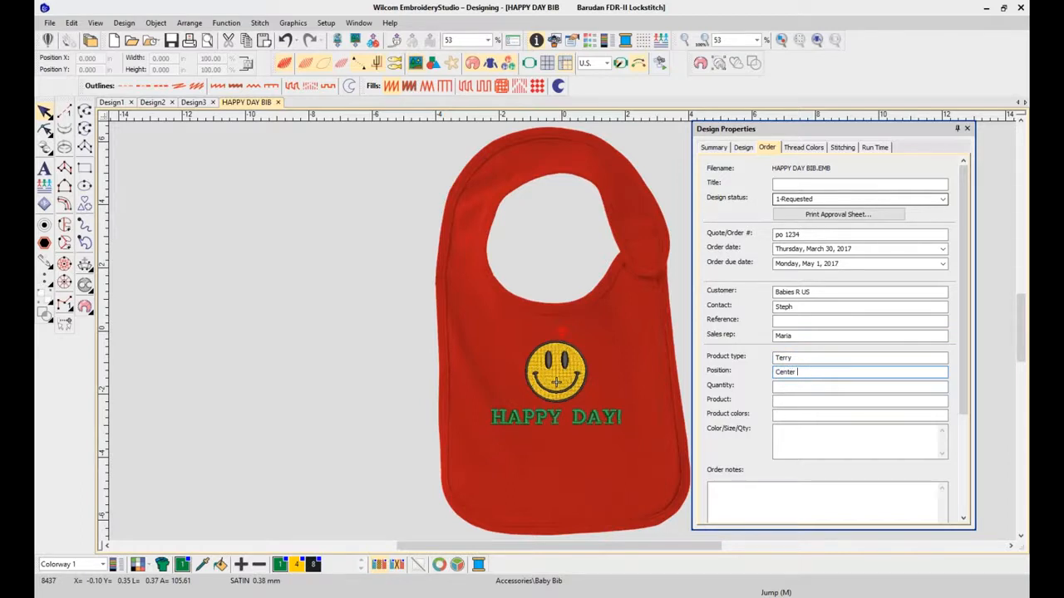
type("1\"")
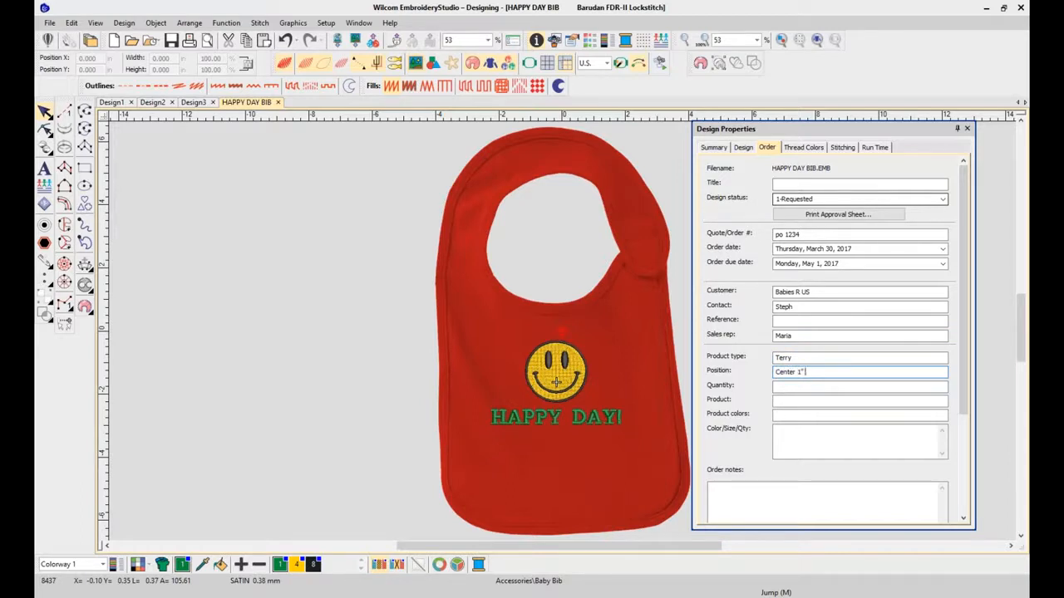
type("from top")
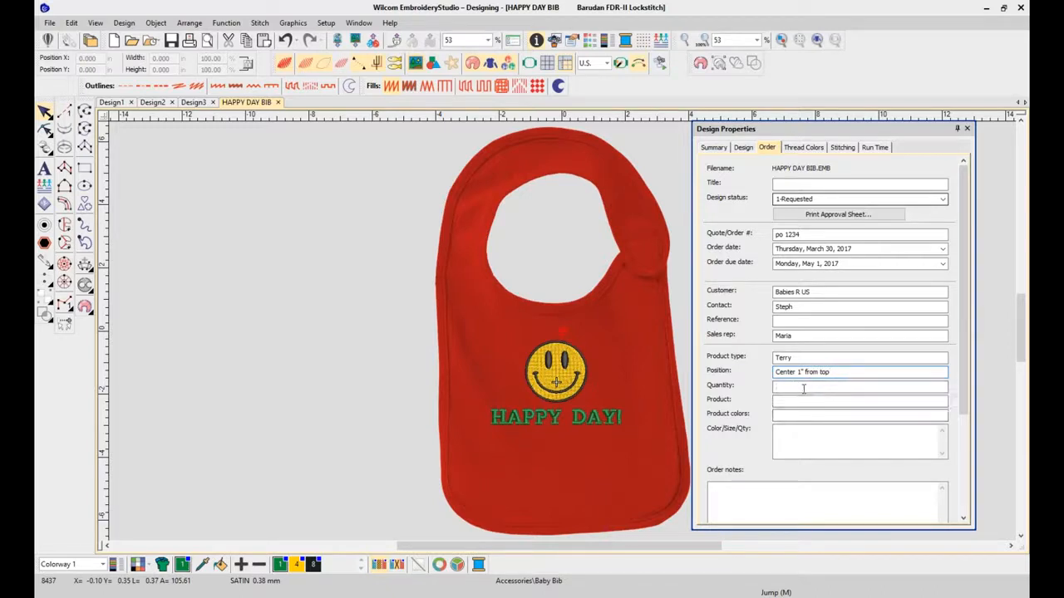
- Enter quantity 10, product Baby Bib and product colour red, fixing a typo
type("10")
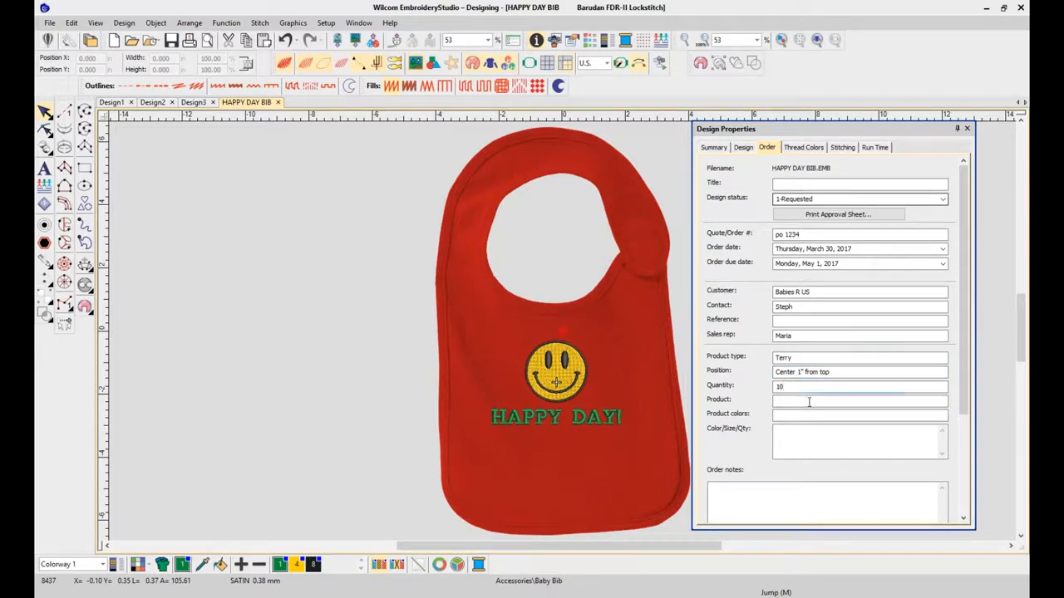
type("Babi")
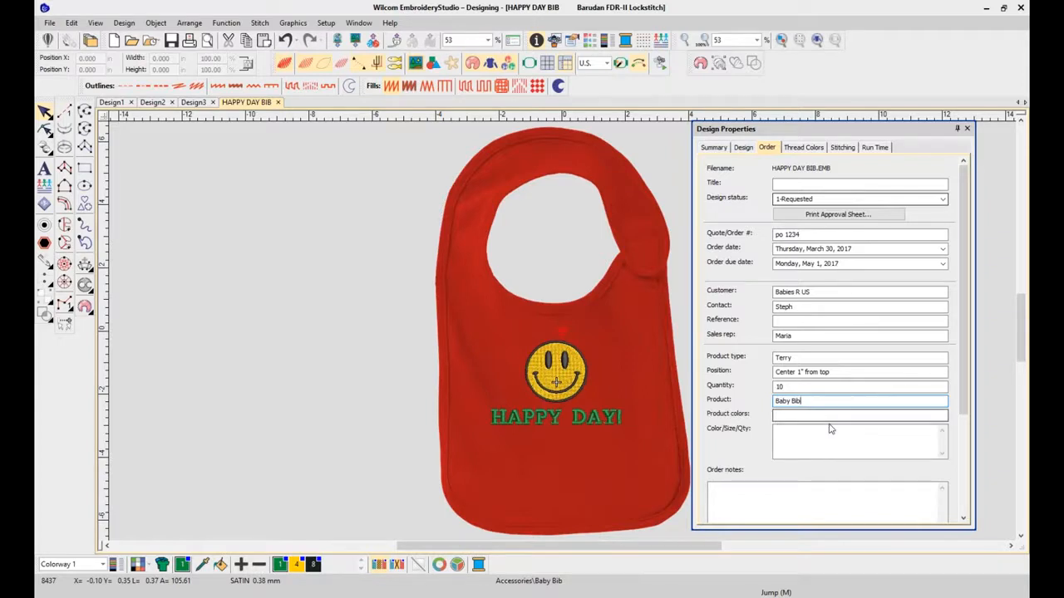
type("masi")
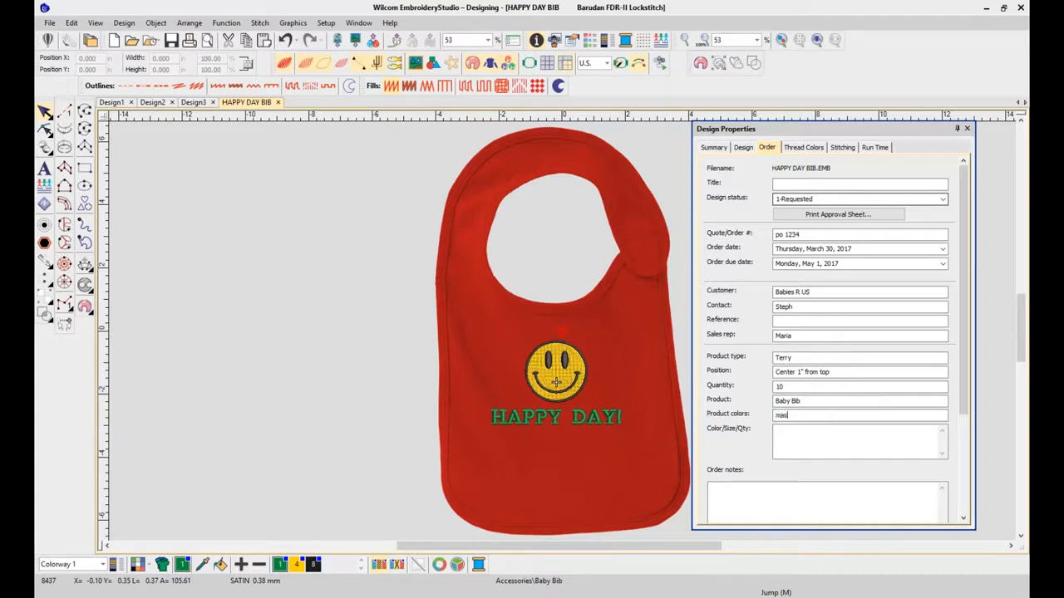
key("Backspace")
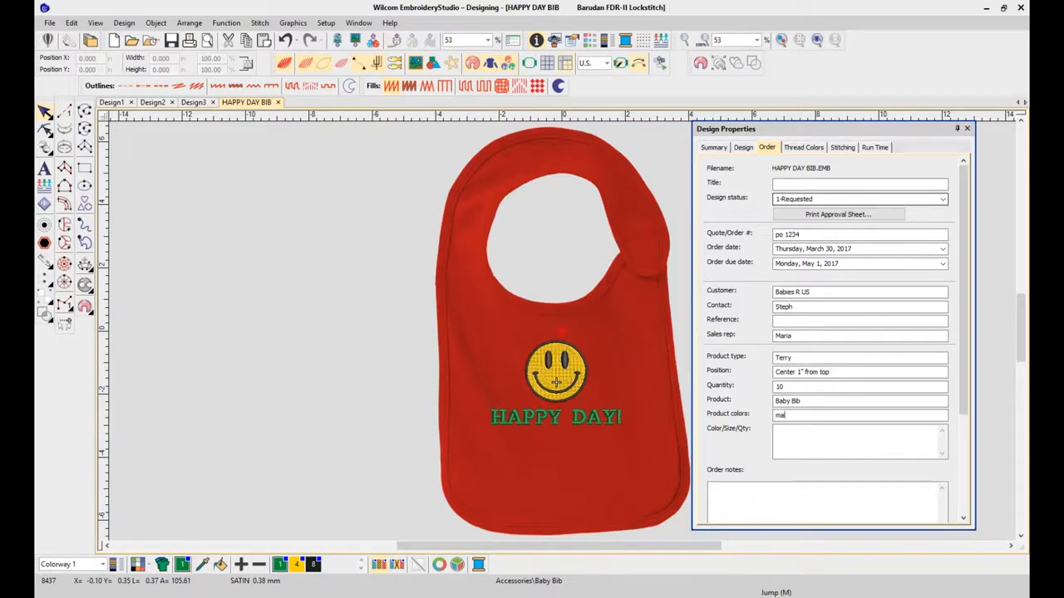
type("red")
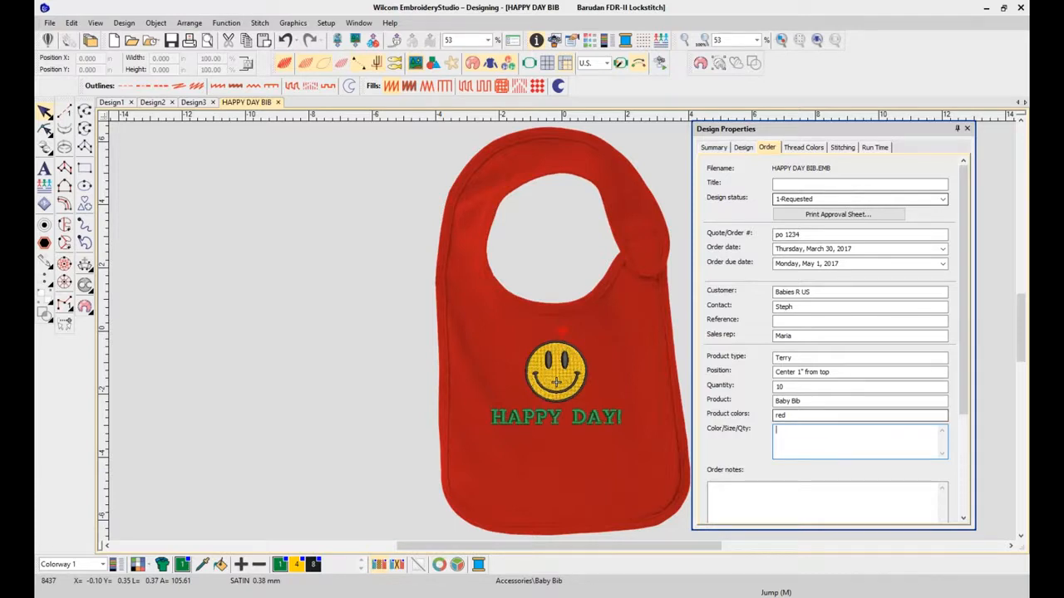
scroll("down", 3)
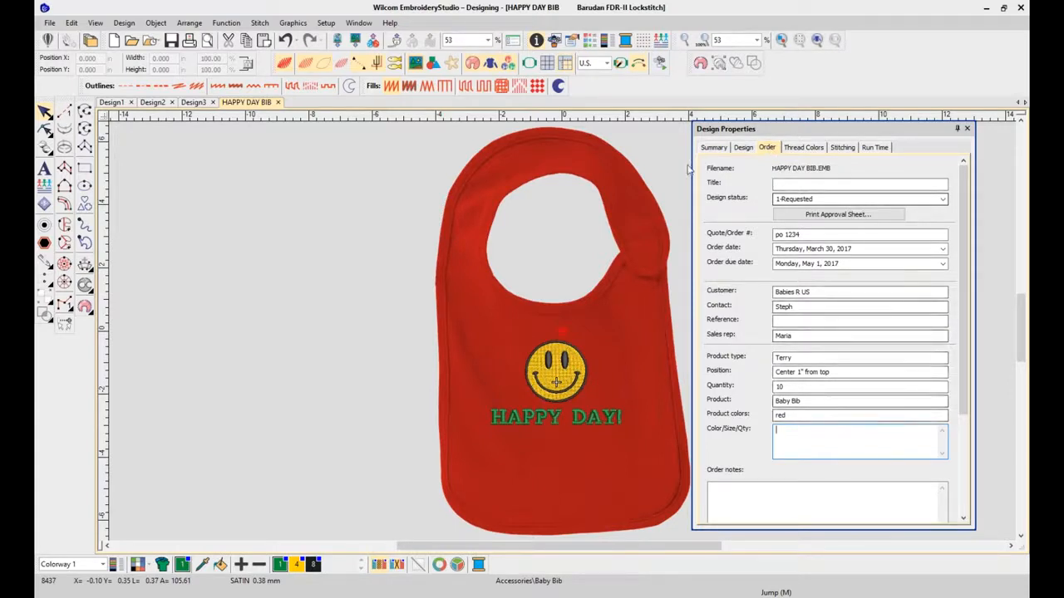
- Add the tags smiles, happy and kids on the Summary tab, then return to Order
left_click(712, 147)
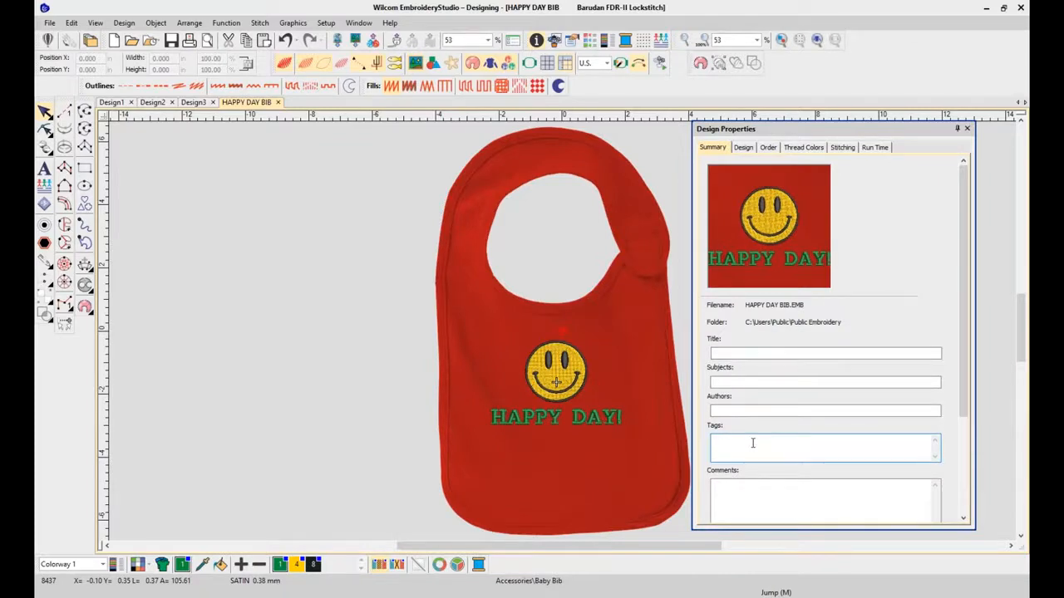
right_click(752, 443)
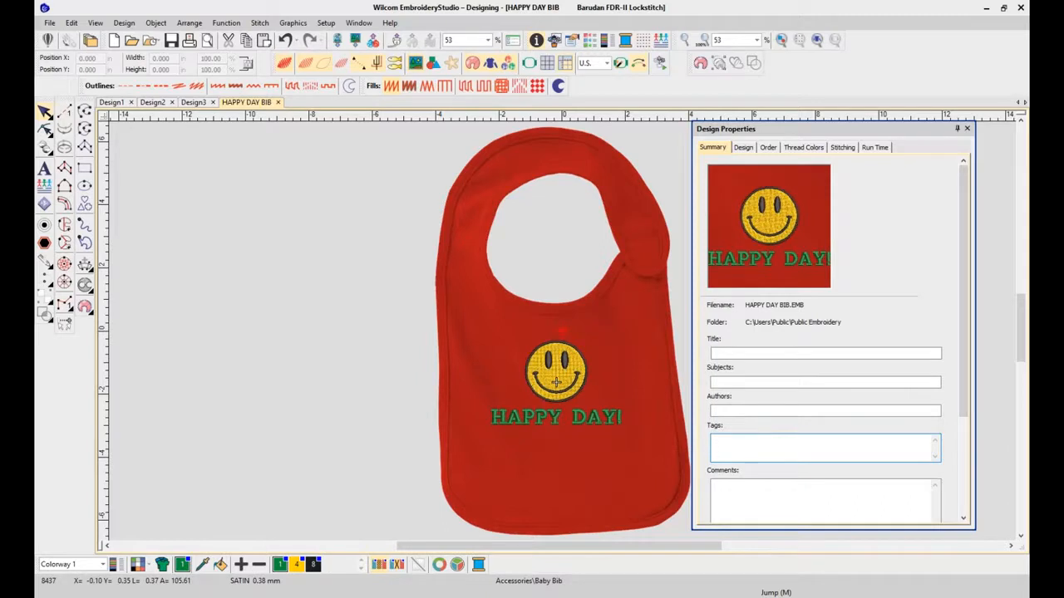
type("smiles, happy,")
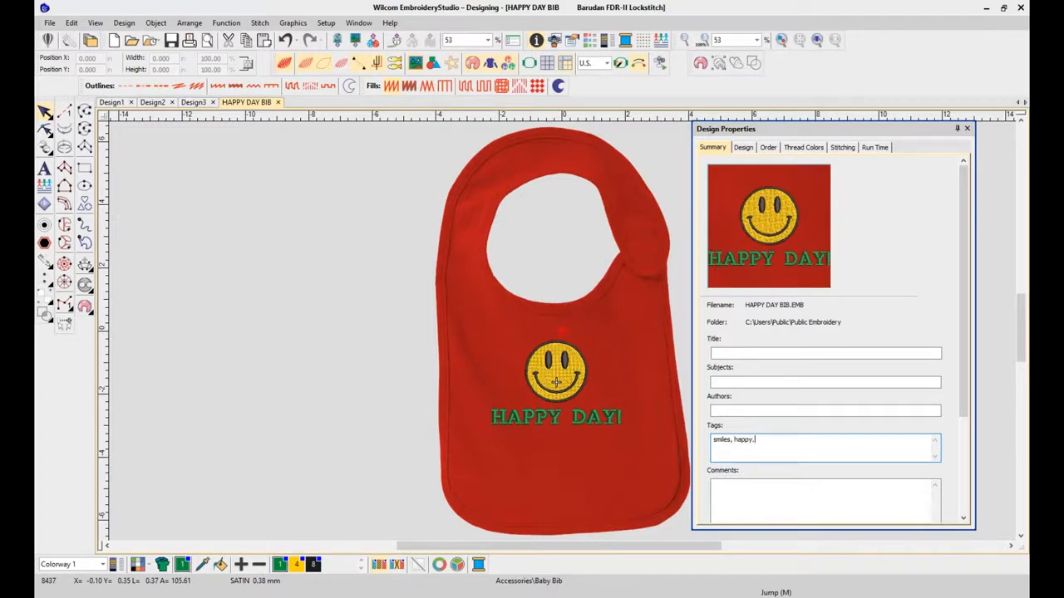
type("kids")
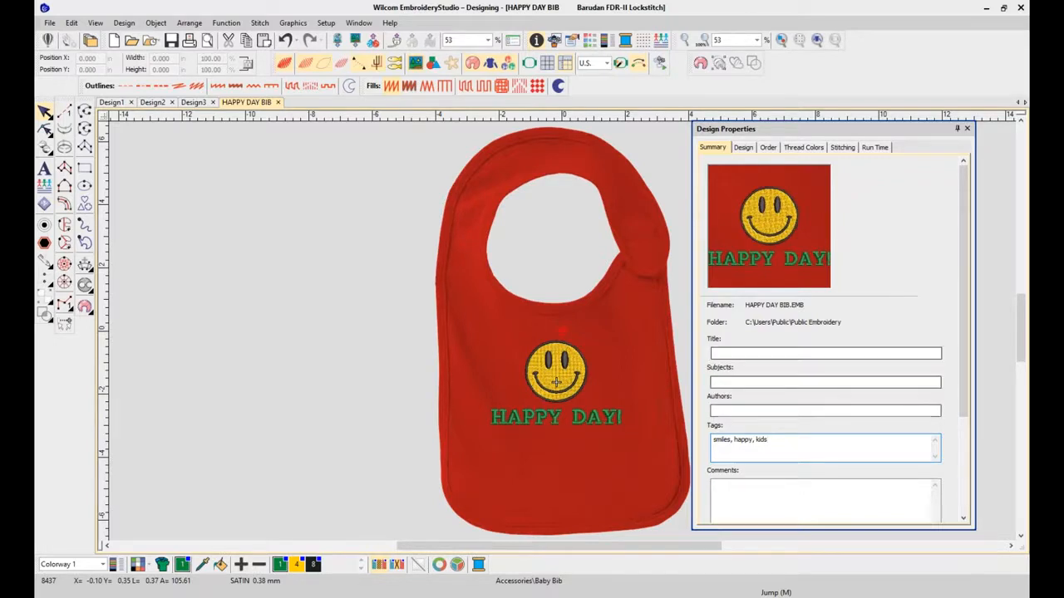
left_click(766, 147)
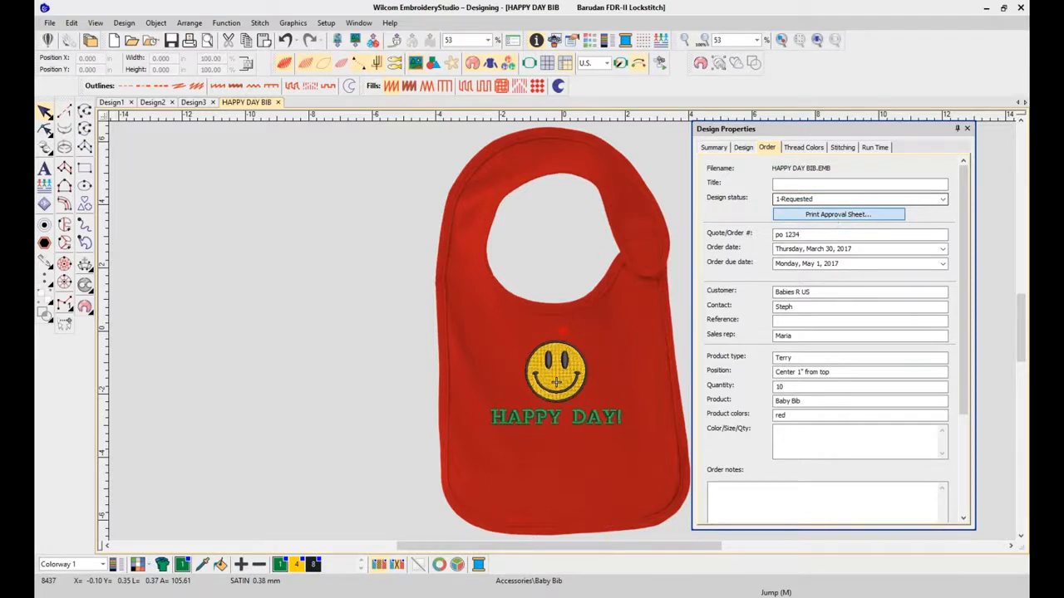
- Open the print preview of the HAPPY DAY BIB approval sheet
left_click(990, 129)
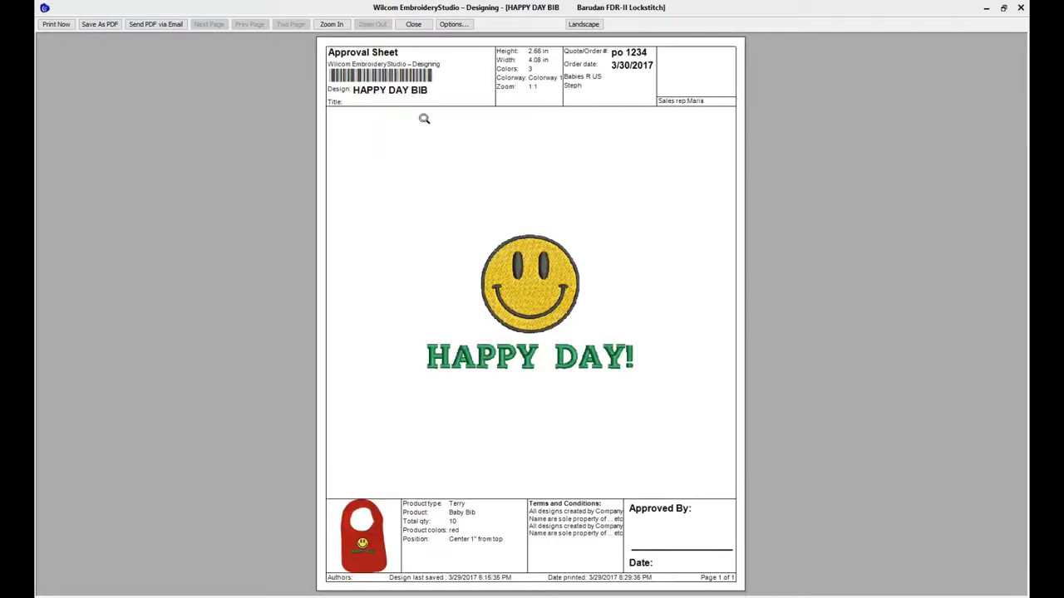
mouse_move(486, 341)
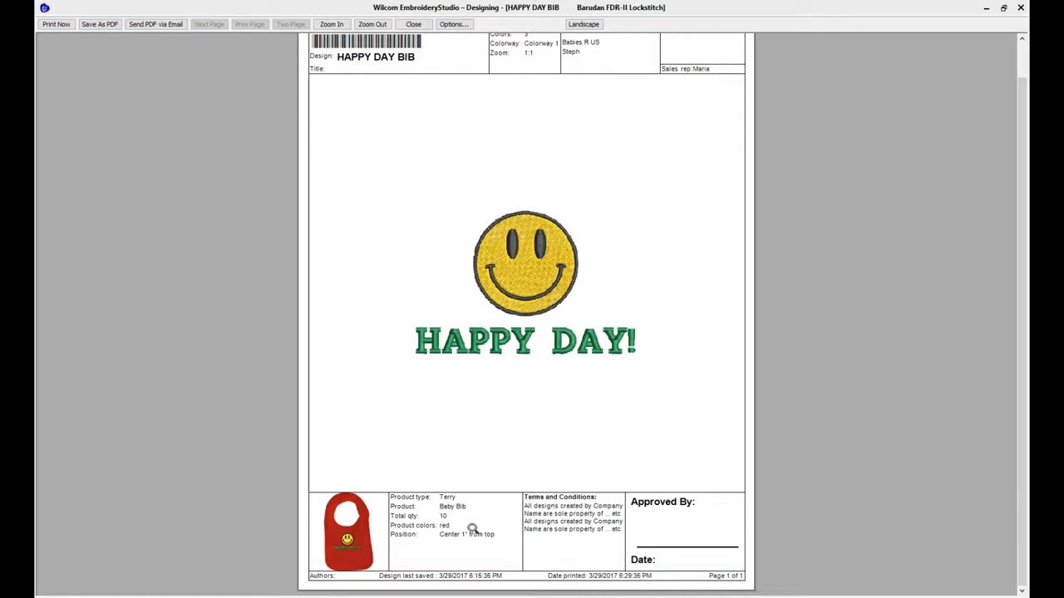
mouse_move(444, 520)
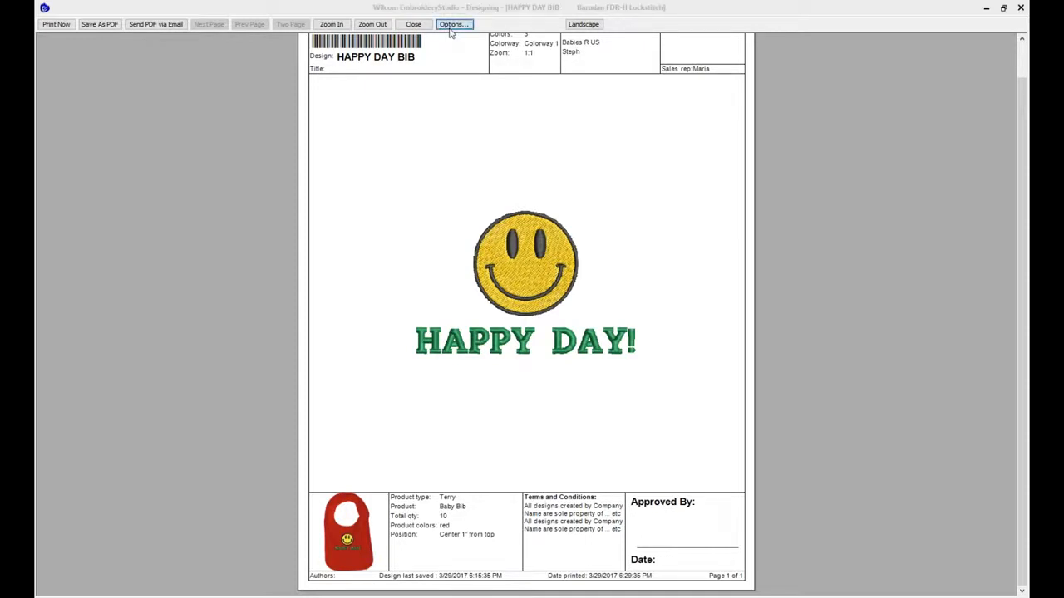
- Remove the duplicated Terms and Conditions text in print Options and confirm
left_click(456, 24)
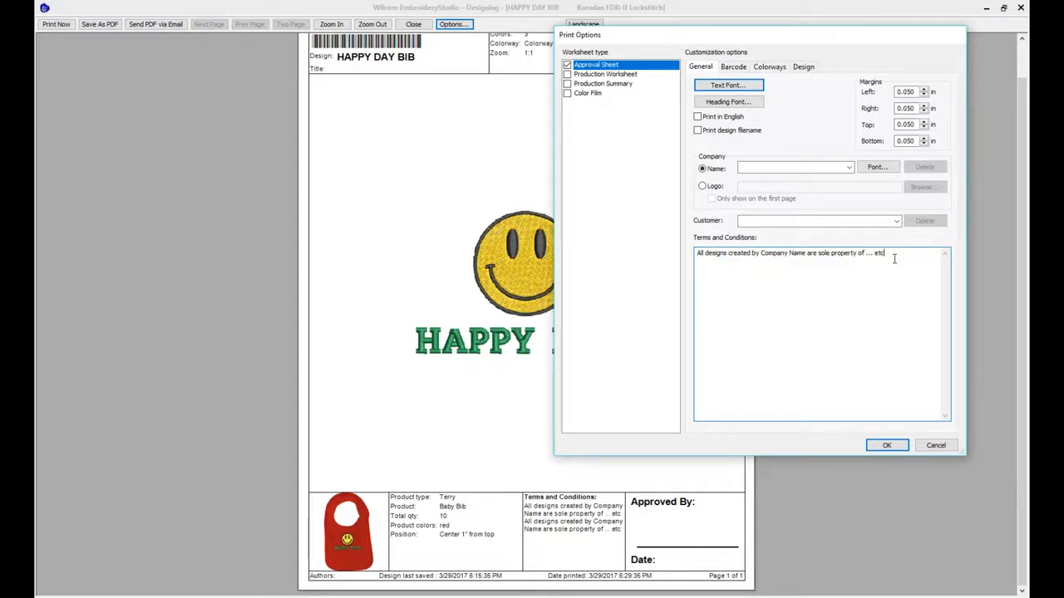
mouse_move(779, 265)
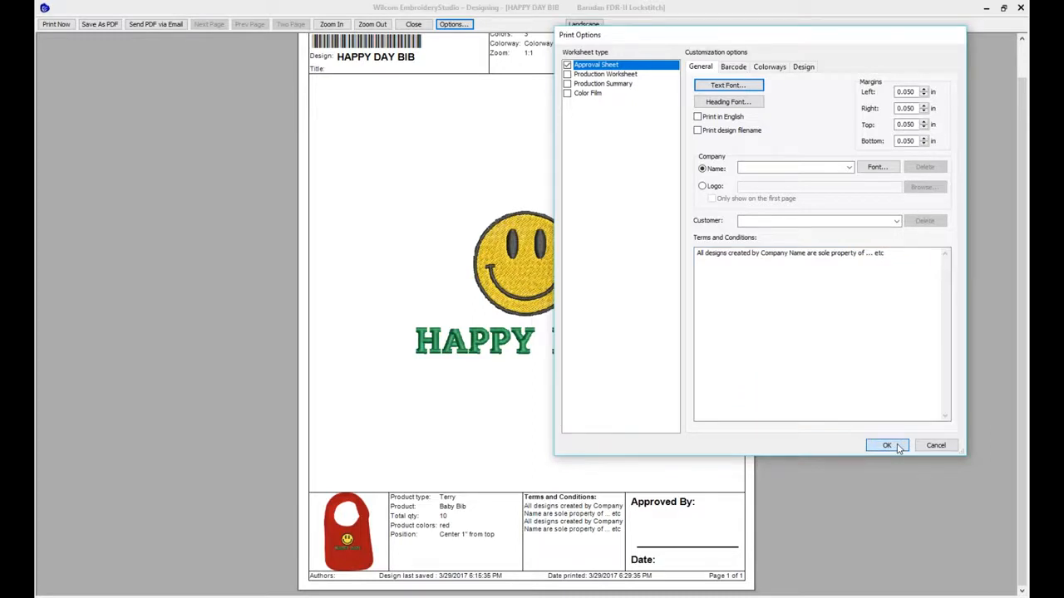
left_click(883, 446)
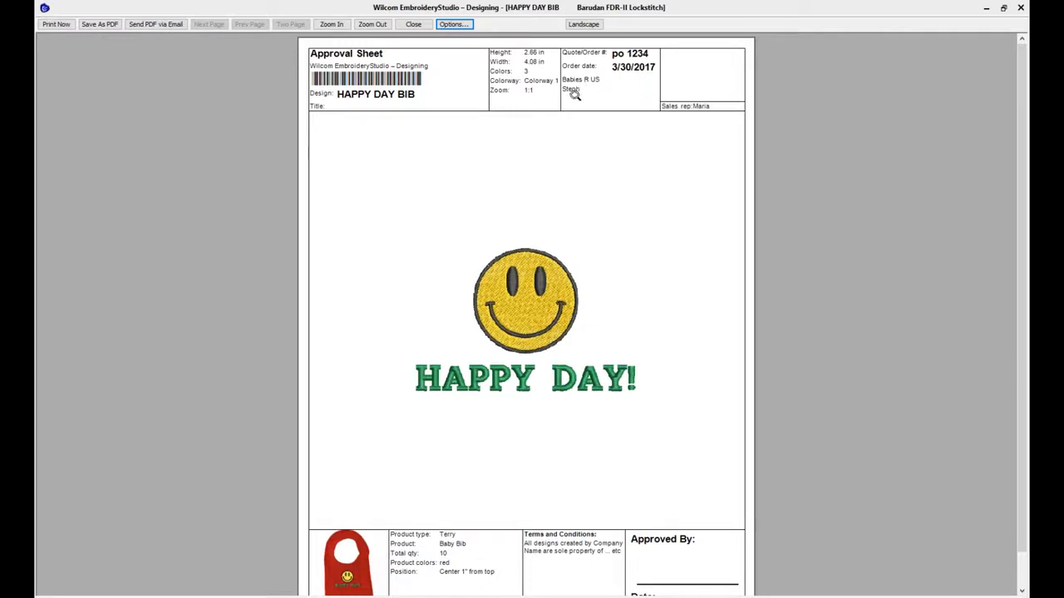
mouse_move(633, 224)
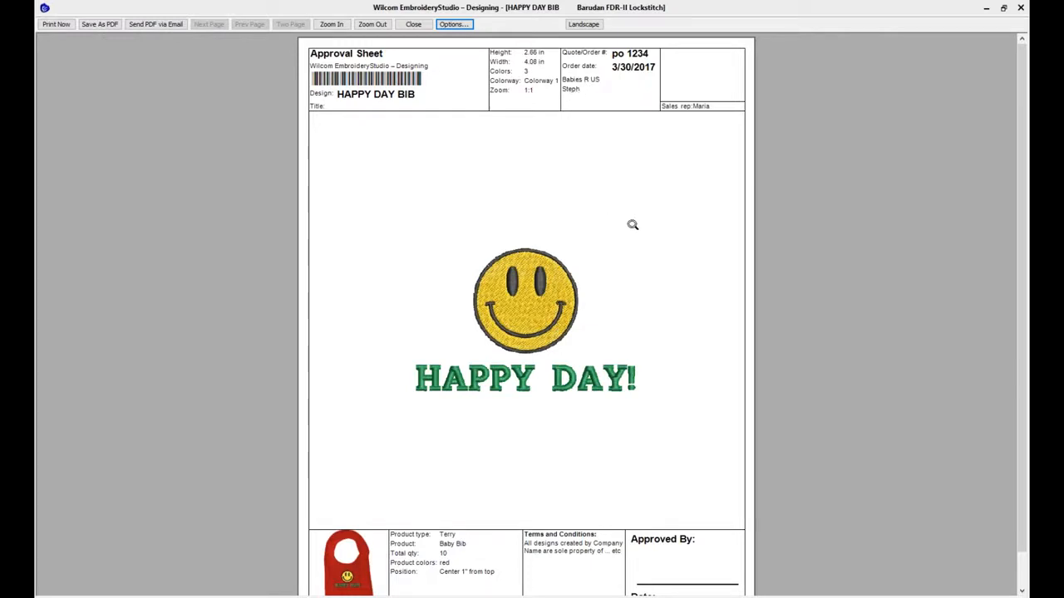
mouse_move(102, 24)
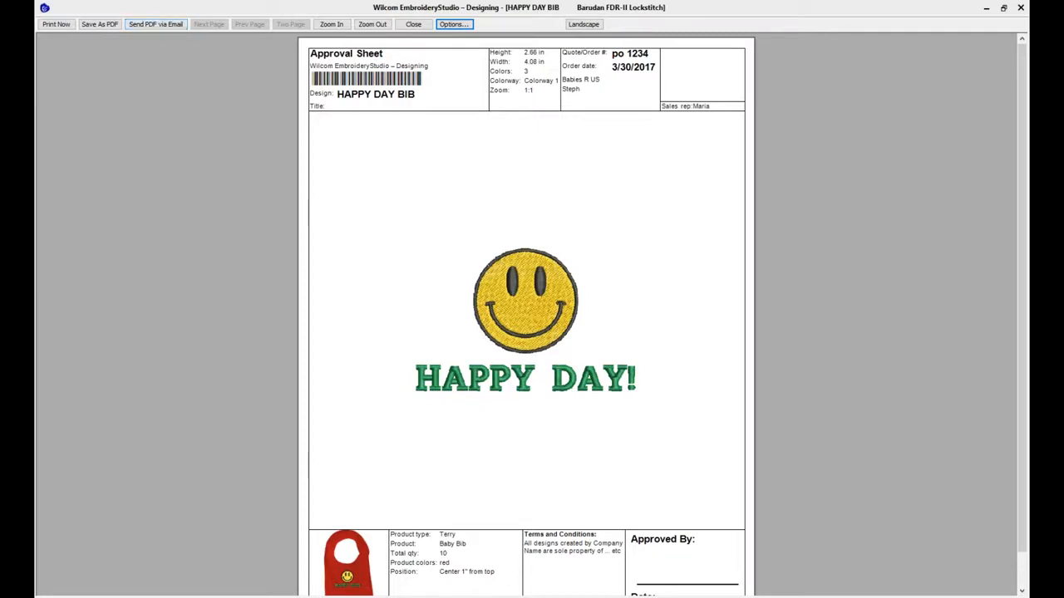
mouse_move(710, 570)
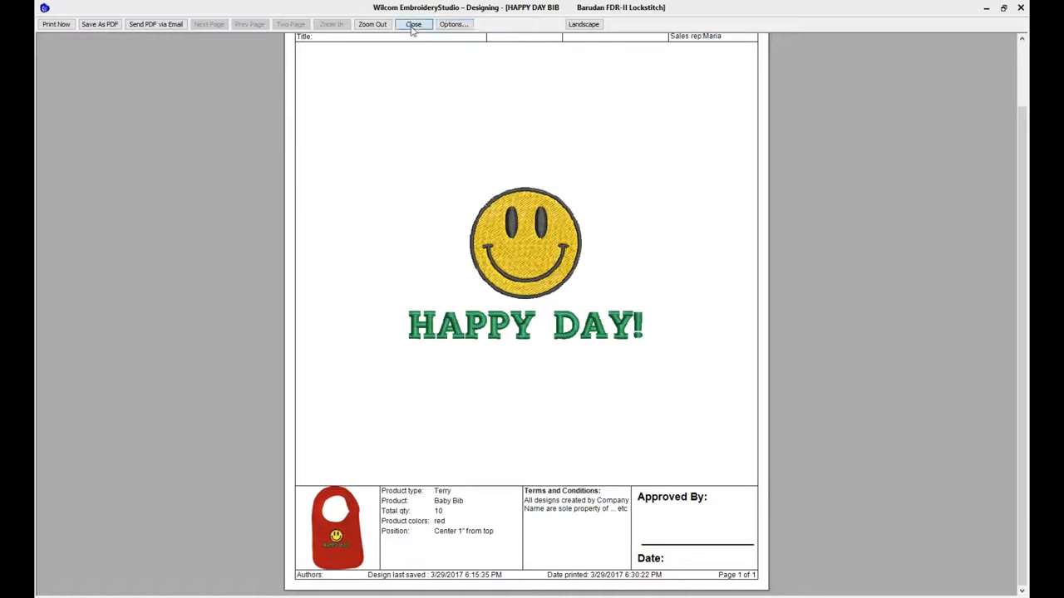
- Close the approval sheet preview to return to the red bib design
left_click(412, 23)
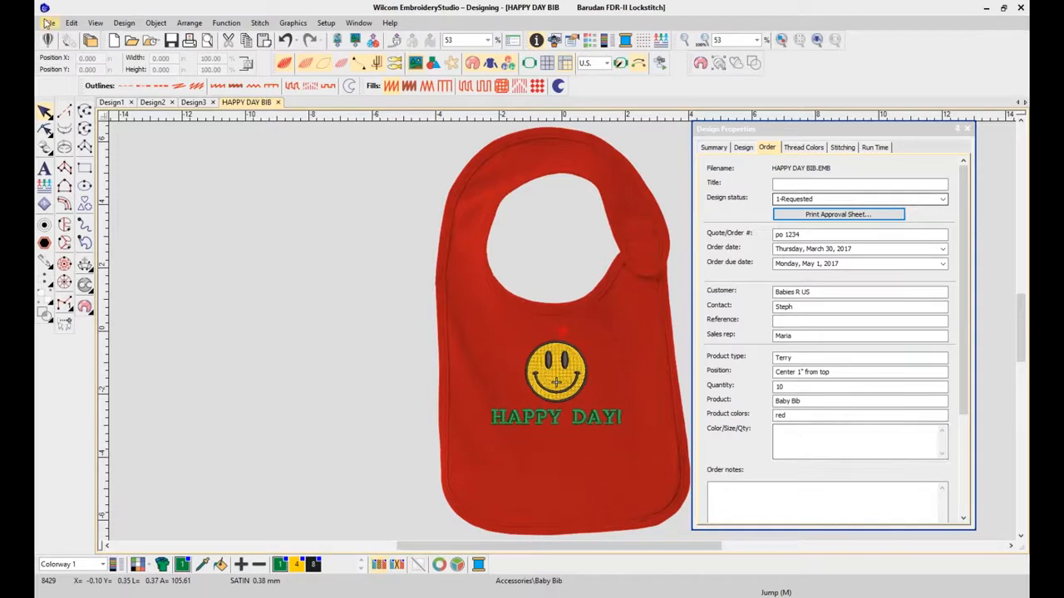
mouse_move(90, 42)
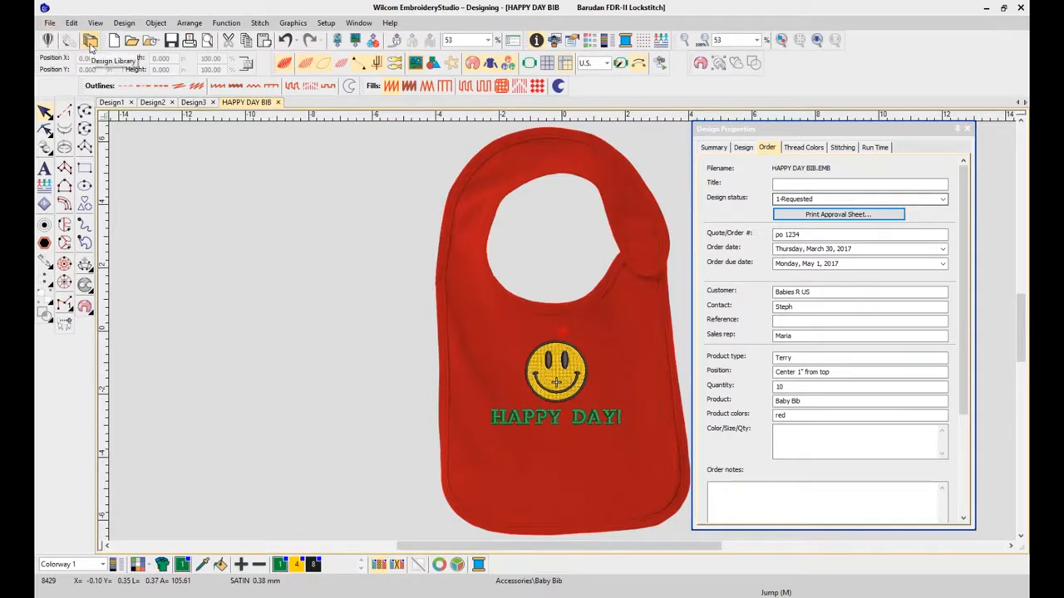
mouse_move(88, 40)
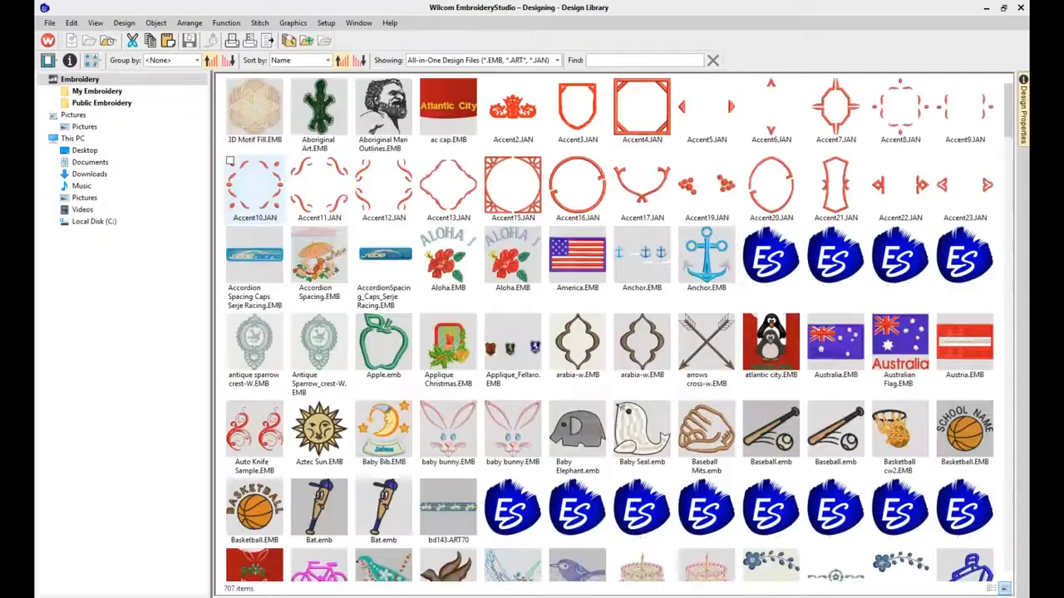
mouse_move(263, 203)
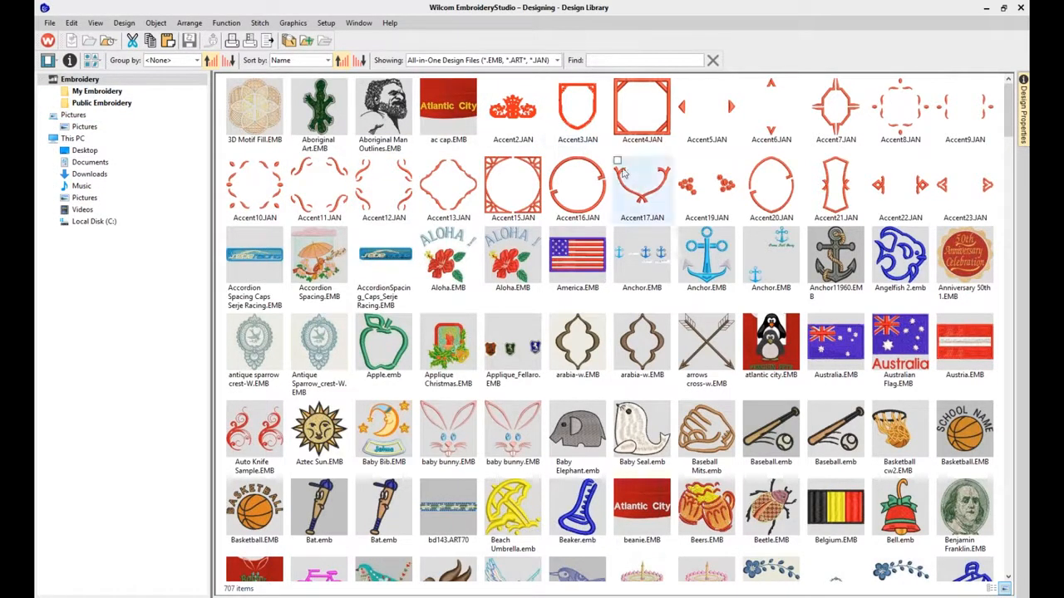
mouse_move(633, 178)
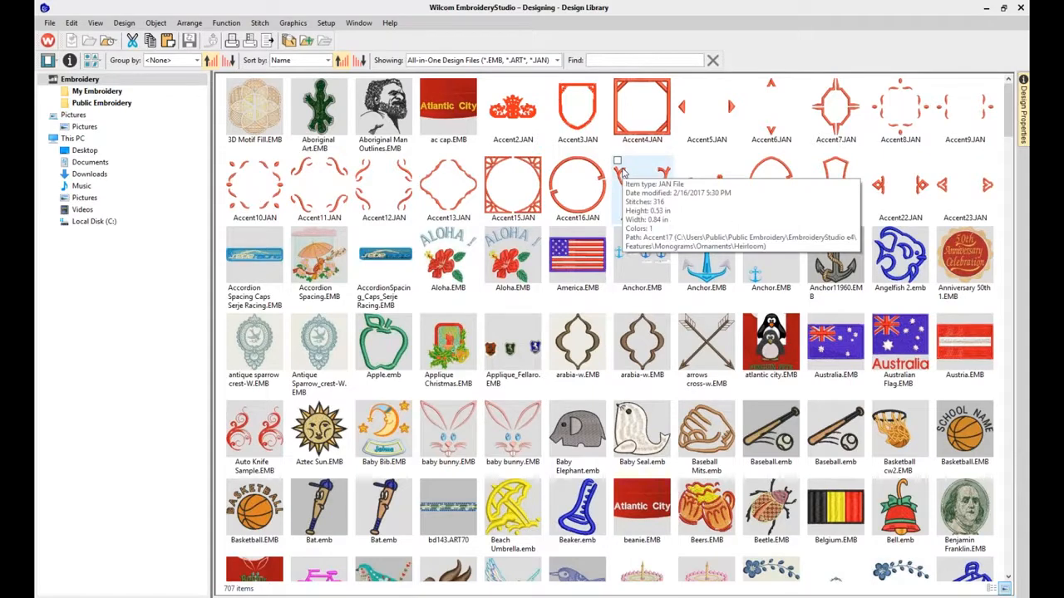
mouse_move(215, 90)
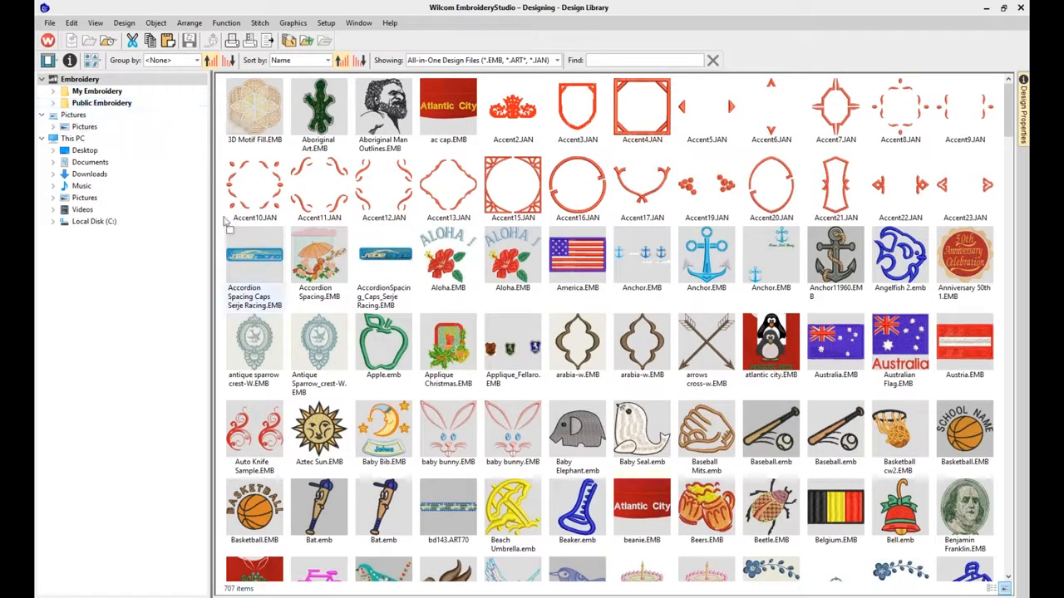
- Search the whole Embroidery library for 'kids', then refine the term to 'kid'
left_click(96, 91)
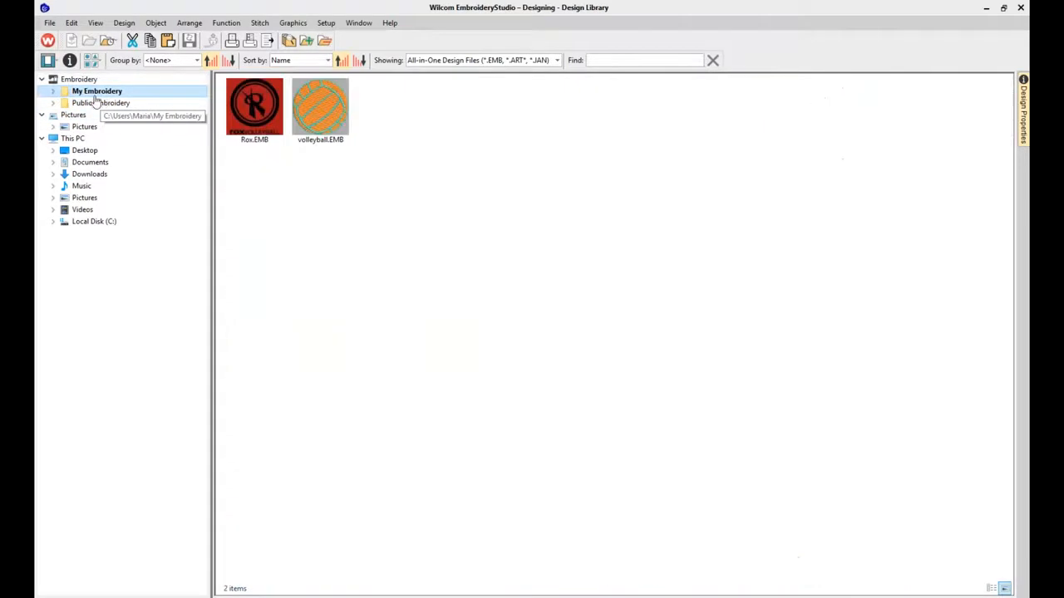
left_click(102, 102)
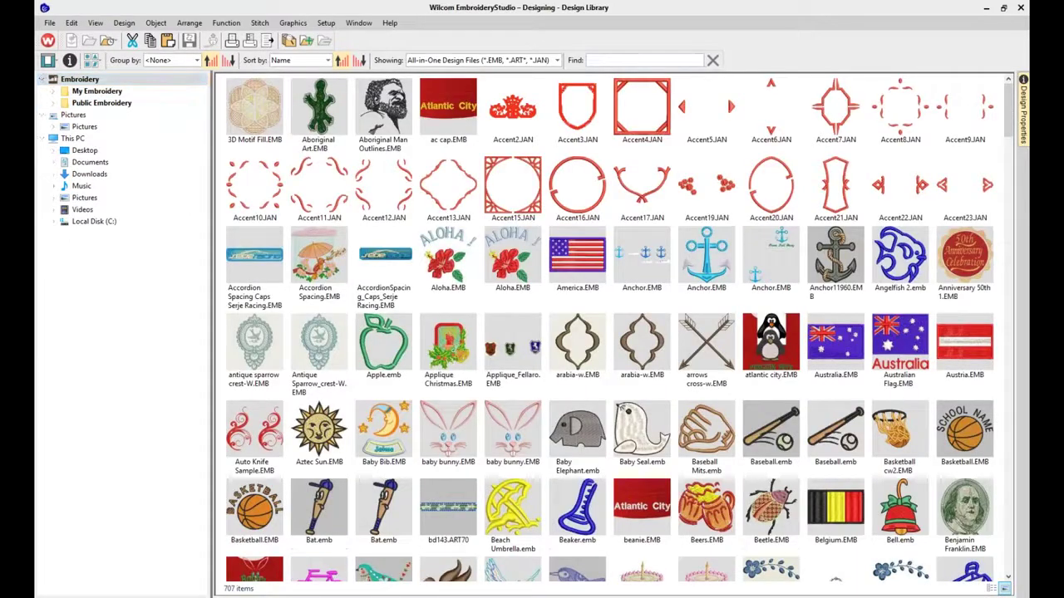
type("kids")
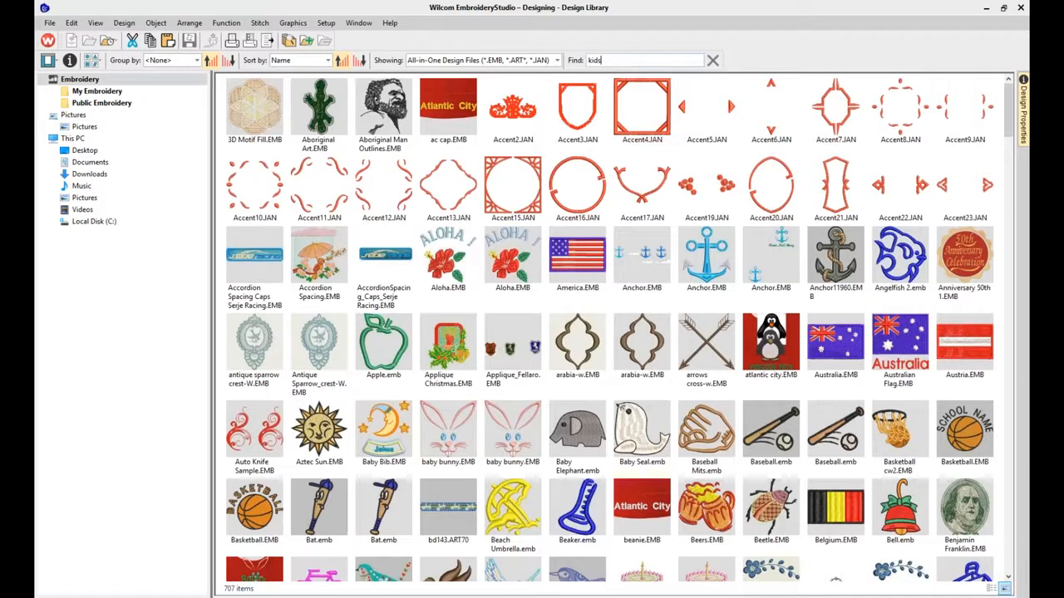
left_click(641, 108)
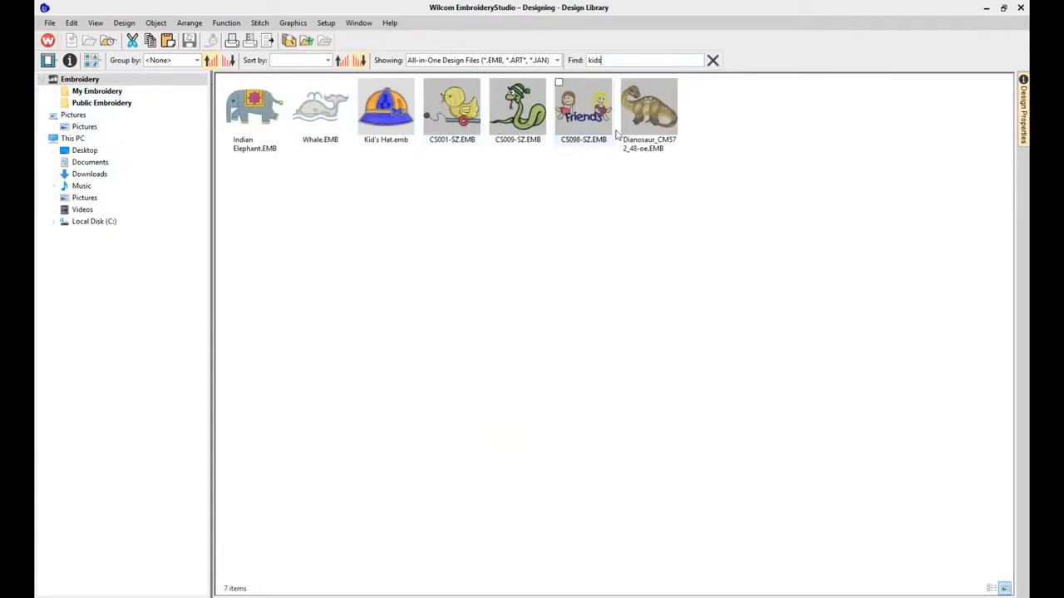
left_click(386, 106)
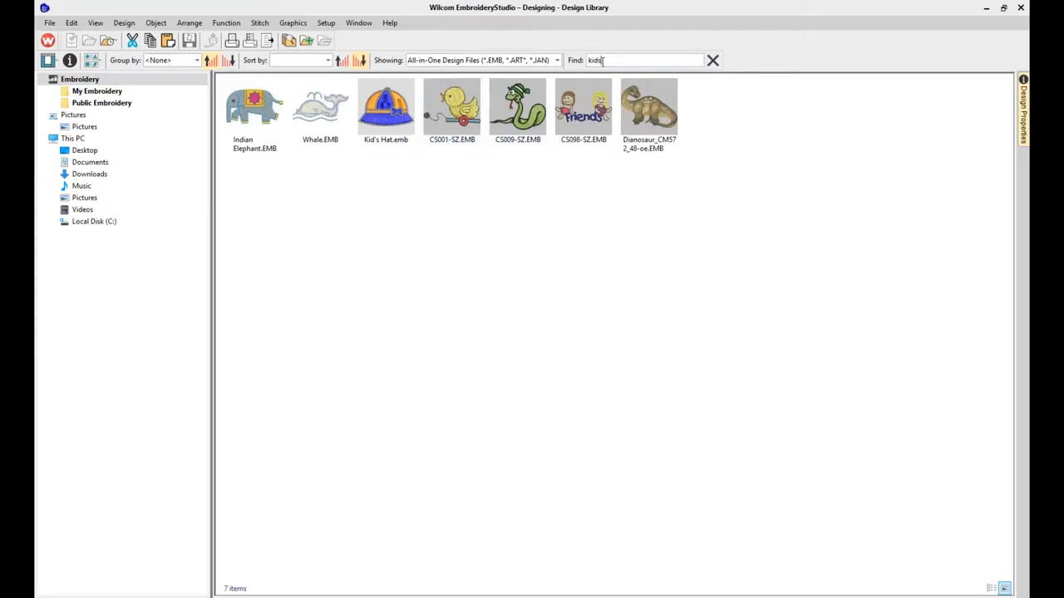
key("Backspace")
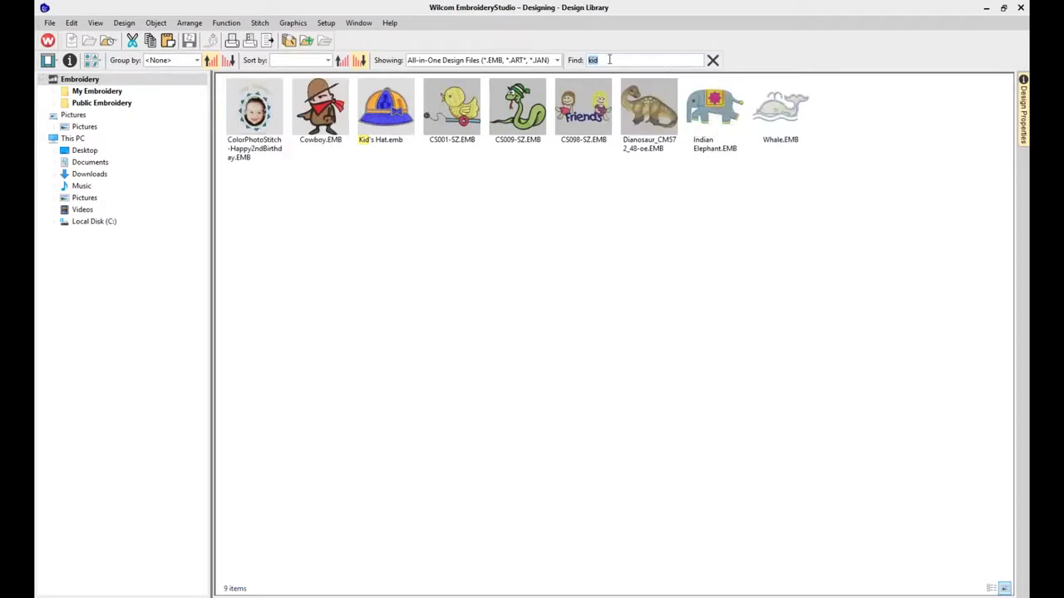
type("2")
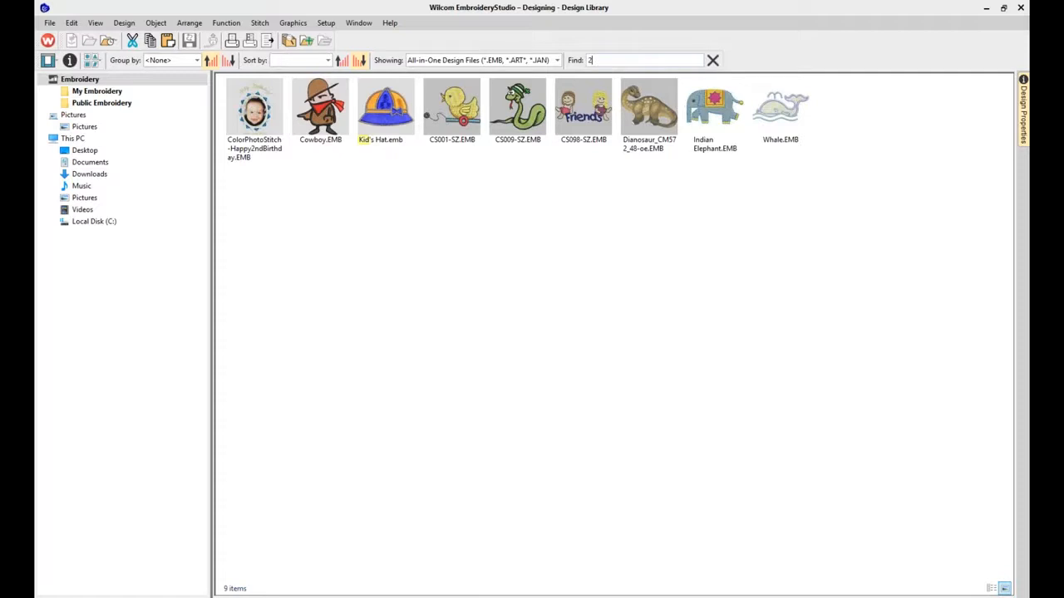
type("16310063")
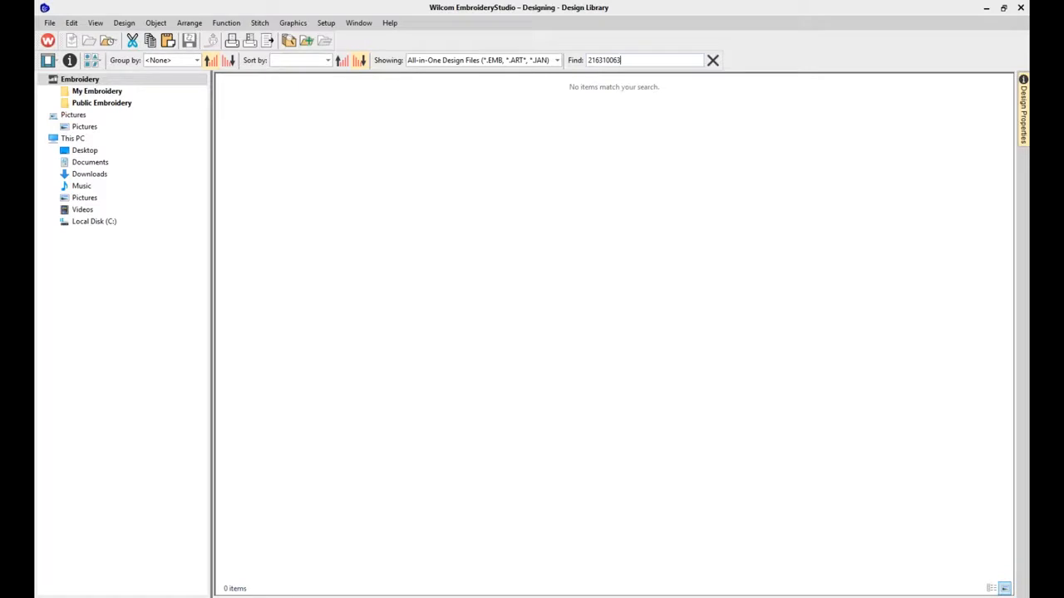
key("BackSpace")
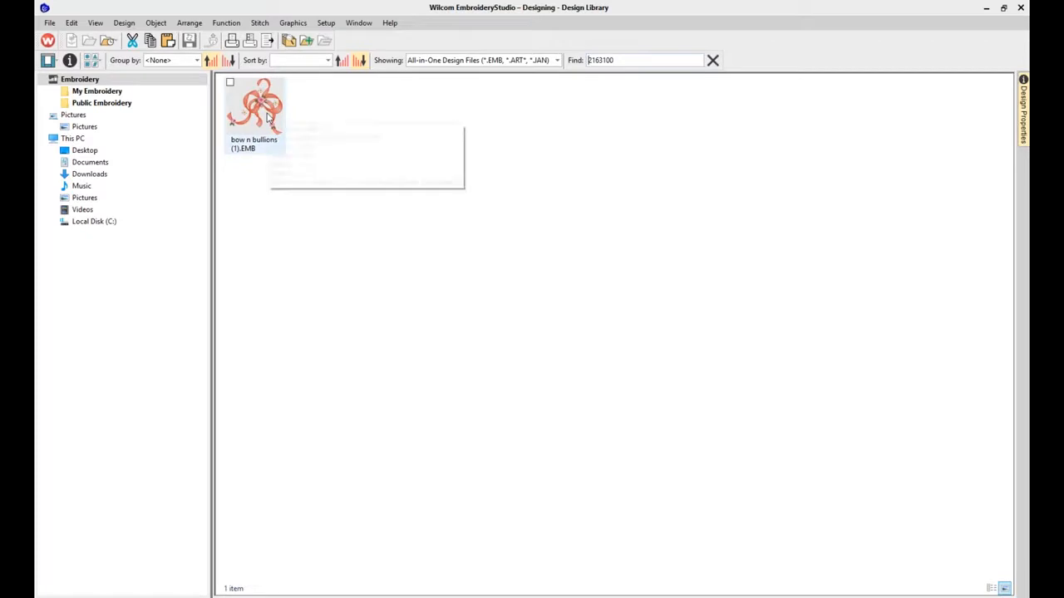
mouse_move(266, 116)
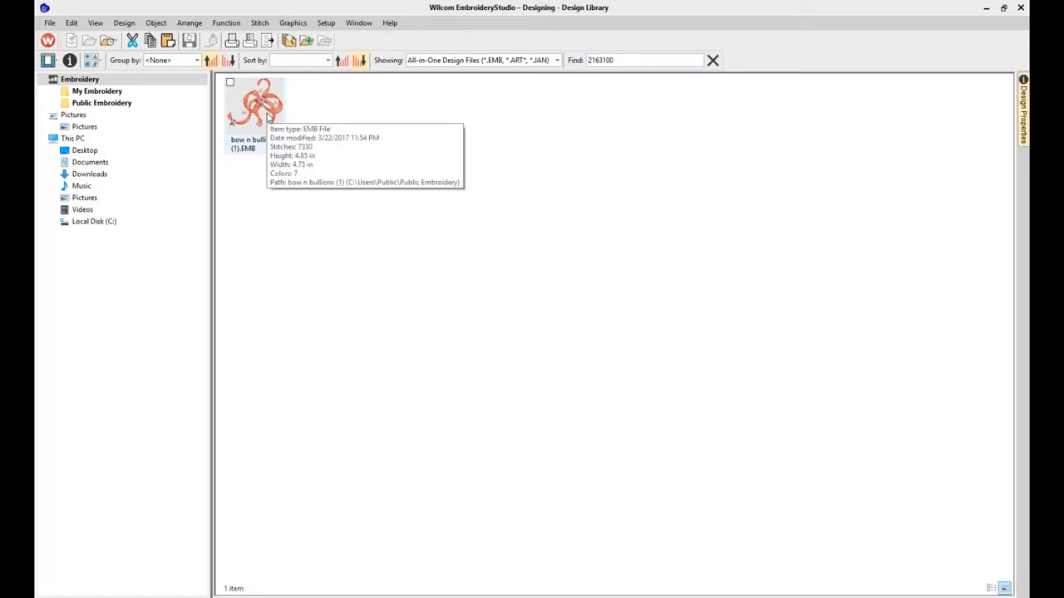
left_click(256, 103)
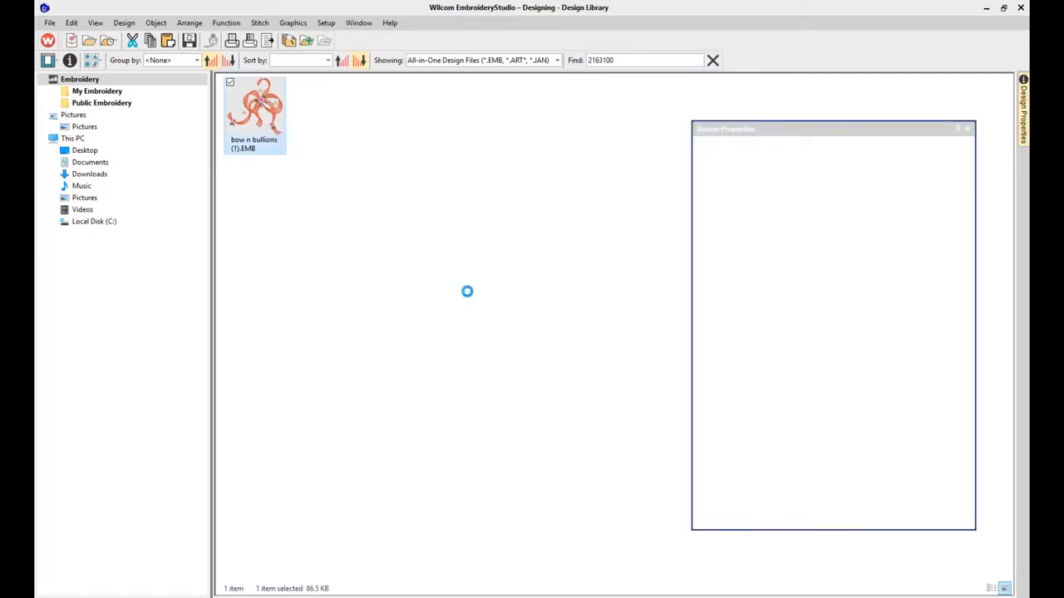
- Open bow n bullions (1).EMB, then switch tabs back to HAPPY DAY BIB
double_click(256, 108)
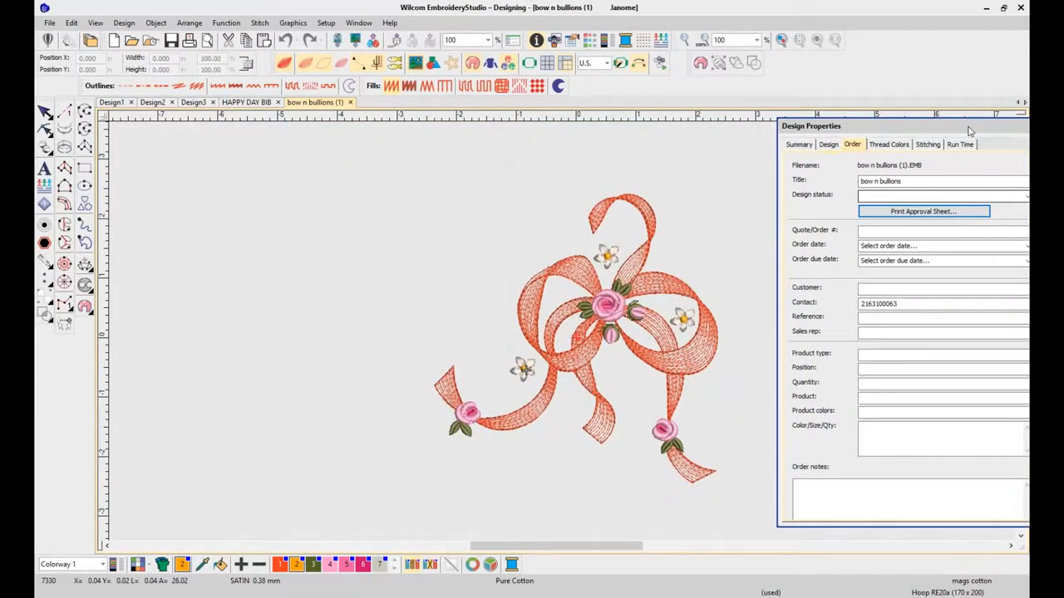
mouse_move(710, 239)
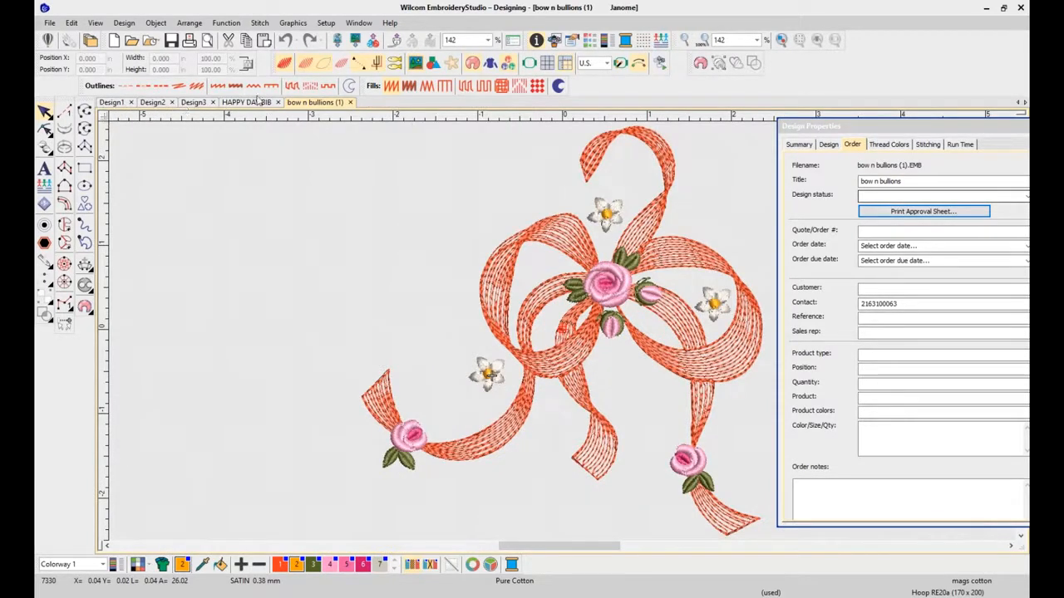
left_click(247, 102)
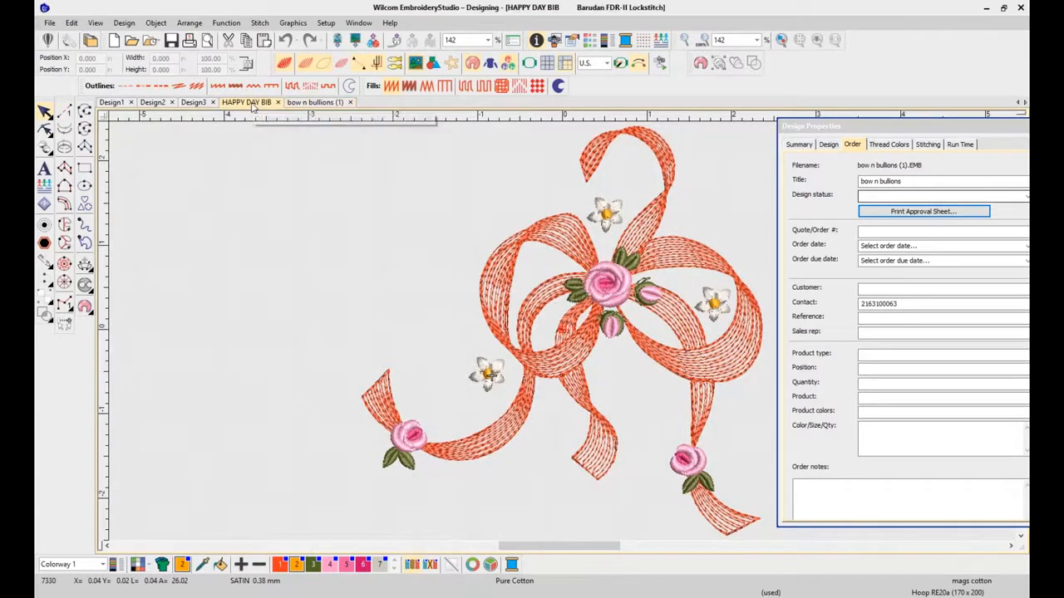
left_click(316, 102)
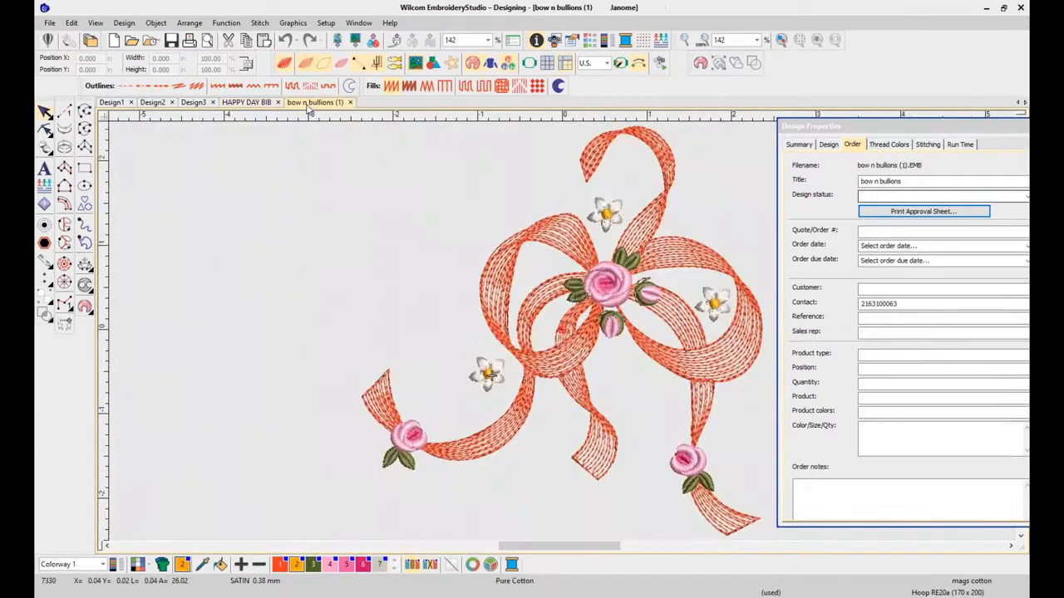
left_click(246, 102)
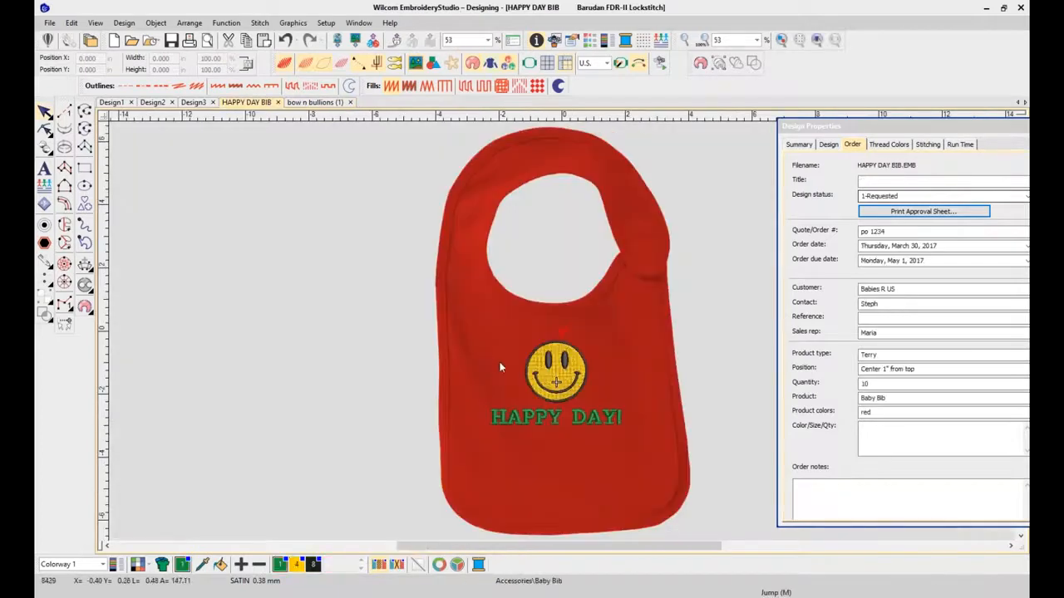
- Copy the bib's smiley face into bow n bullions, then close Design3
left_click(555, 382)
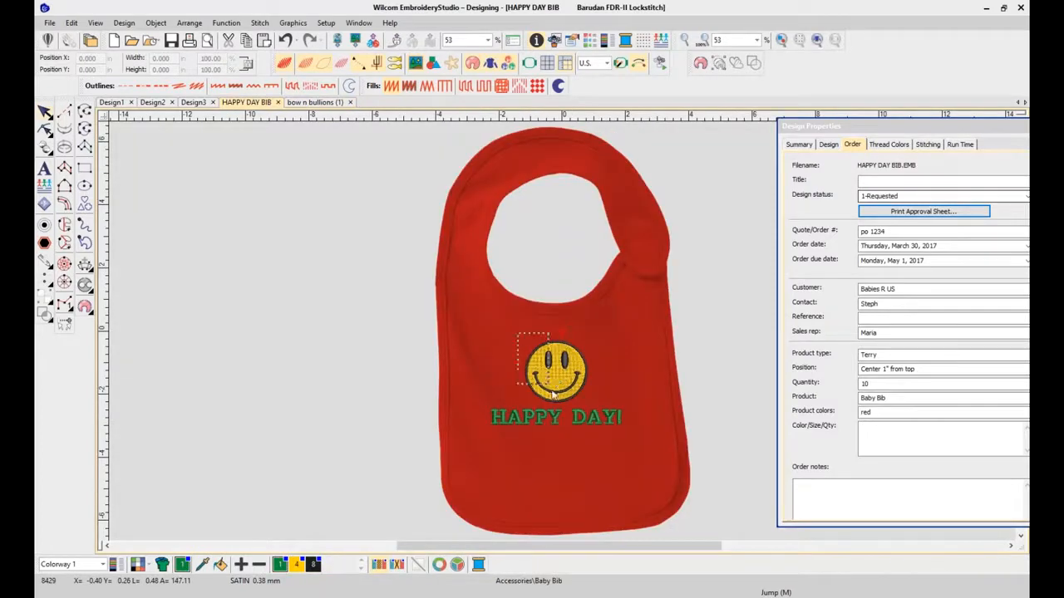
left_click(557, 378)
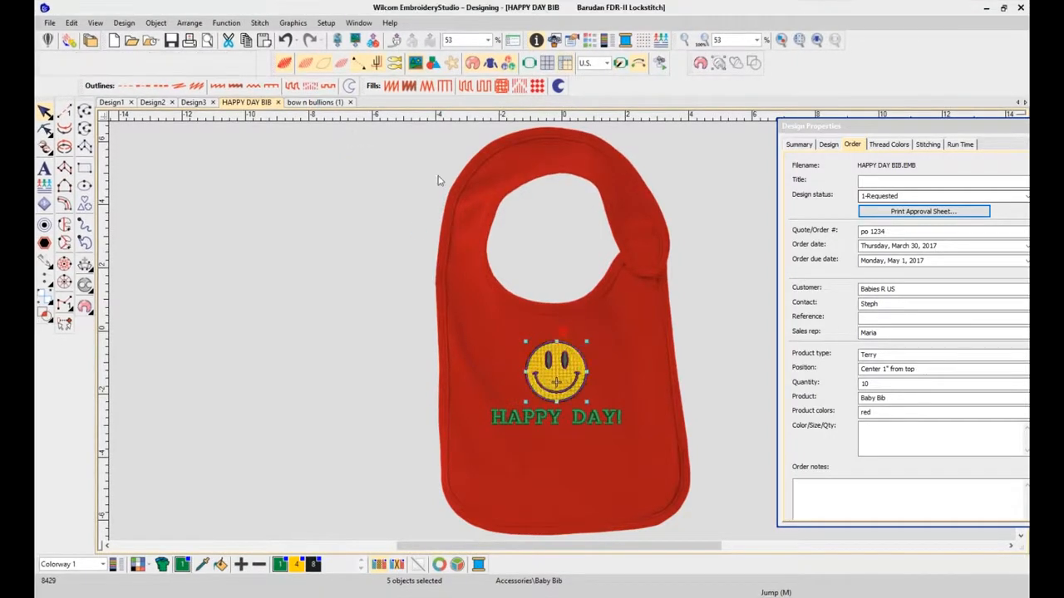
left_click(316, 102)
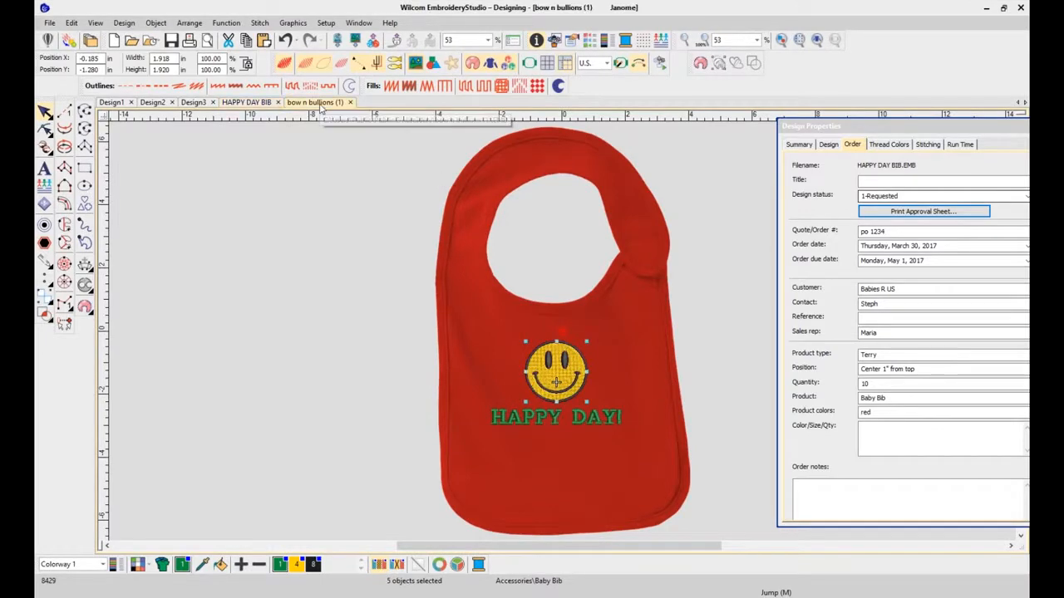
left_click(318, 103)
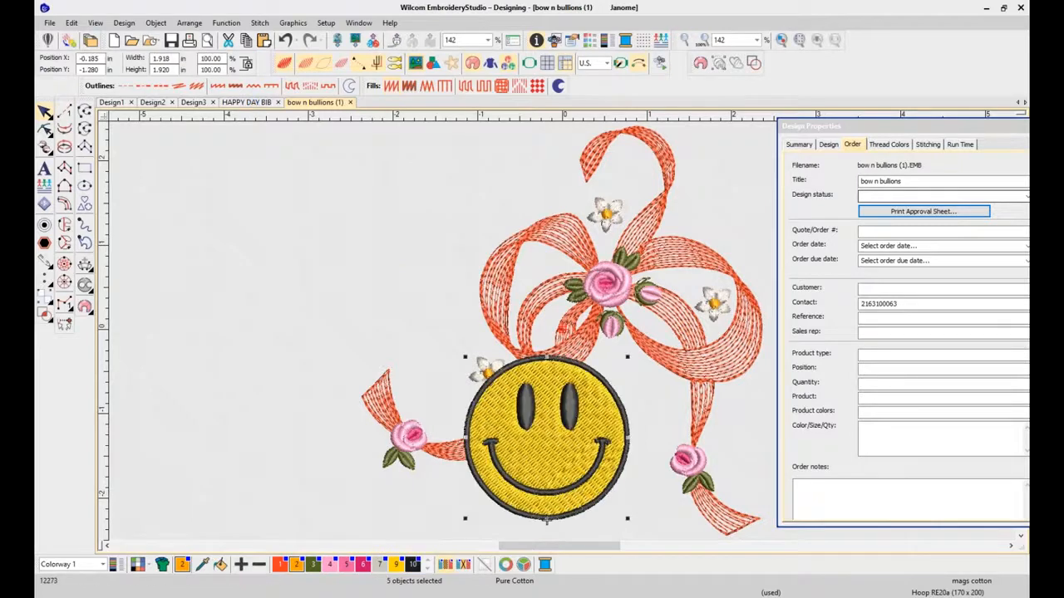
mouse_move(245, 102)
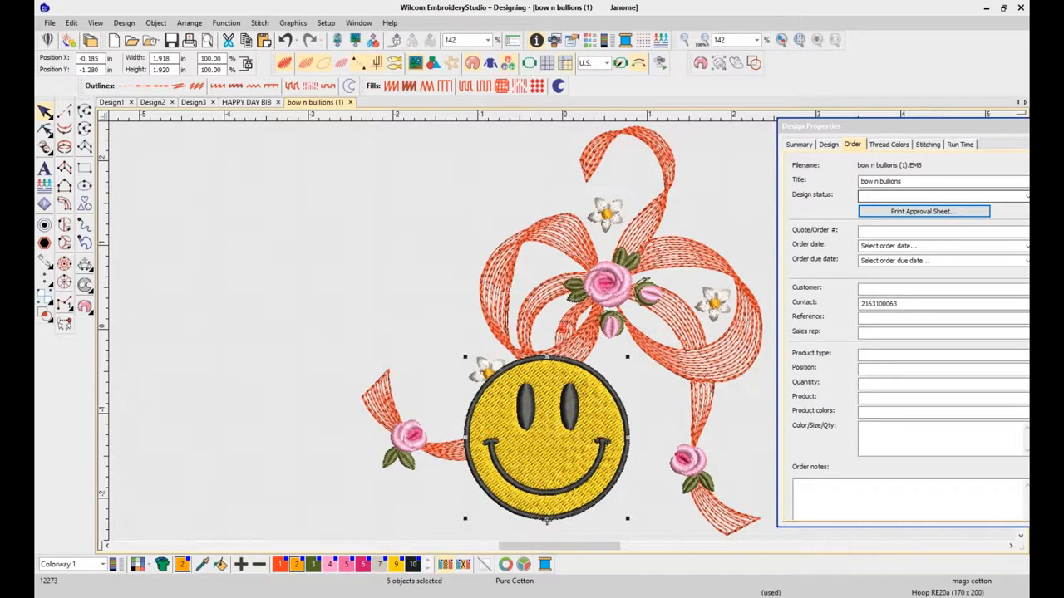
mouse_move(286, 5)
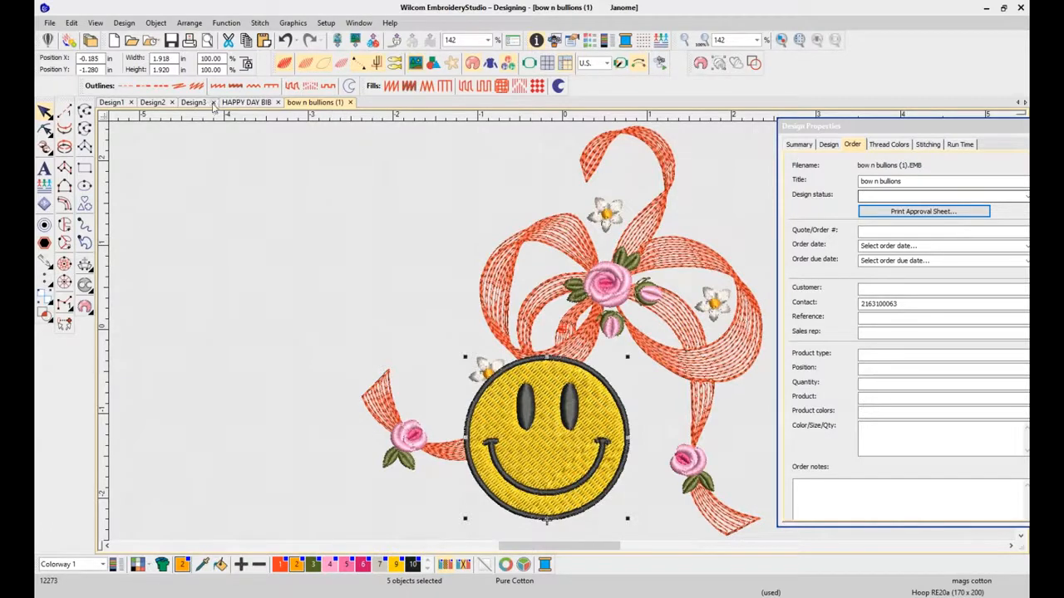
left_click(213, 102)
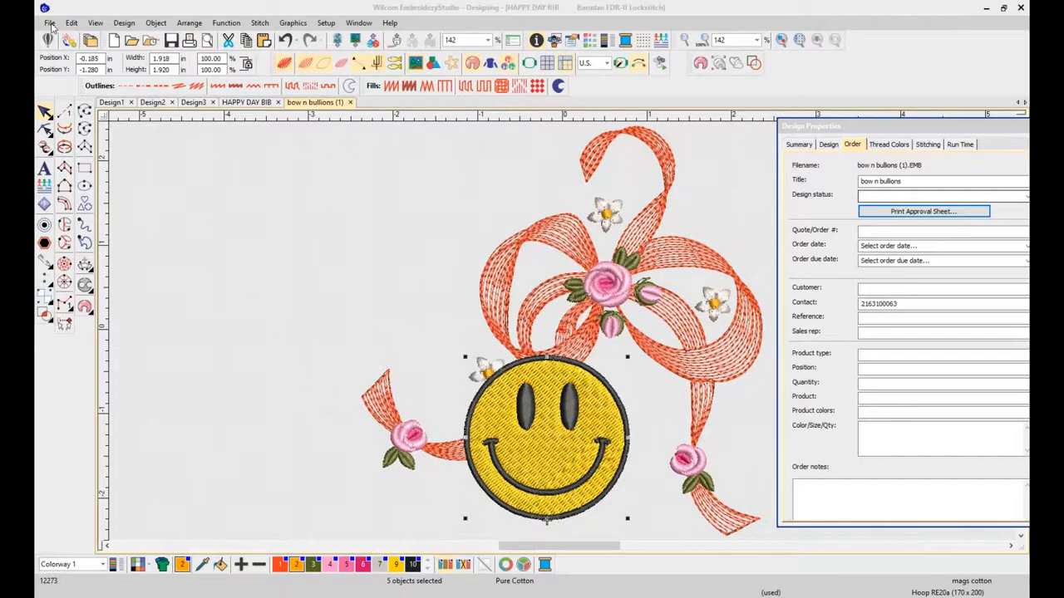
- Create Design5 from the NORMAL template with Barudan machine format
left_click(204, 102)
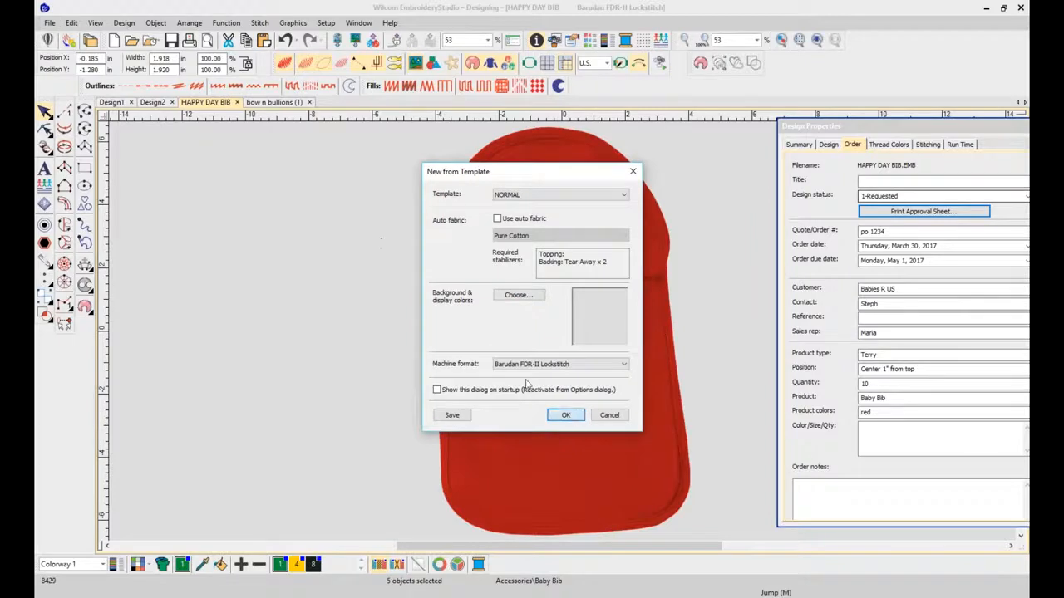
left_click(565, 415)
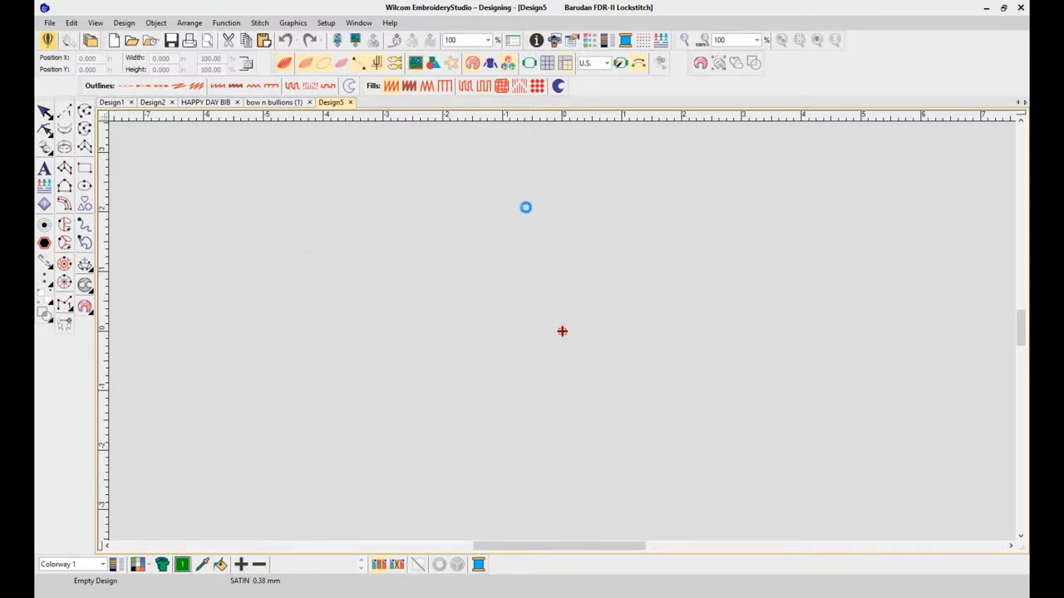
mouse_move(181, 287)
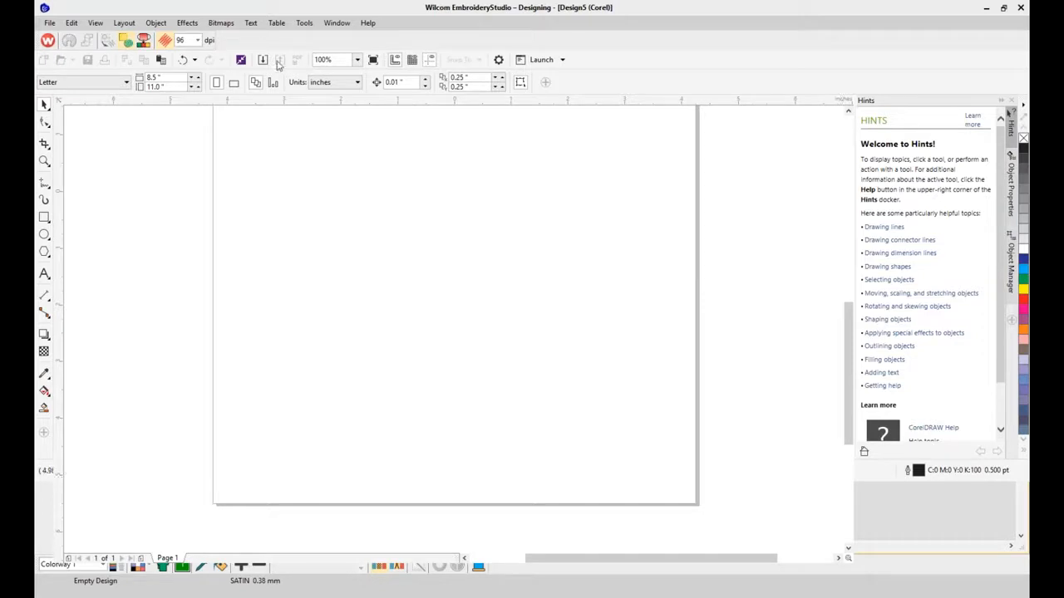
- Import smiley face.jpg through CorelDRAW and place it on the page
left_click(263, 59)
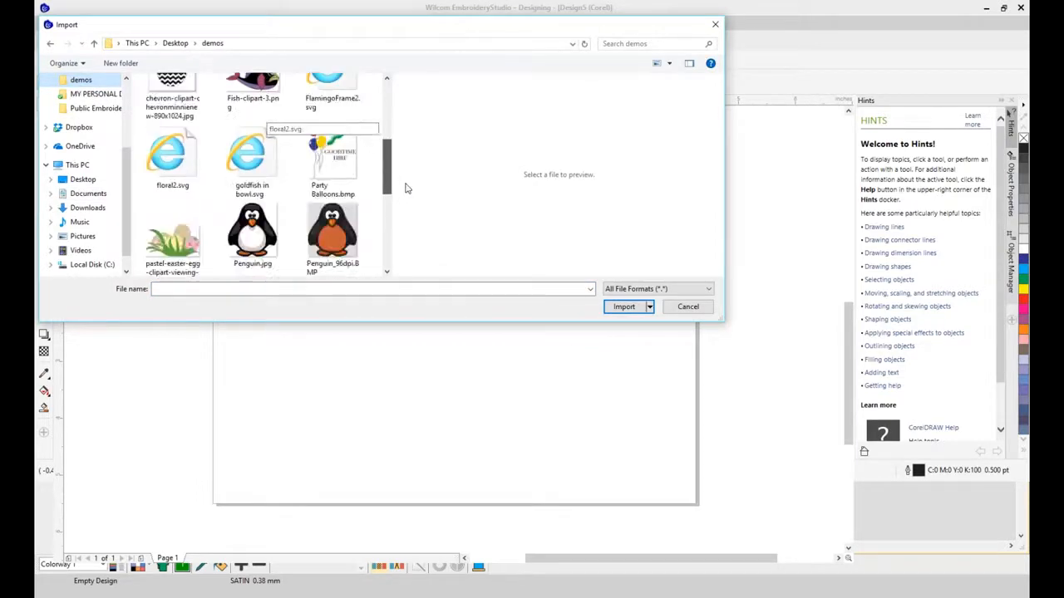
left_click(252, 220)
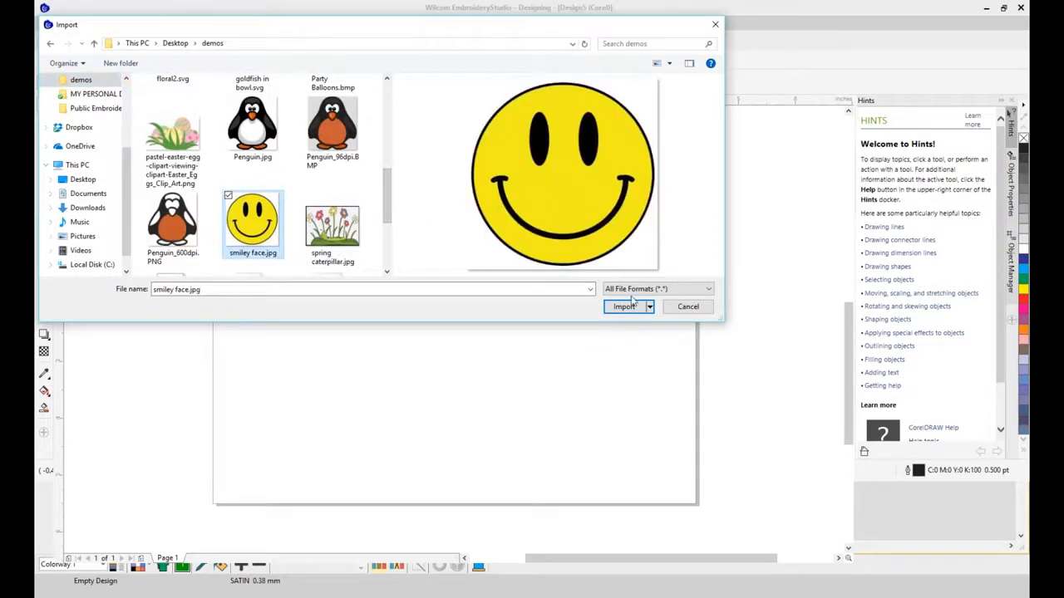
left_click(623, 307)
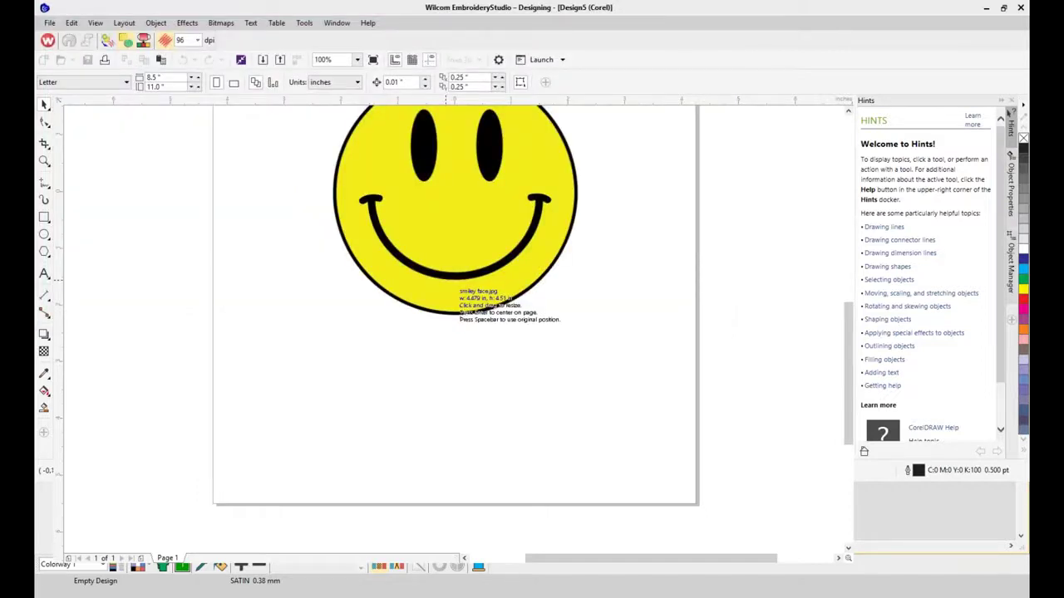
left_click(454, 208)
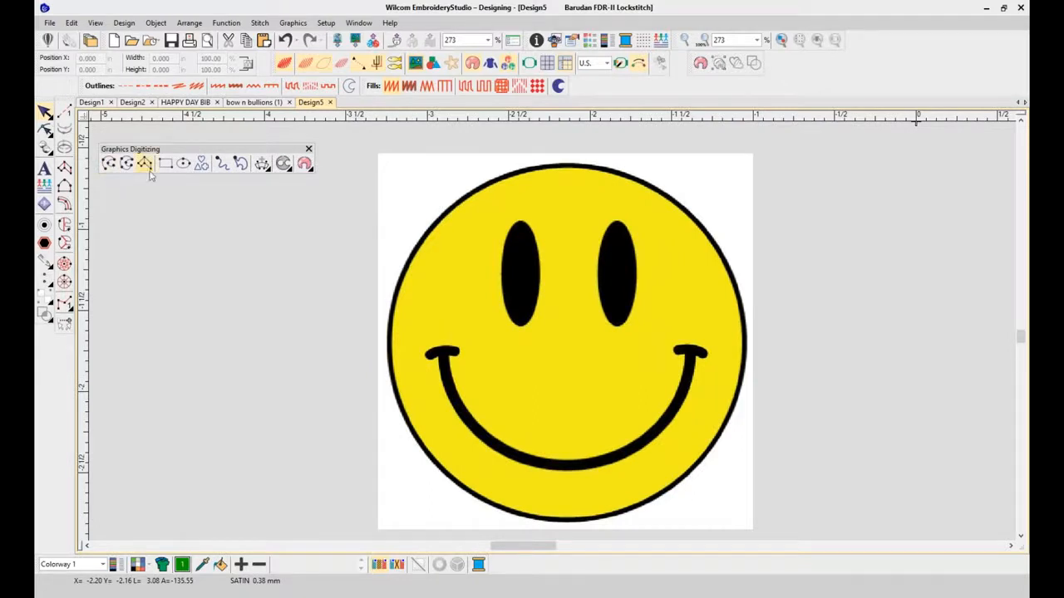
mouse_move(109, 163)
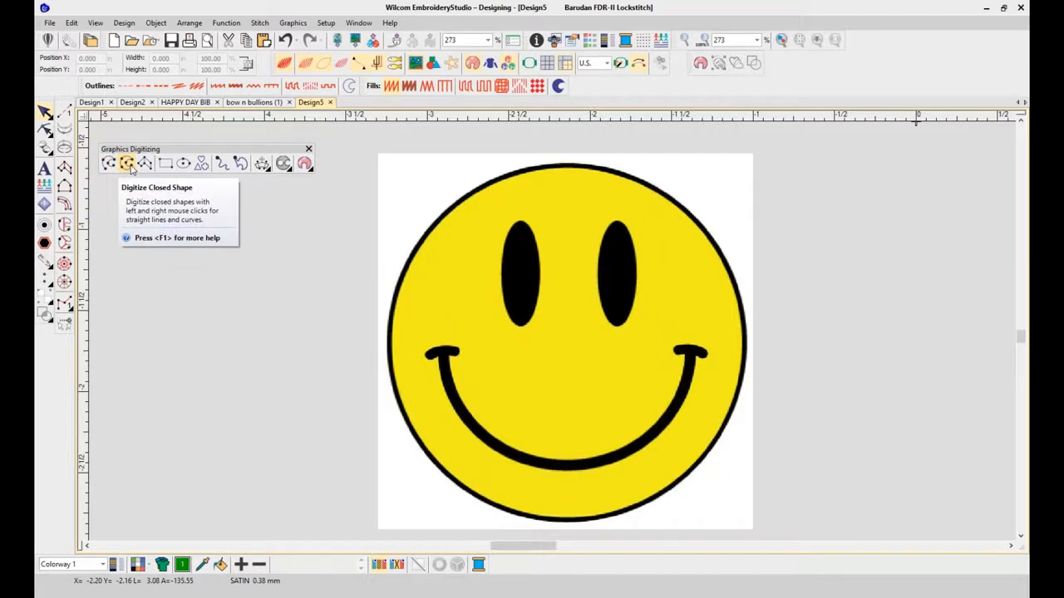
- Convert the yellow face circle into a tatami Complex Fill using Digitize Closed Shape
left_click(126, 163)
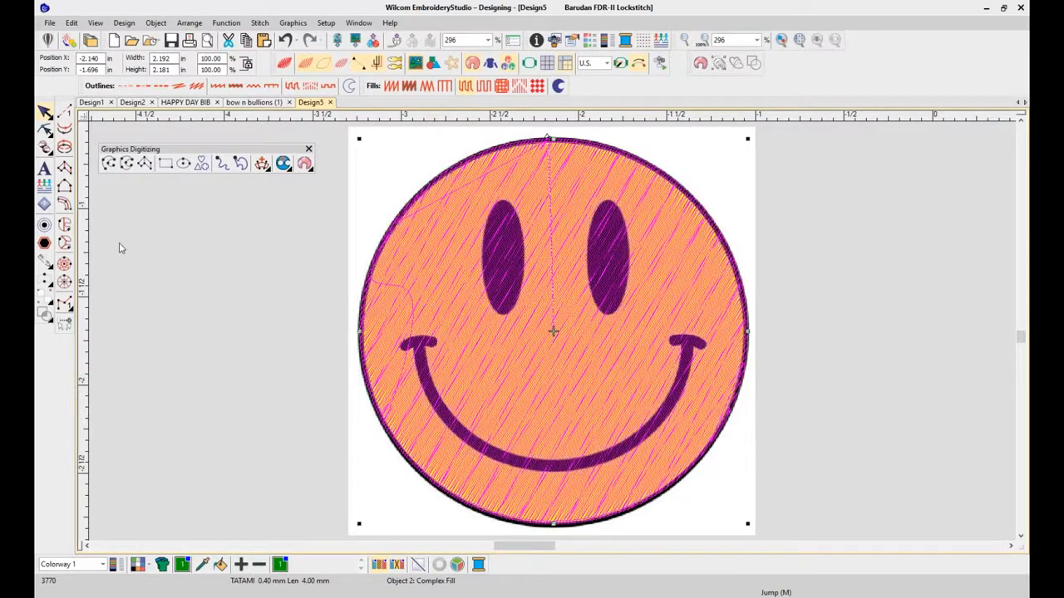
mouse_move(285, 163)
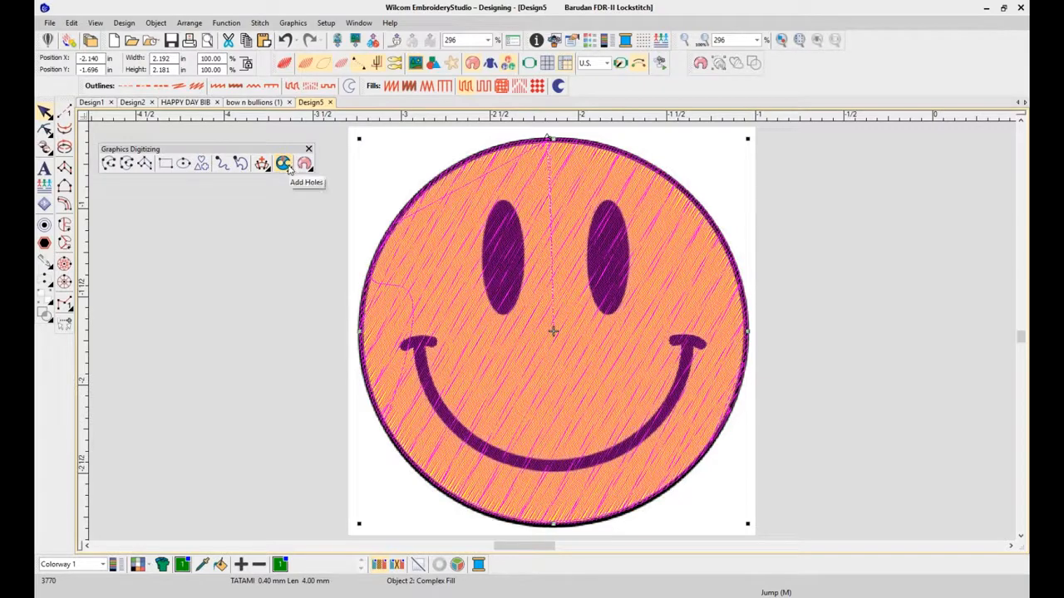
- Use Add Holes on the face fill to trace a hole around the left eye
left_click(283, 163)
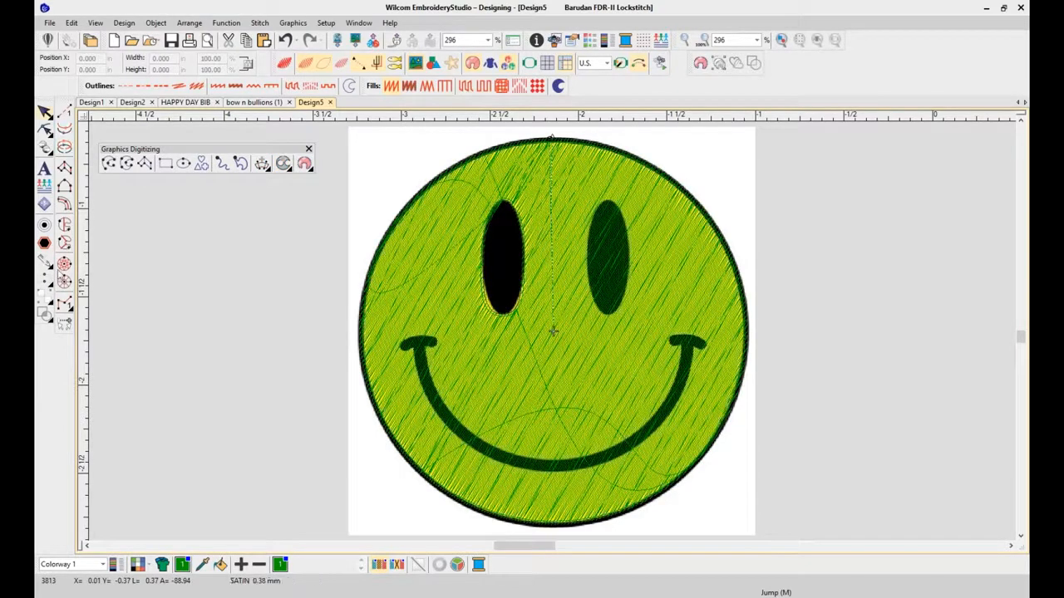
left_click(126, 163)
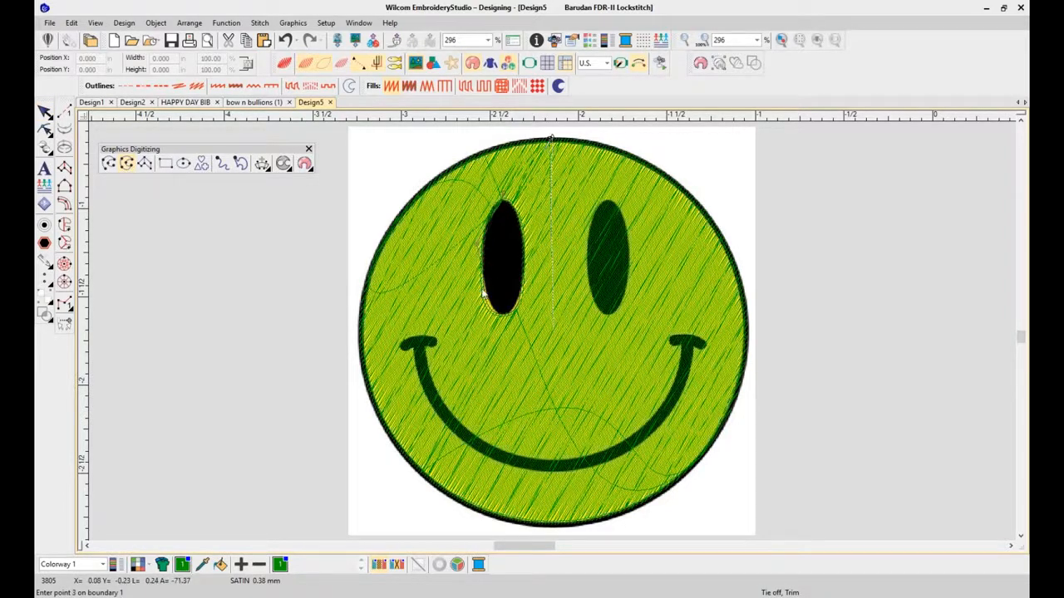
left_click(500, 324)
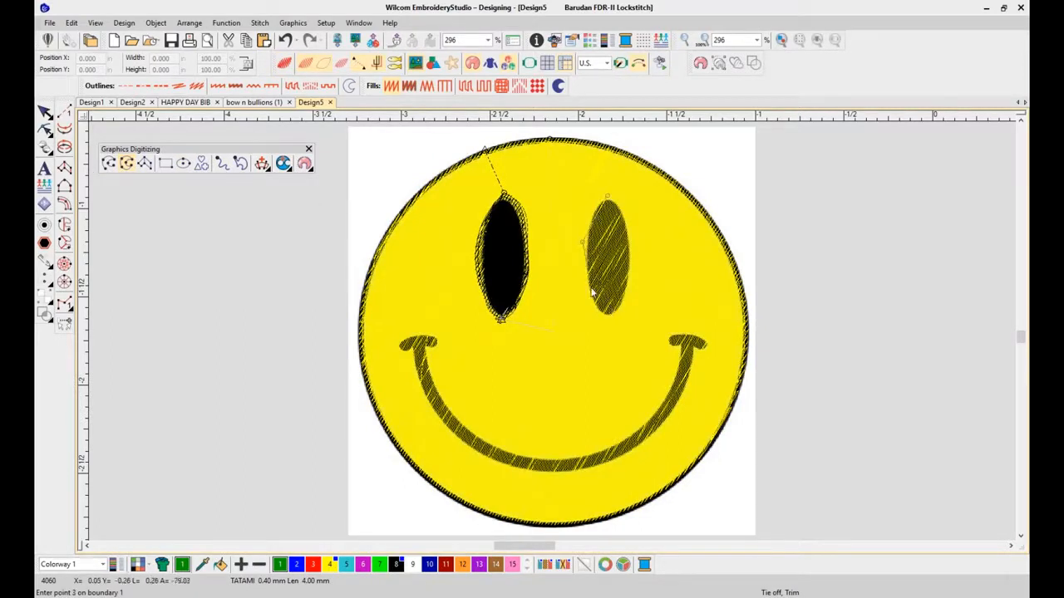
mouse_move(590, 285)
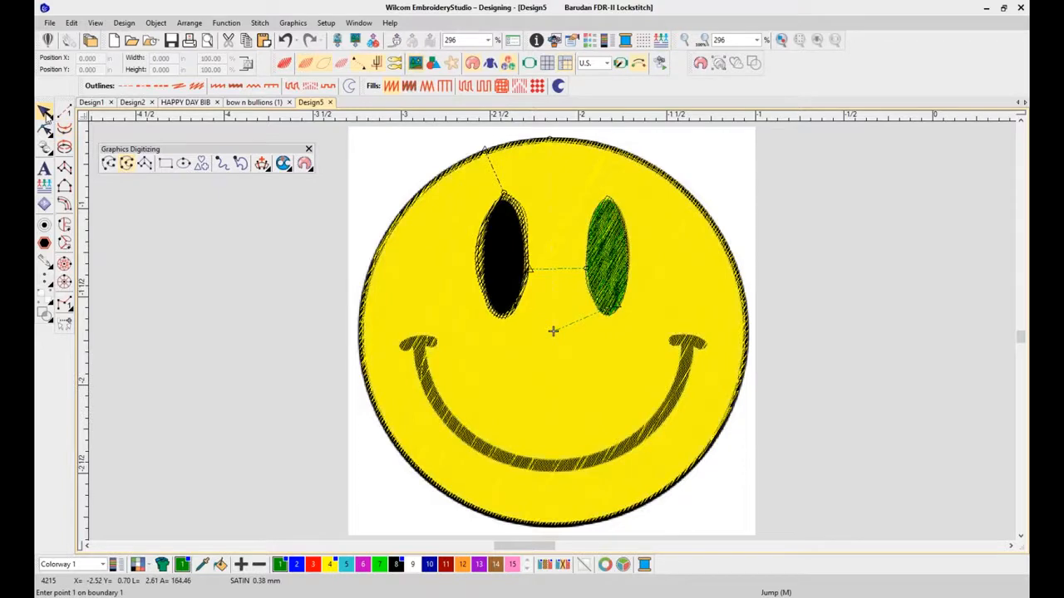
- Trace the right eye outline and finish the eye fill
left_click(607, 249)
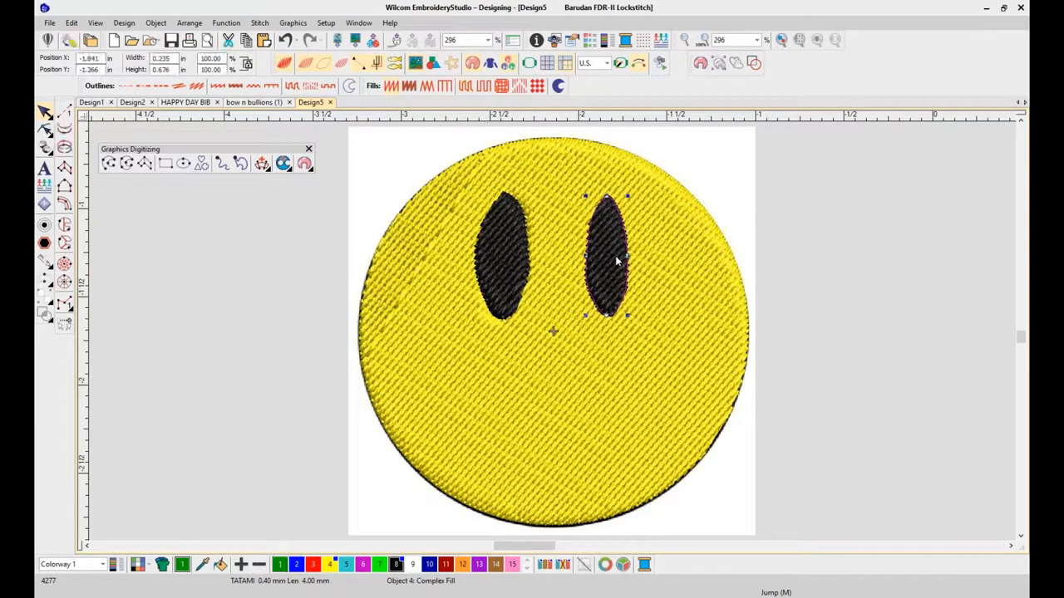
left_click(821, 344)
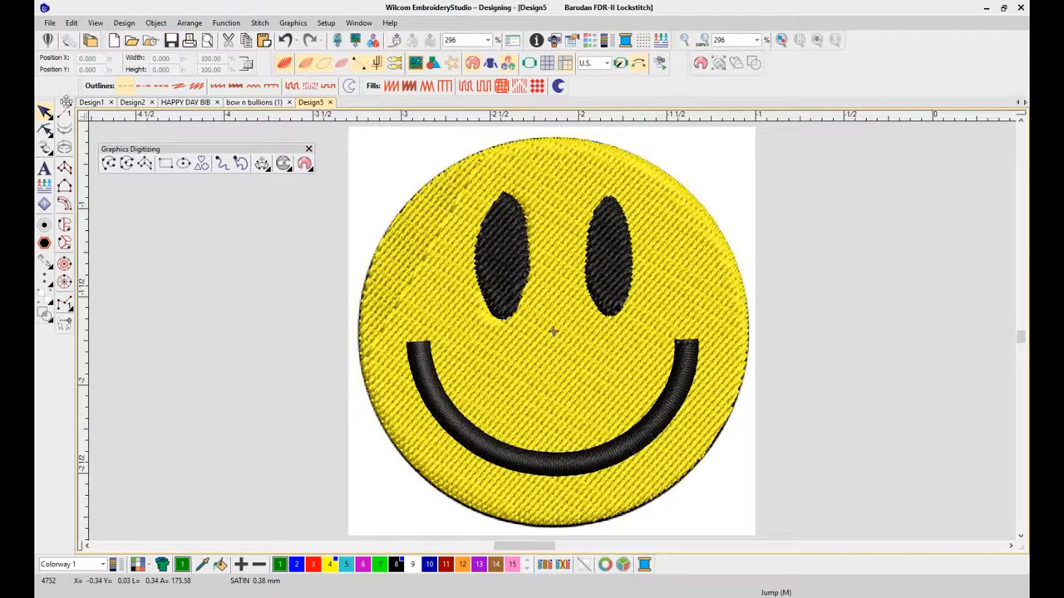
mouse_move(64, 167)
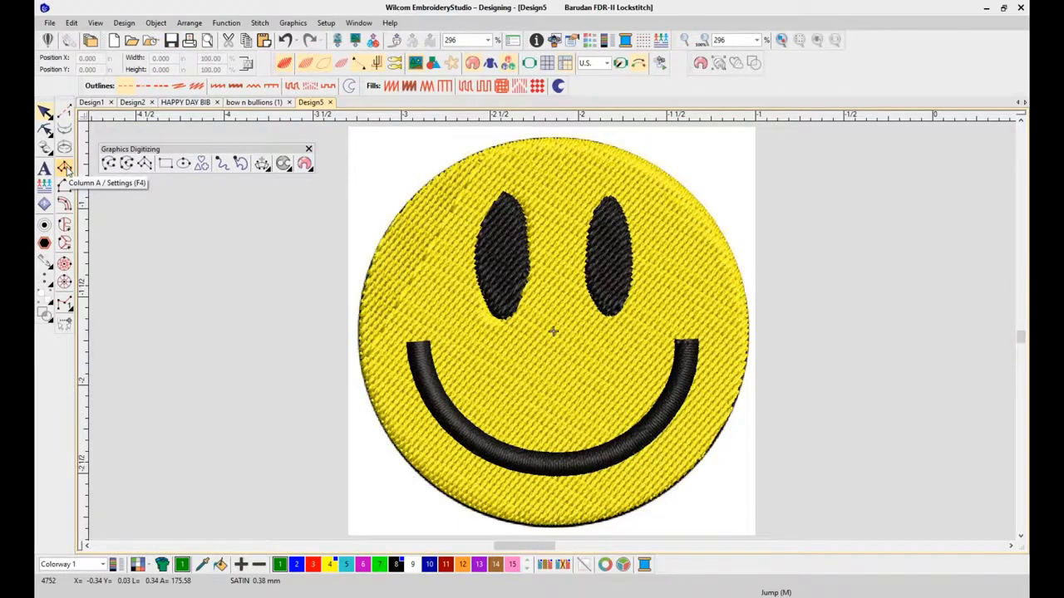
mouse_move(64, 168)
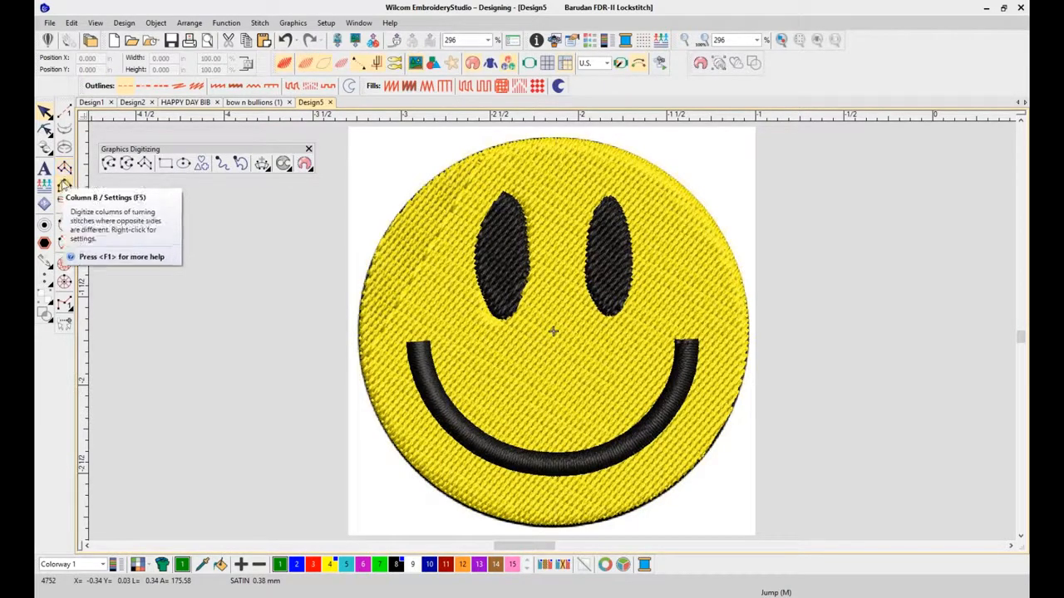
mouse_move(45, 205)
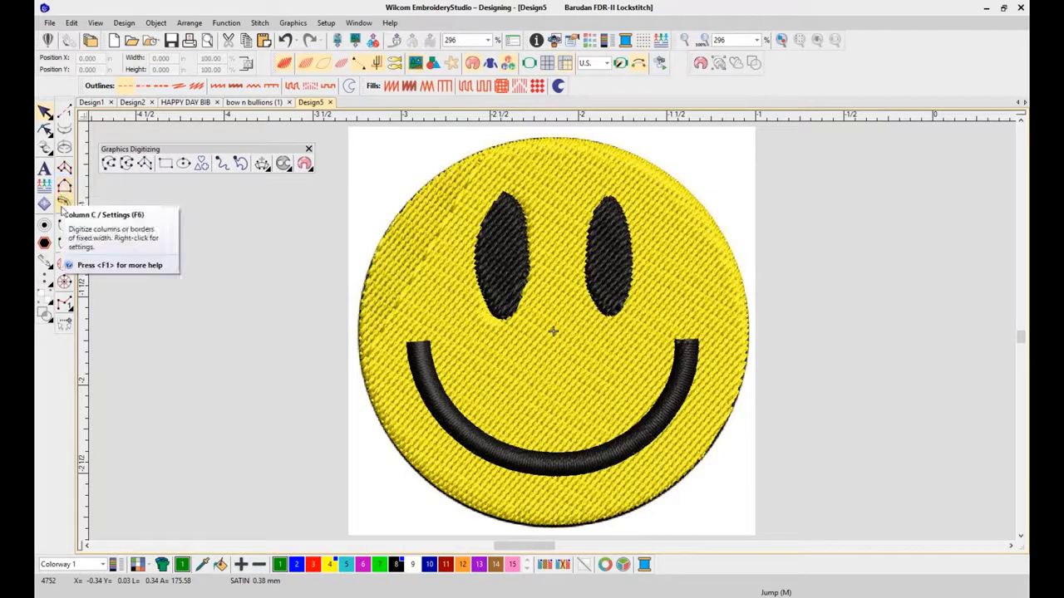
mouse_move(44, 243)
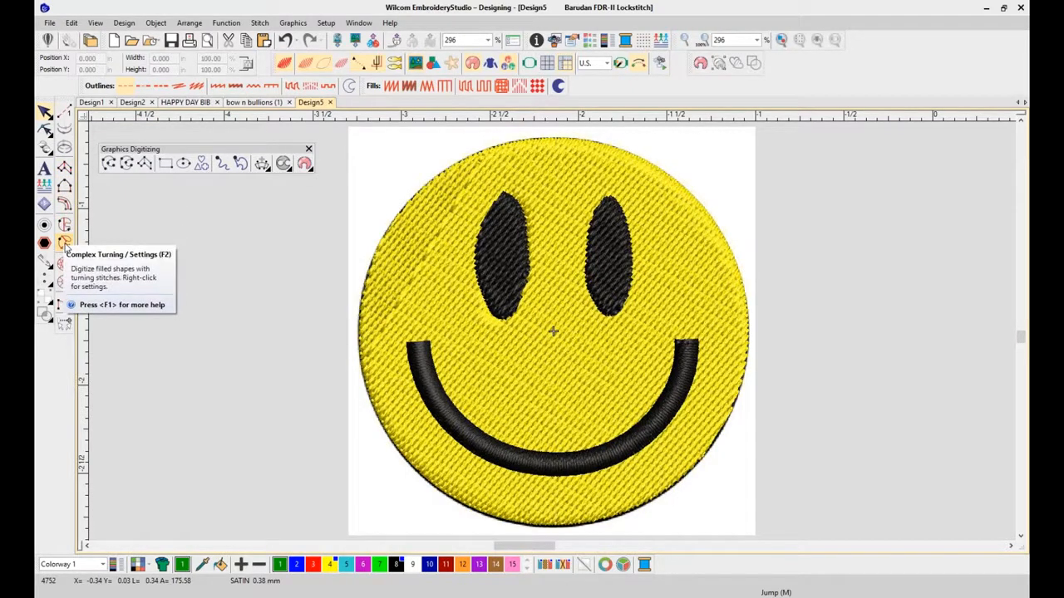
mouse_move(211, 202)
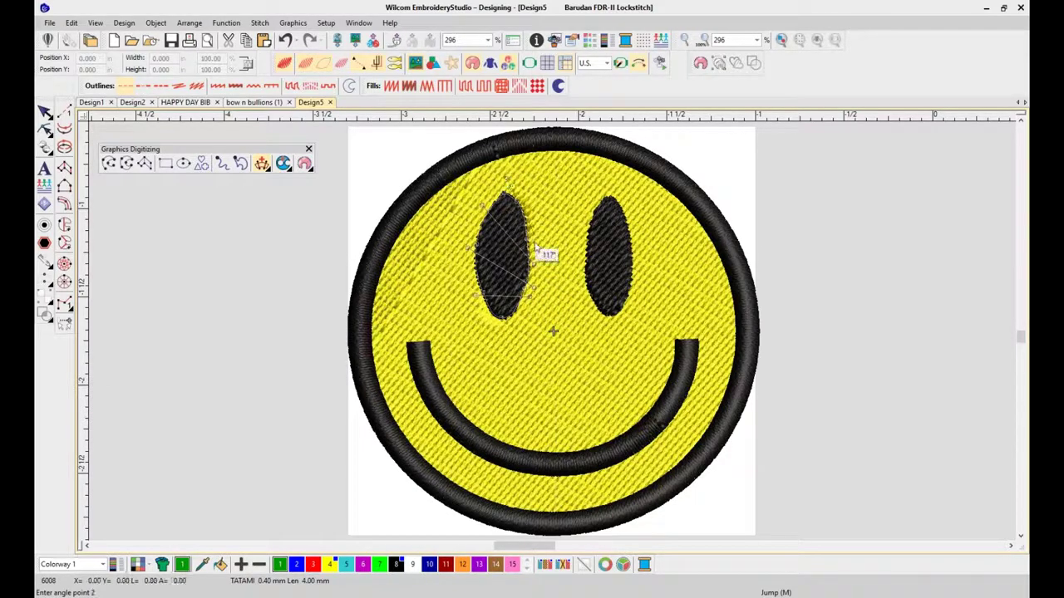
- Finish setting the stitch angles on the left eye's complex turning fill
left_click(507, 250)
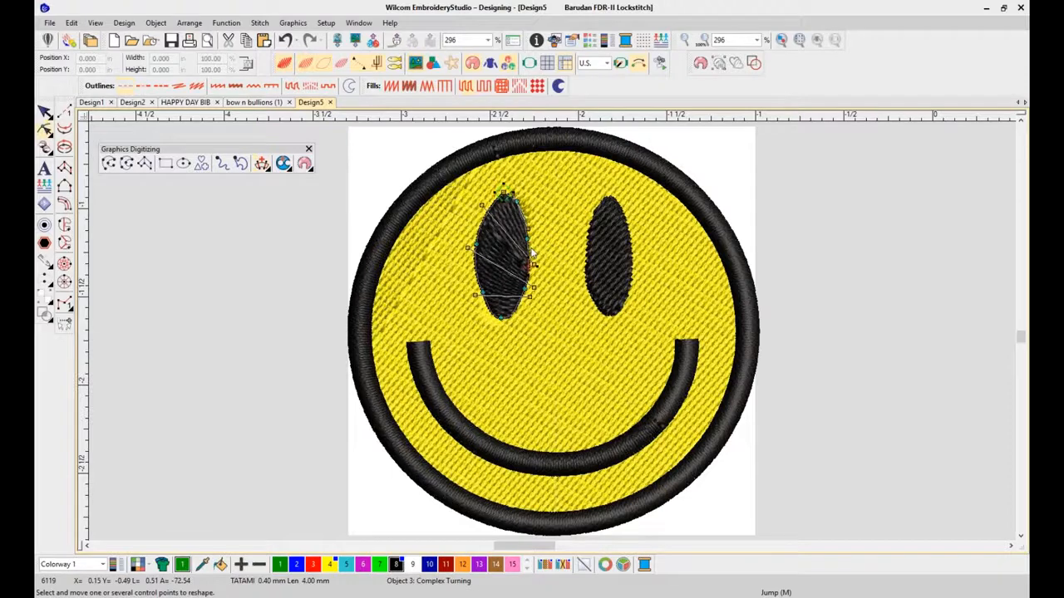
mouse_move(386, 234)
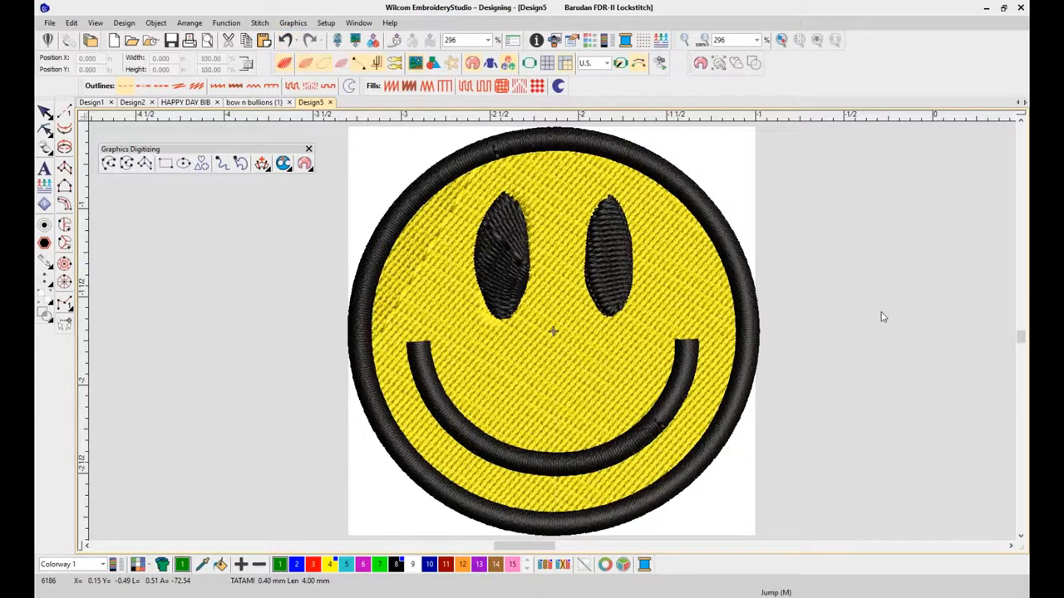
- Show the smiley in TrueView with yellow fill and black eyes, smile and border
left_click(611, 262)
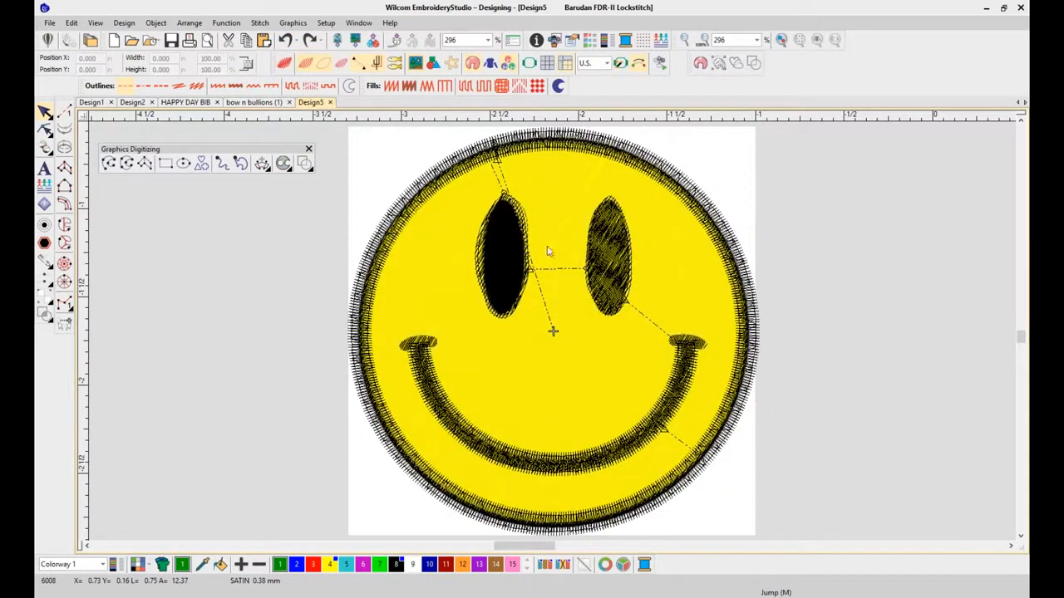
mouse_move(600, 225)
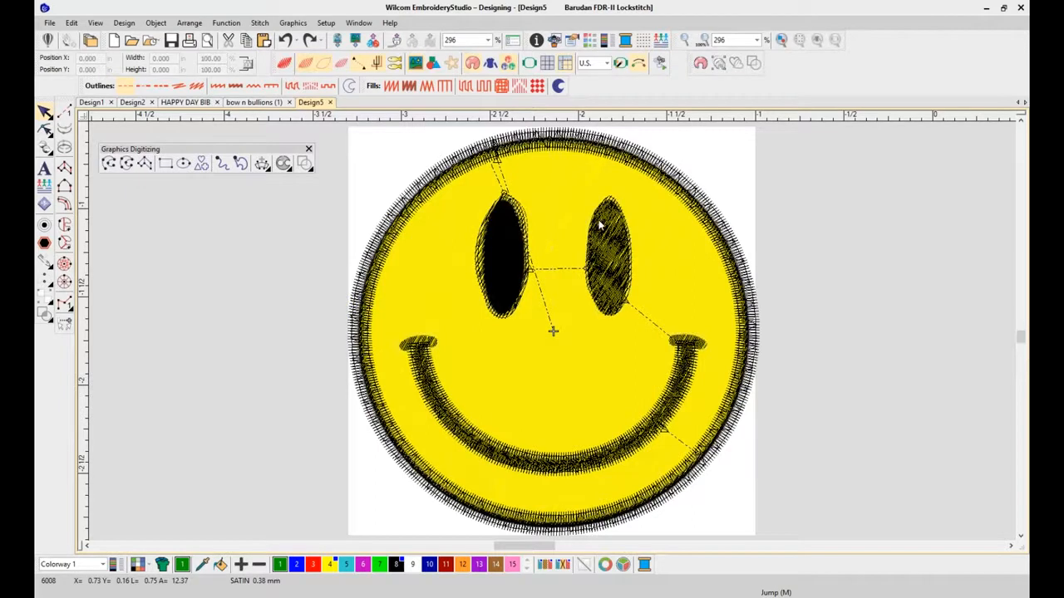
mouse_move(511, 301)
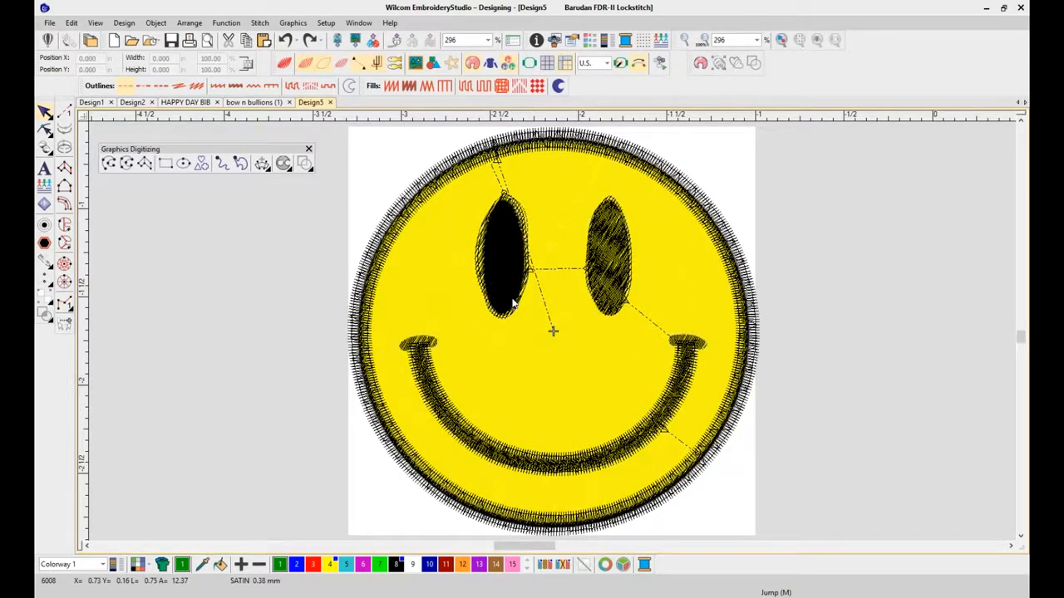
mouse_move(493, 243)
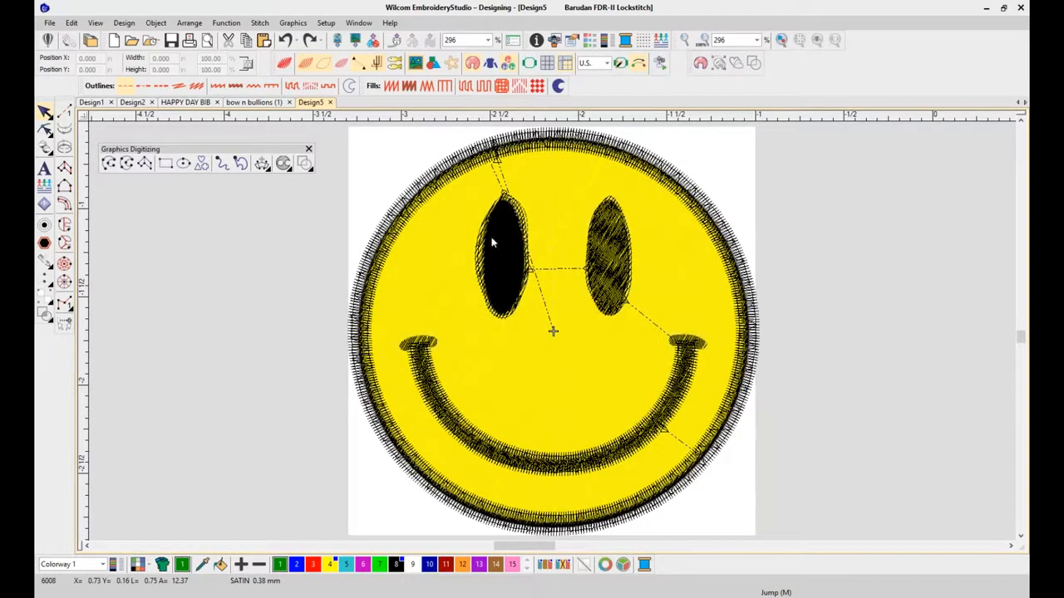
mouse_move(584, 211)
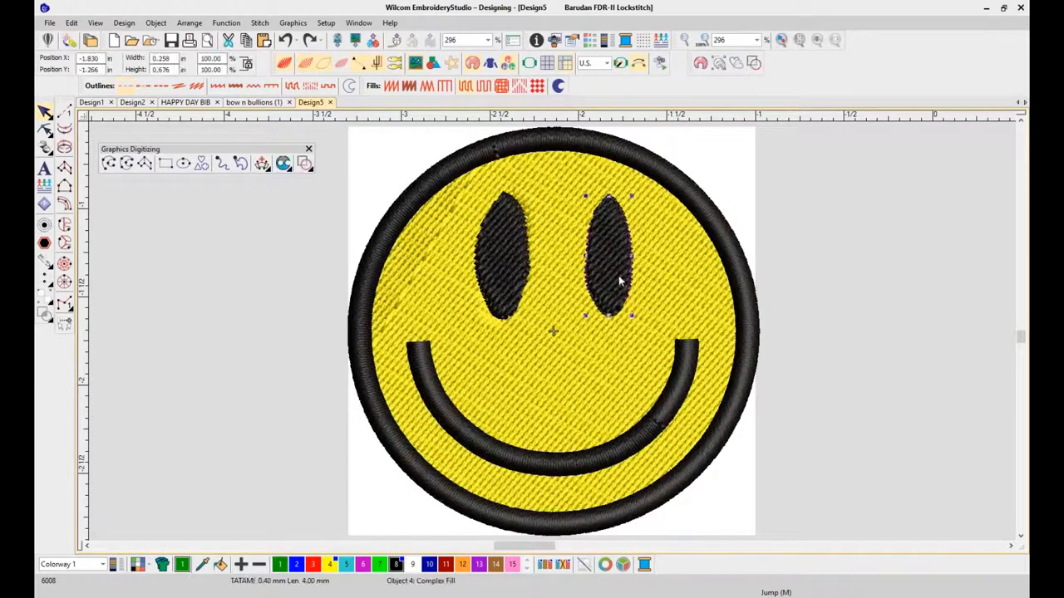
mouse_move(754, 63)
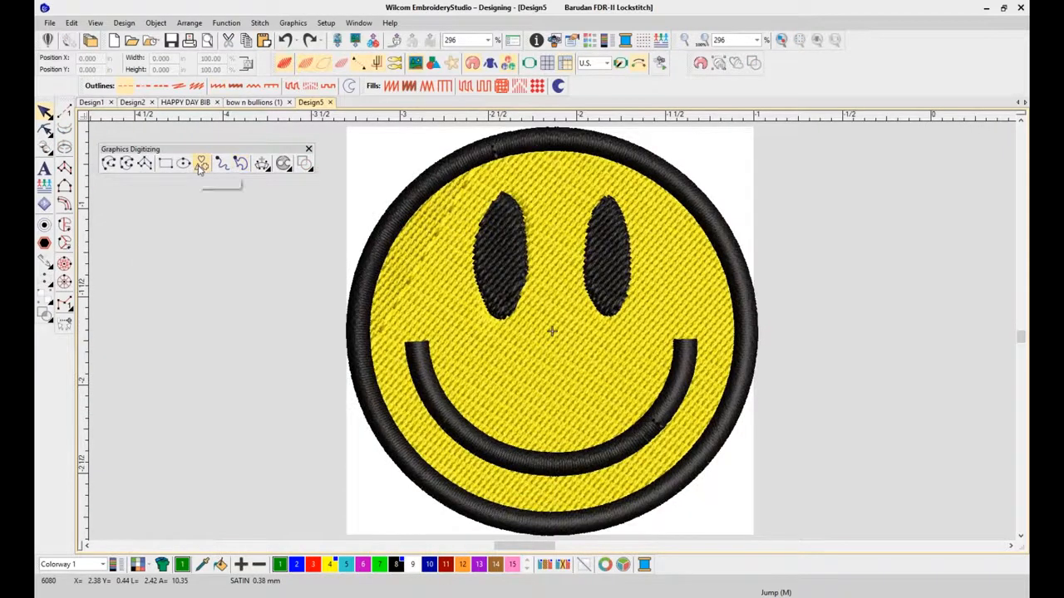
- Place the tree shape from the Shapes gallery to the left of the smiley
left_click(200, 163)
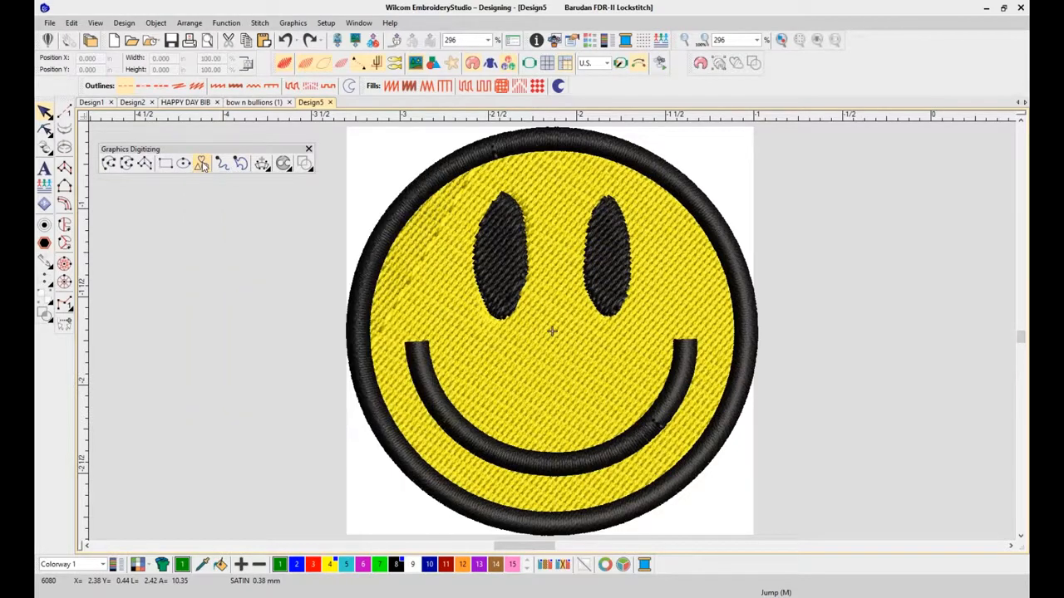
left_click(200, 163)
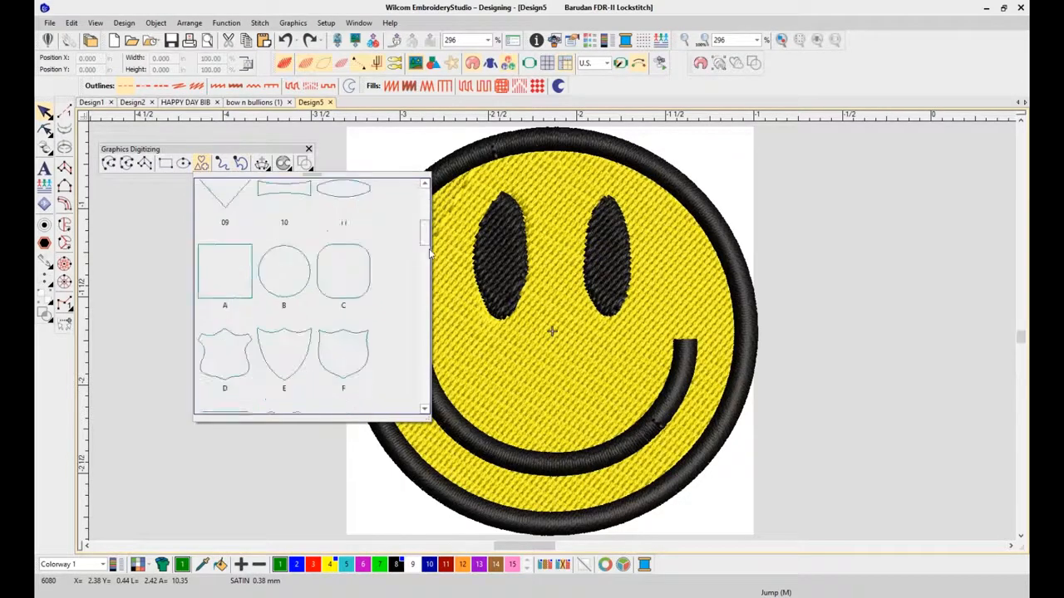
scroll("down", 3)
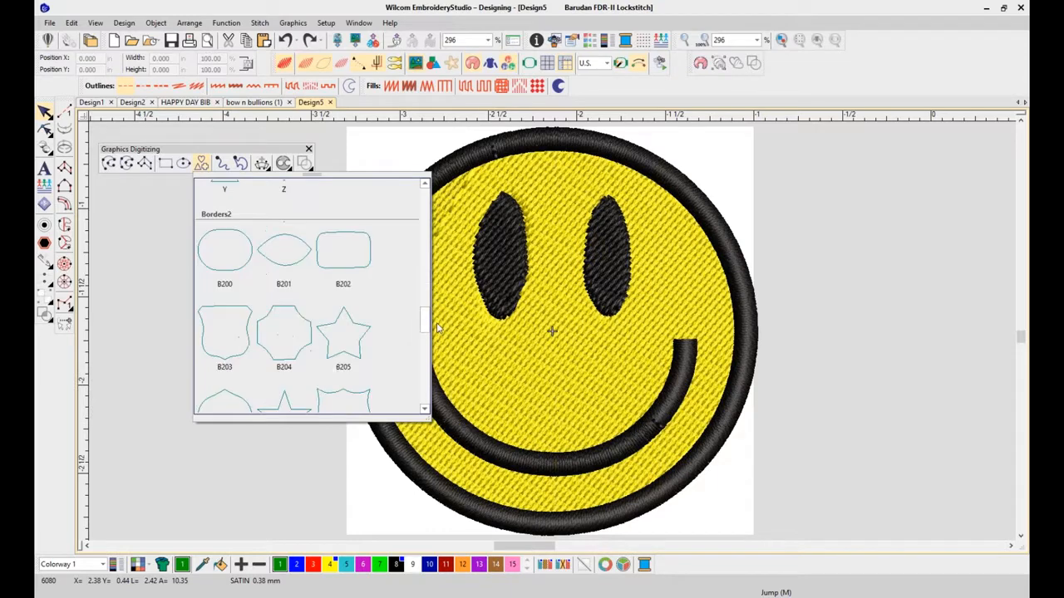
scroll("down", 3)
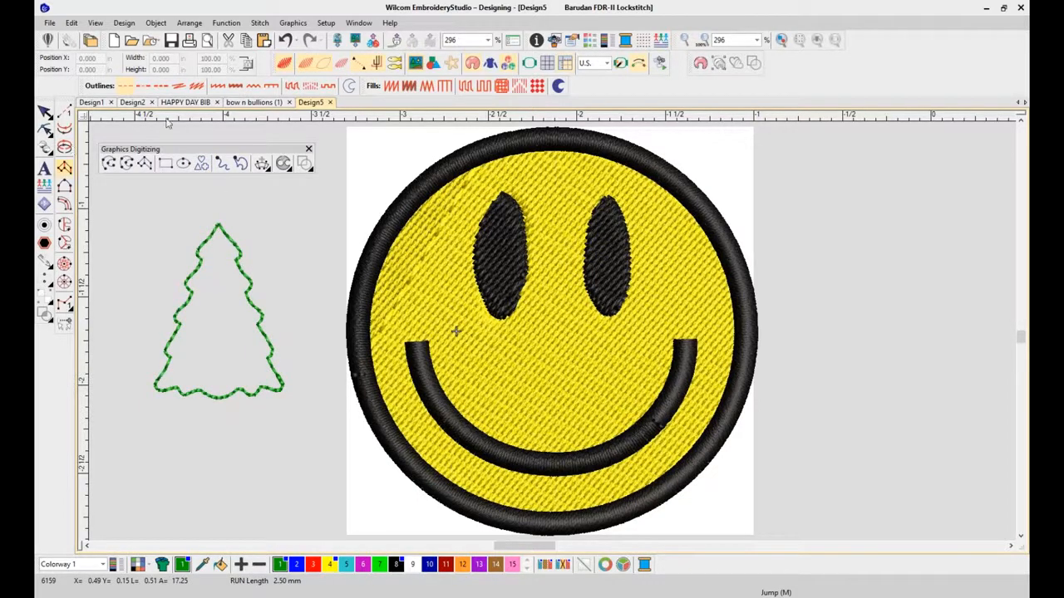
left_click(218, 312)
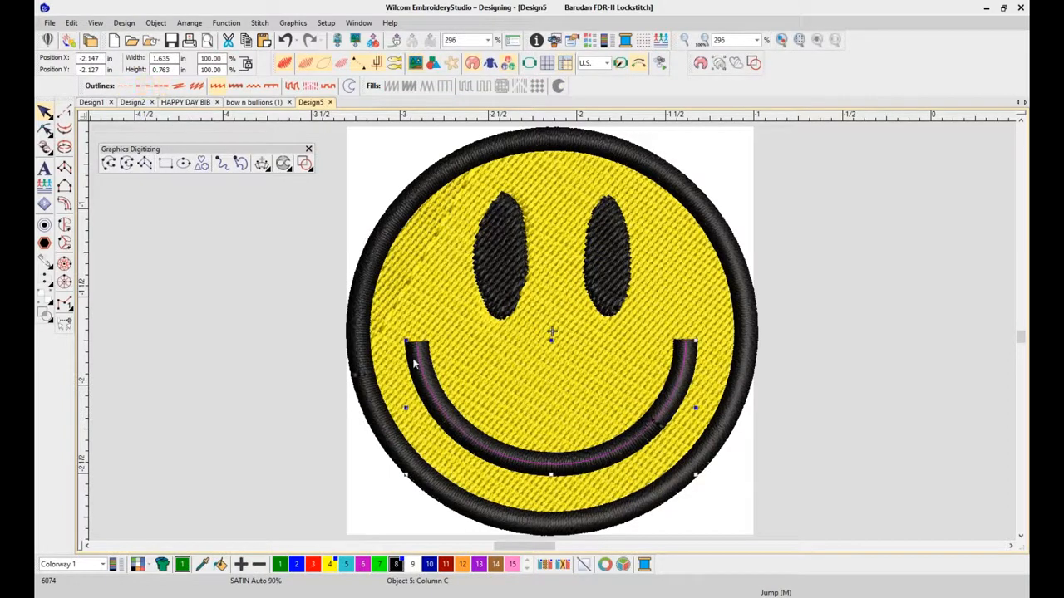
mouse_move(684, 379)
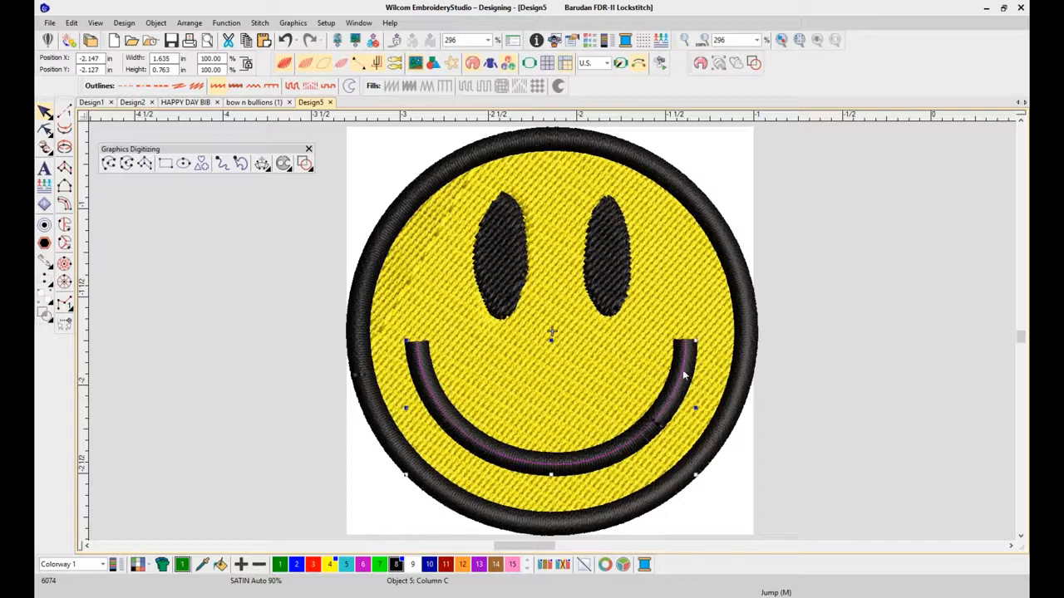
mouse_move(679, 394)
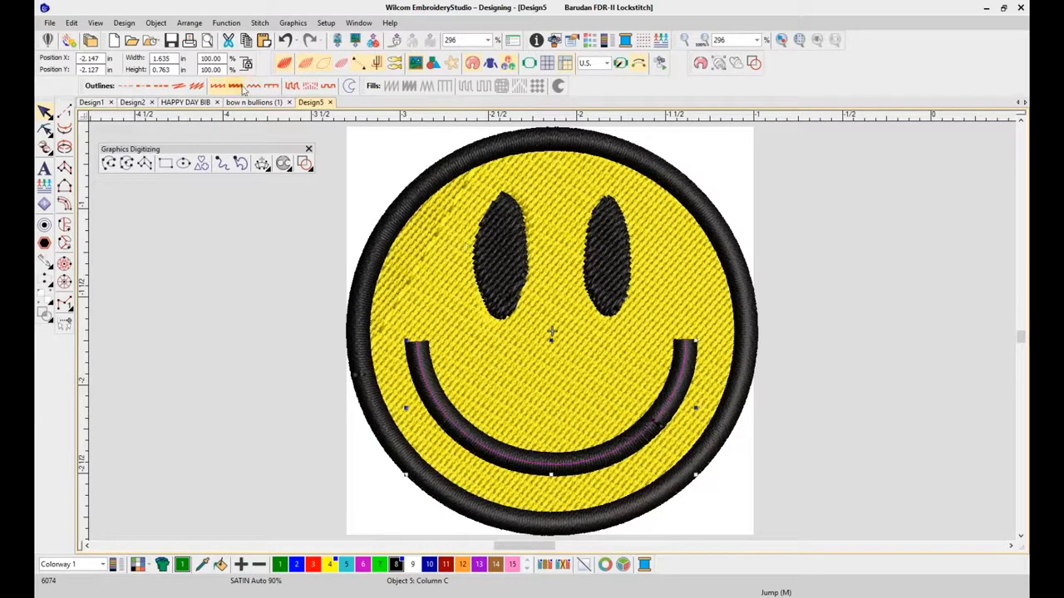
mouse_move(241, 87)
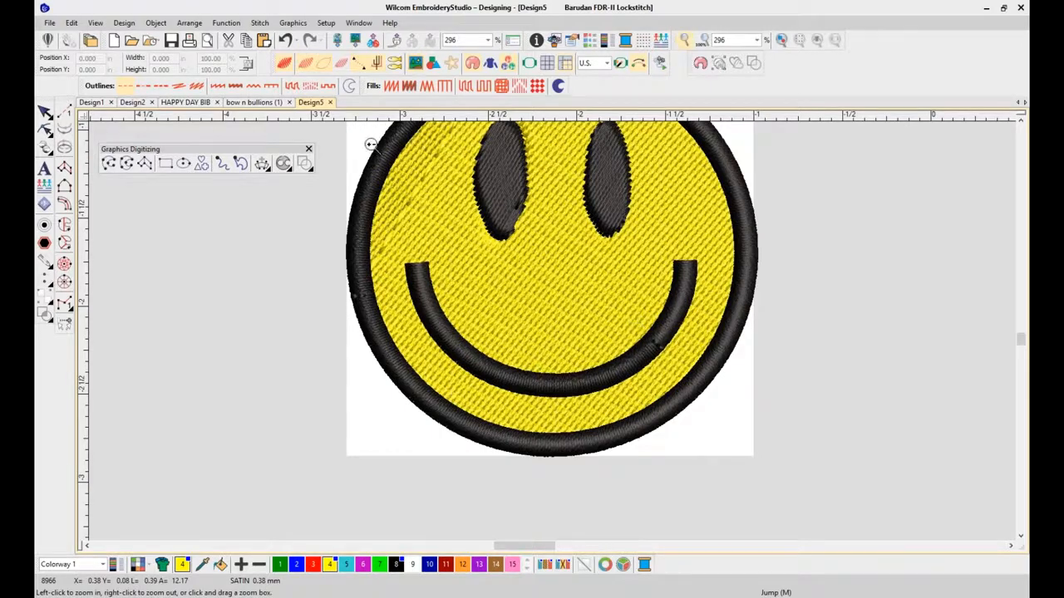
- Zoom in on the smiley and fast-forward the stitch-out through the eyes to the smile
left_click(370, 143)
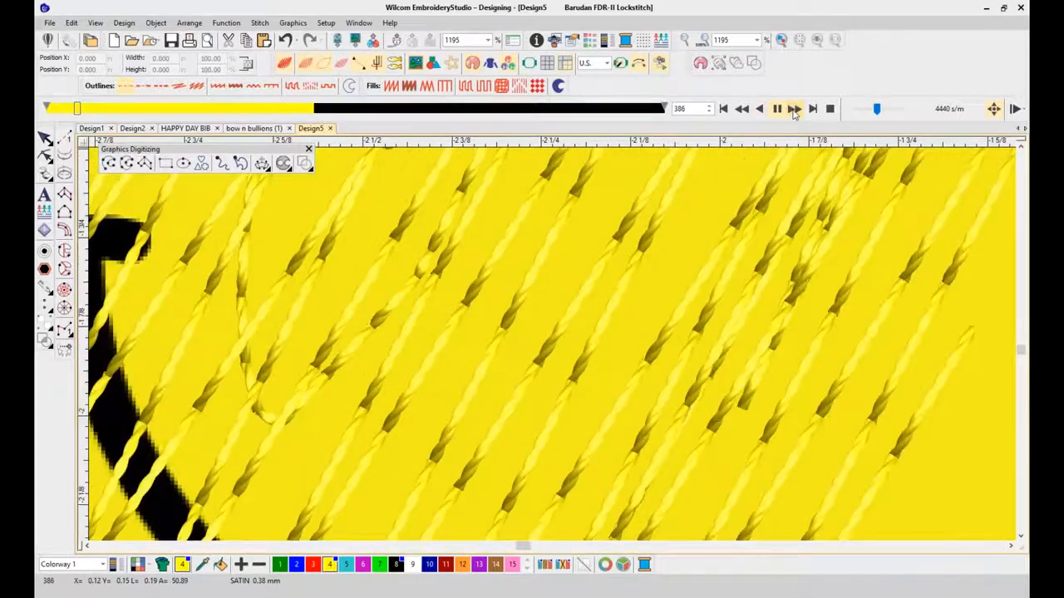
left_click(799, 109)
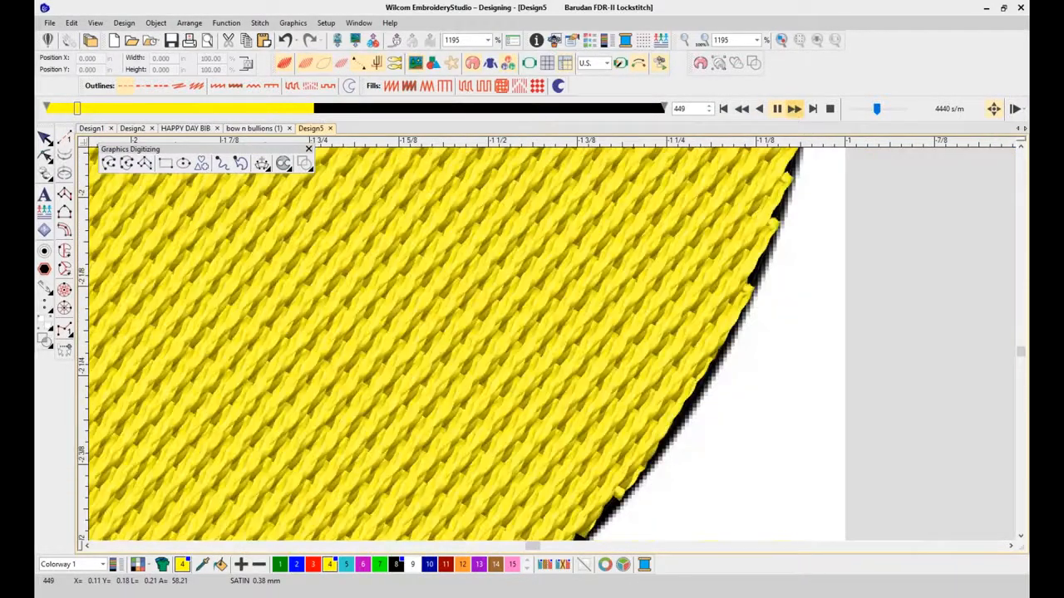
left_click(796, 109)
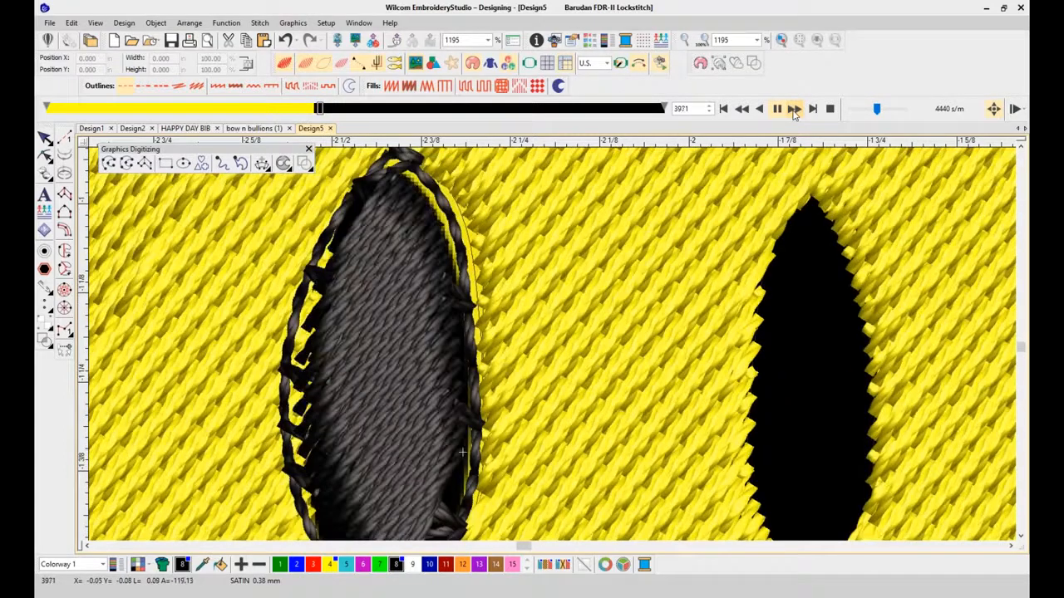
left_click(793, 109)
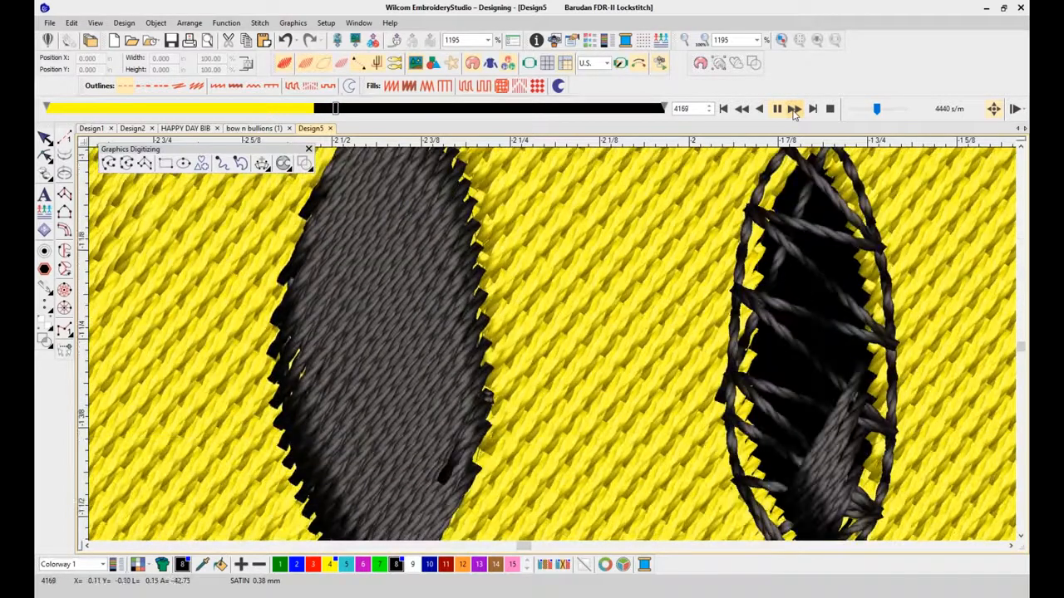
left_click(793, 109)
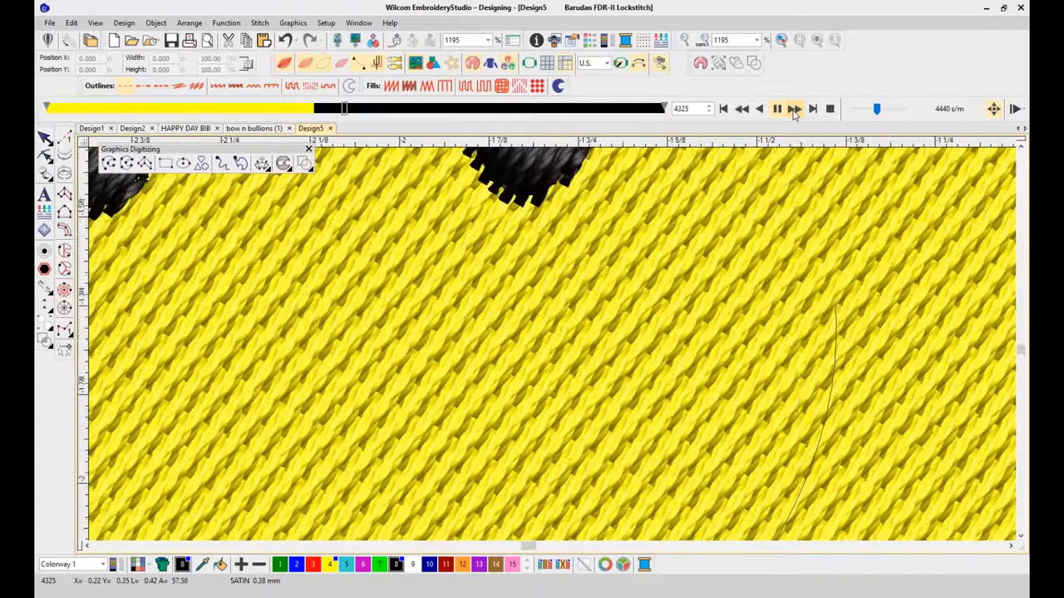
left_click(795, 109)
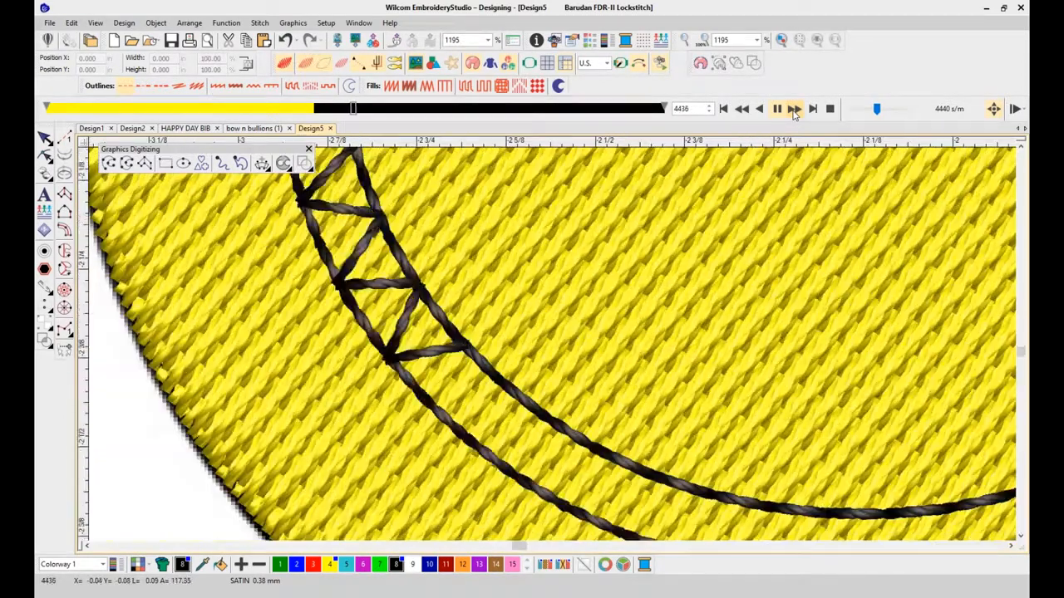
left_click(794, 109)
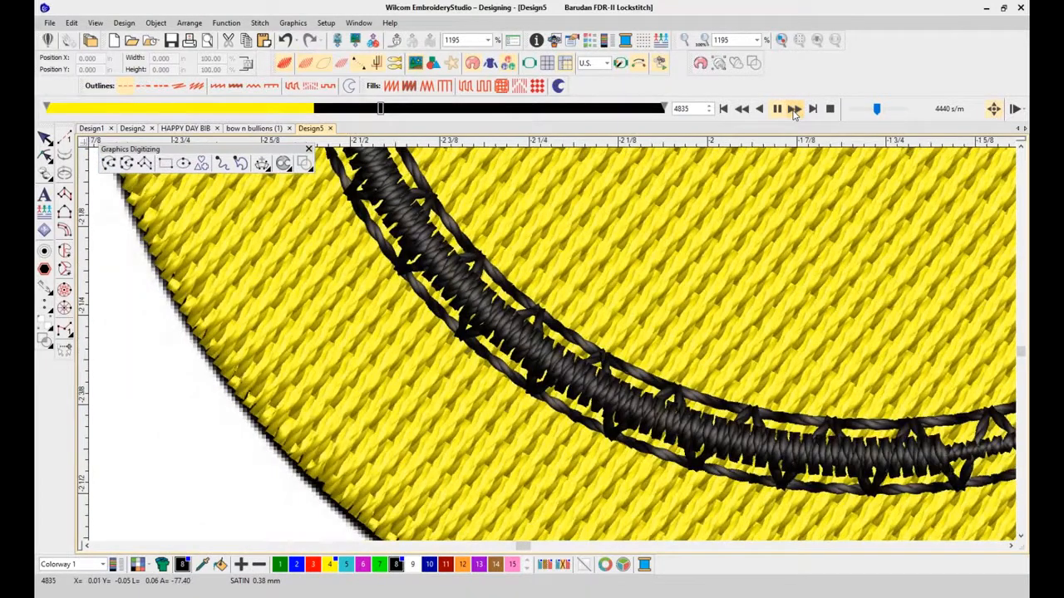
- Fast-forward the simulation past the smile to the outer border, around stitch 7723
left_click(796, 109)
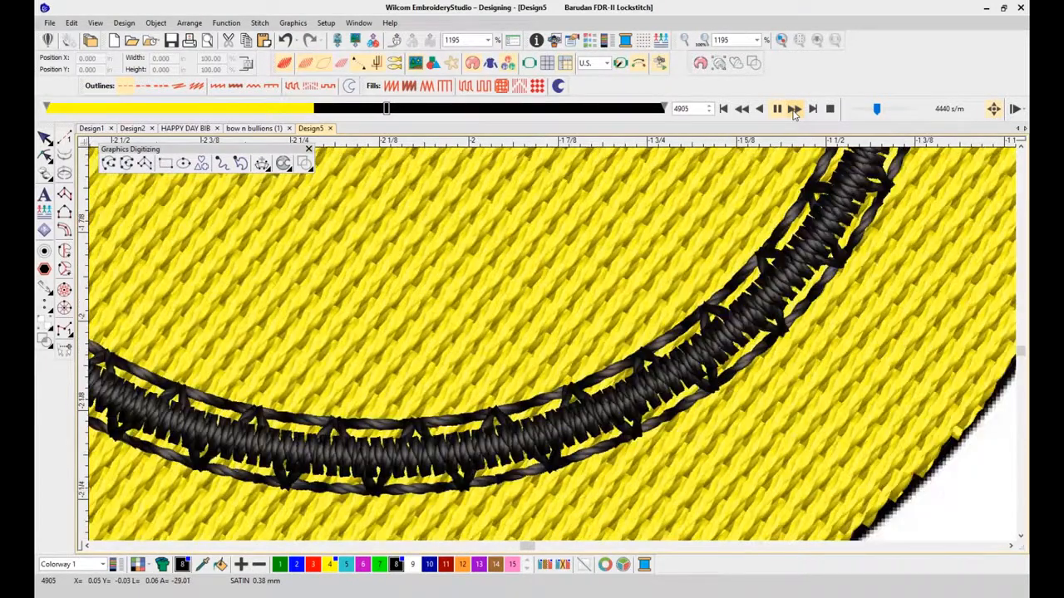
left_click(793, 109)
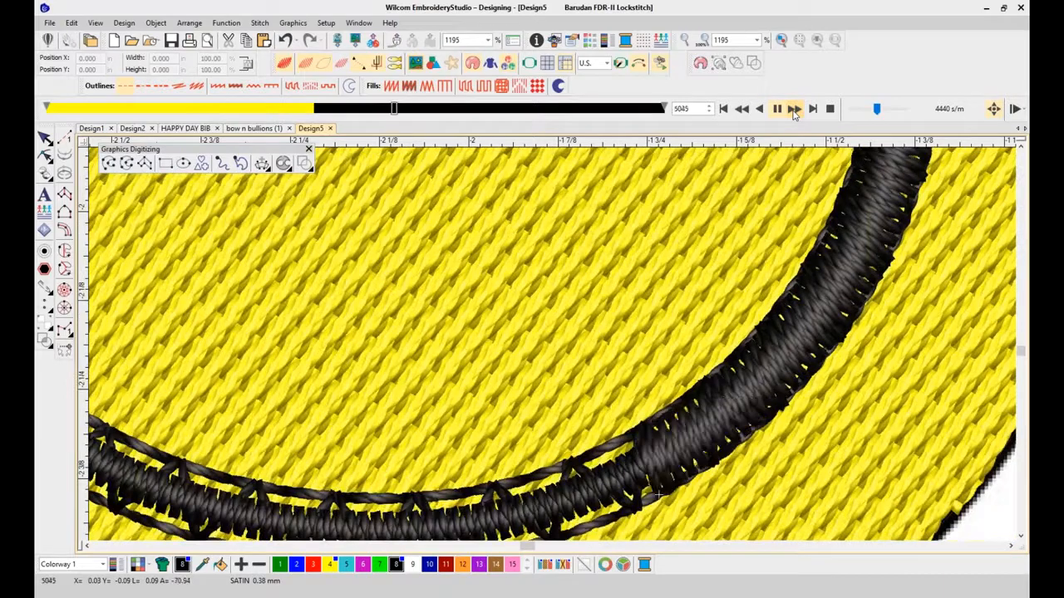
left_click(792, 109)
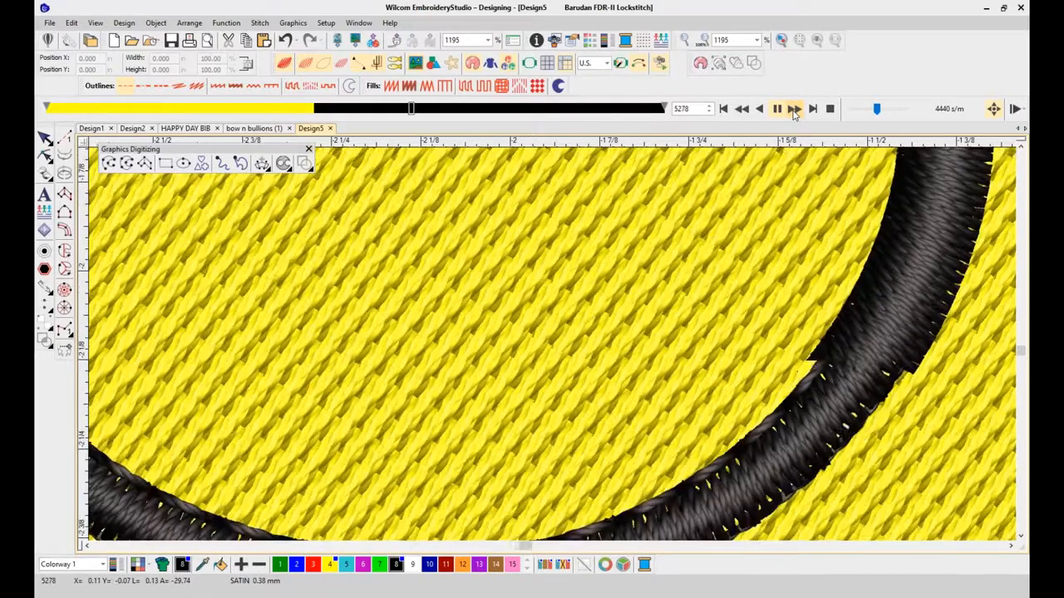
left_click(800, 109)
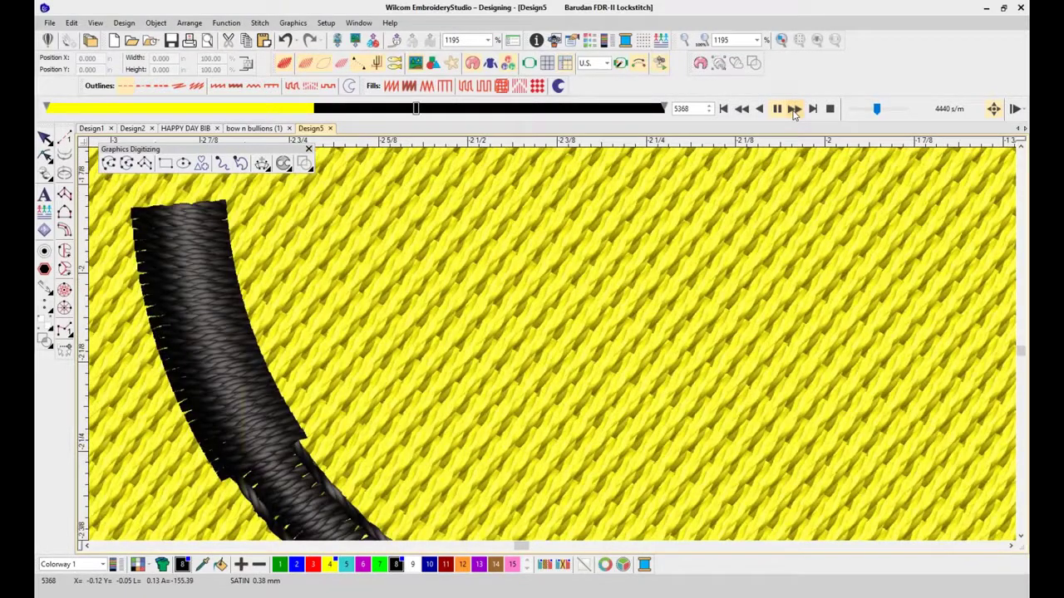
left_click(792, 109)
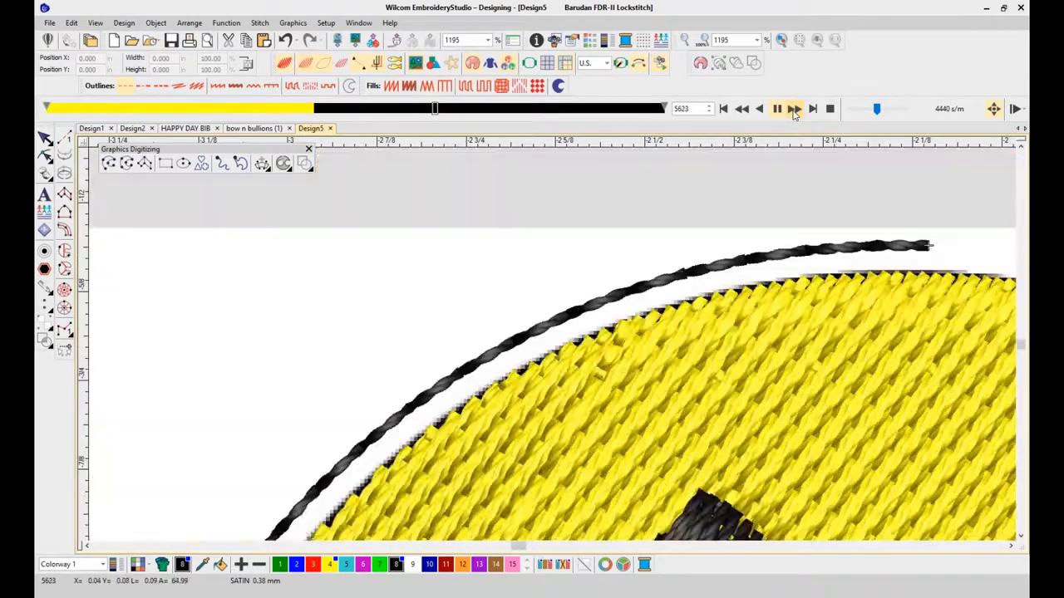
left_click(793, 109)
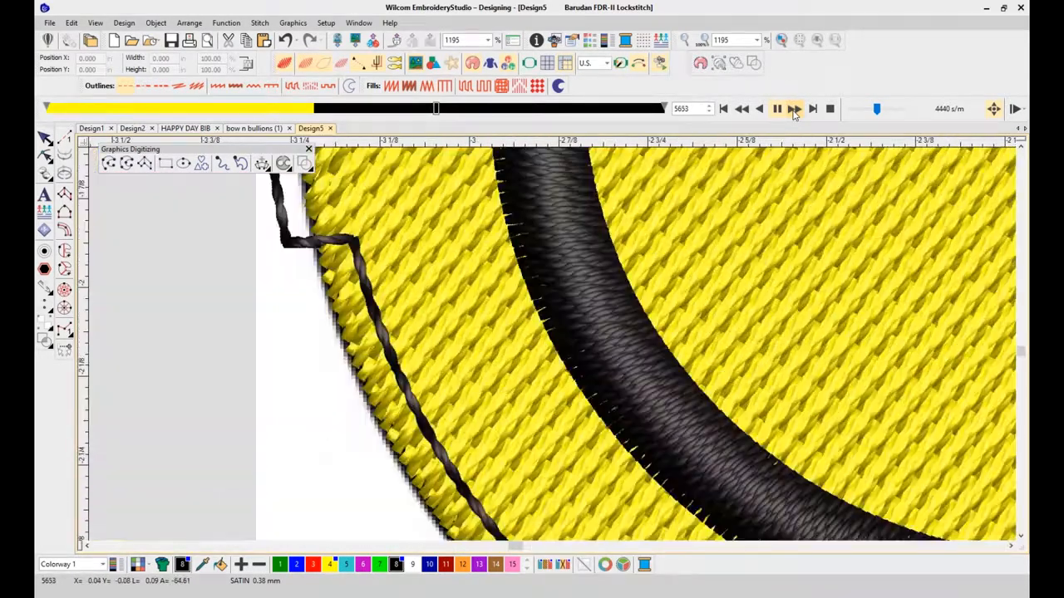
left_click(794, 109)
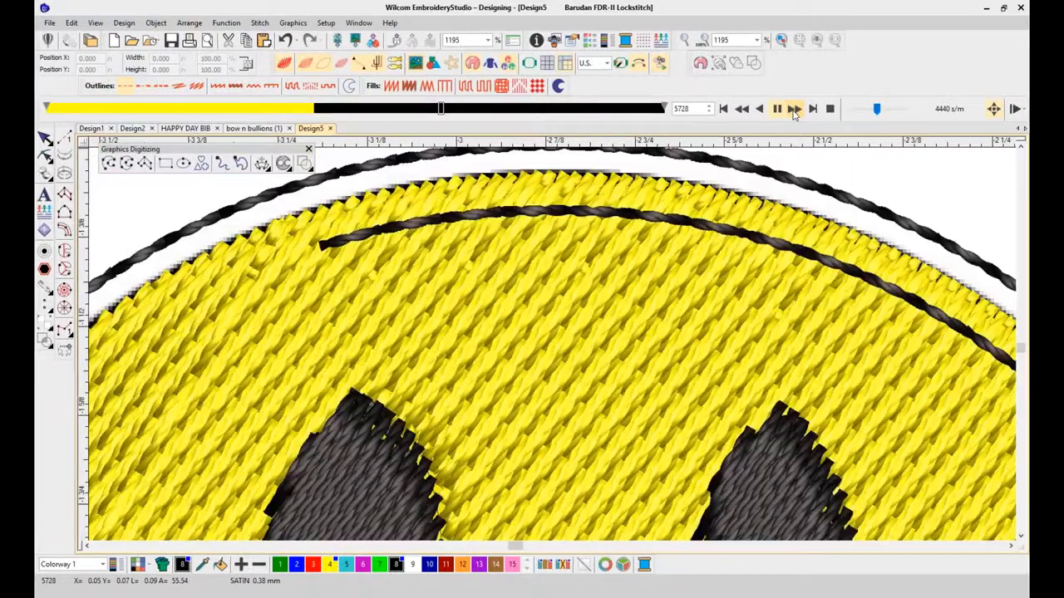
left_click(793, 109)
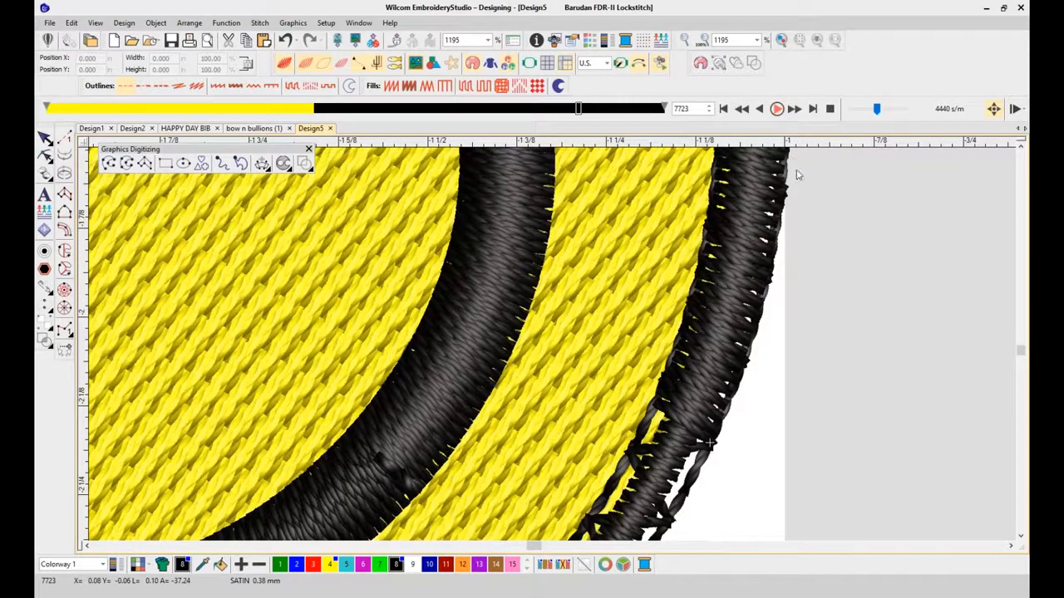
- Play the simulation to its end at stitch 8966, then zoom to fit the whole smiley
left_click(776, 109)
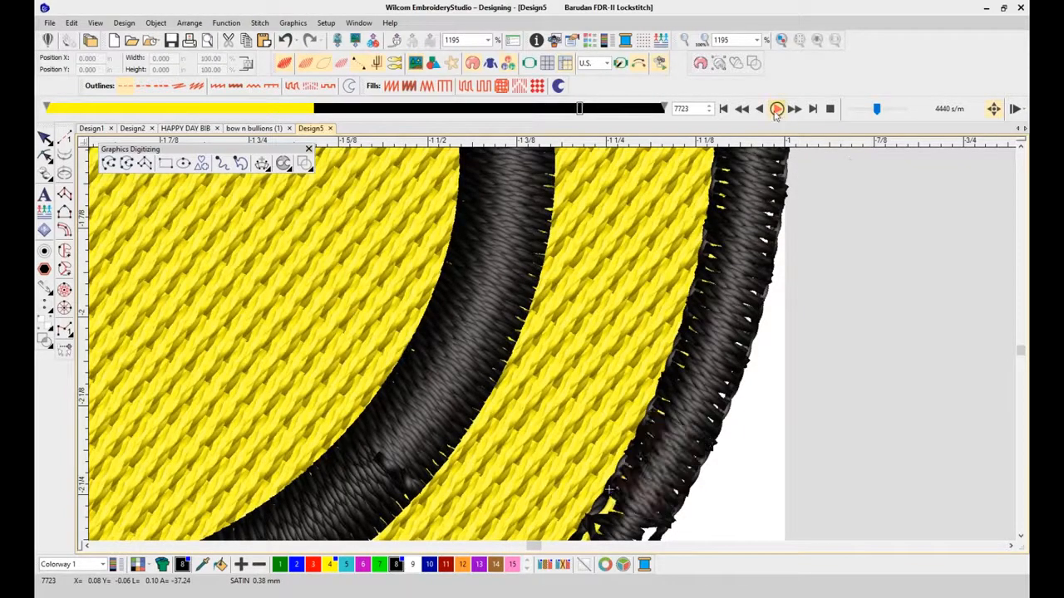
left_click(776, 108)
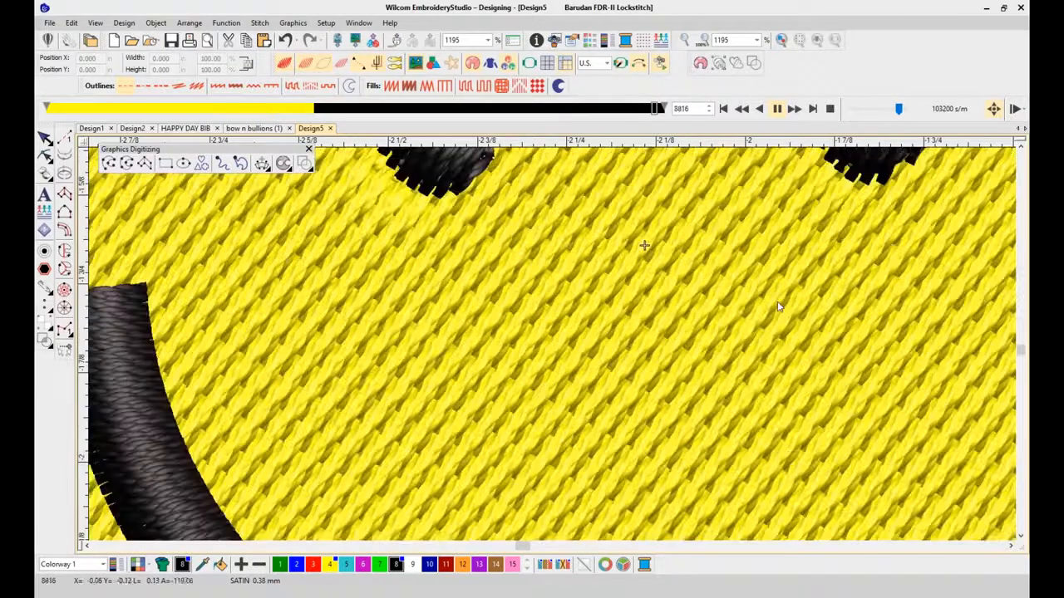
left_click(776, 109)
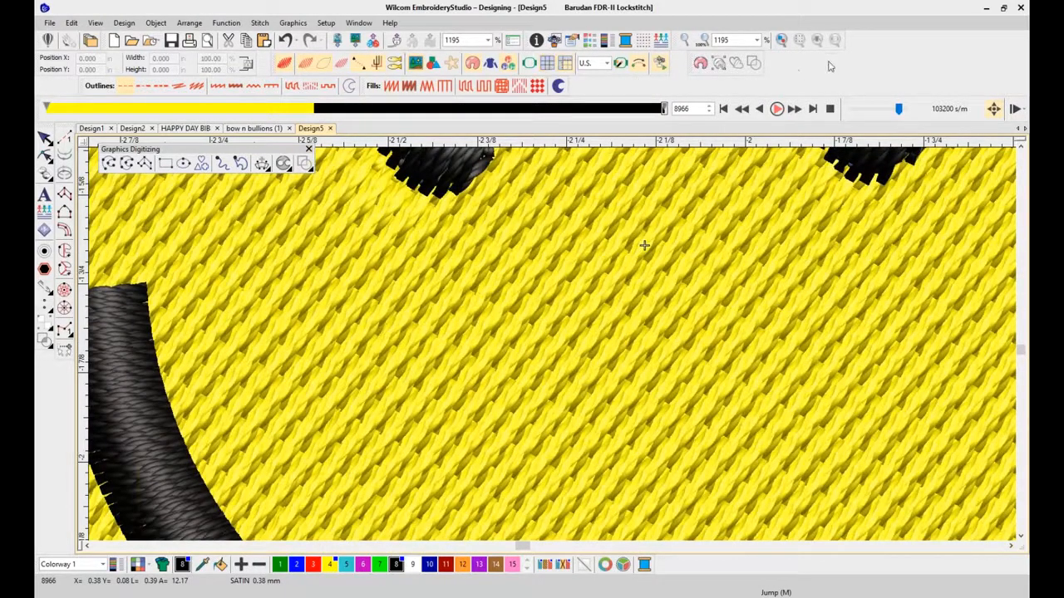
left_click(782, 40)
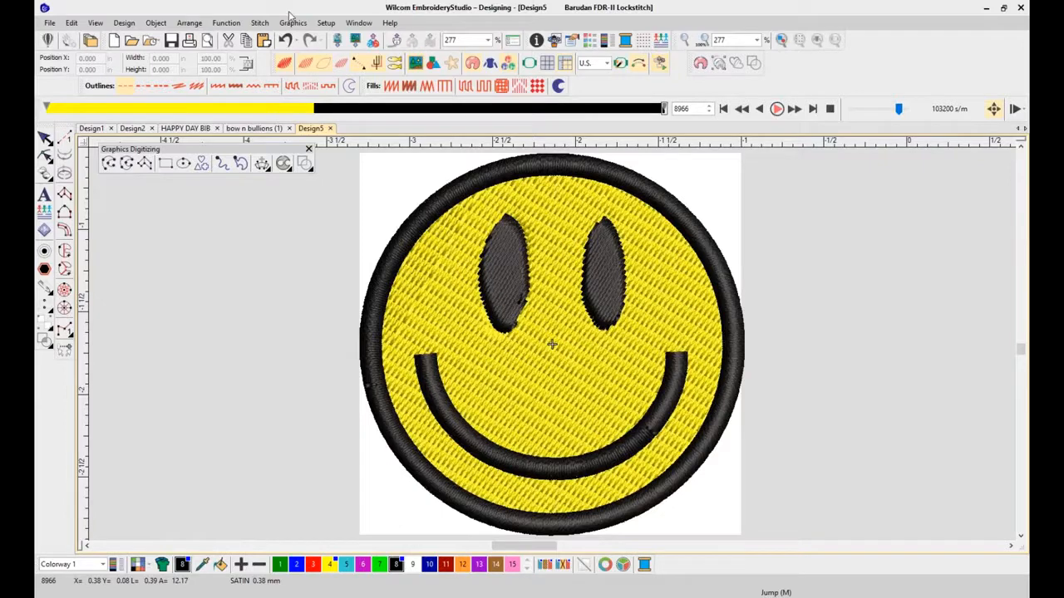
- Create the new blank design Design6 from the File menu
left_click(48, 22)
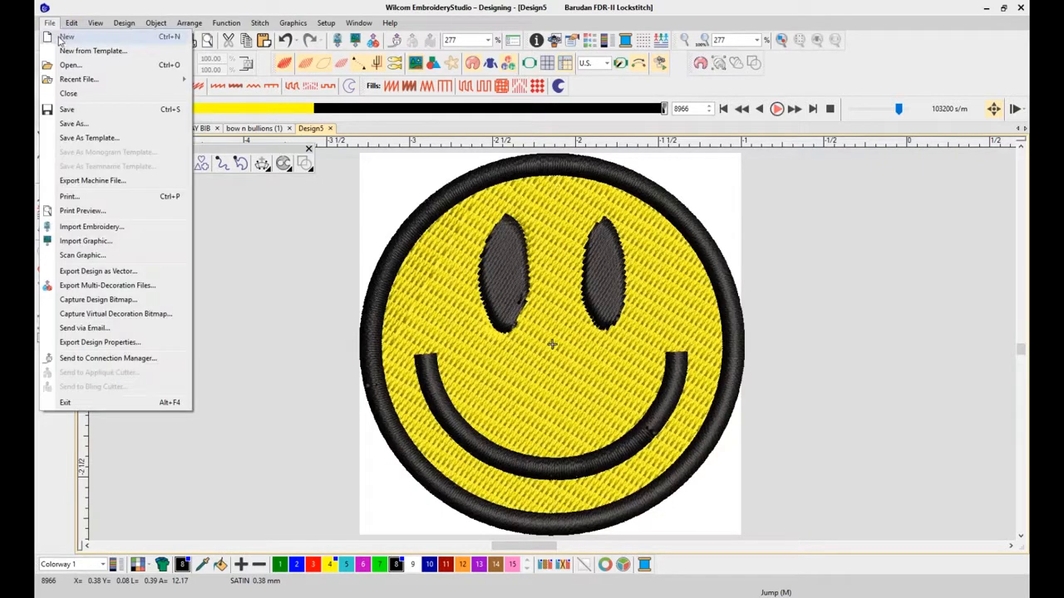
left_click(64, 37)
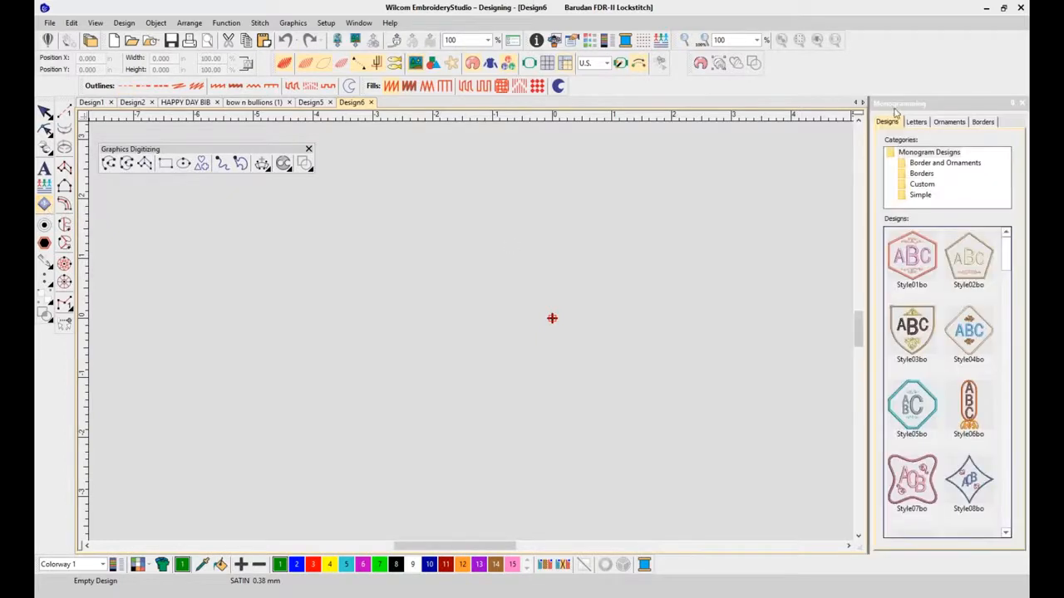
- Browse the Border and Ornaments monogram category and scroll through its styles
left_click(965, 162)
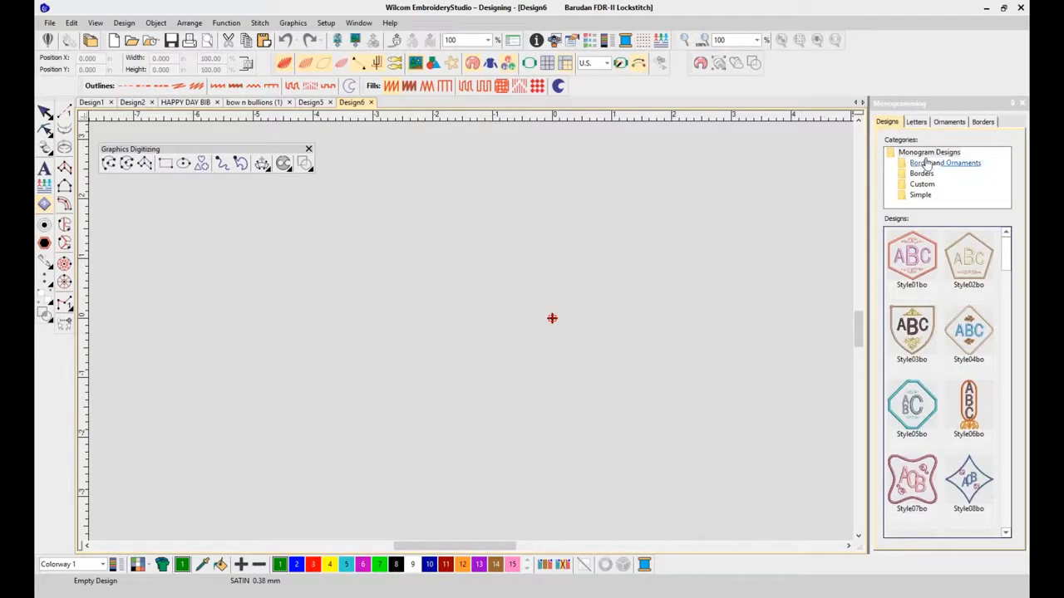
left_click(929, 153)
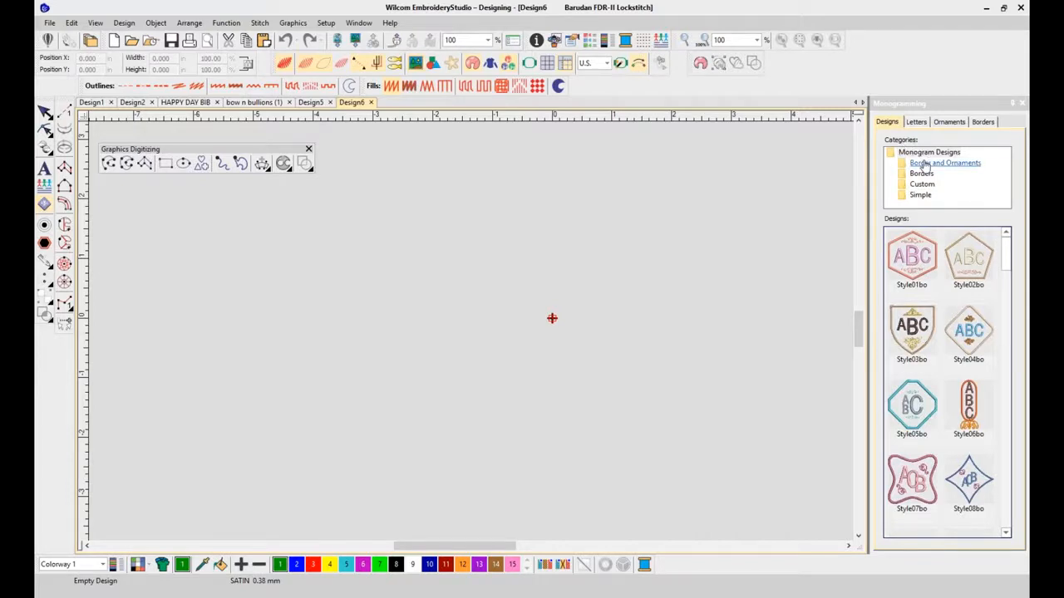
left_click(947, 163)
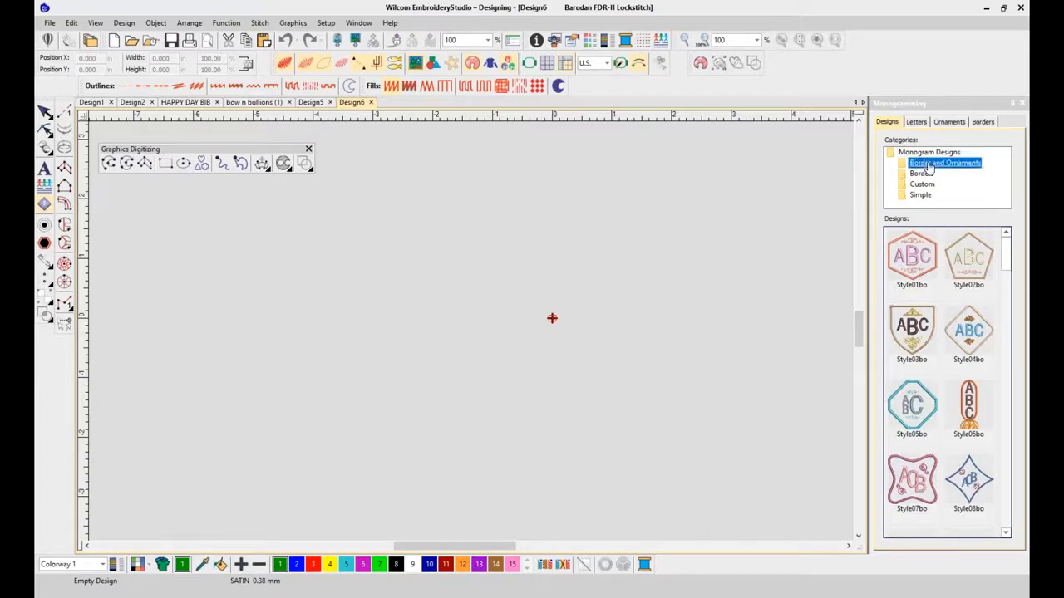
scroll("down", 3)
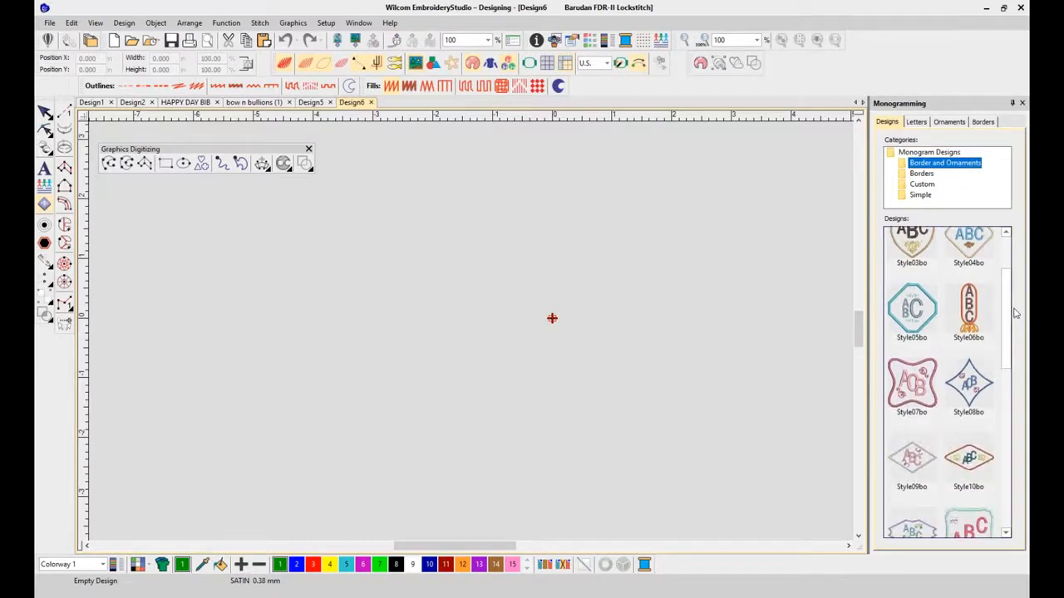
scroll("down", 3)
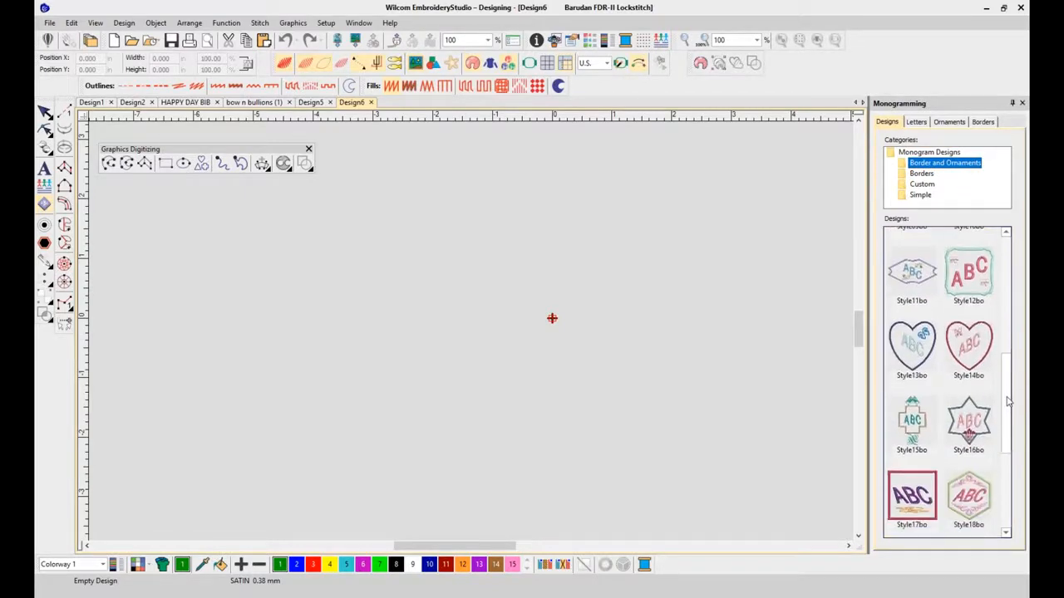
scroll("down", 3)
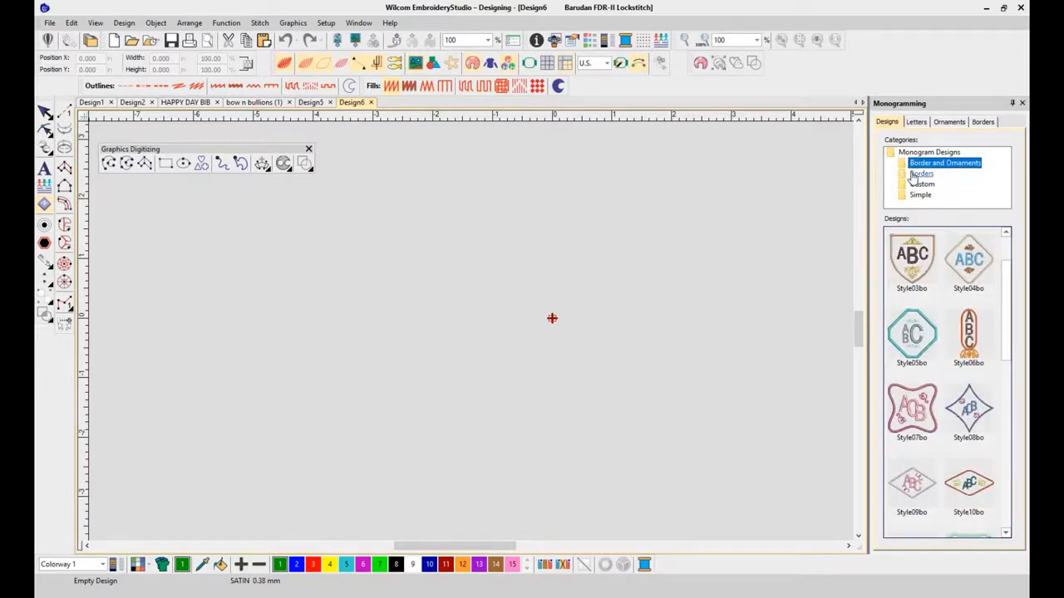
- Look through the Borders and Simple categories, then return to the Border and Ornaments styles
left_click(917, 173)
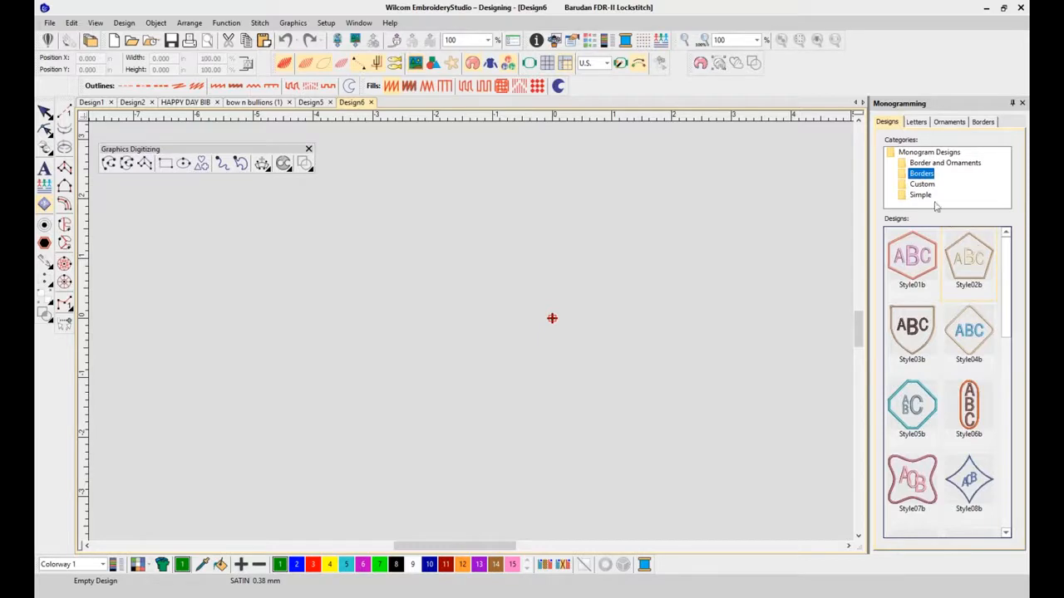
left_click(919, 194)
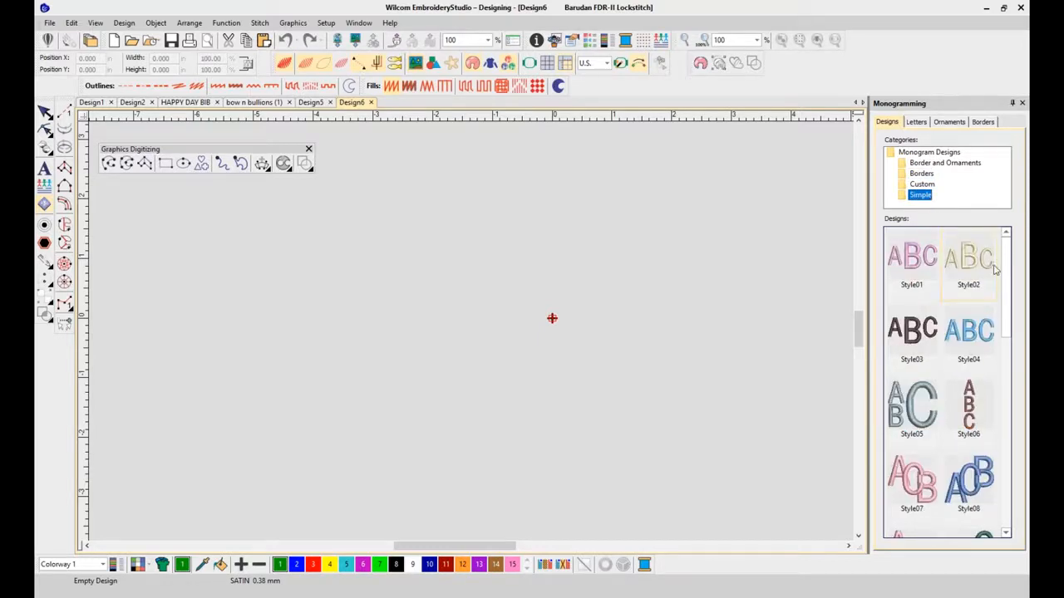
scroll("down", 3)
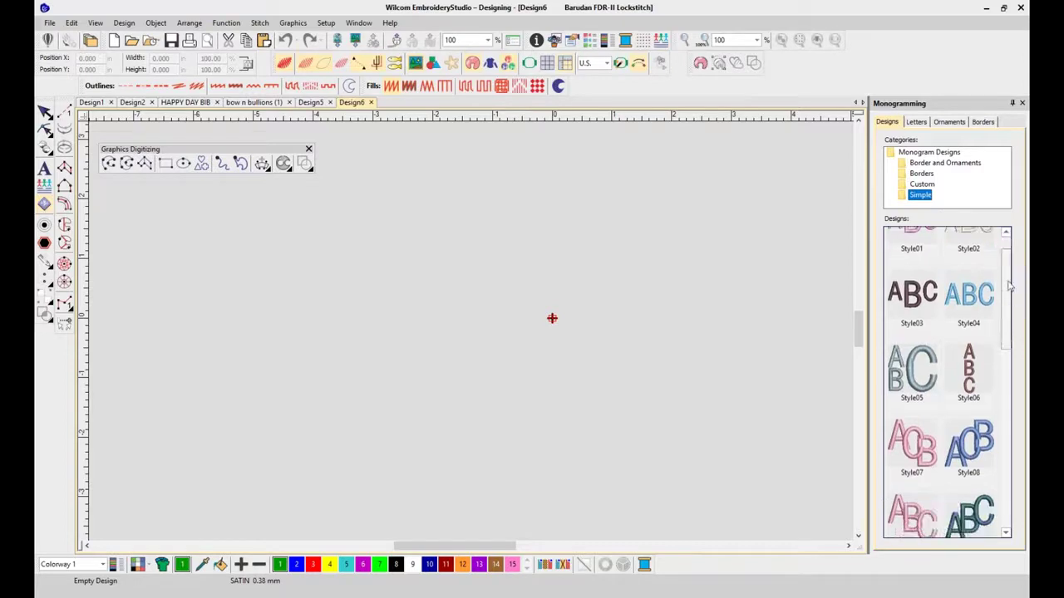
scroll("down", 3)
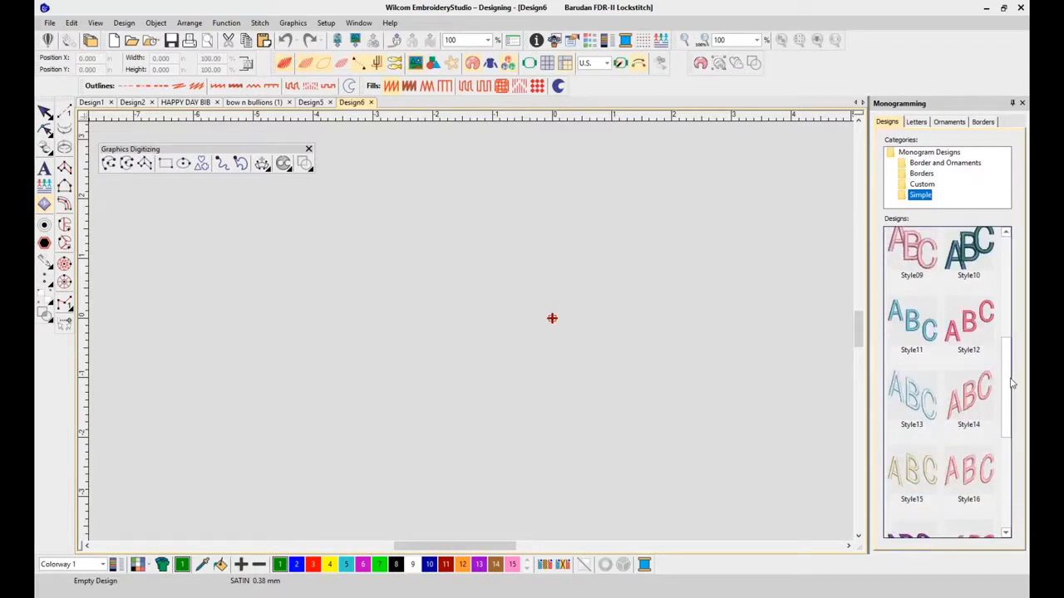
scroll("down", 3)
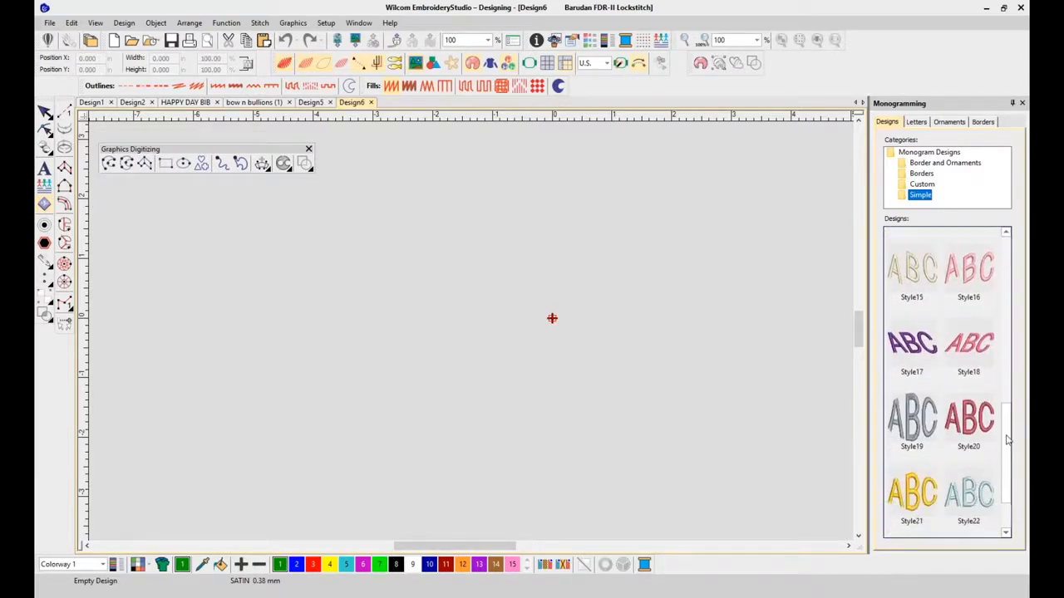
scroll("down", 3)
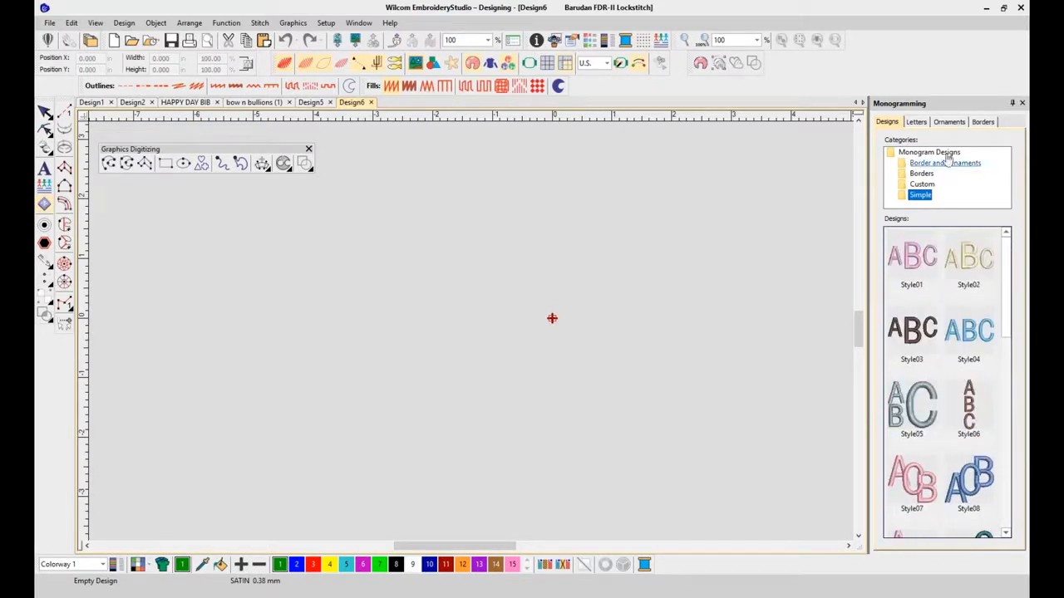
left_click(945, 163)
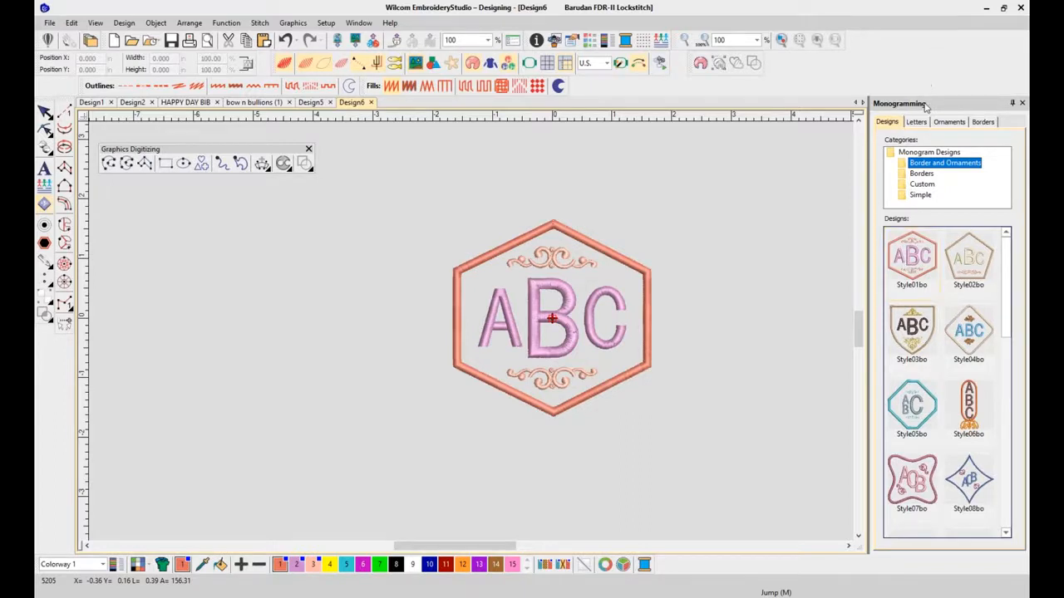
- Enter MPJ as the monogram letters and select the lettering on the design
left_click(917, 121)
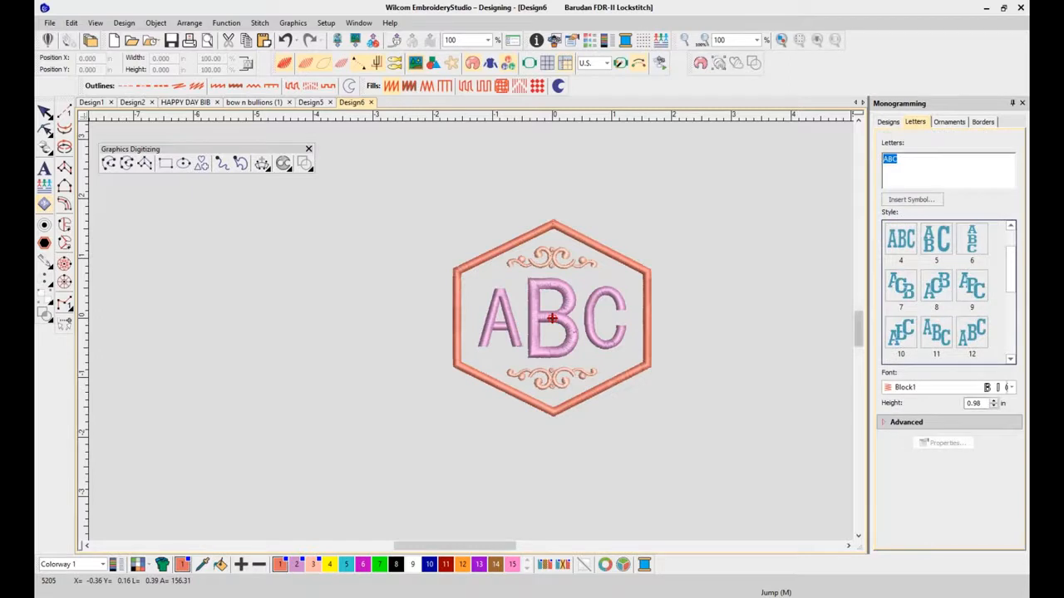
type("MPJ")
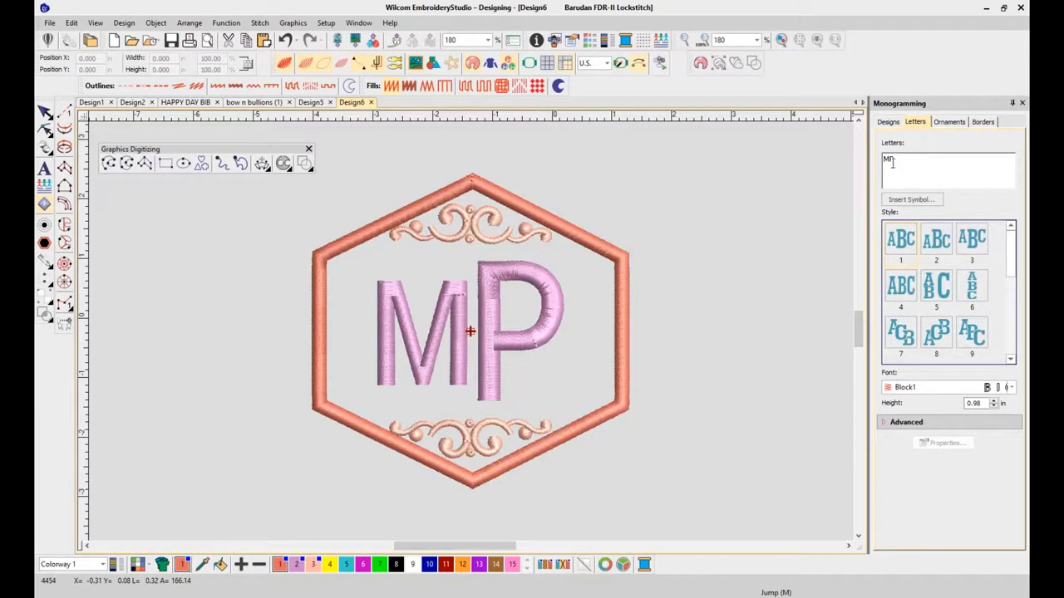
type("J")
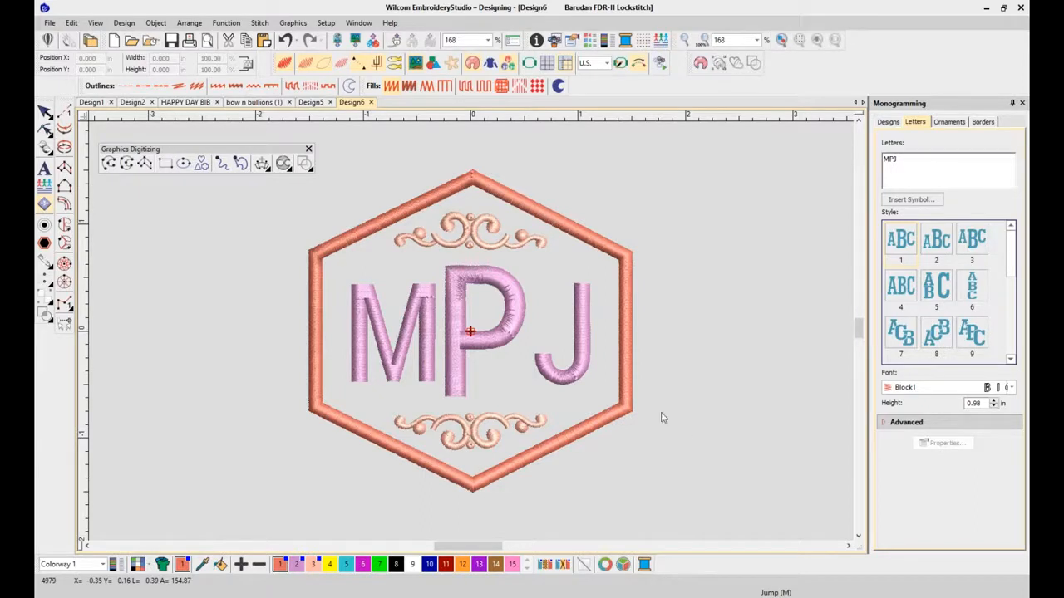
mouse_move(537, 276)
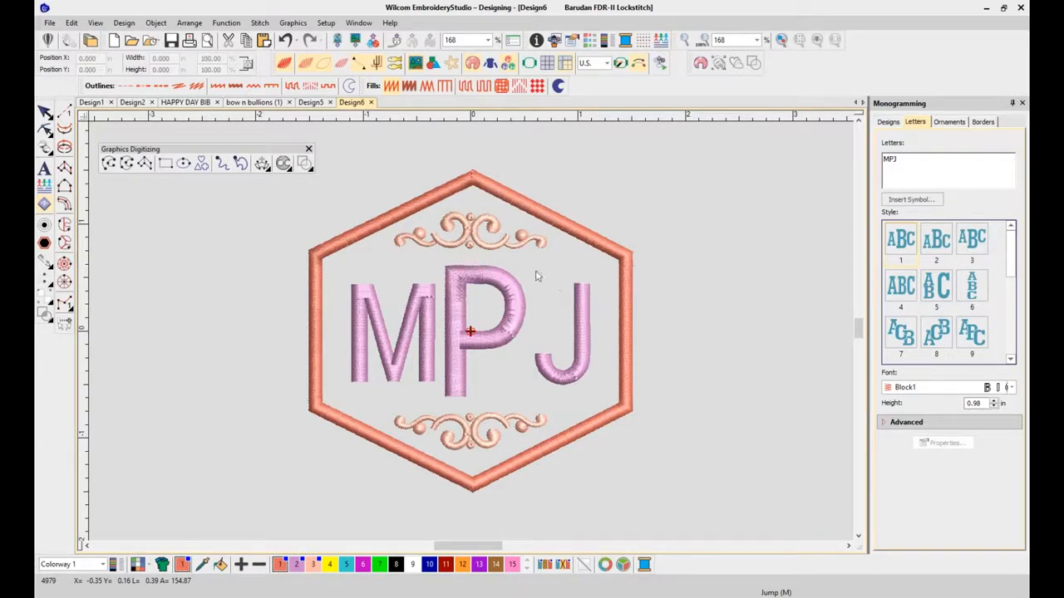
mouse_move(584, 281)
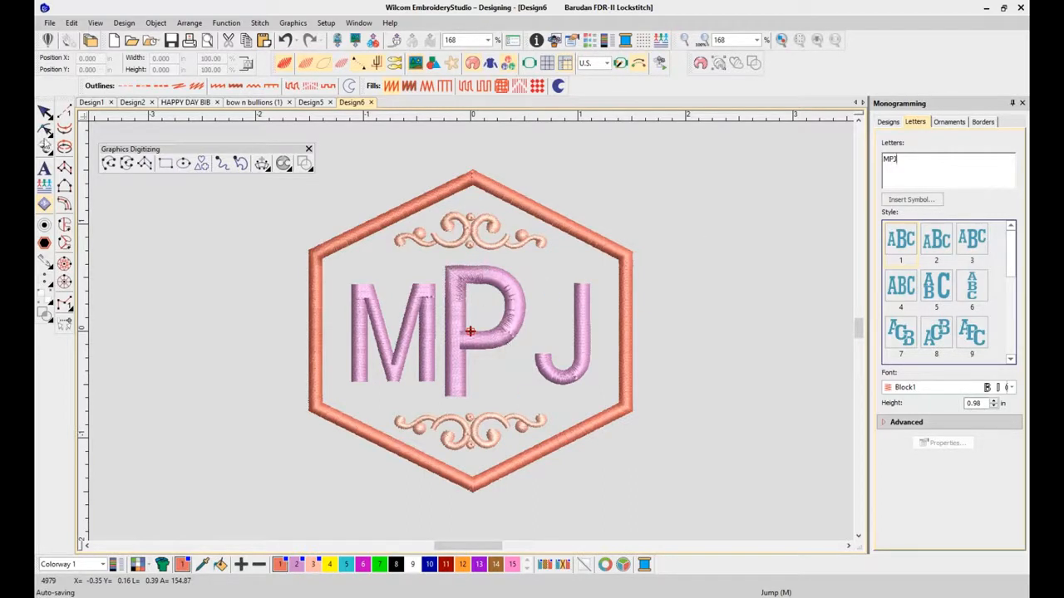
left_click(470, 333)
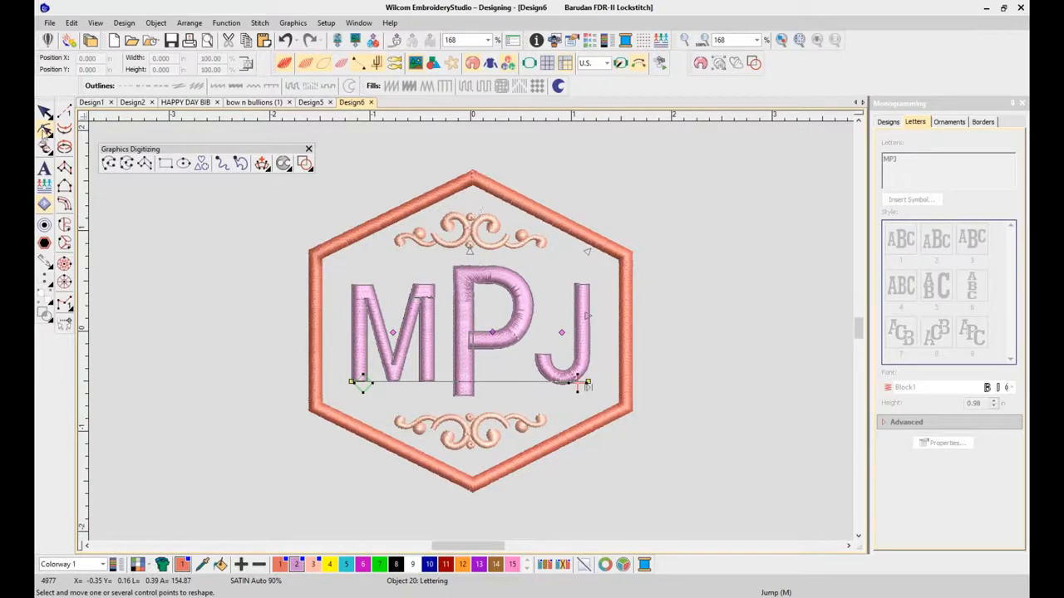
mouse_move(647, 250)
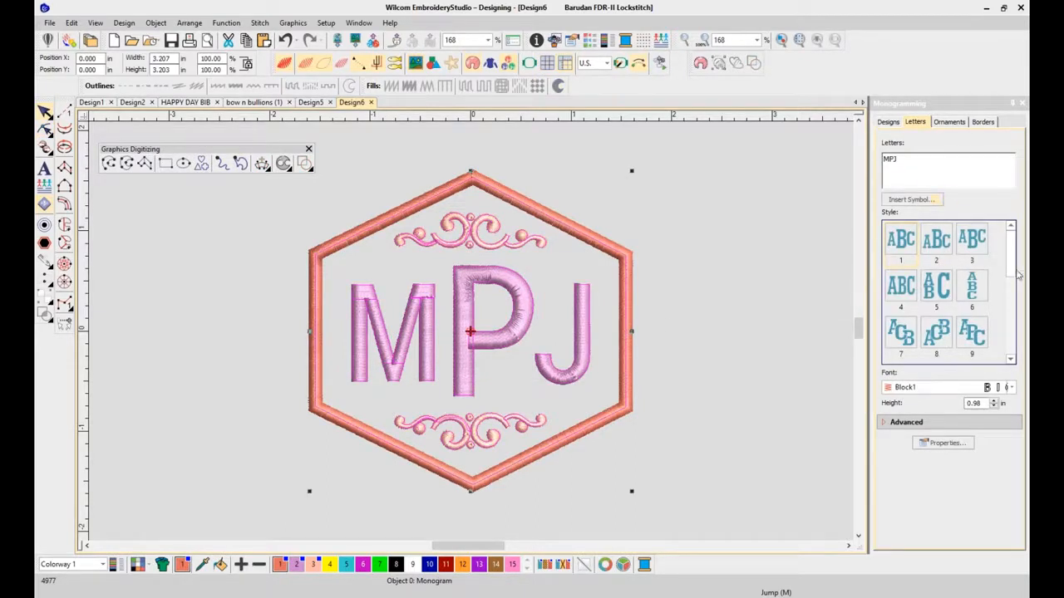
- Return to the Designs tab of the Monogramming docker
left_click(887, 121)
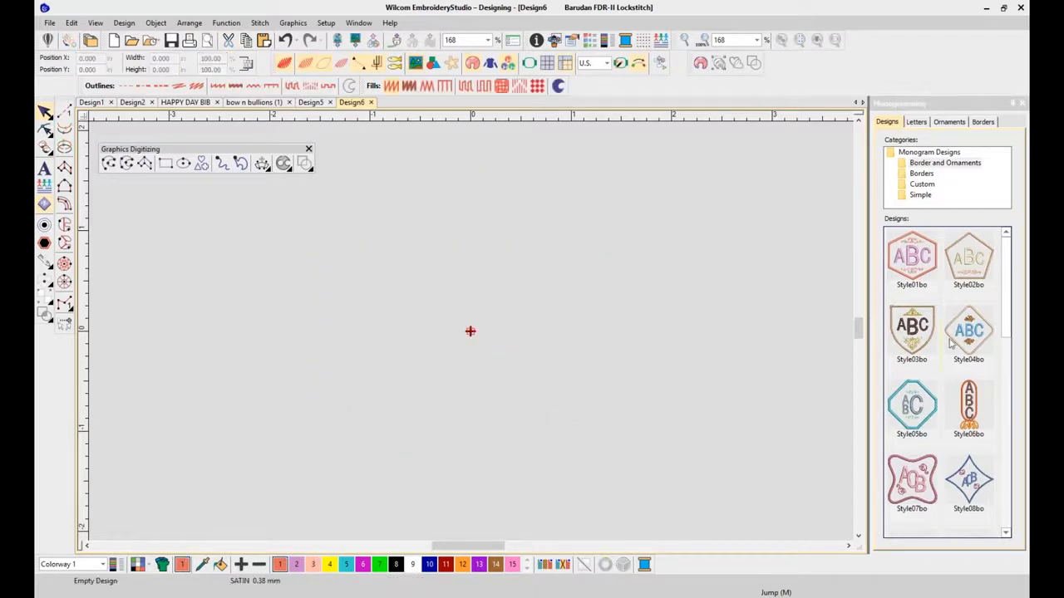
- Scroll through the Borders monogram styles, then switch to the Simple category
left_click(920, 174)
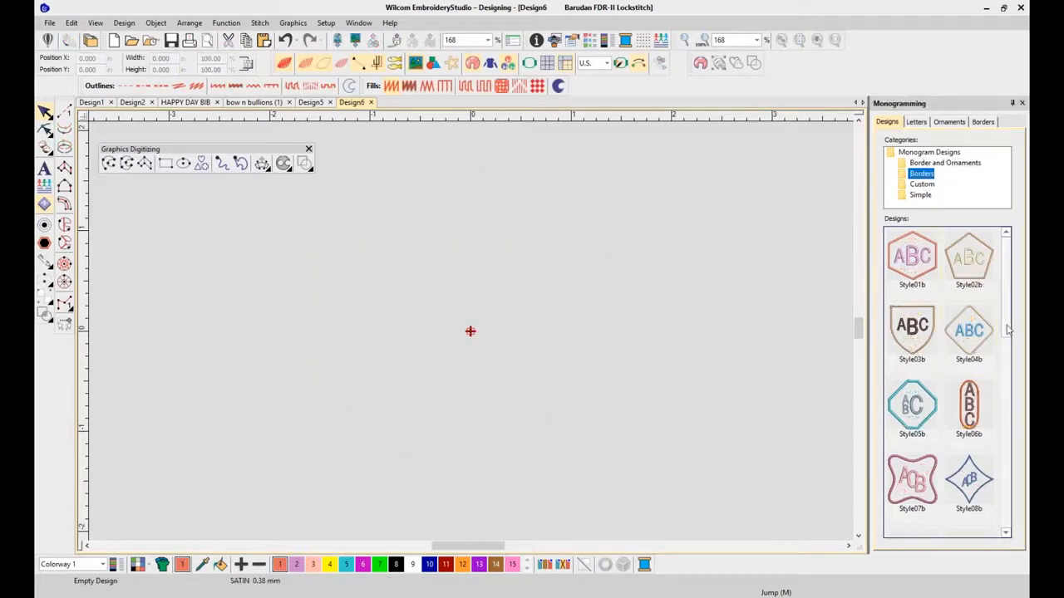
mouse_move(1008, 333)
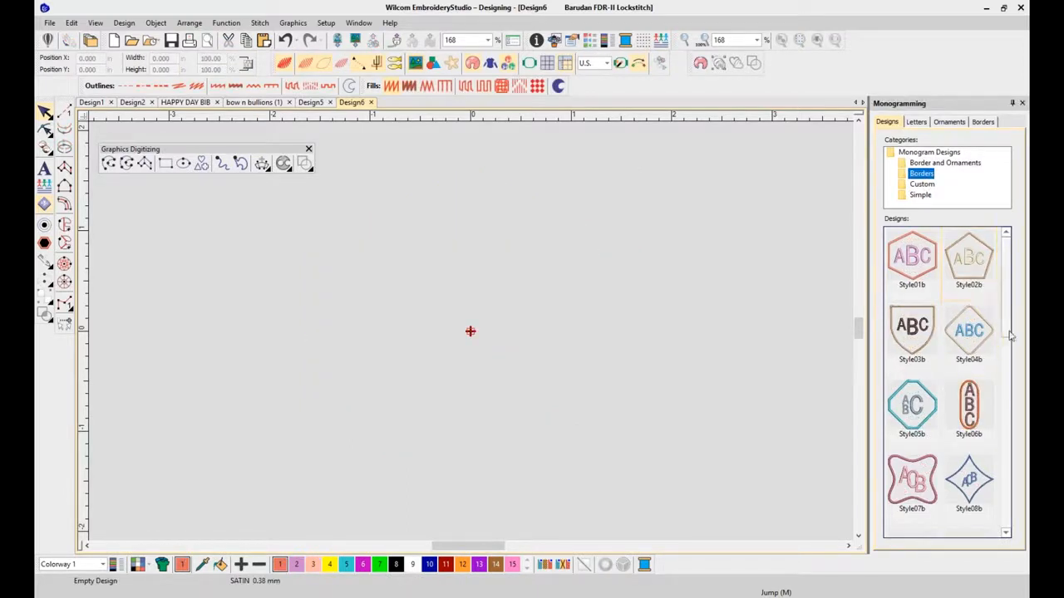
scroll("down", 3)
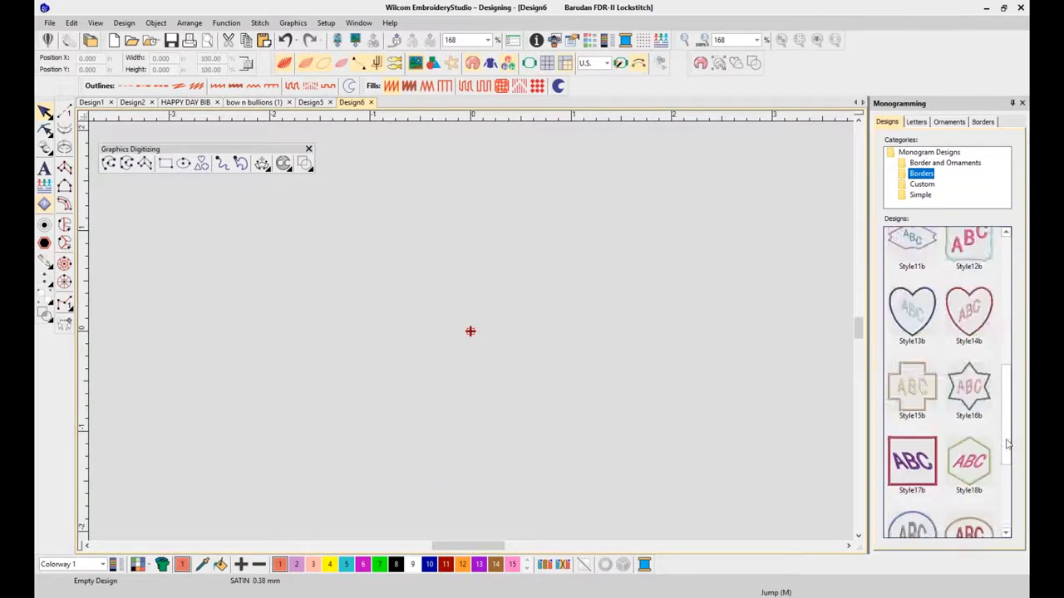
left_click(919, 195)
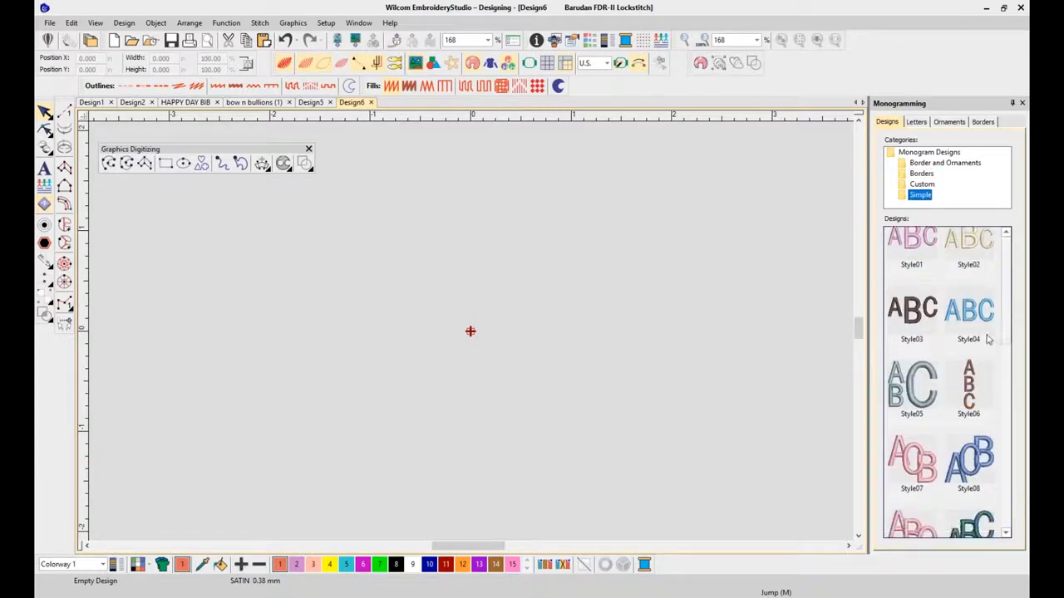
- Add the stacked Style05 monogram and browse its font list in the Letters settings
double_click(913, 391)
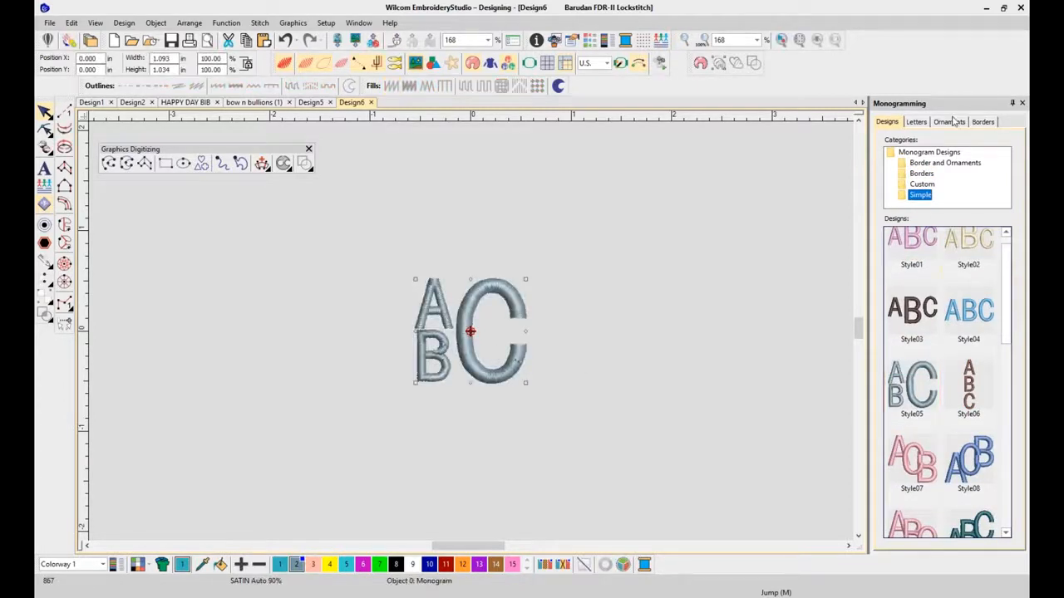
left_click(914, 121)
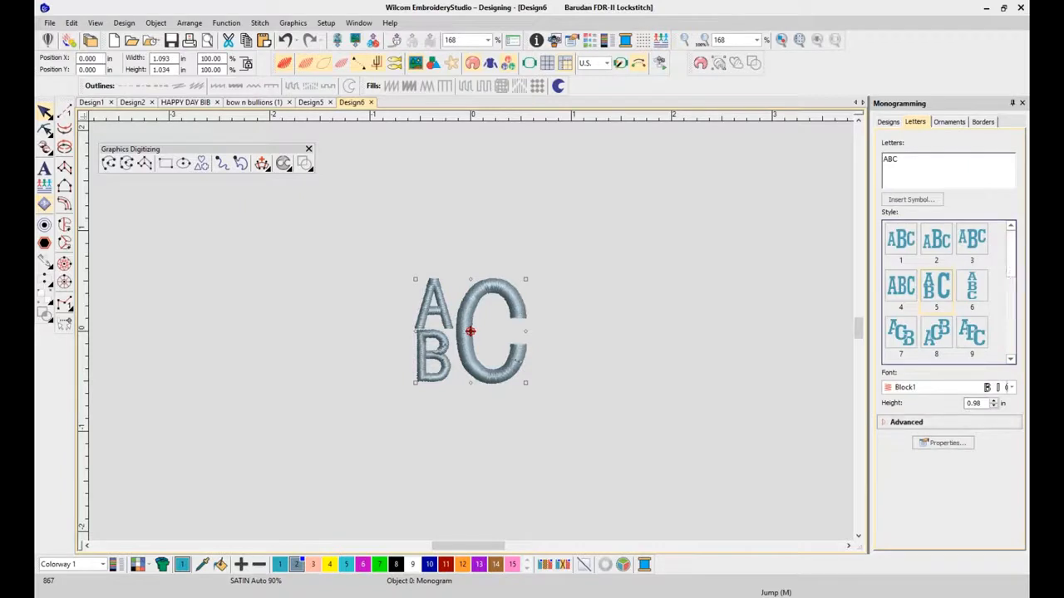
left_click(1010, 387)
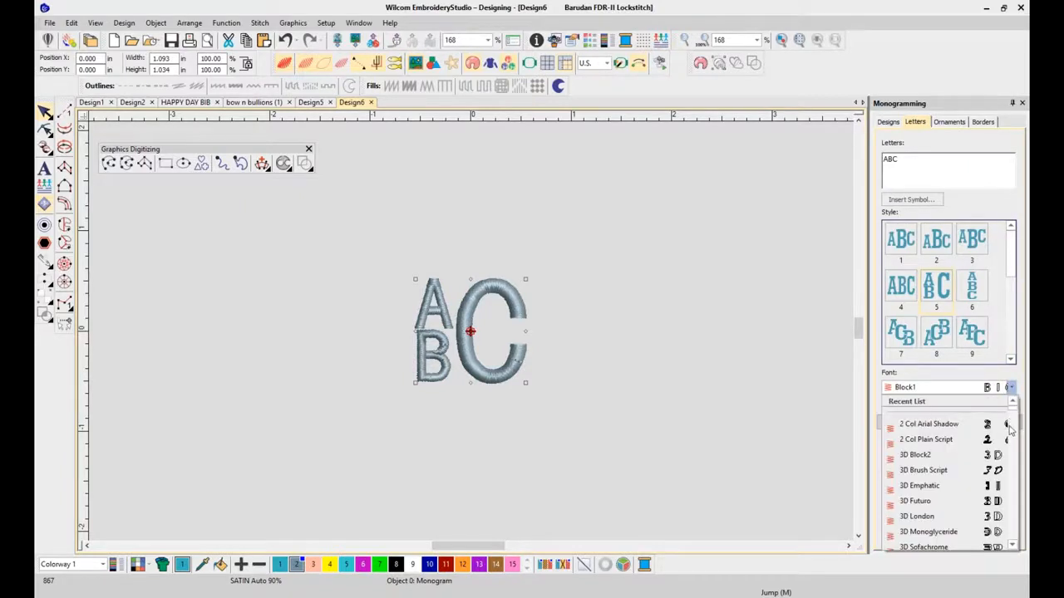
scroll("down", 3)
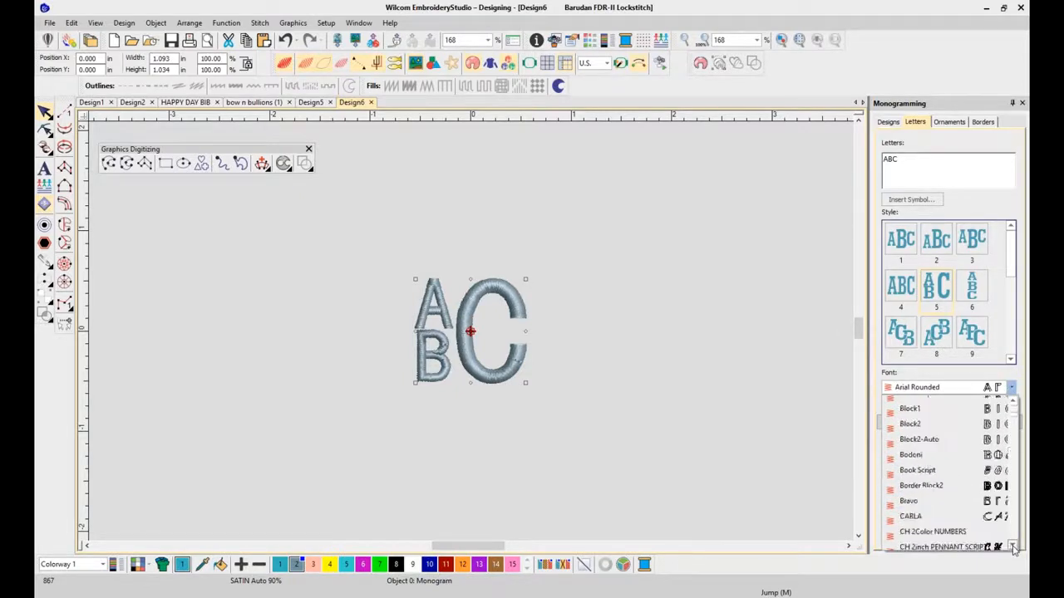
scroll("down", 3)
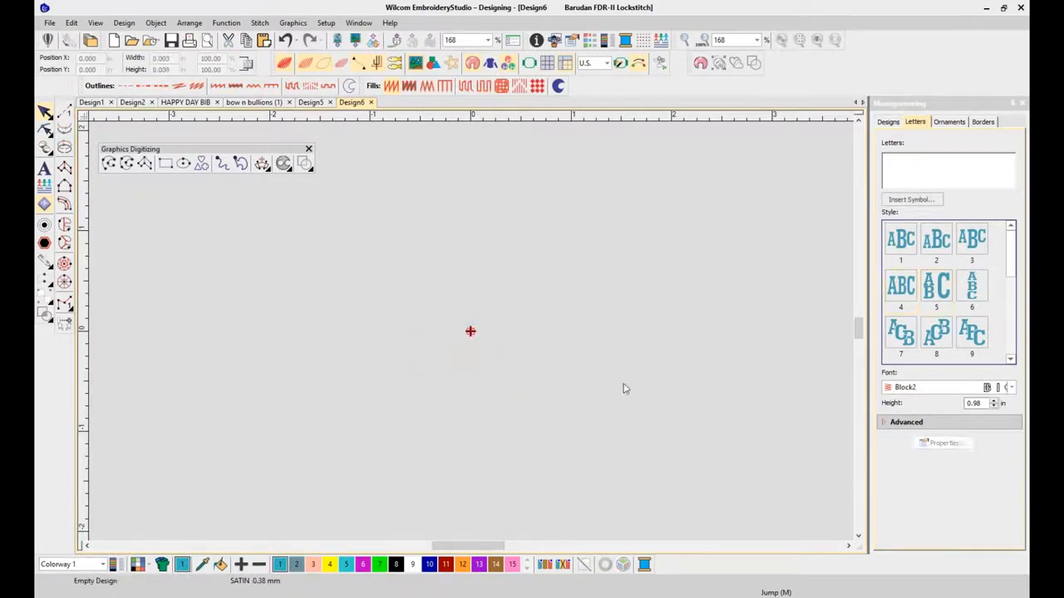
mouse_move(397, 197)
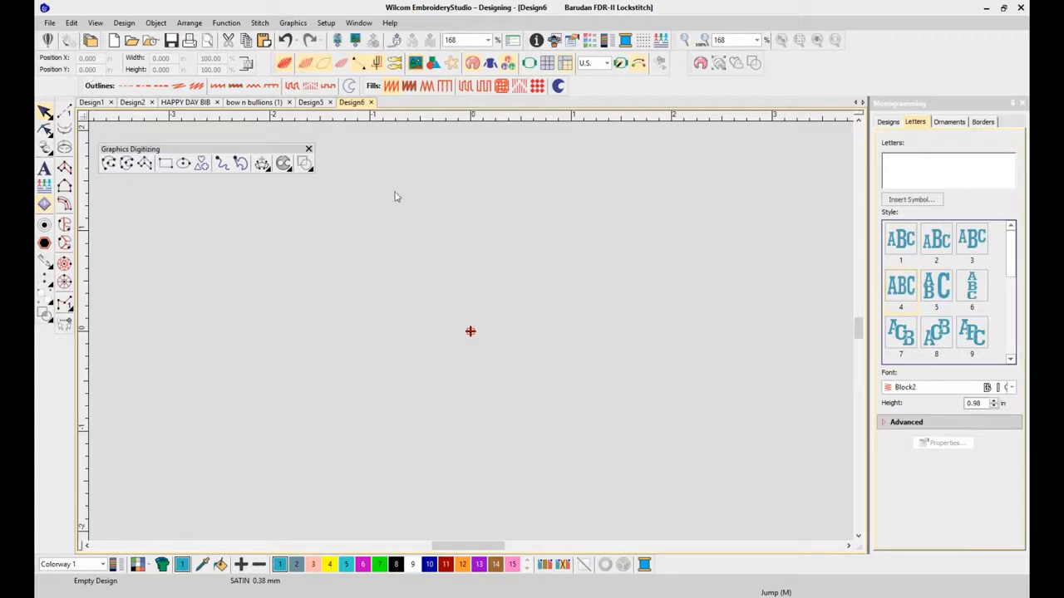
- List the Custom monogram templates Testing Monogram, XMAS TREE and XMAS in the Designs tab
left_click(888, 122)
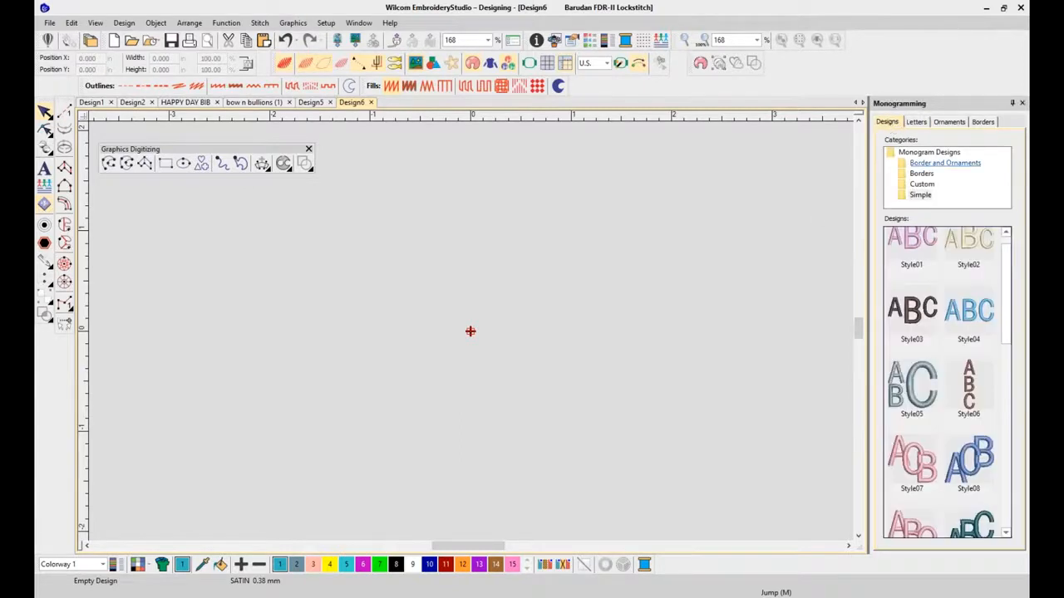
left_click(922, 184)
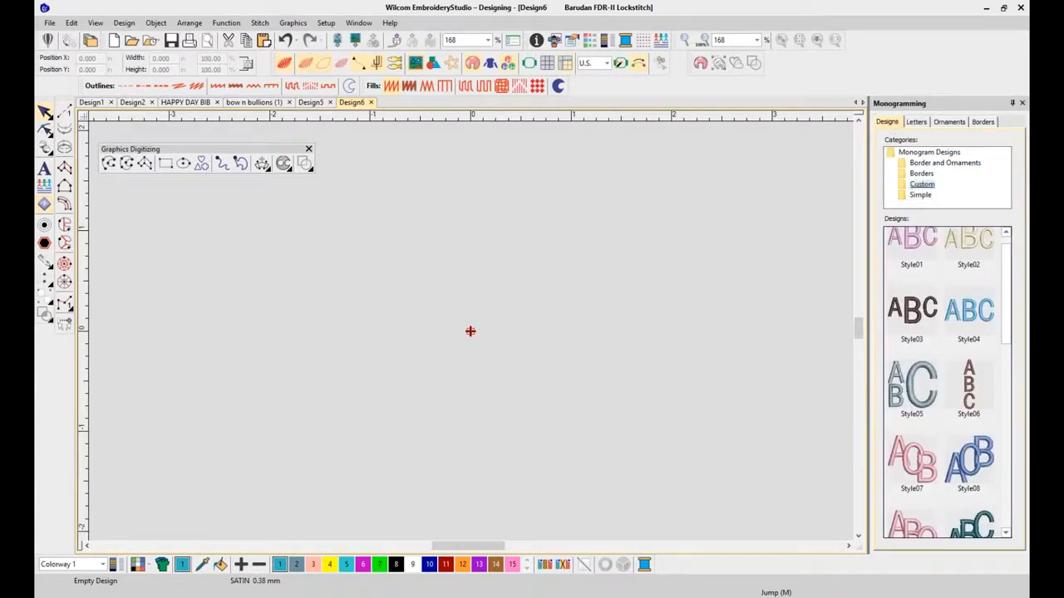
left_click(921, 184)
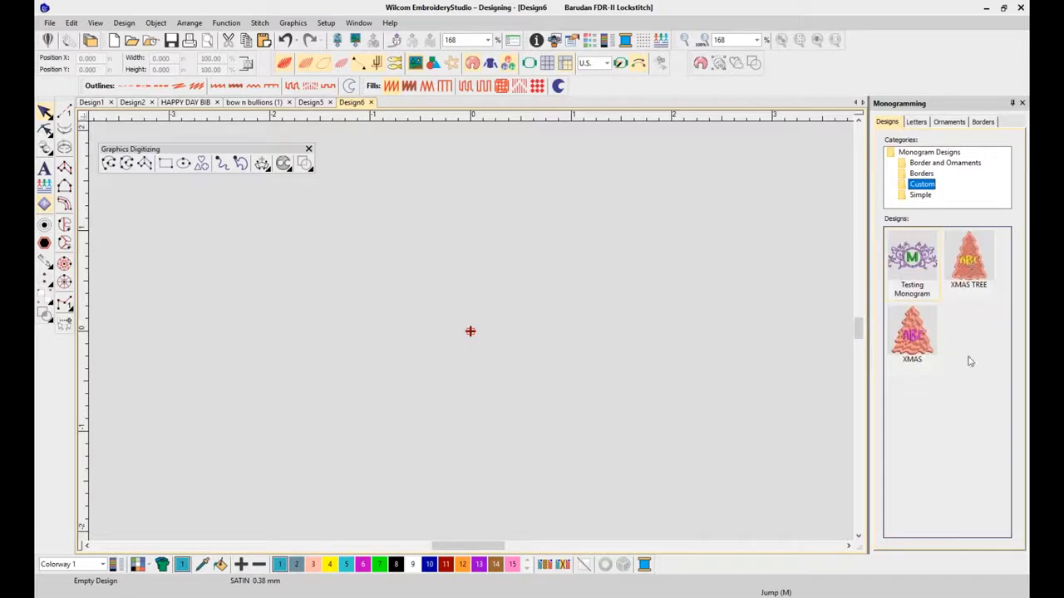
left_click(49, 23)
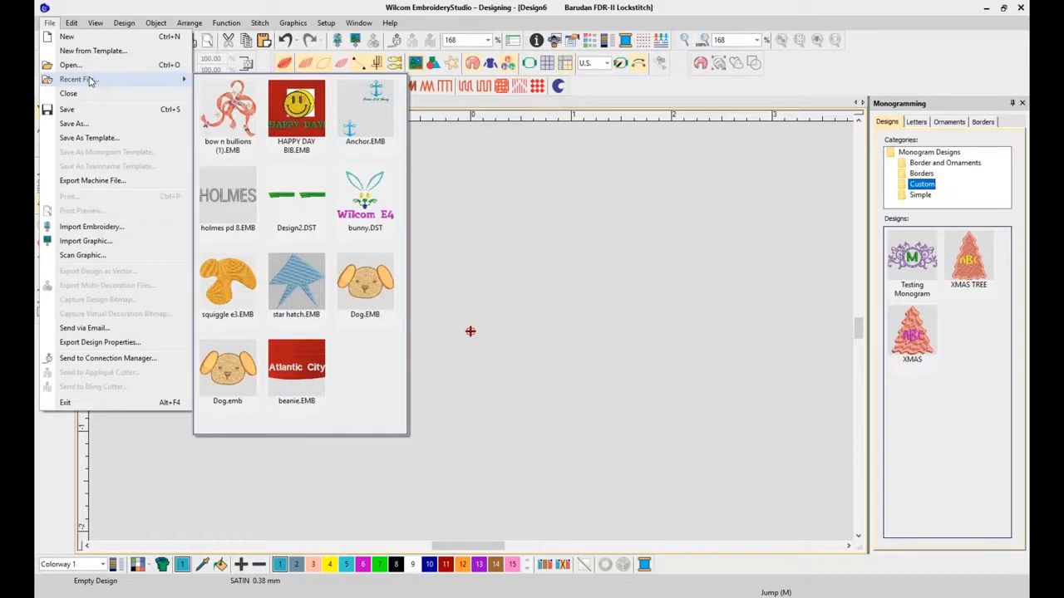
mouse_move(99, 83)
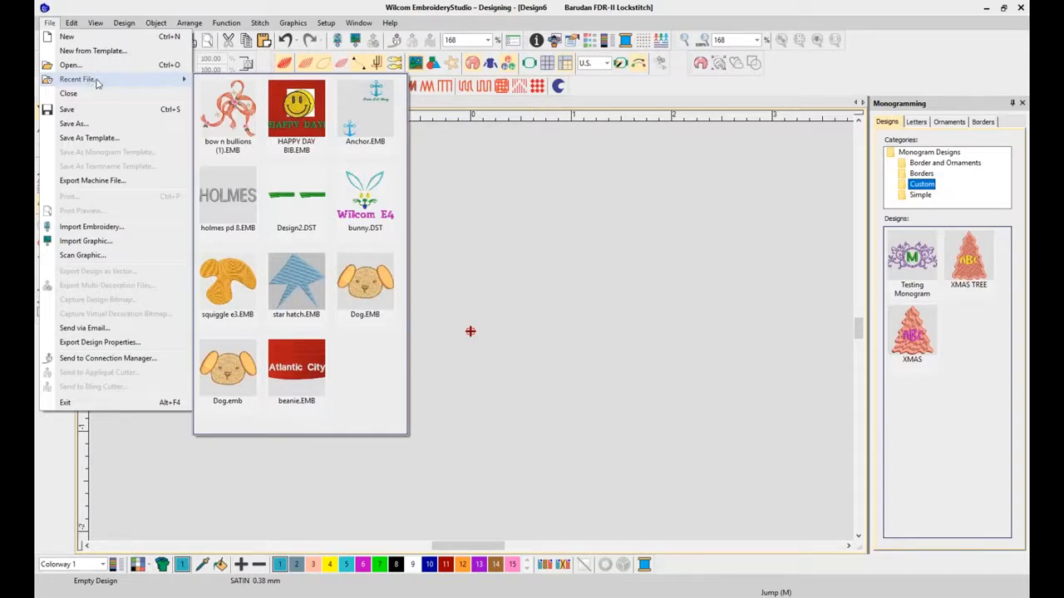
mouse_move(363, 112)
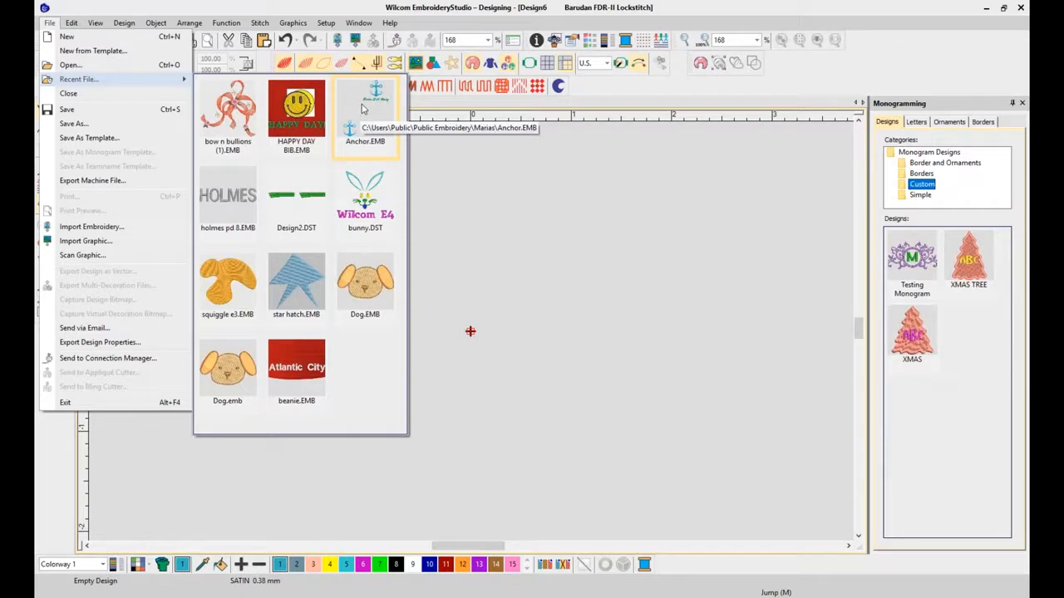
mouse_move(364, 287)
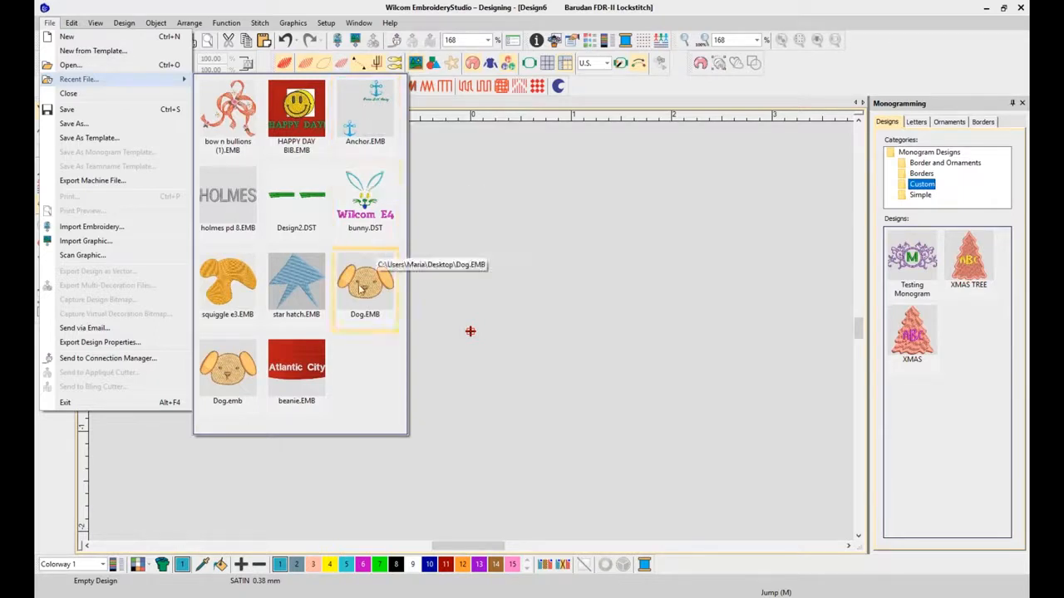
- Open Dog.EMB from the recent files thumbnail list
left_click(364, 282)
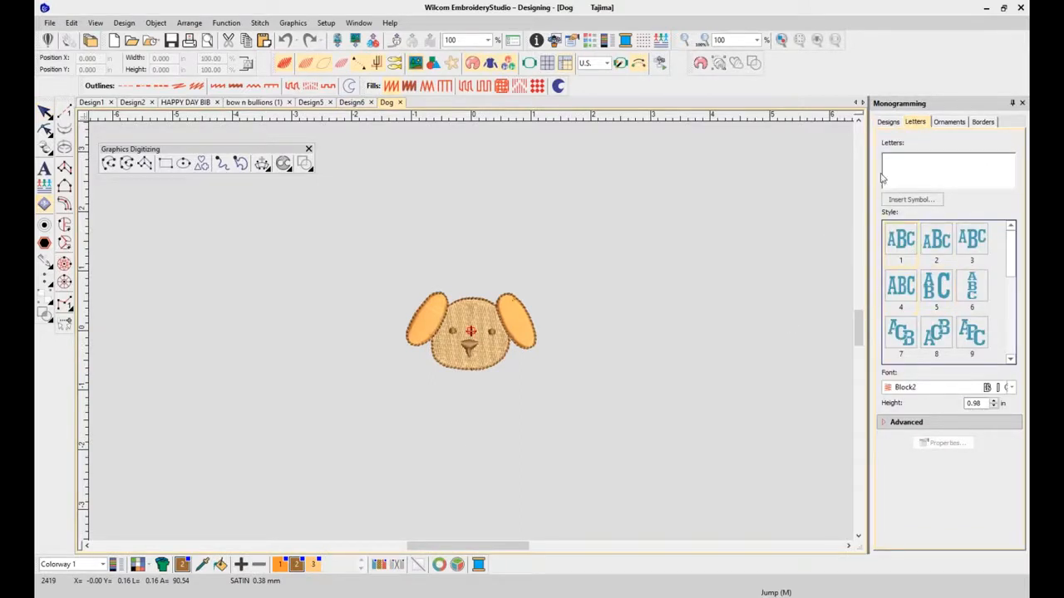
- Enter ABC as the monogram letters and place the brown lettering below the dog's face
type("a")
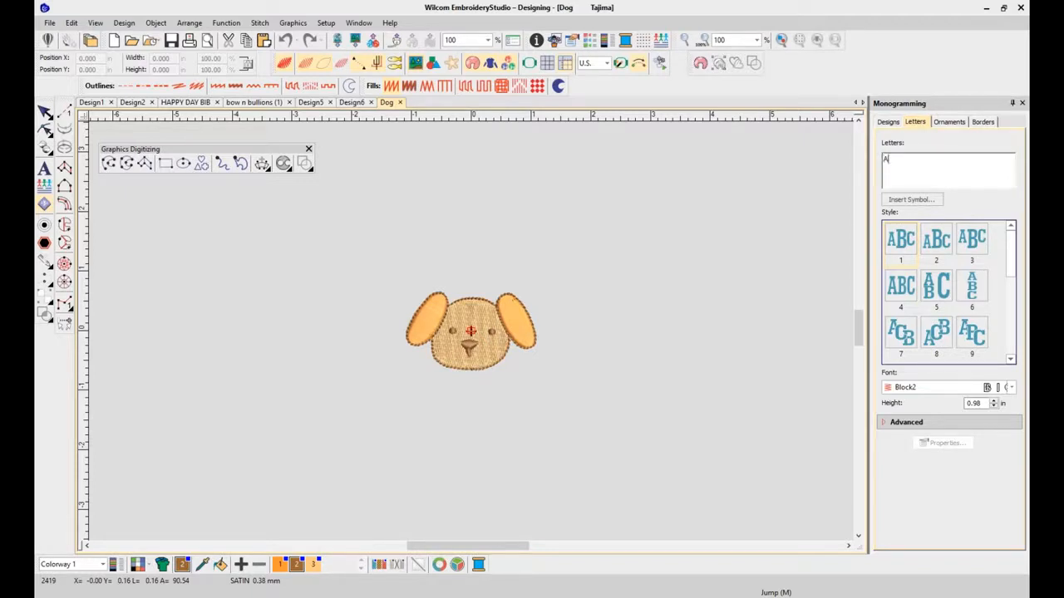
type("B")
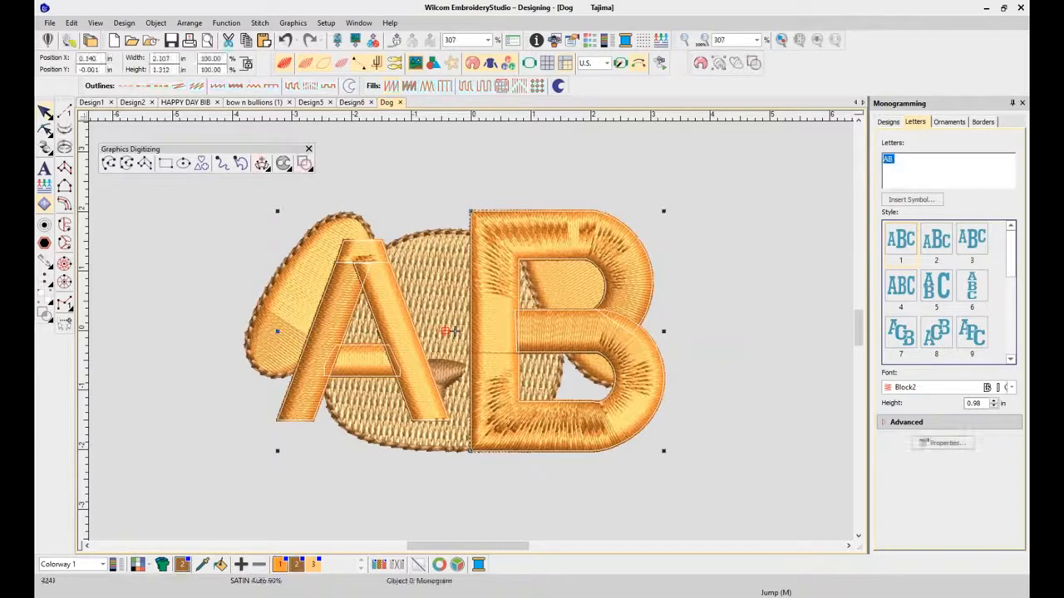
type("C")
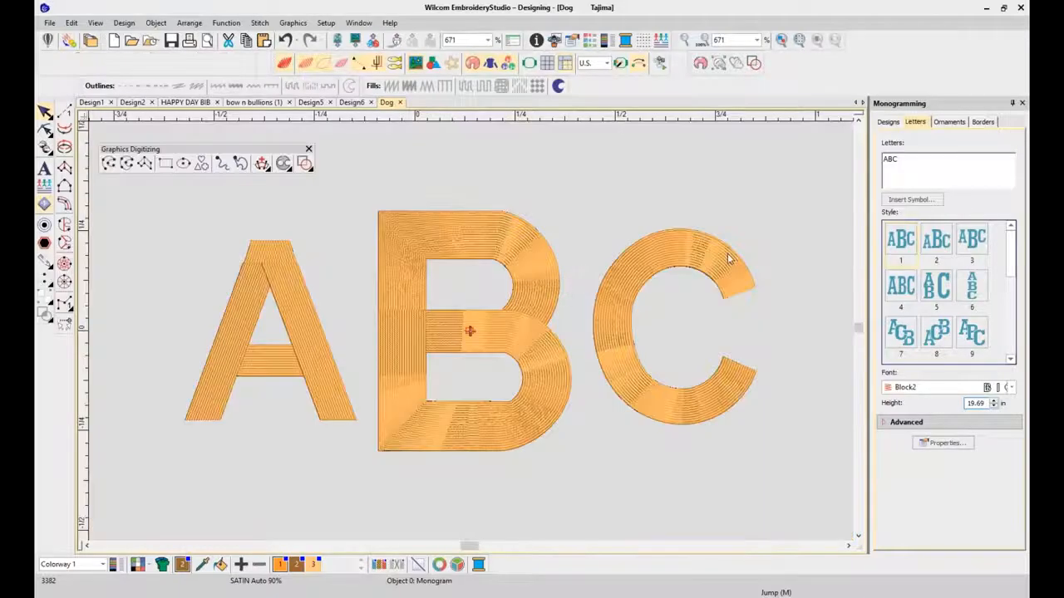
left_click(470, 332)
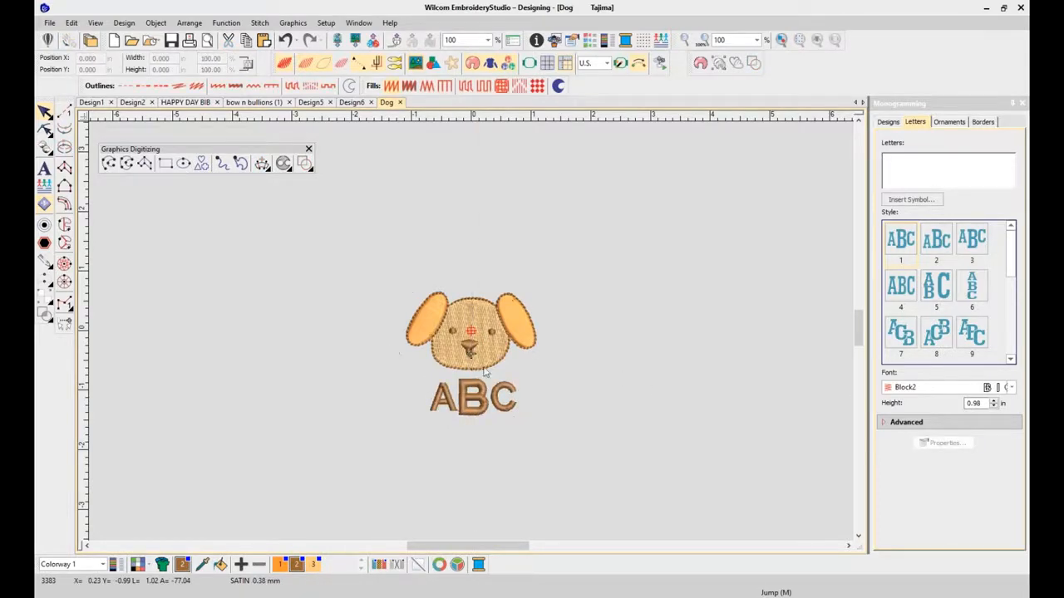
left_click(49, 23)
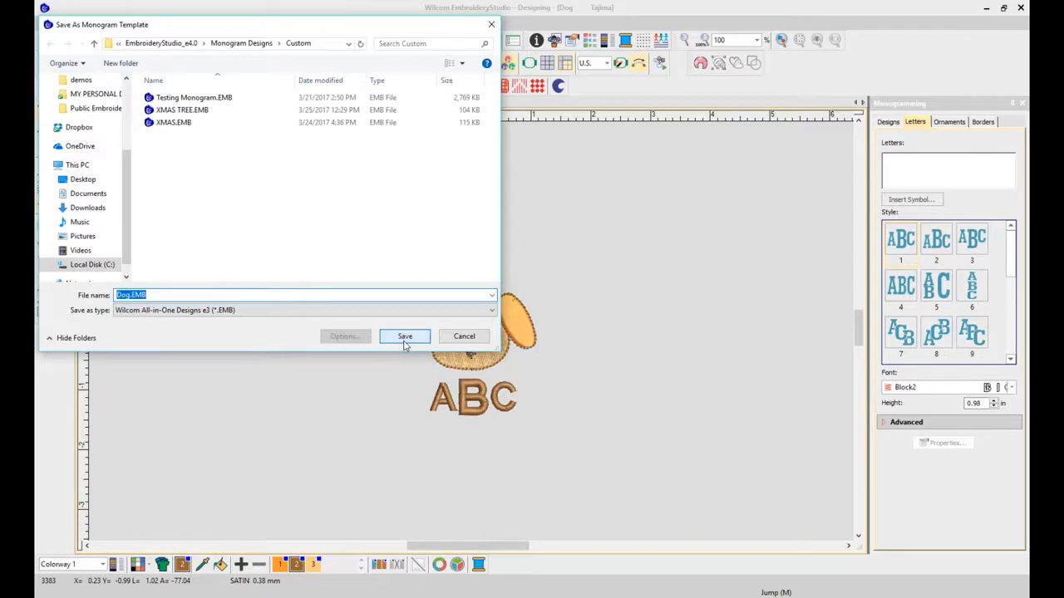
- Save as Dog.EMB monogram template in Custom, accepting the unsupported objects warning
left_click(404, 336)
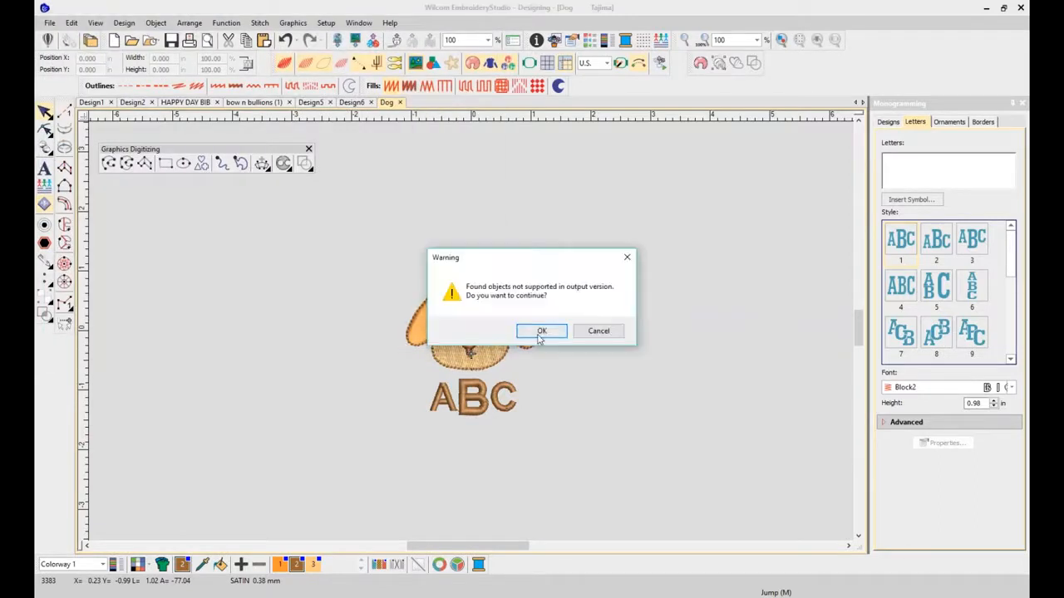
left_click(541, 330)
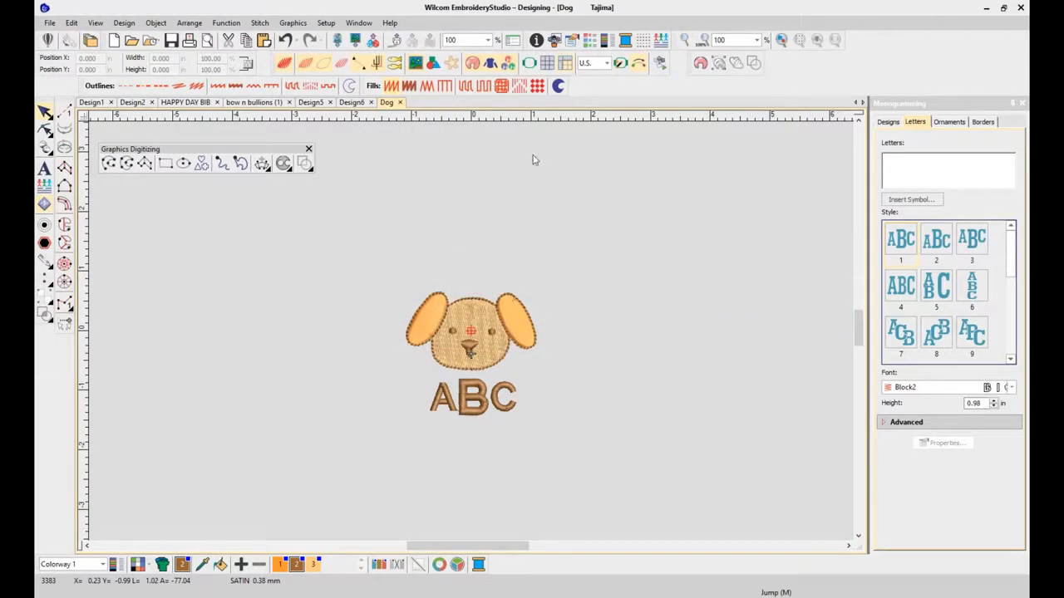
left_click(49, 22)
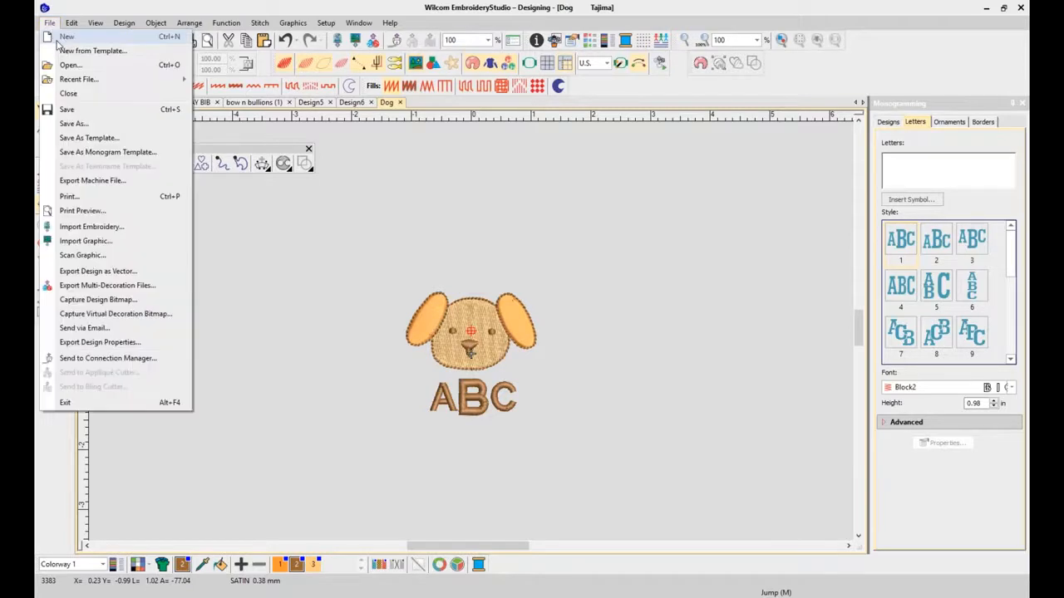
- Create new blank Design7 and browse the Custom monogram designs
left_click(61, 34)
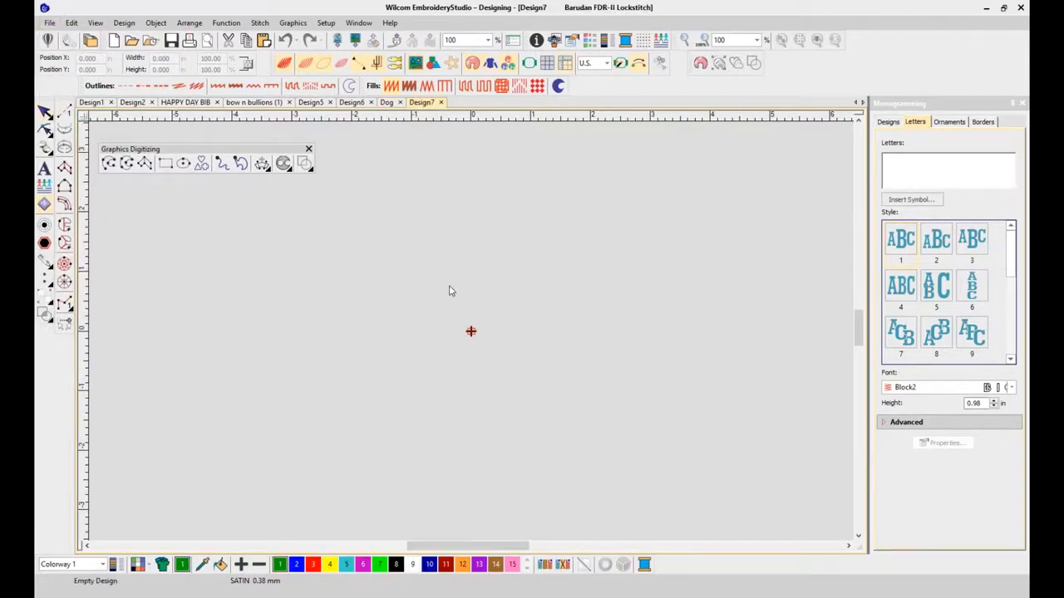
left_click(888, 121)
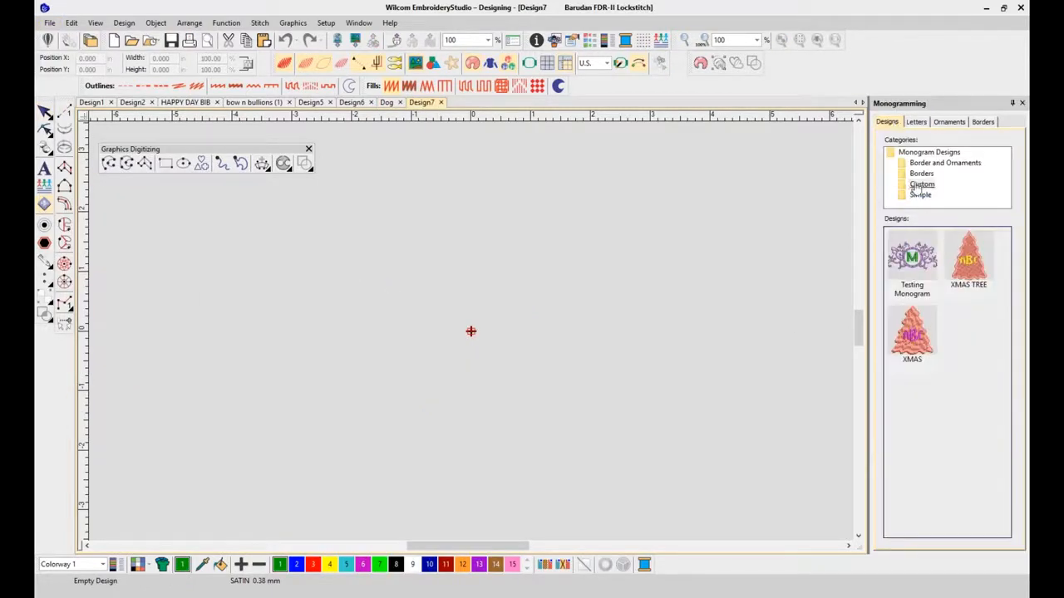
left_click(920, 183)
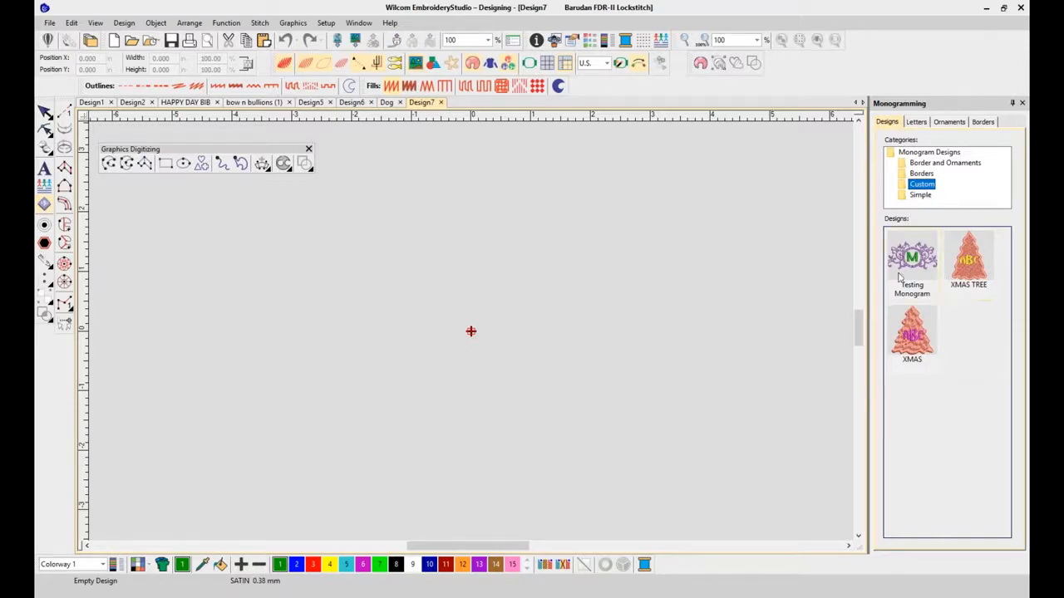
mouse_move(551, 290)
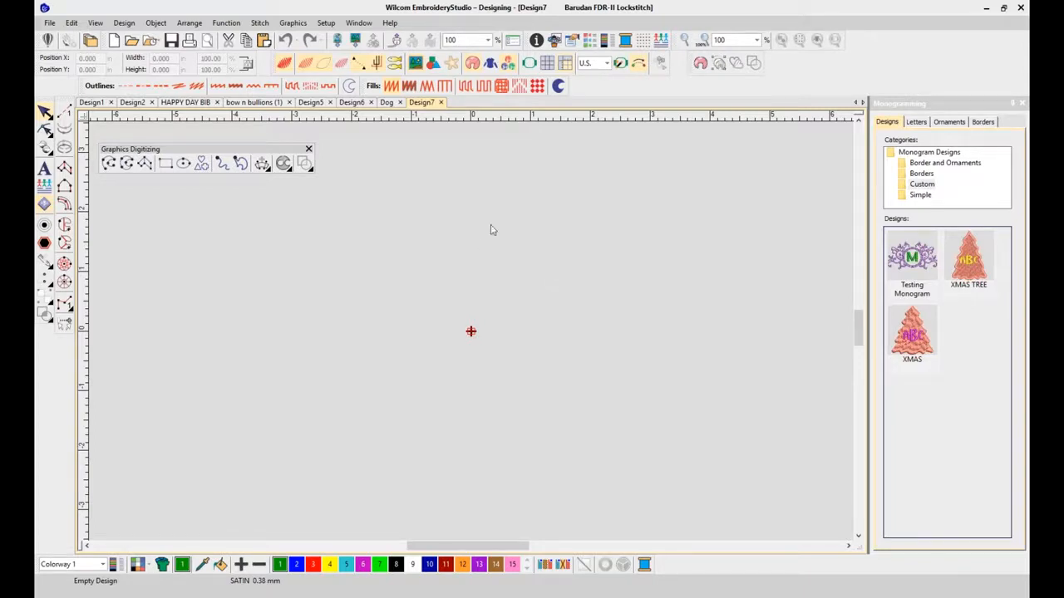
mouse_move(315, 172)
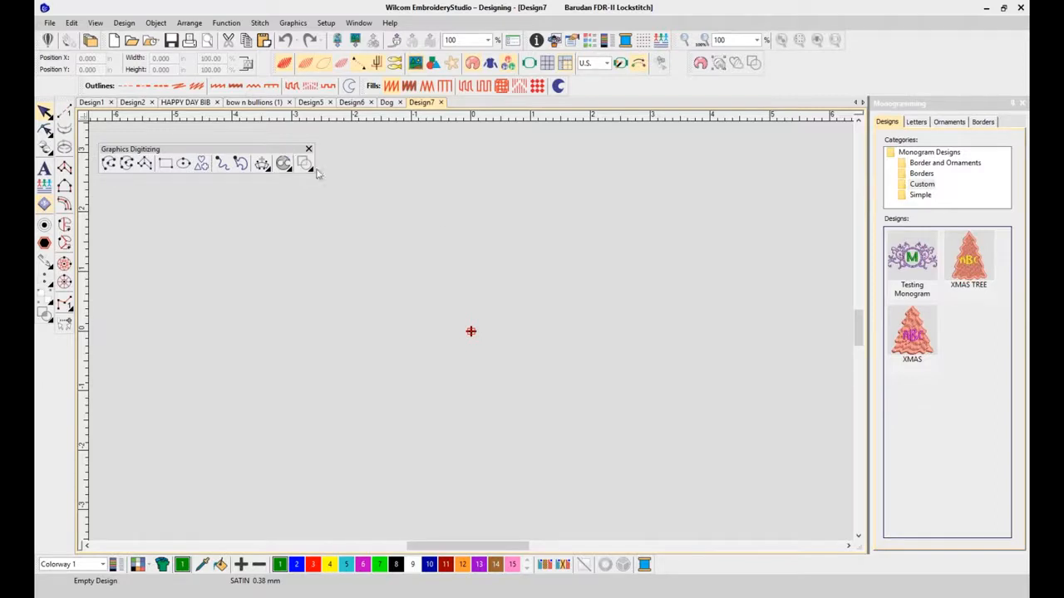
mouse_move(378, 256)
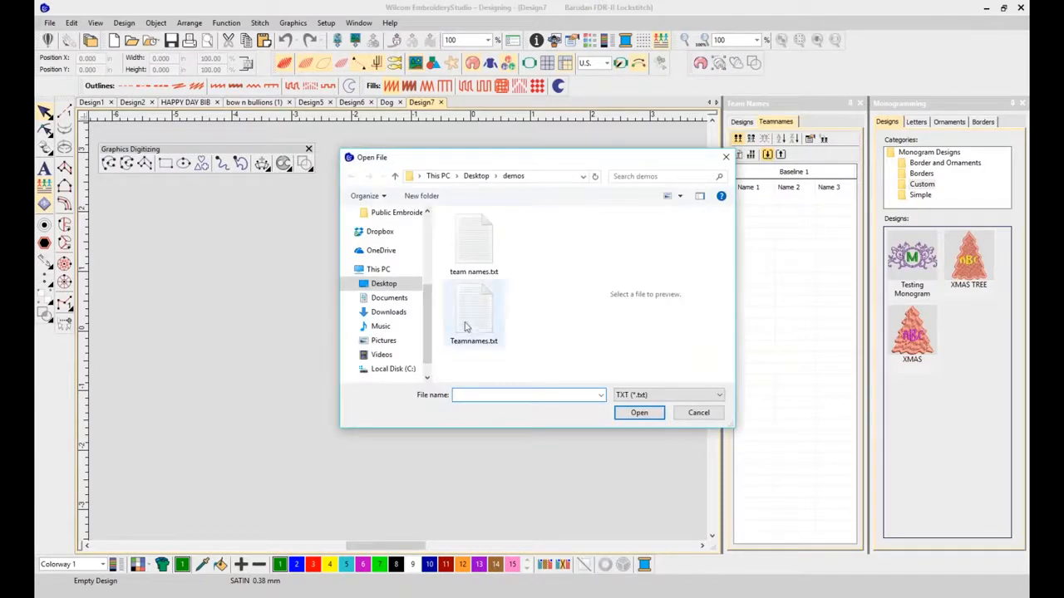
- Import Teamnames.txt into the Team Names list, adding four name rows
left_click(473, 312)
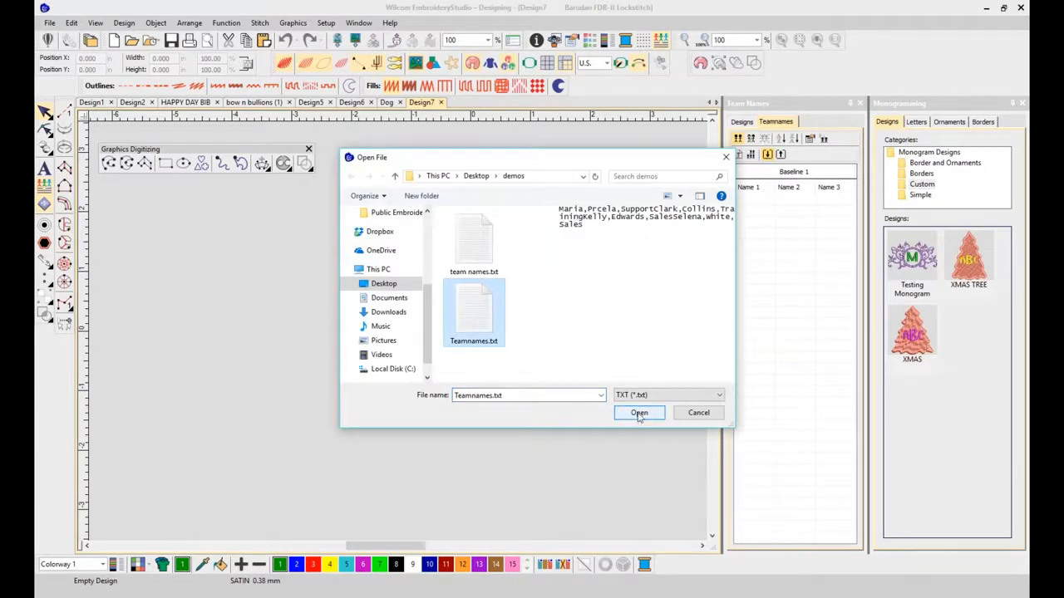
left_click(639, 412)
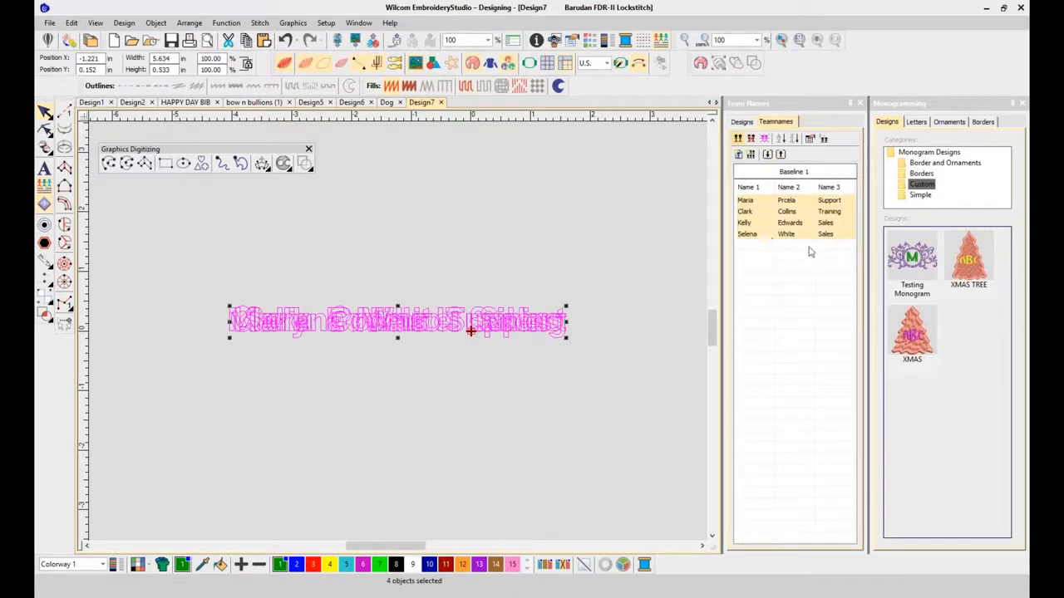
mouse_move(820, 259)
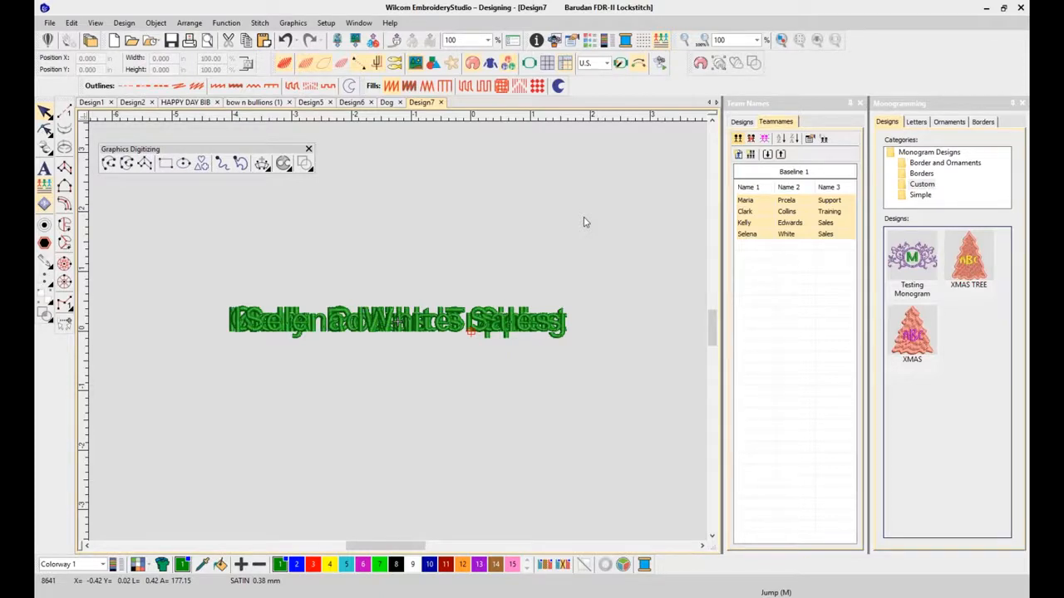
mouse_move(540, 281)
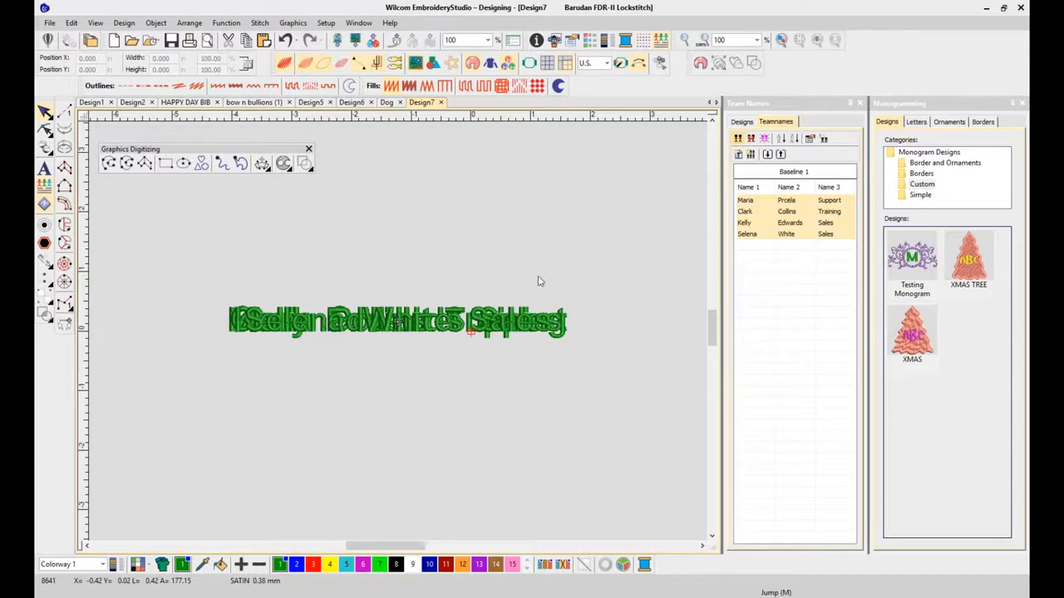
mouse_move(325, 255)
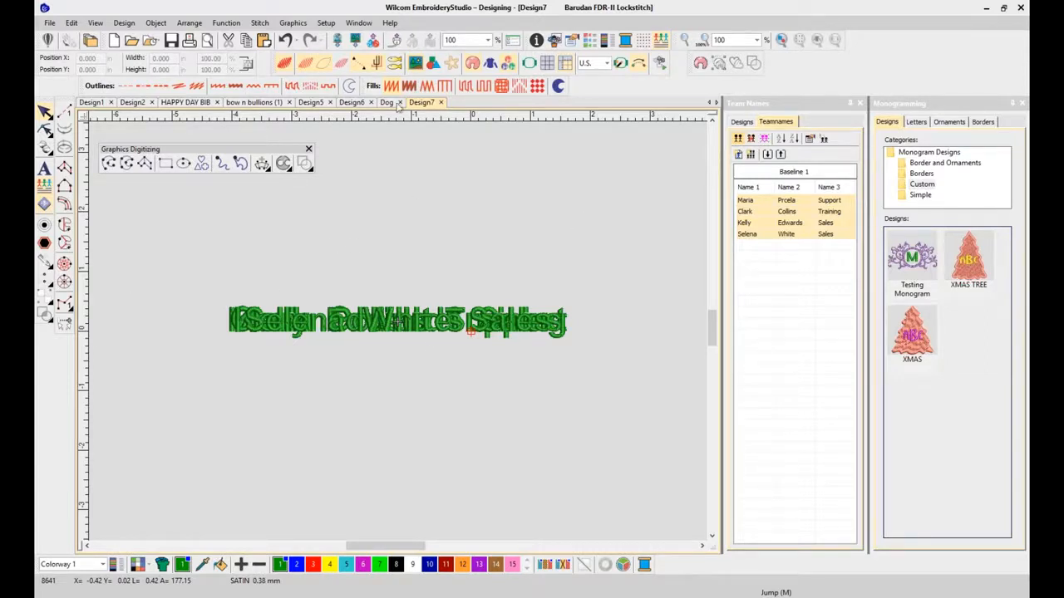
mouse_move(764, 307)
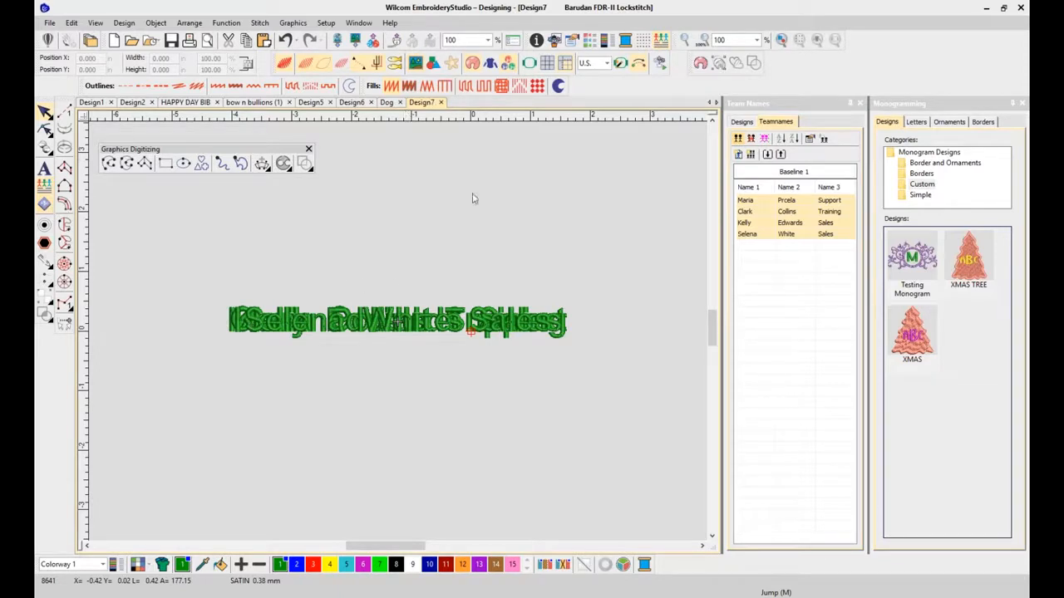
mouse_move(581, 256)
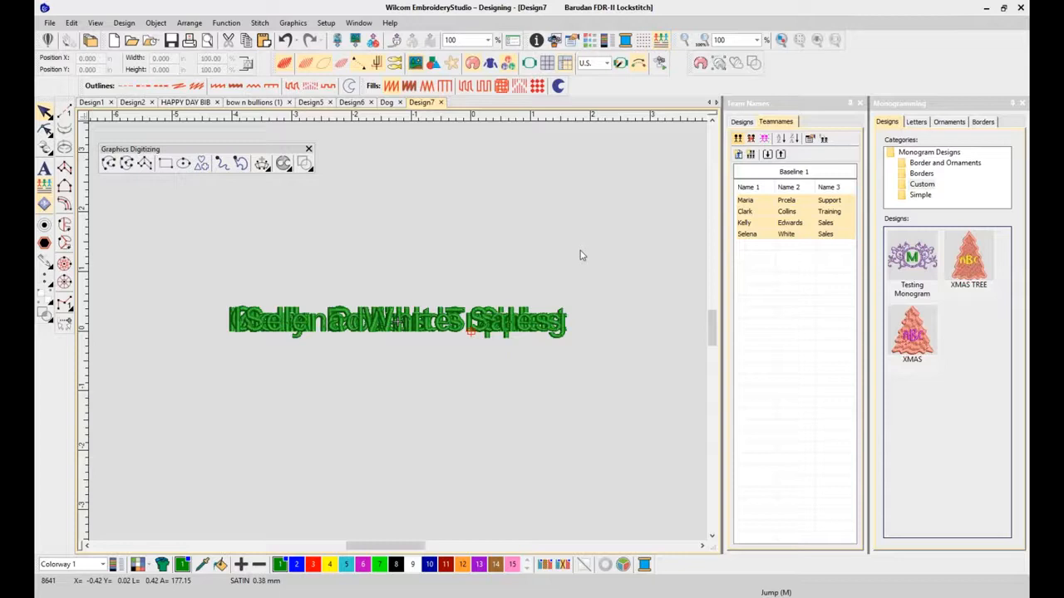
mouse_move(580, 302)
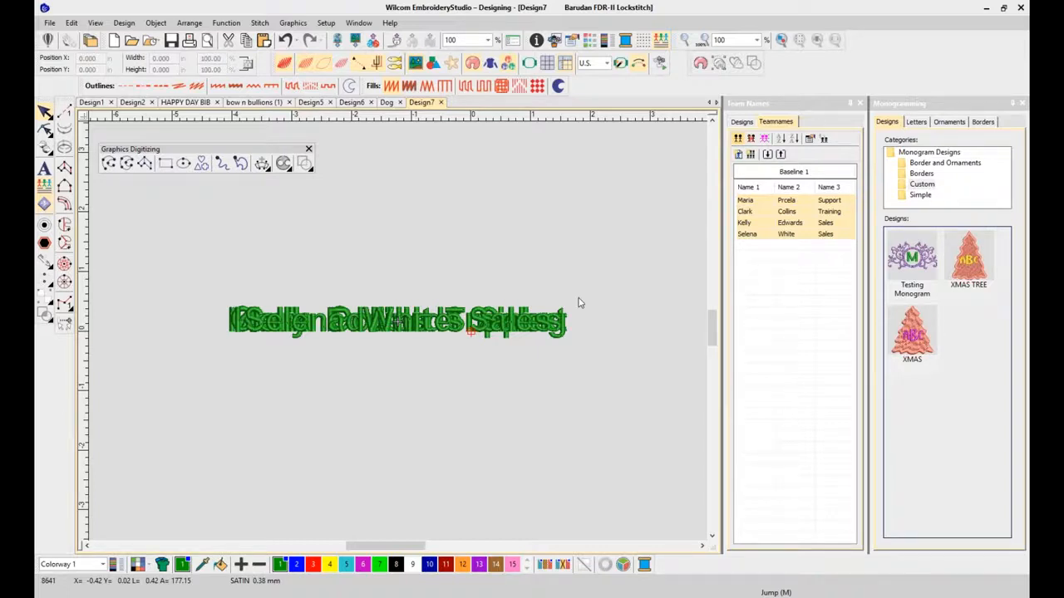
mouse_move(542, 243)
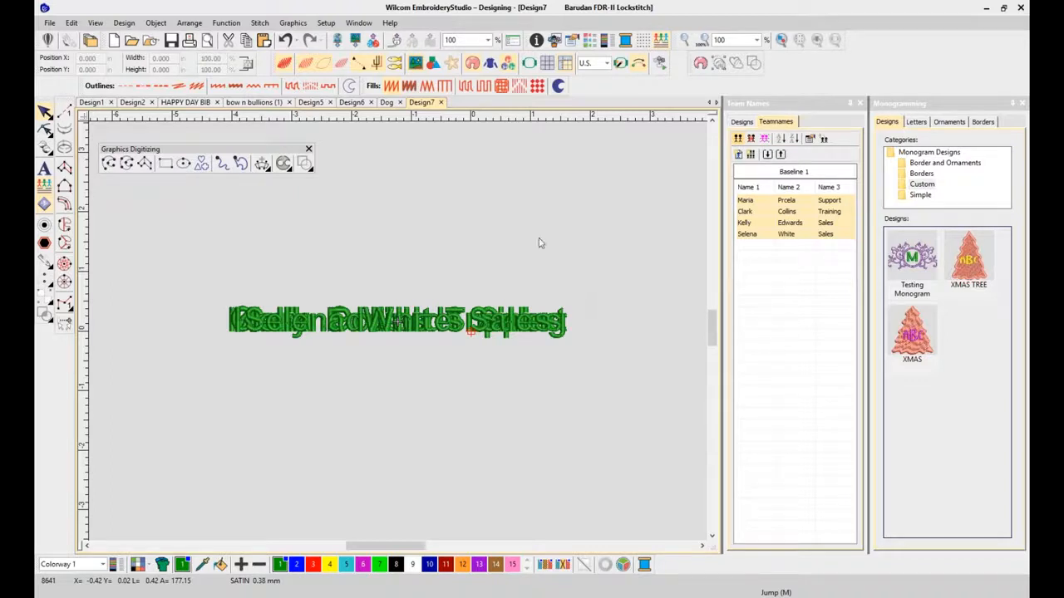